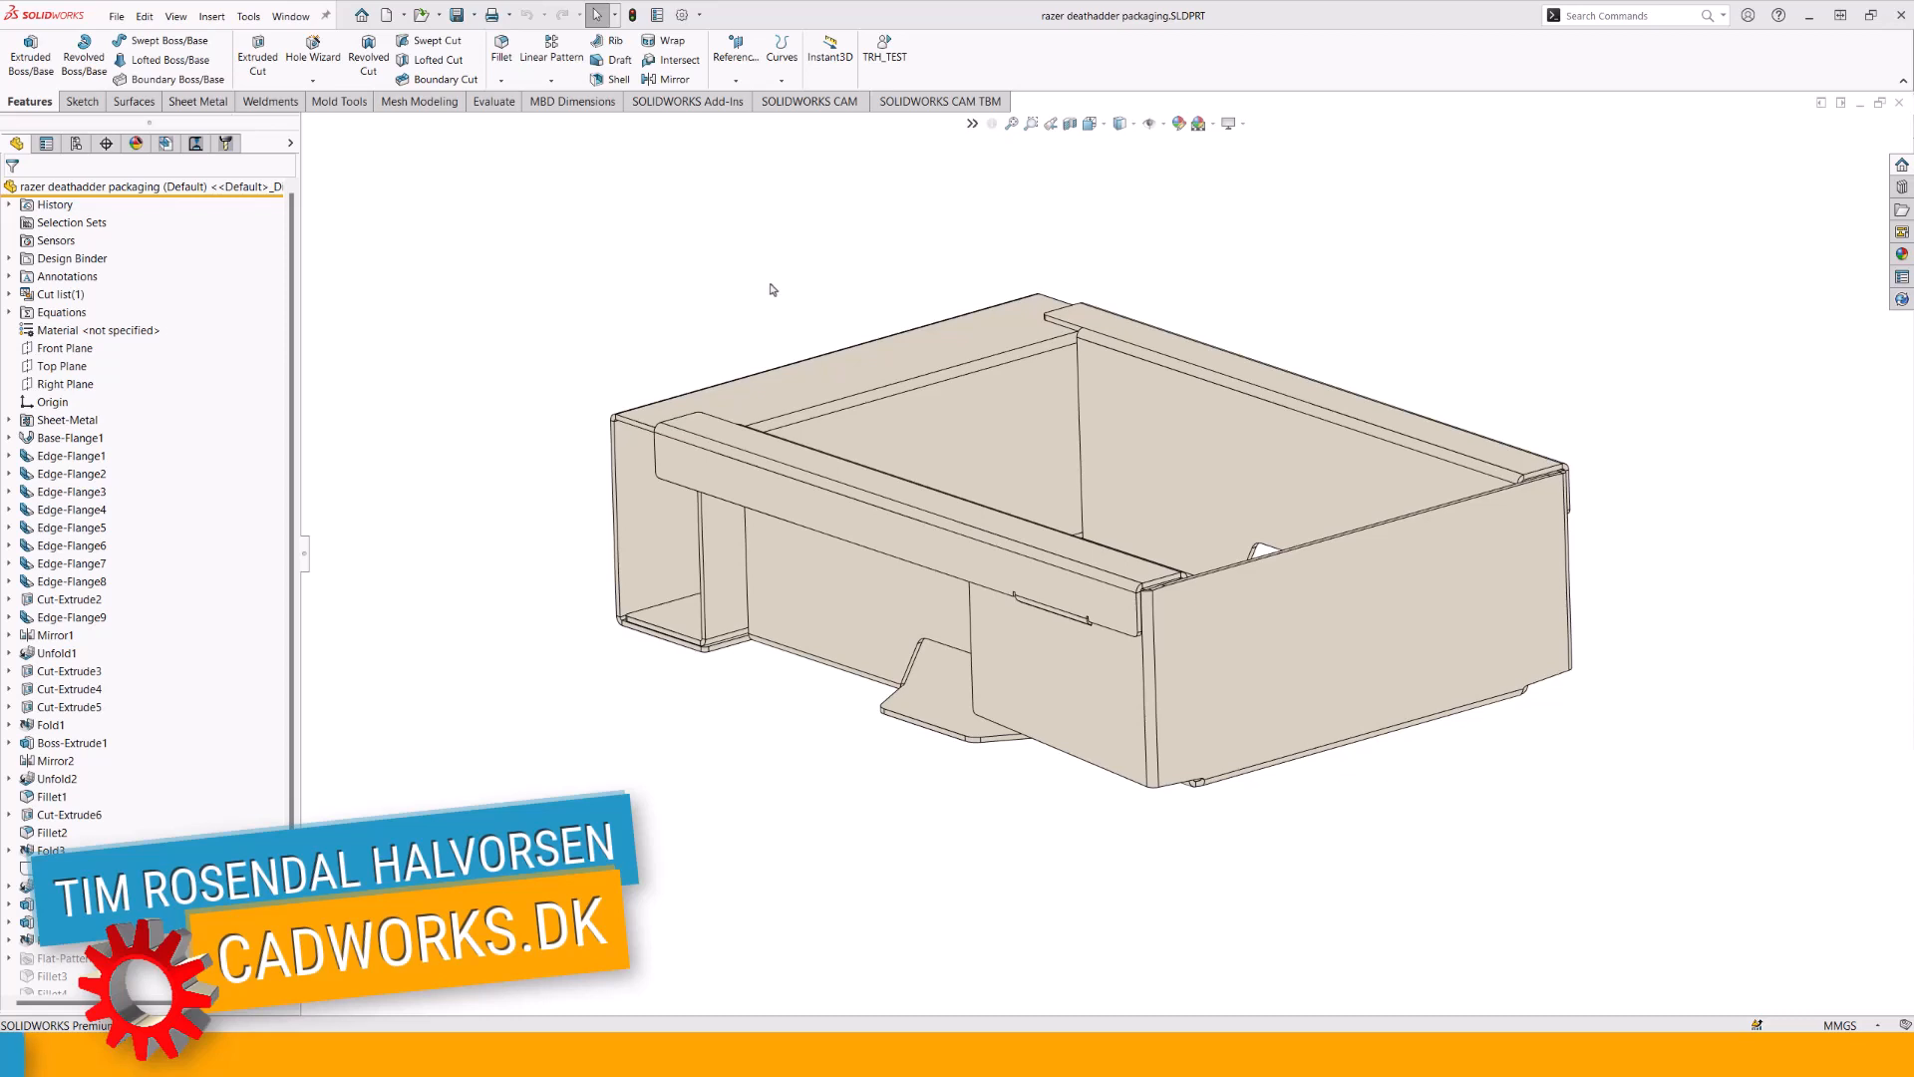
Create a Best Fit bounding box from Reference Geometry around the packaging box part.
{"action": "left_click", "coordinate": [733, 56]}
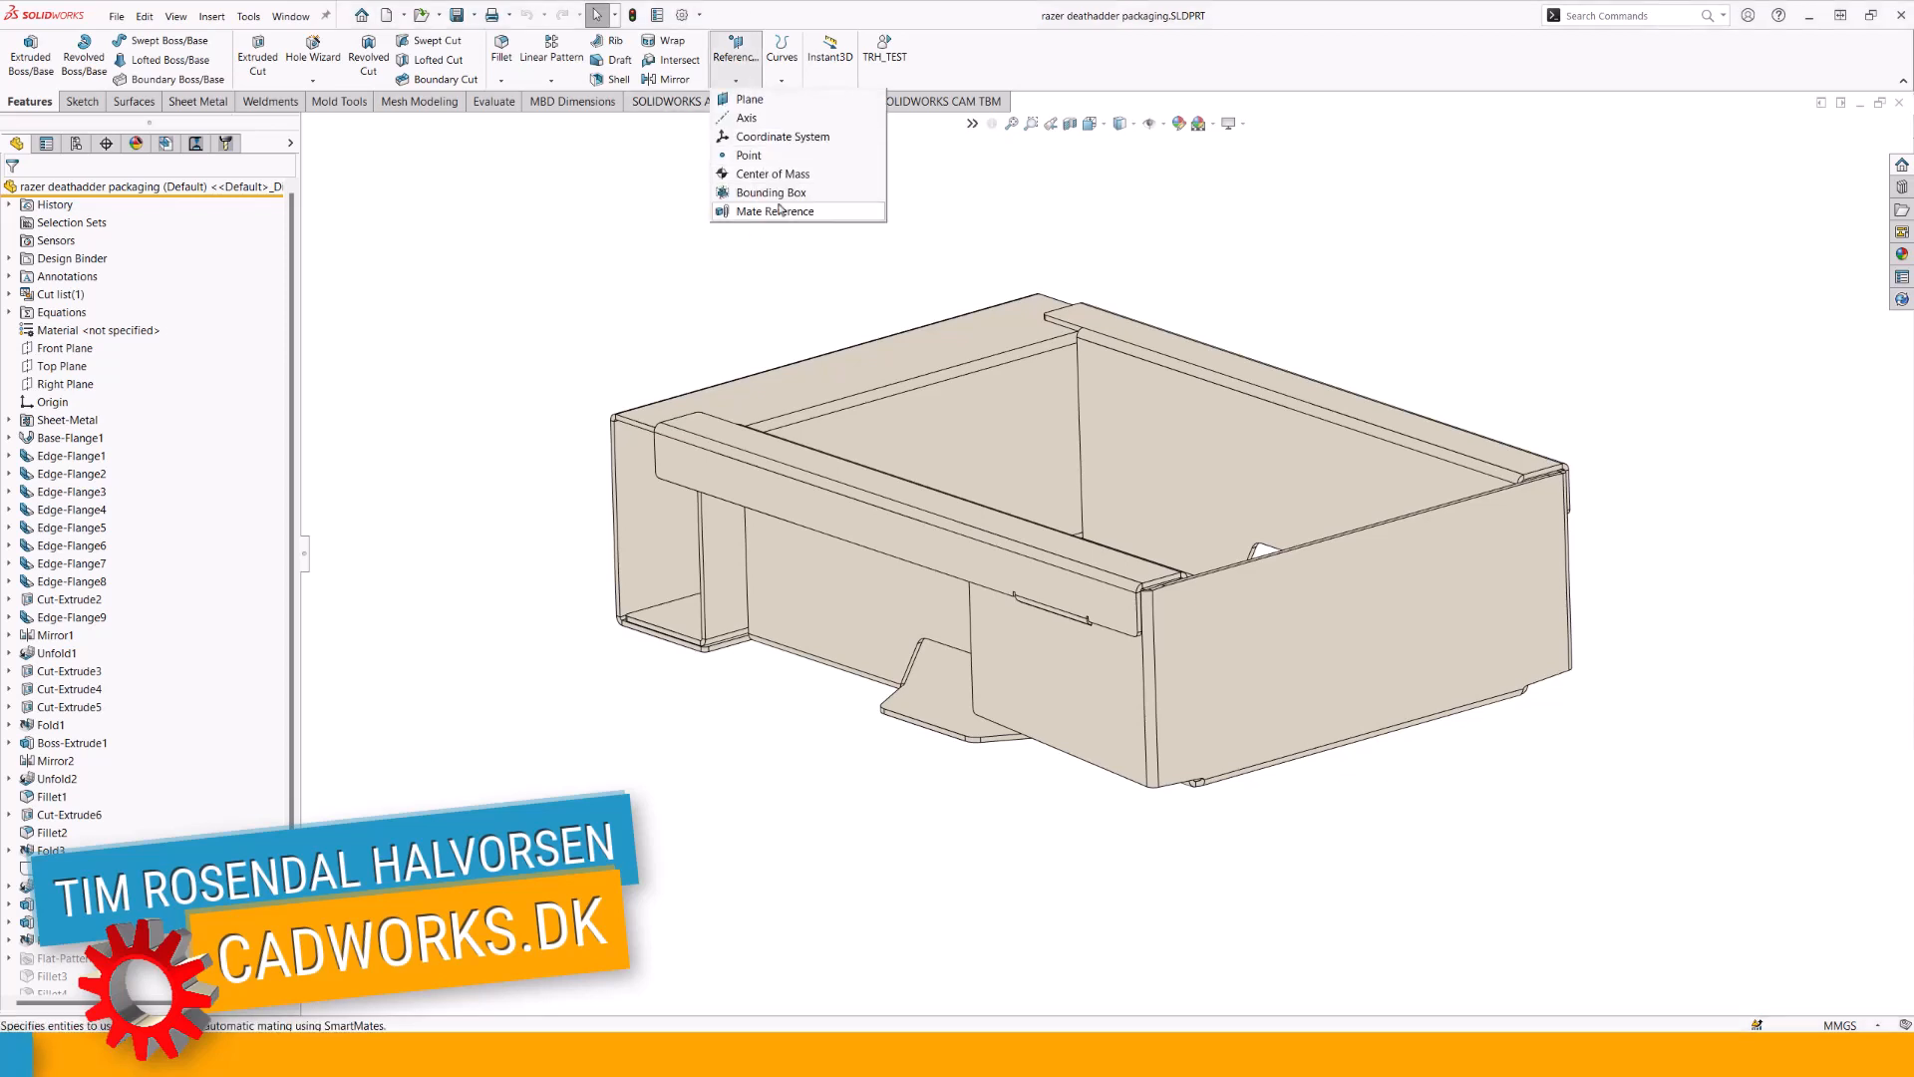
{"action": "mouse_move", "coordinate": [770, 194]}
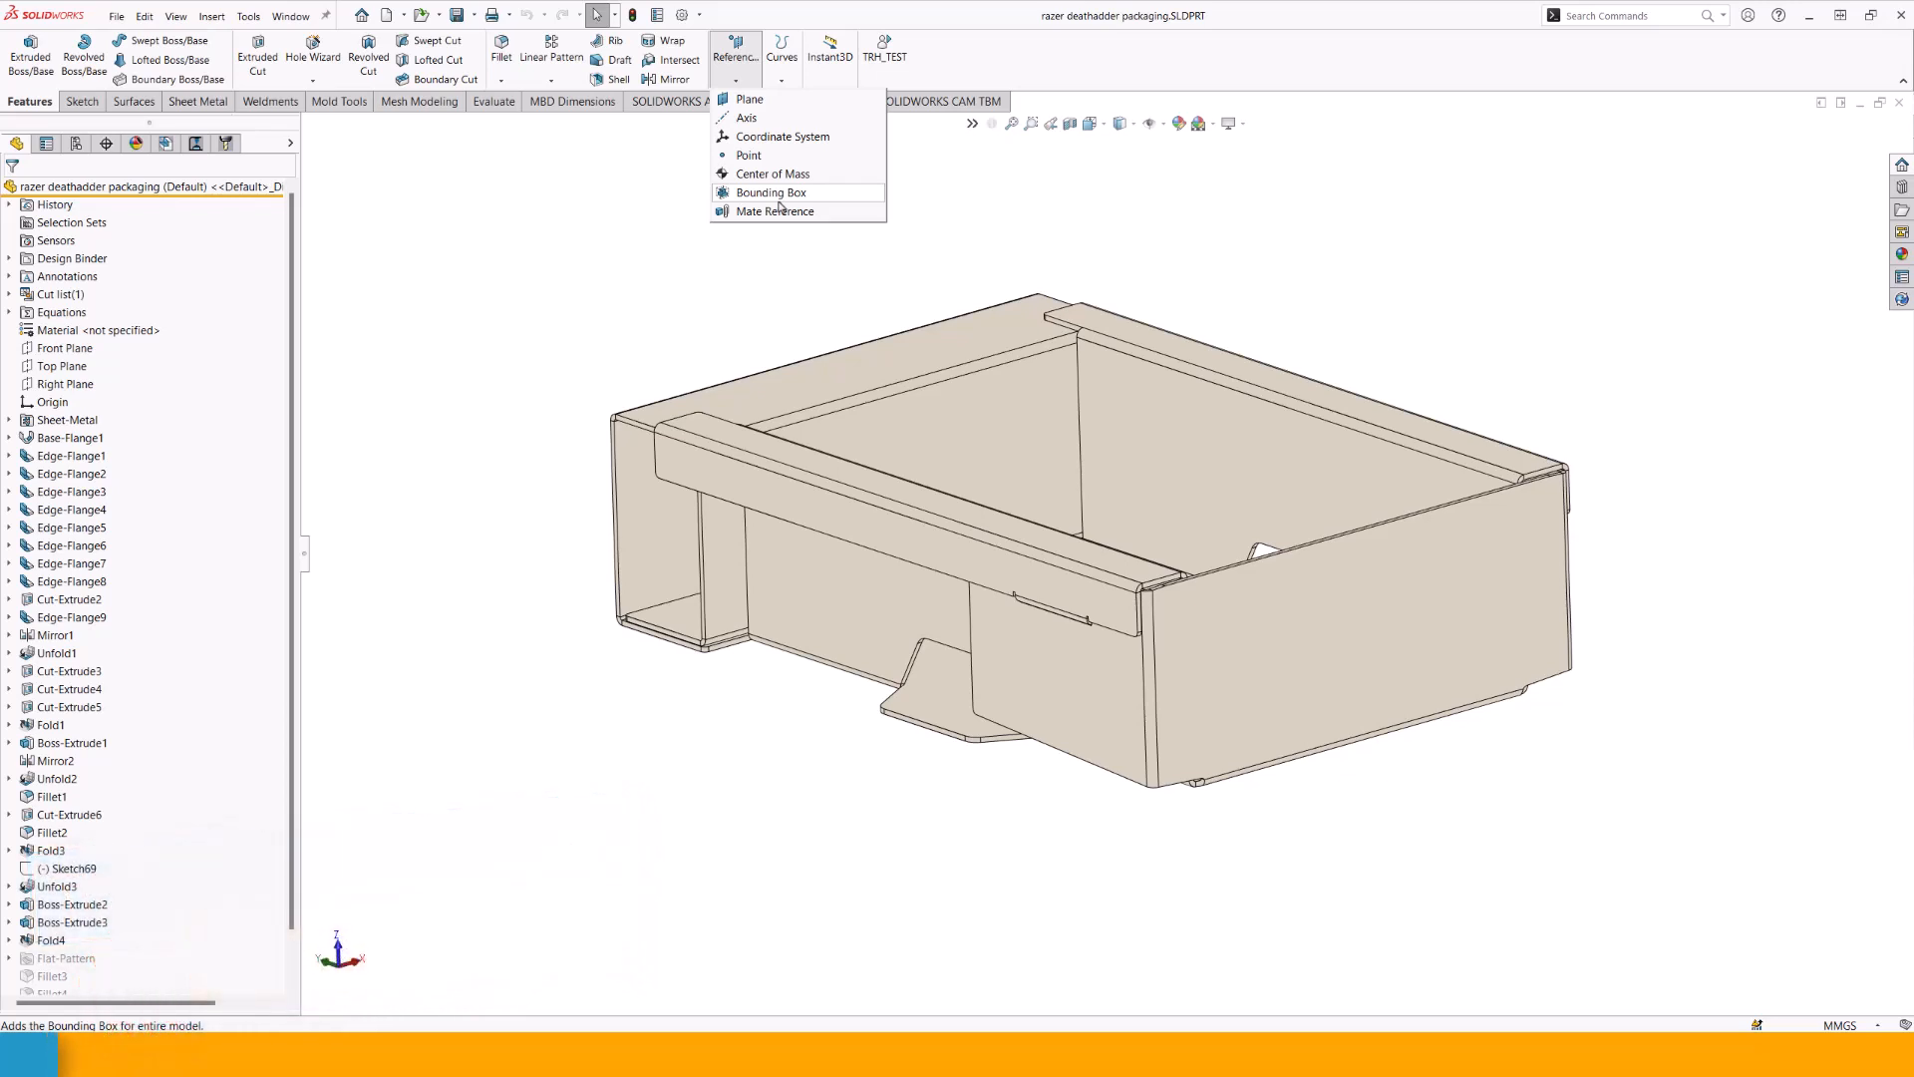
{"action": "mouse_move", "coordinate": [720, 311]}
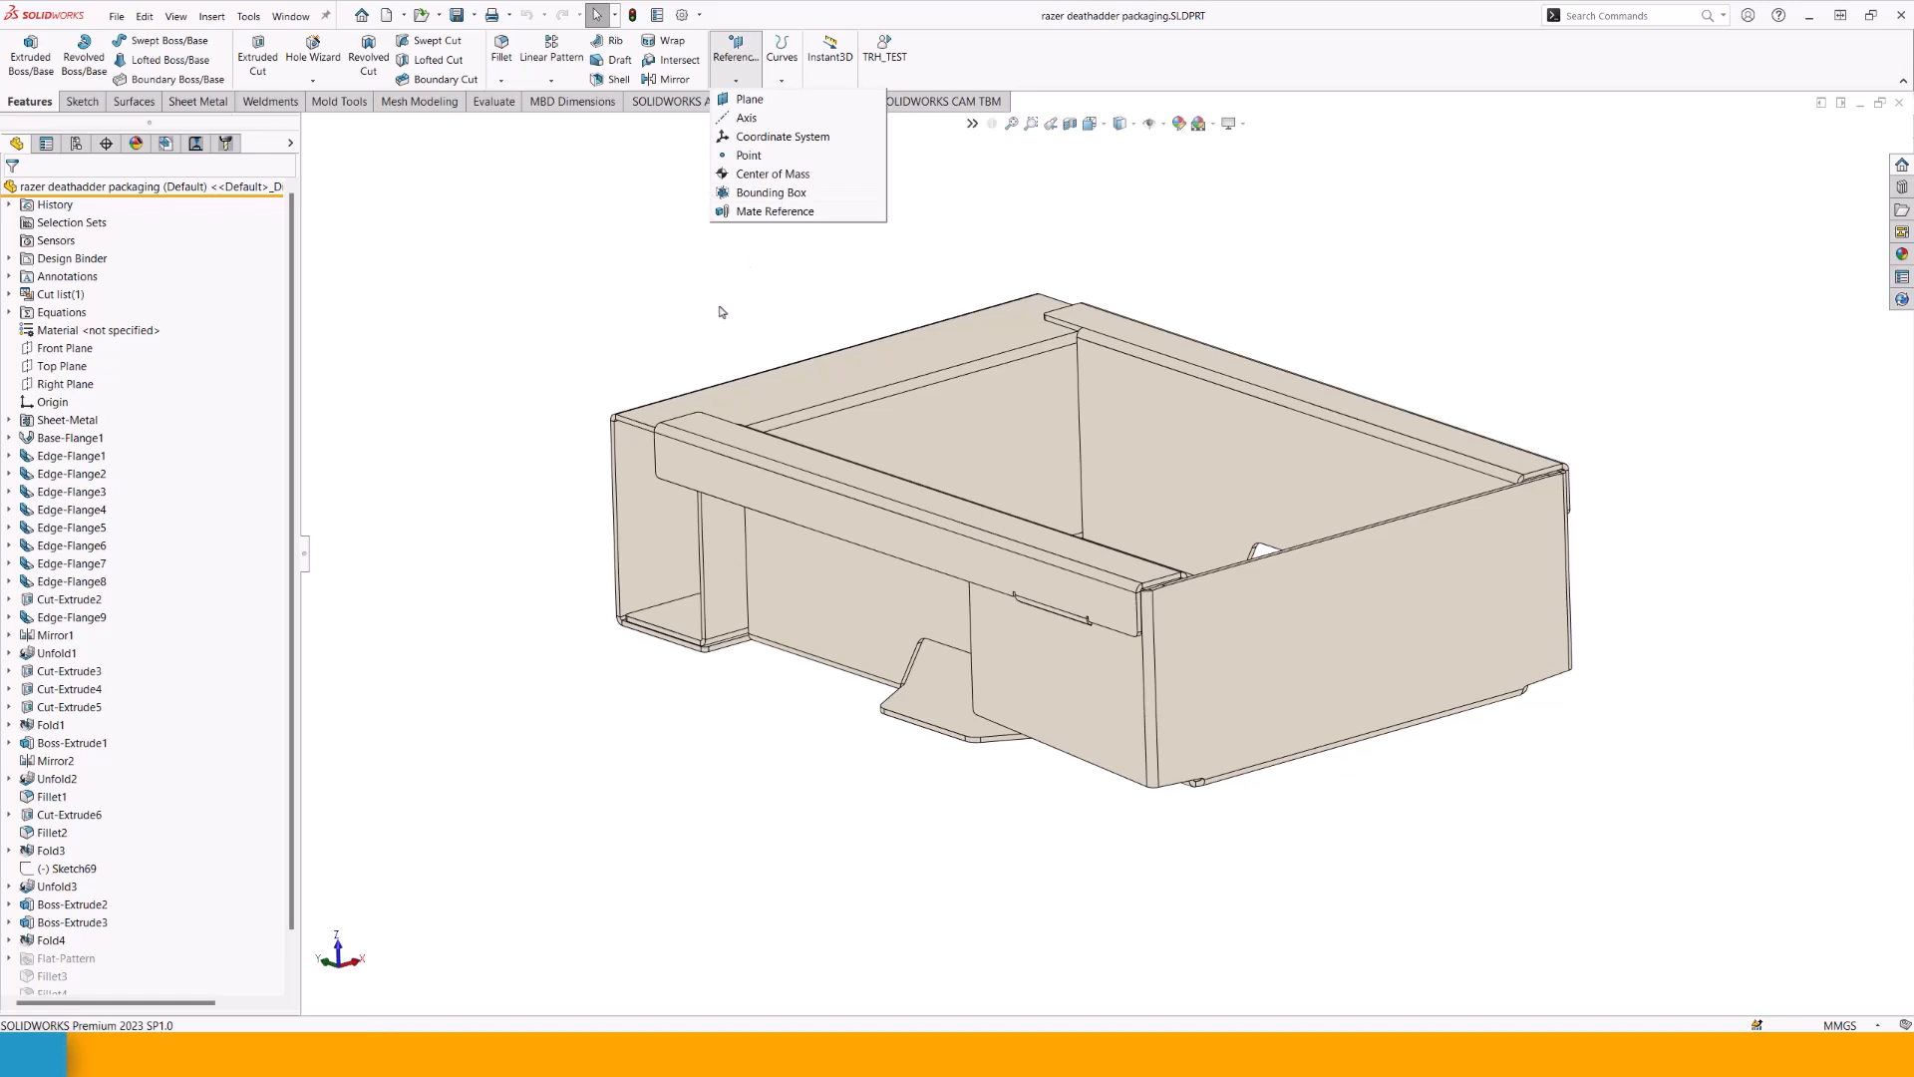
{"action": "mouse_move", "coordinate": [782, 135]}
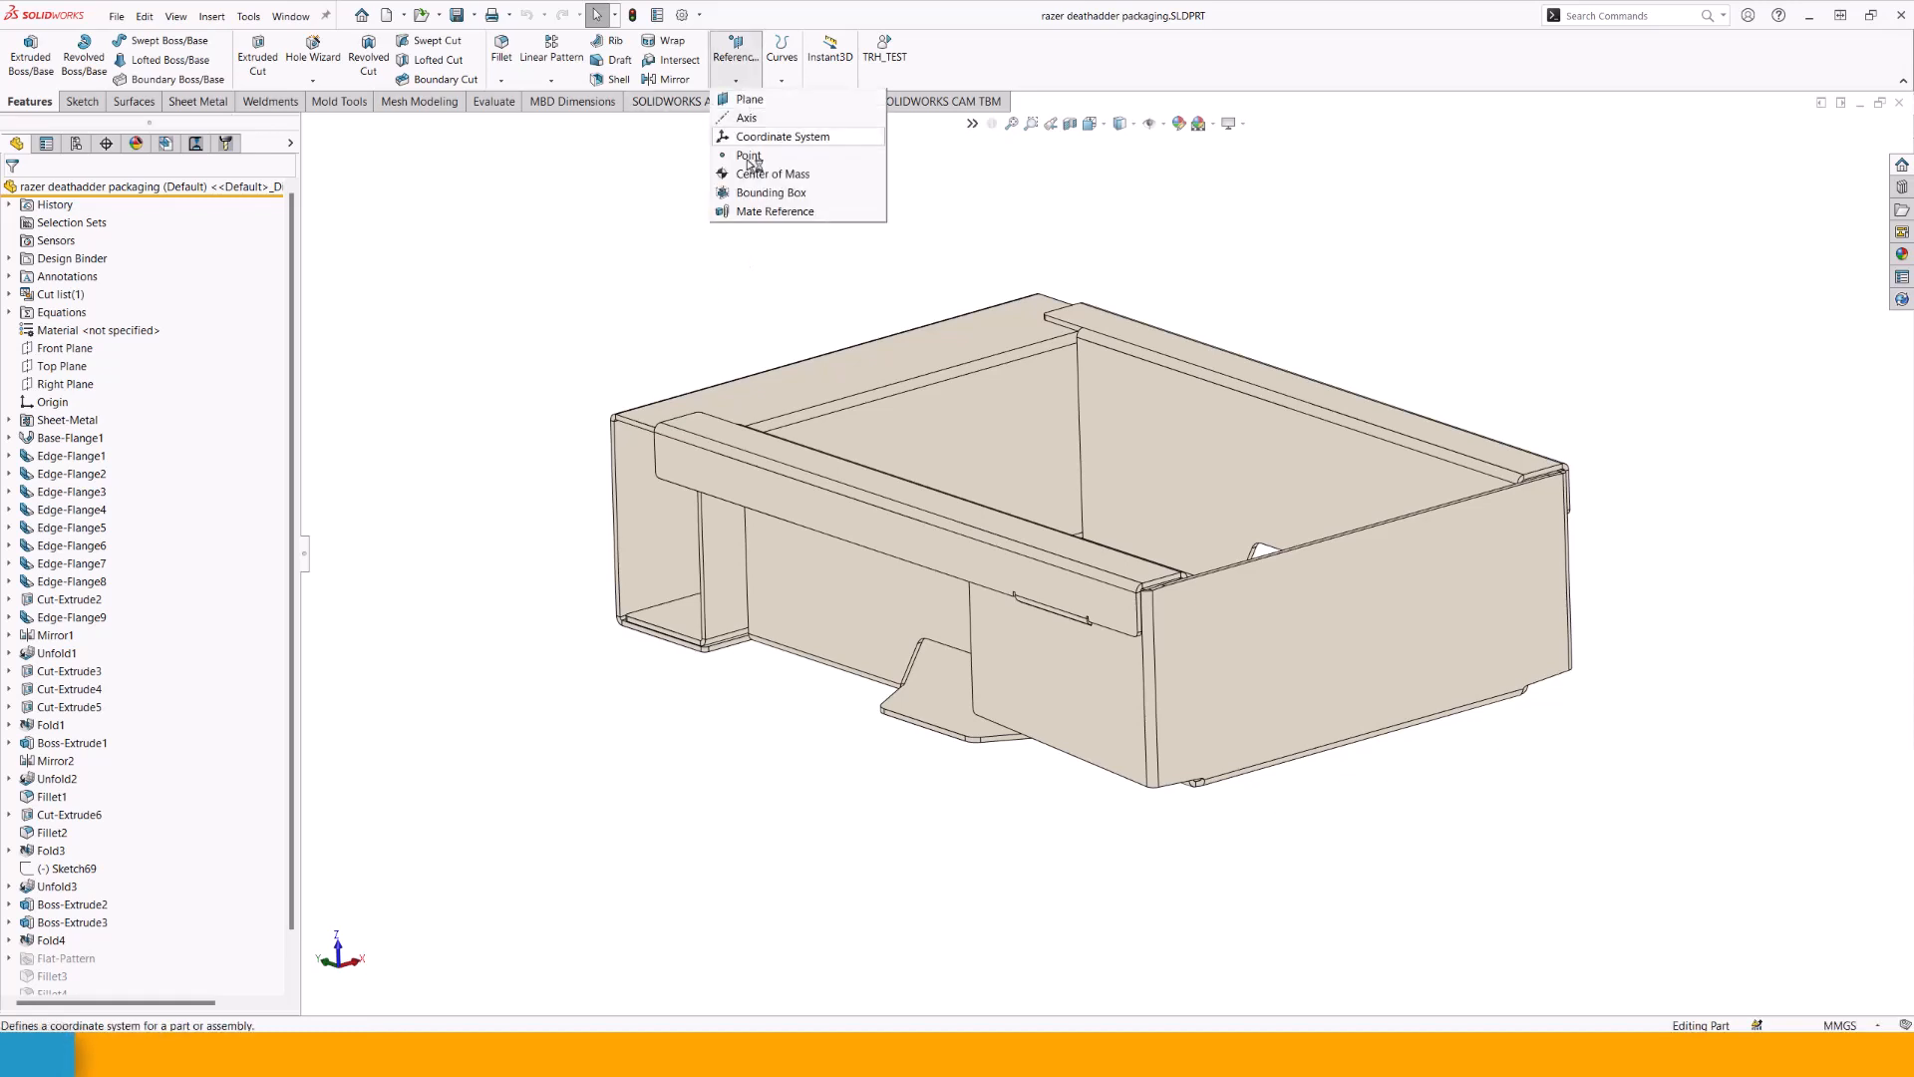
{"action": "mouse_move", "coordinate": [769, 191]}
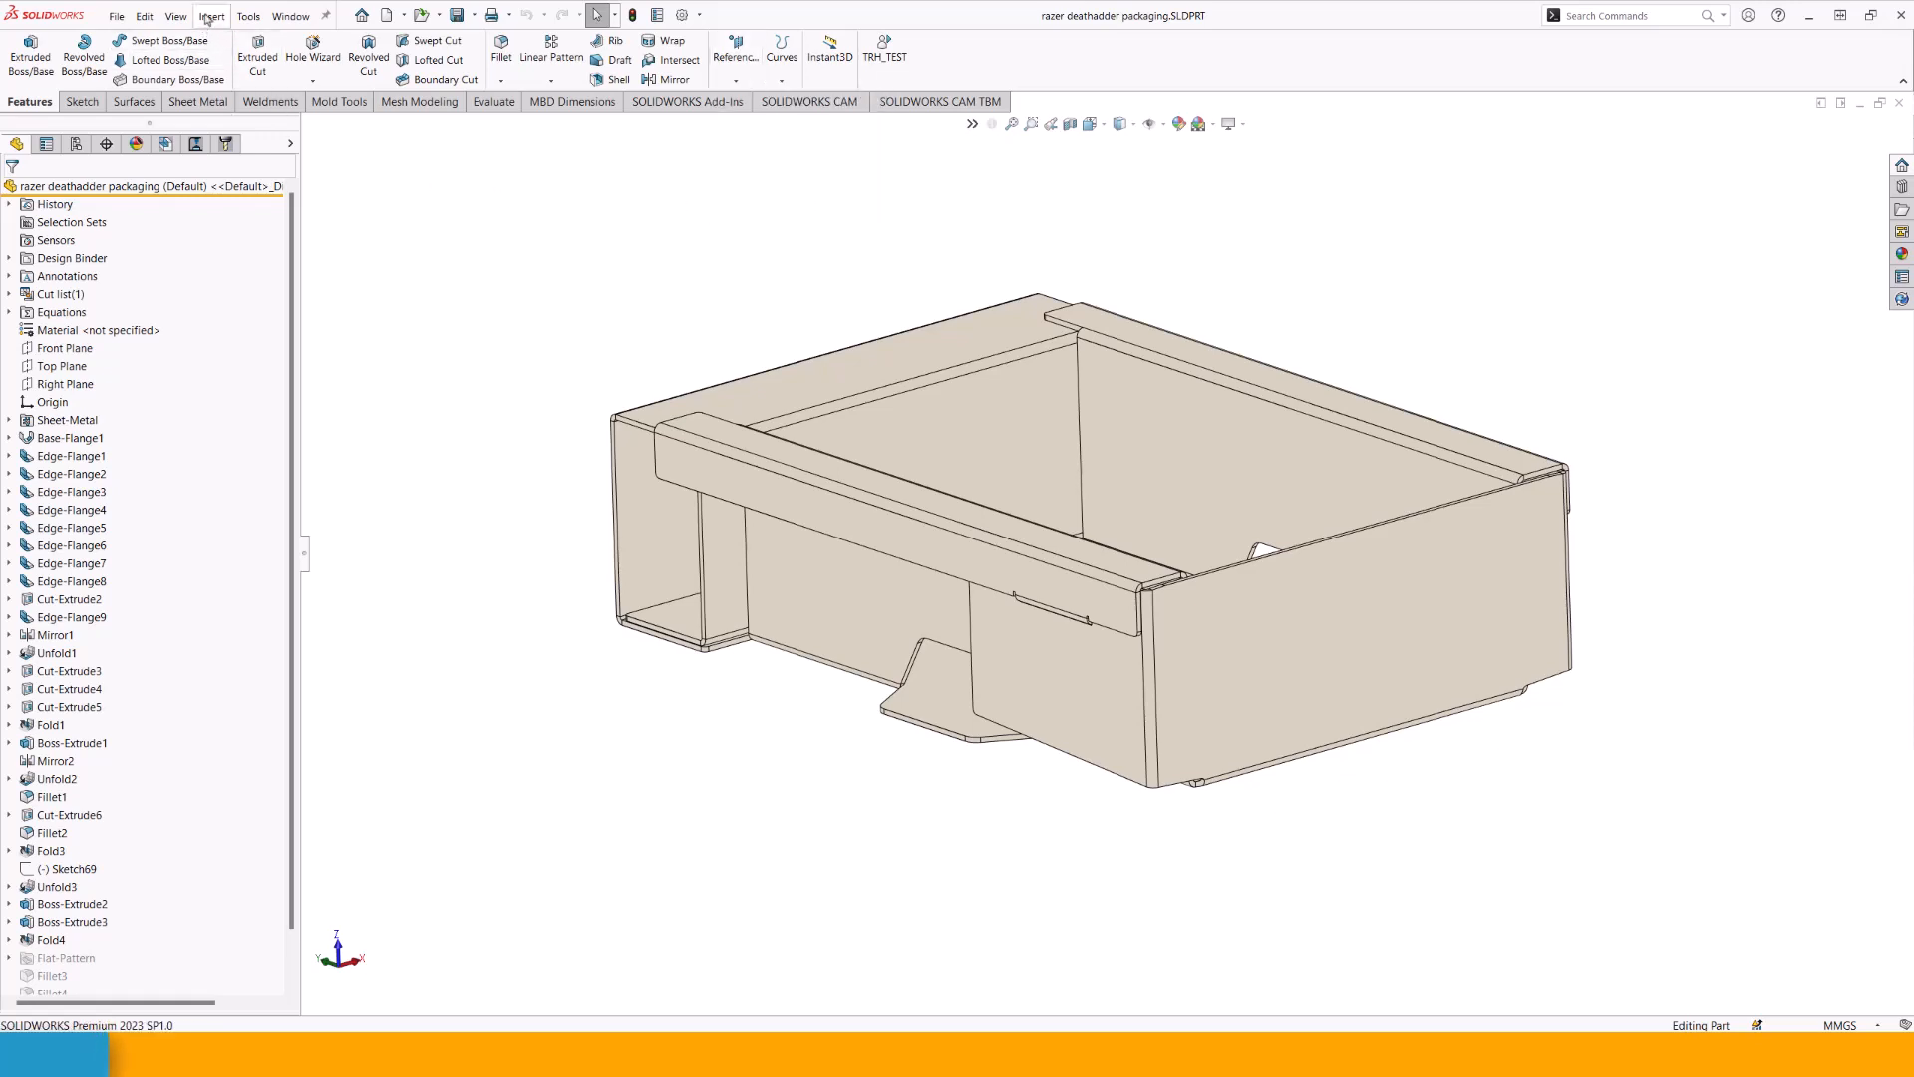
{"action": "left_click", "coordinate": [212, 16]}
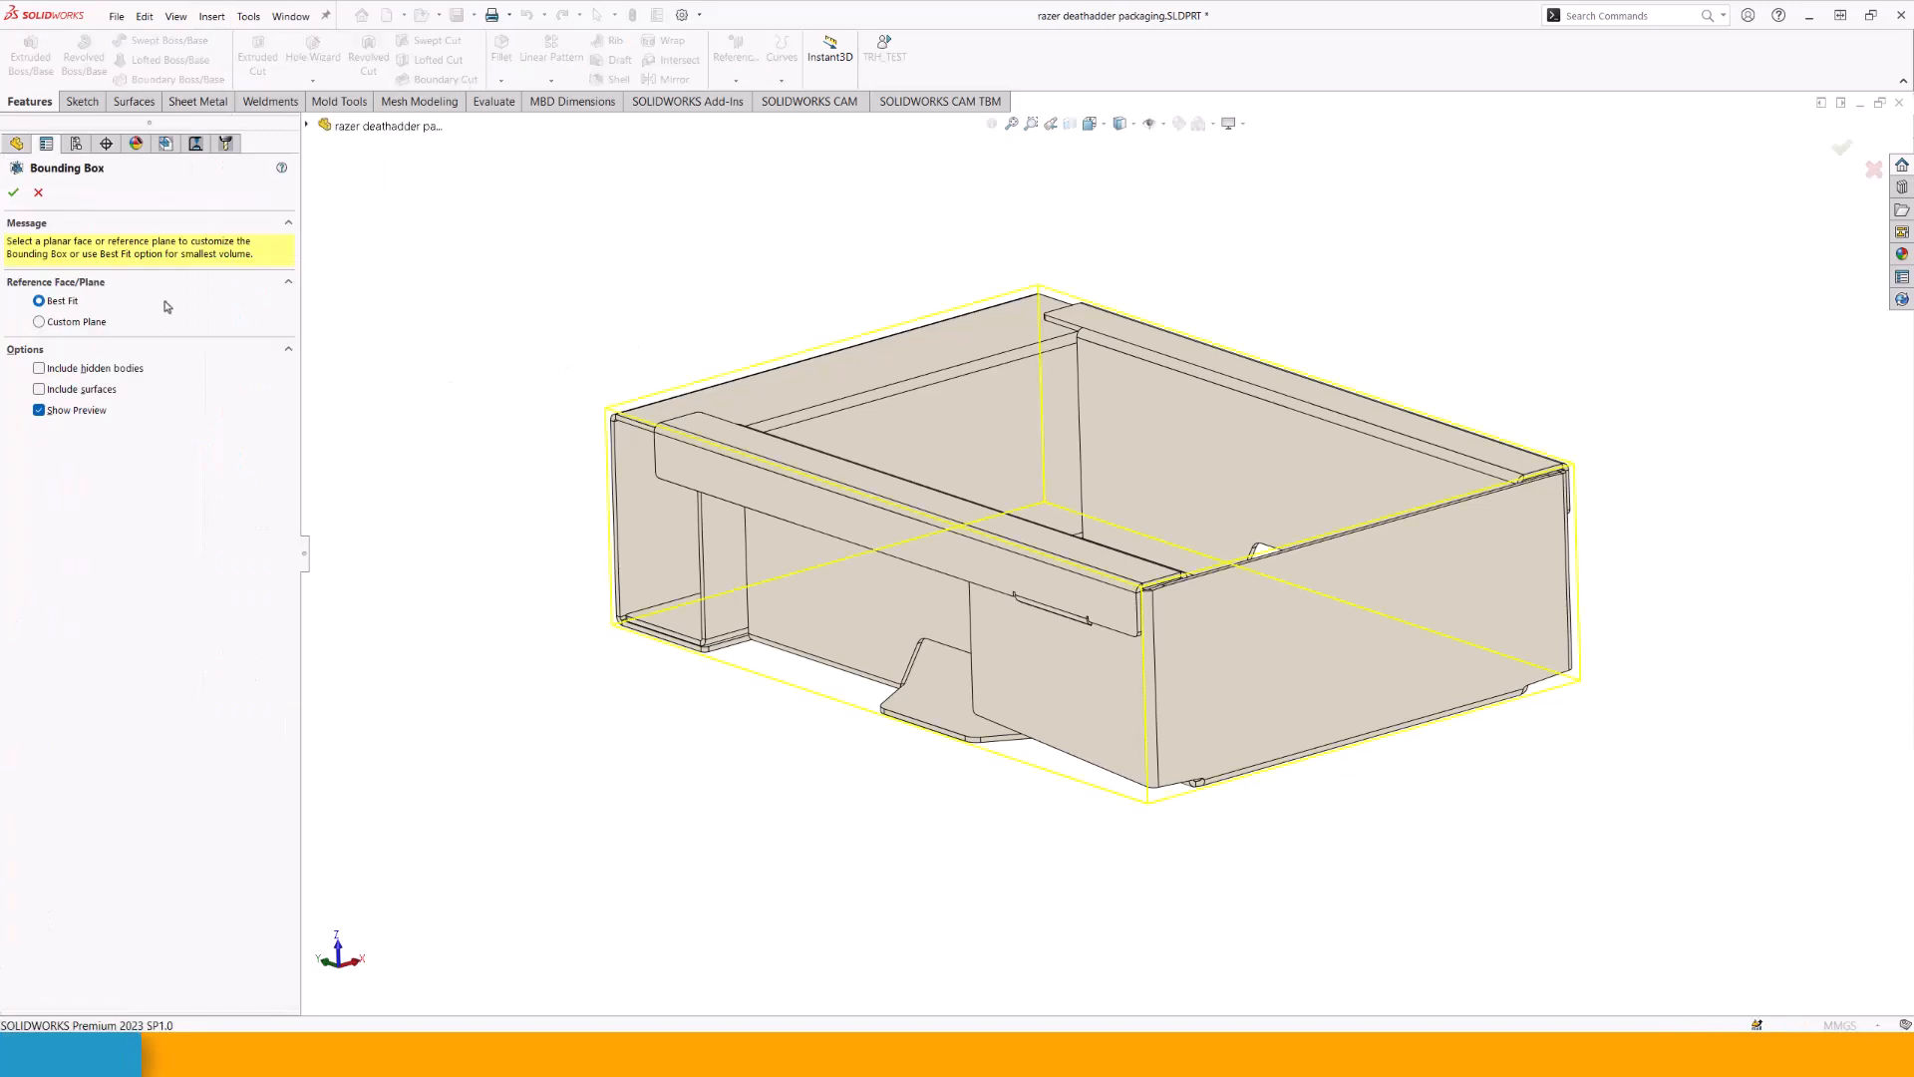
{"action": "mouse_move", "coordinate": [80, 325]}
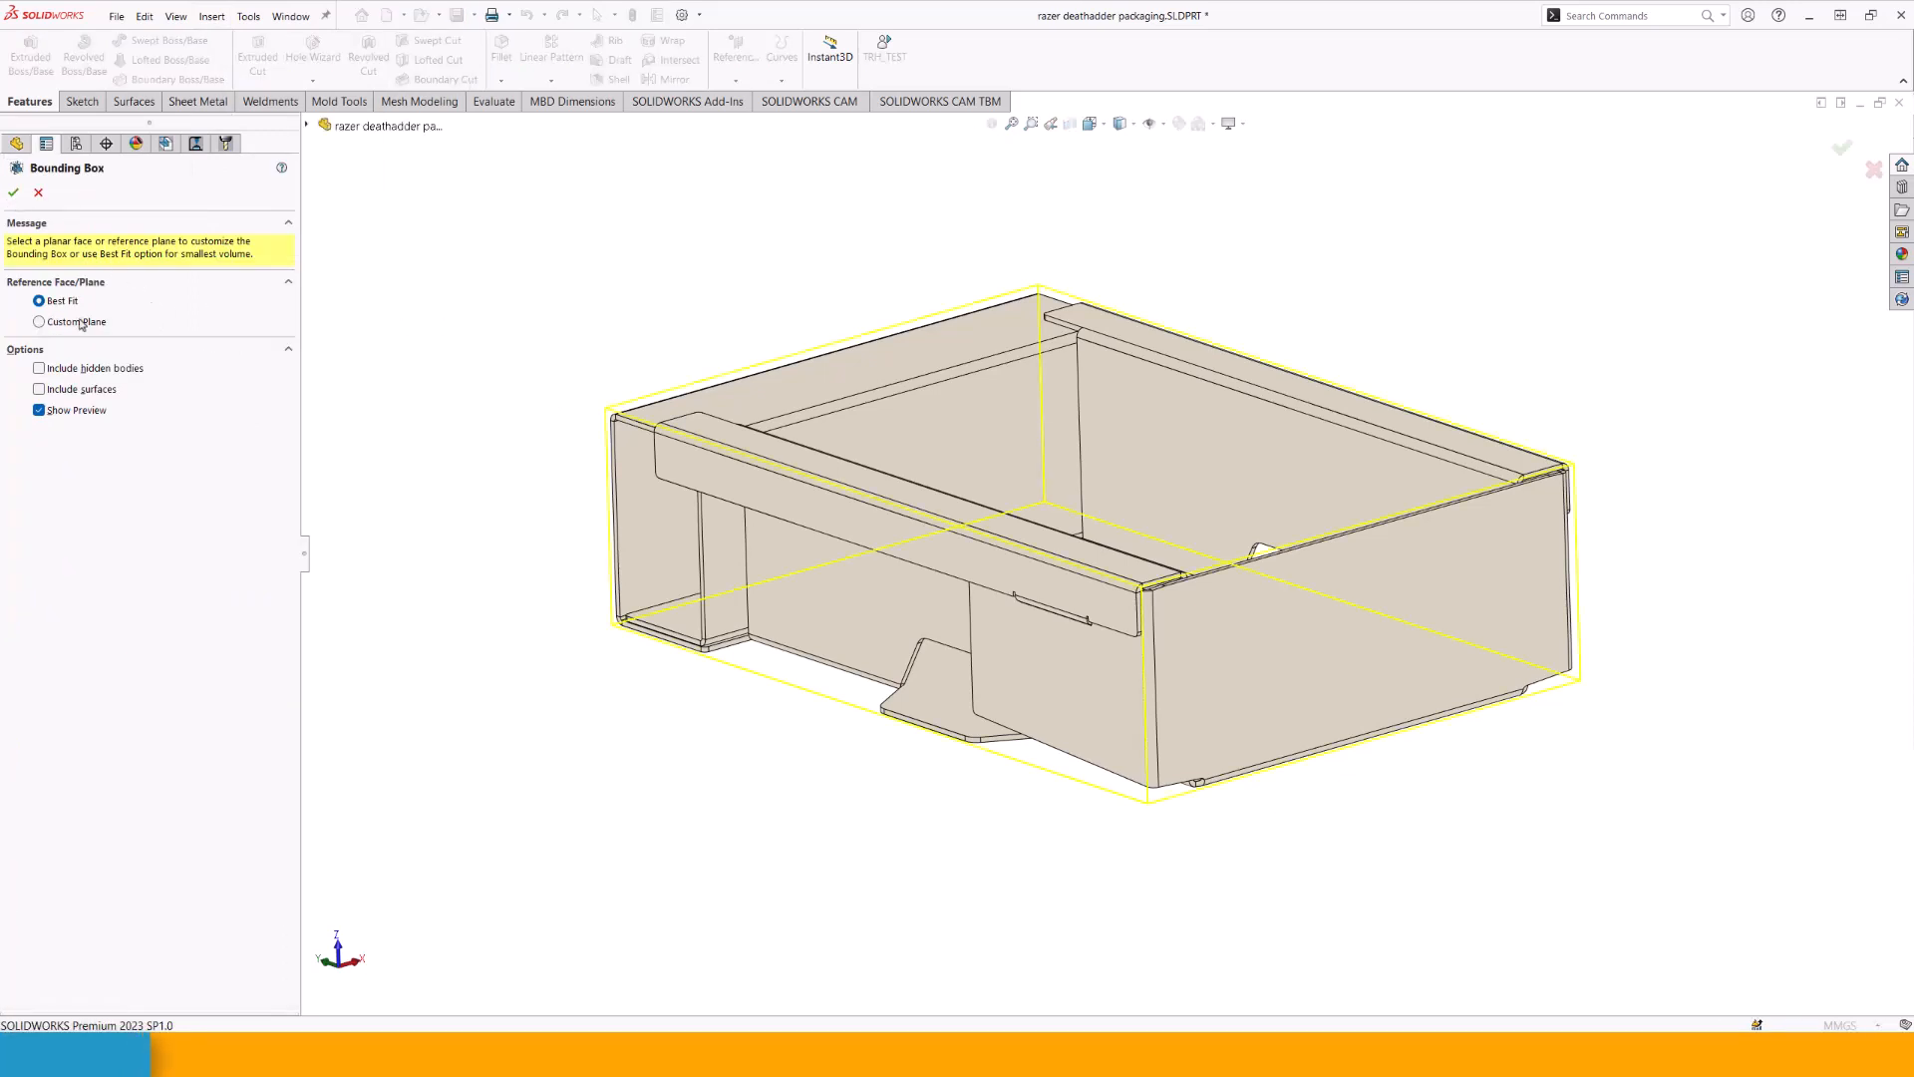
{"action": "left_click", "coordinate": [14, 193]}
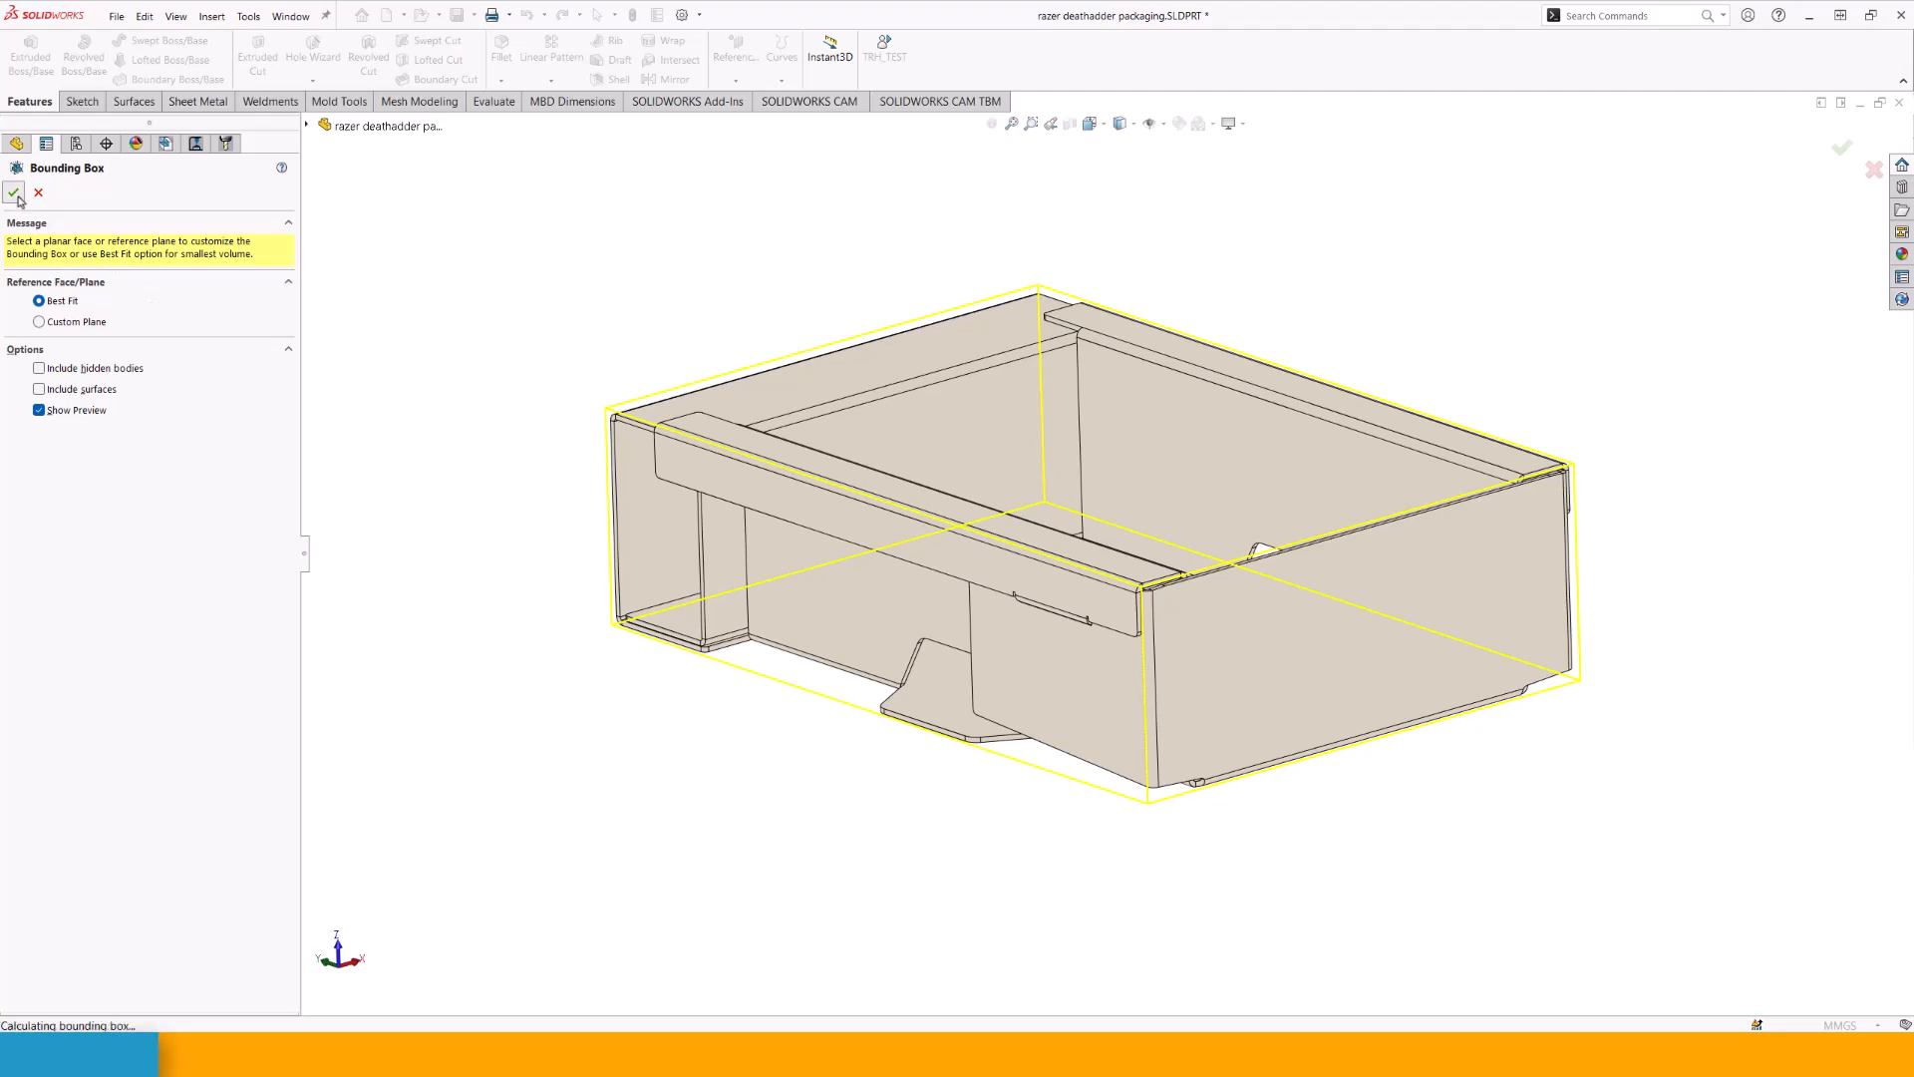
{"action": "left_click", "coordinate": [14, 193]}
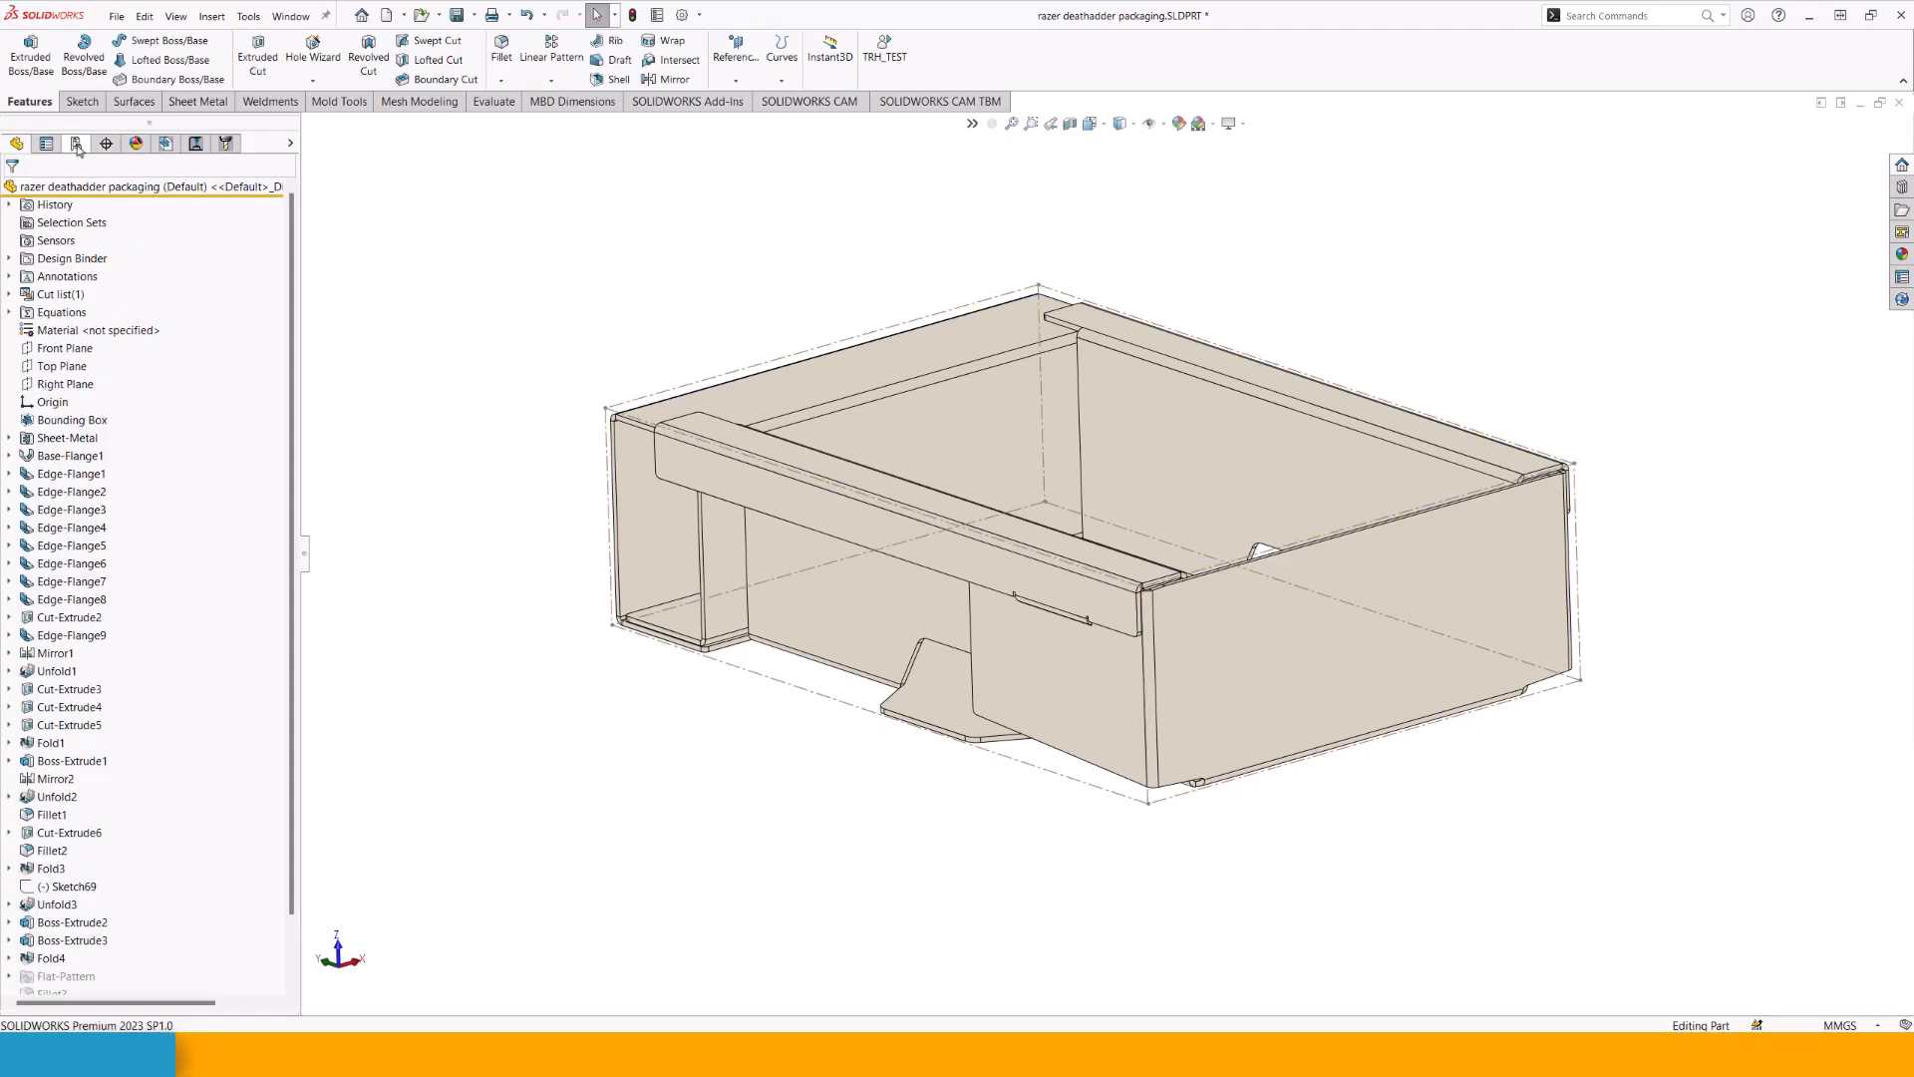
Activate the DefaultSM-FLAT-PATTERN configuration to view the blank, then reactivate Default.
{"action": "left_click", "coordinate": [76, 143]}
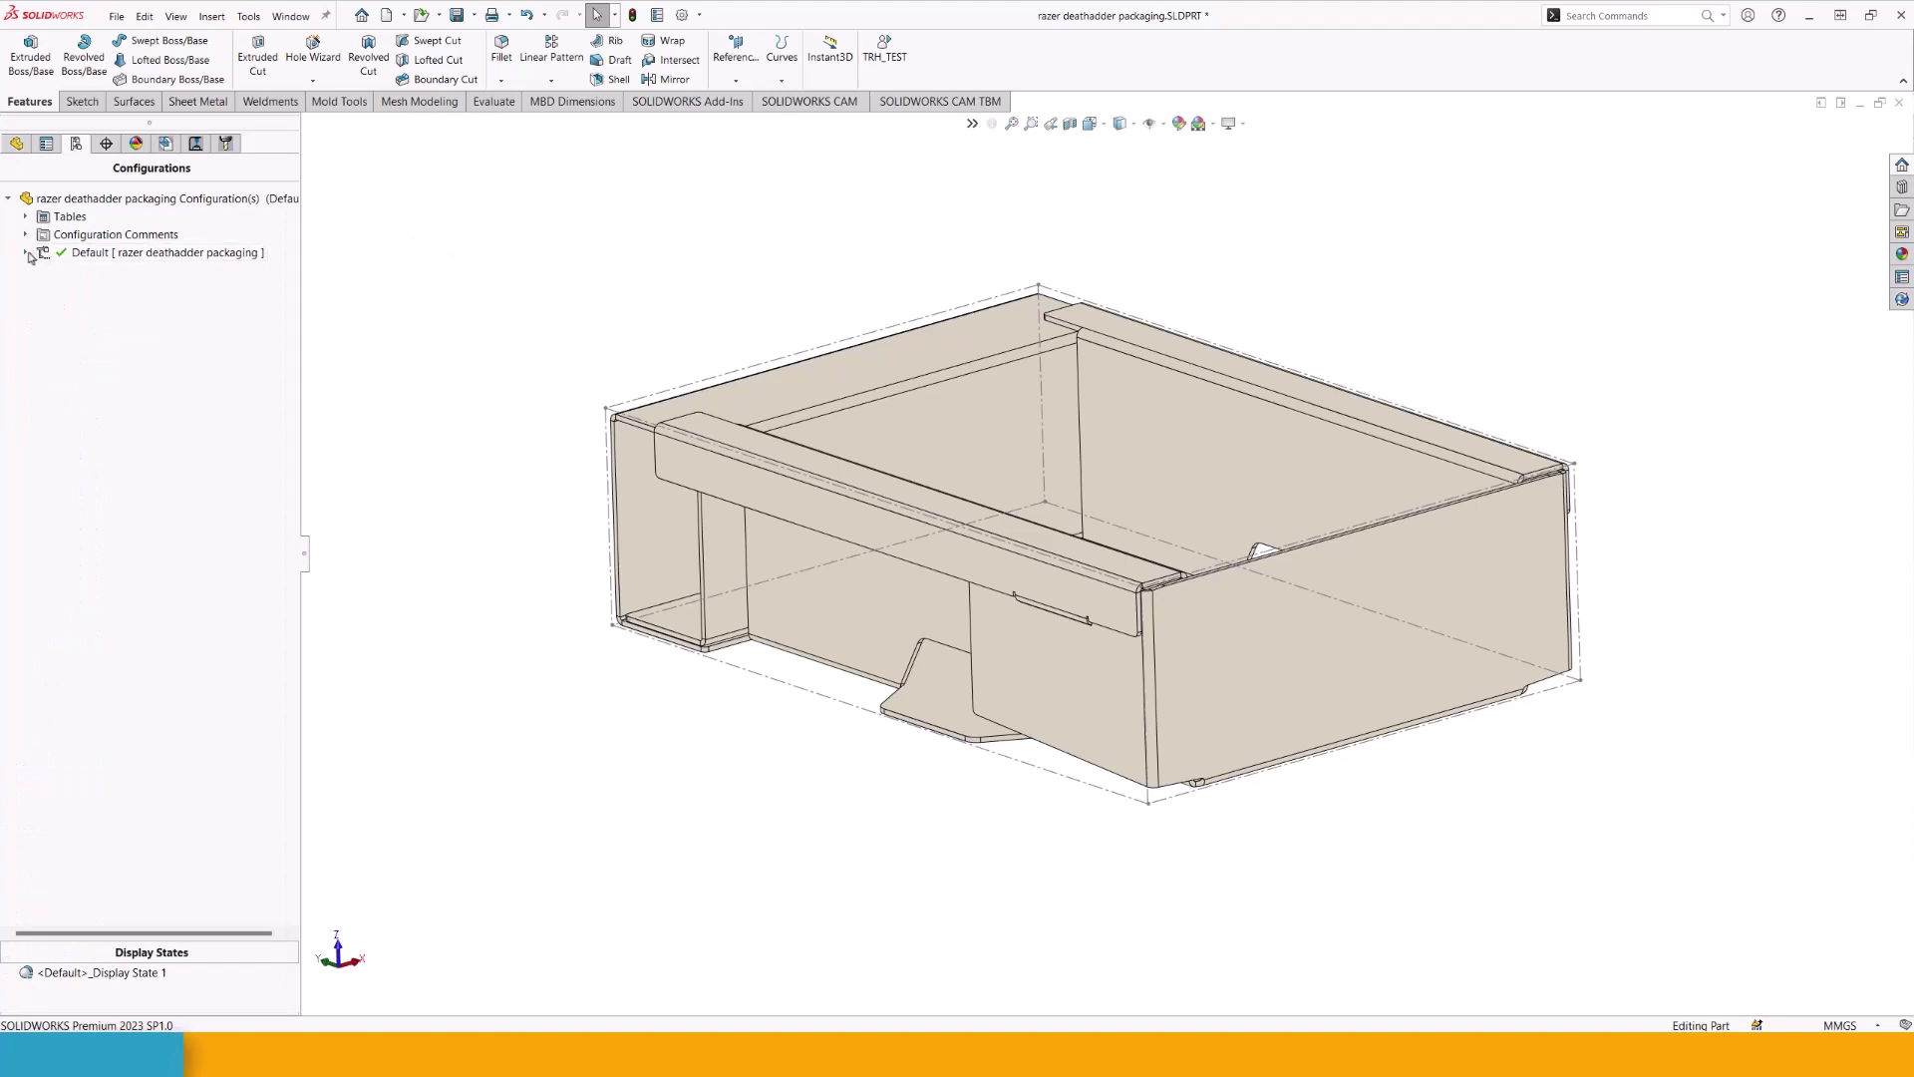
{"action": "left_click", "coordinate": [26, 253]}
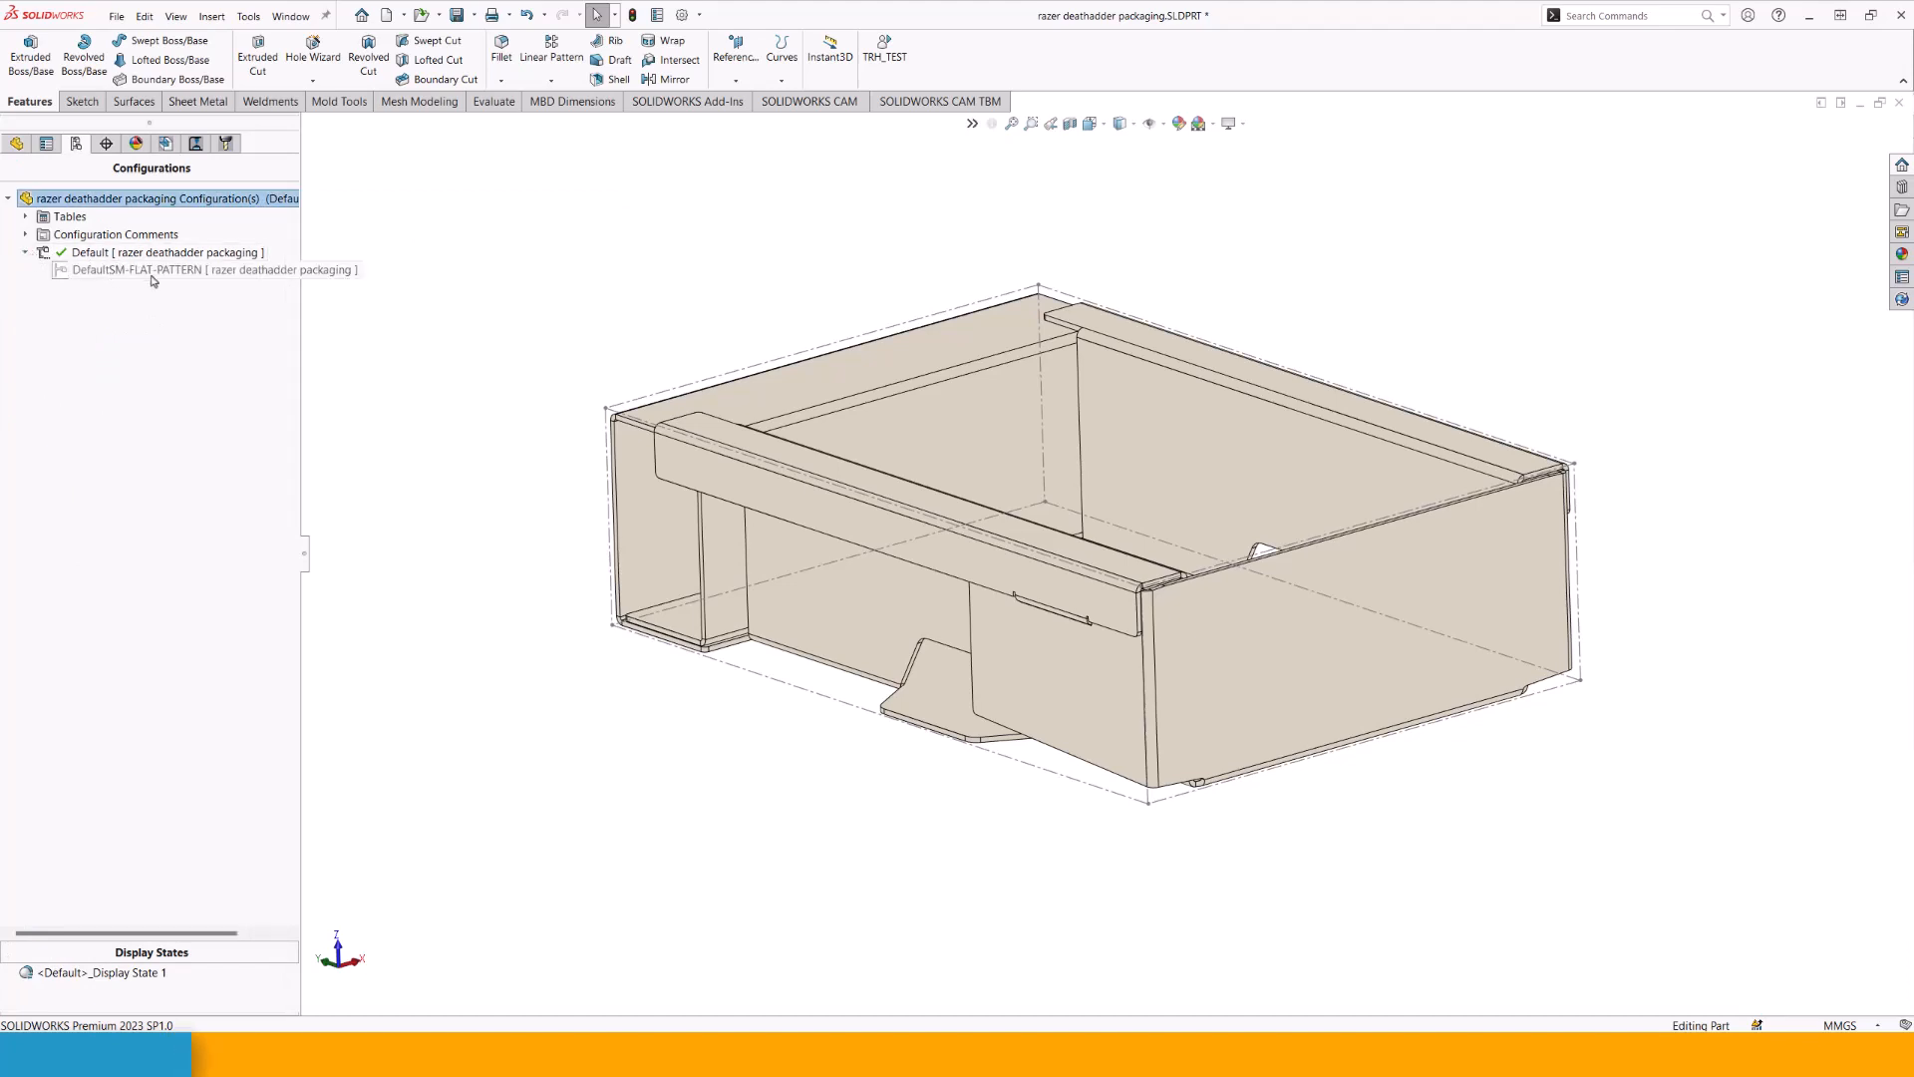
{"action": "left_click", "coordinate": [172, 269]}
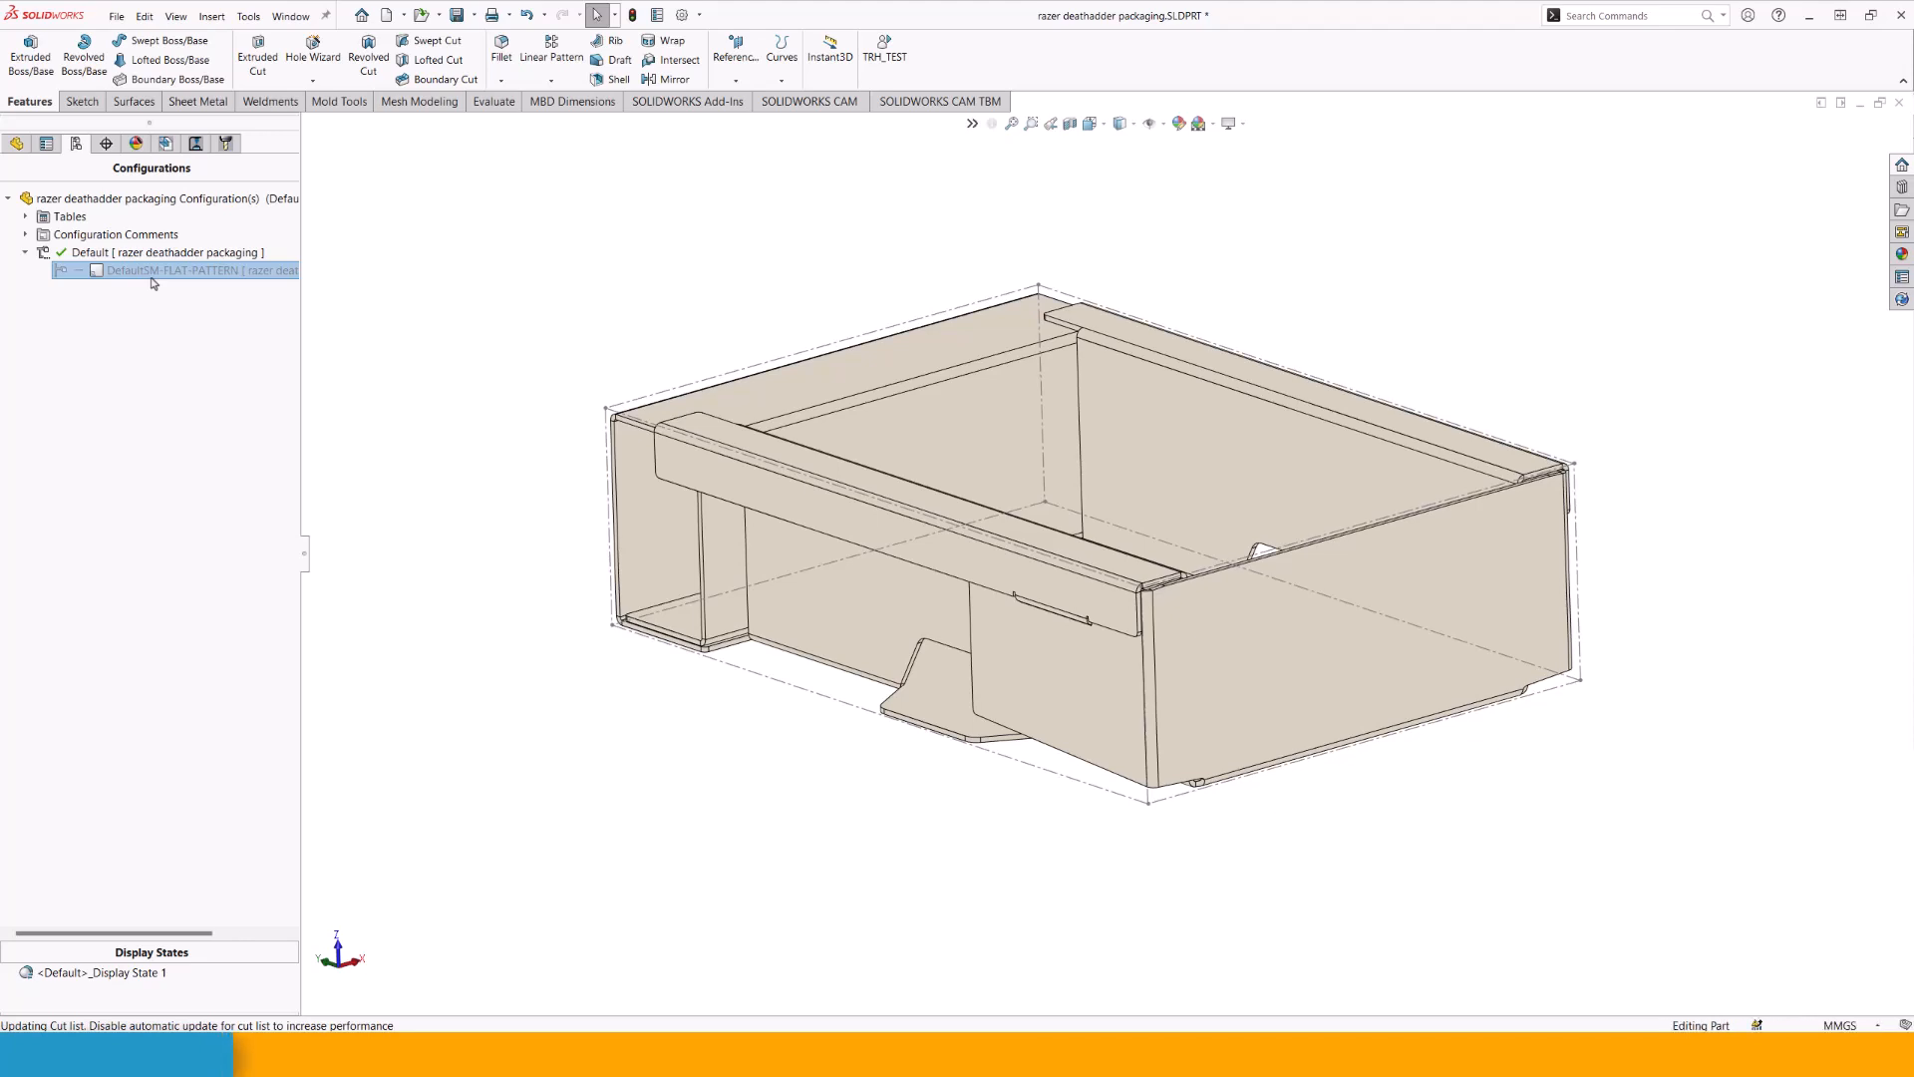
{"action": "double_click", "coordinate": [172, 269]}
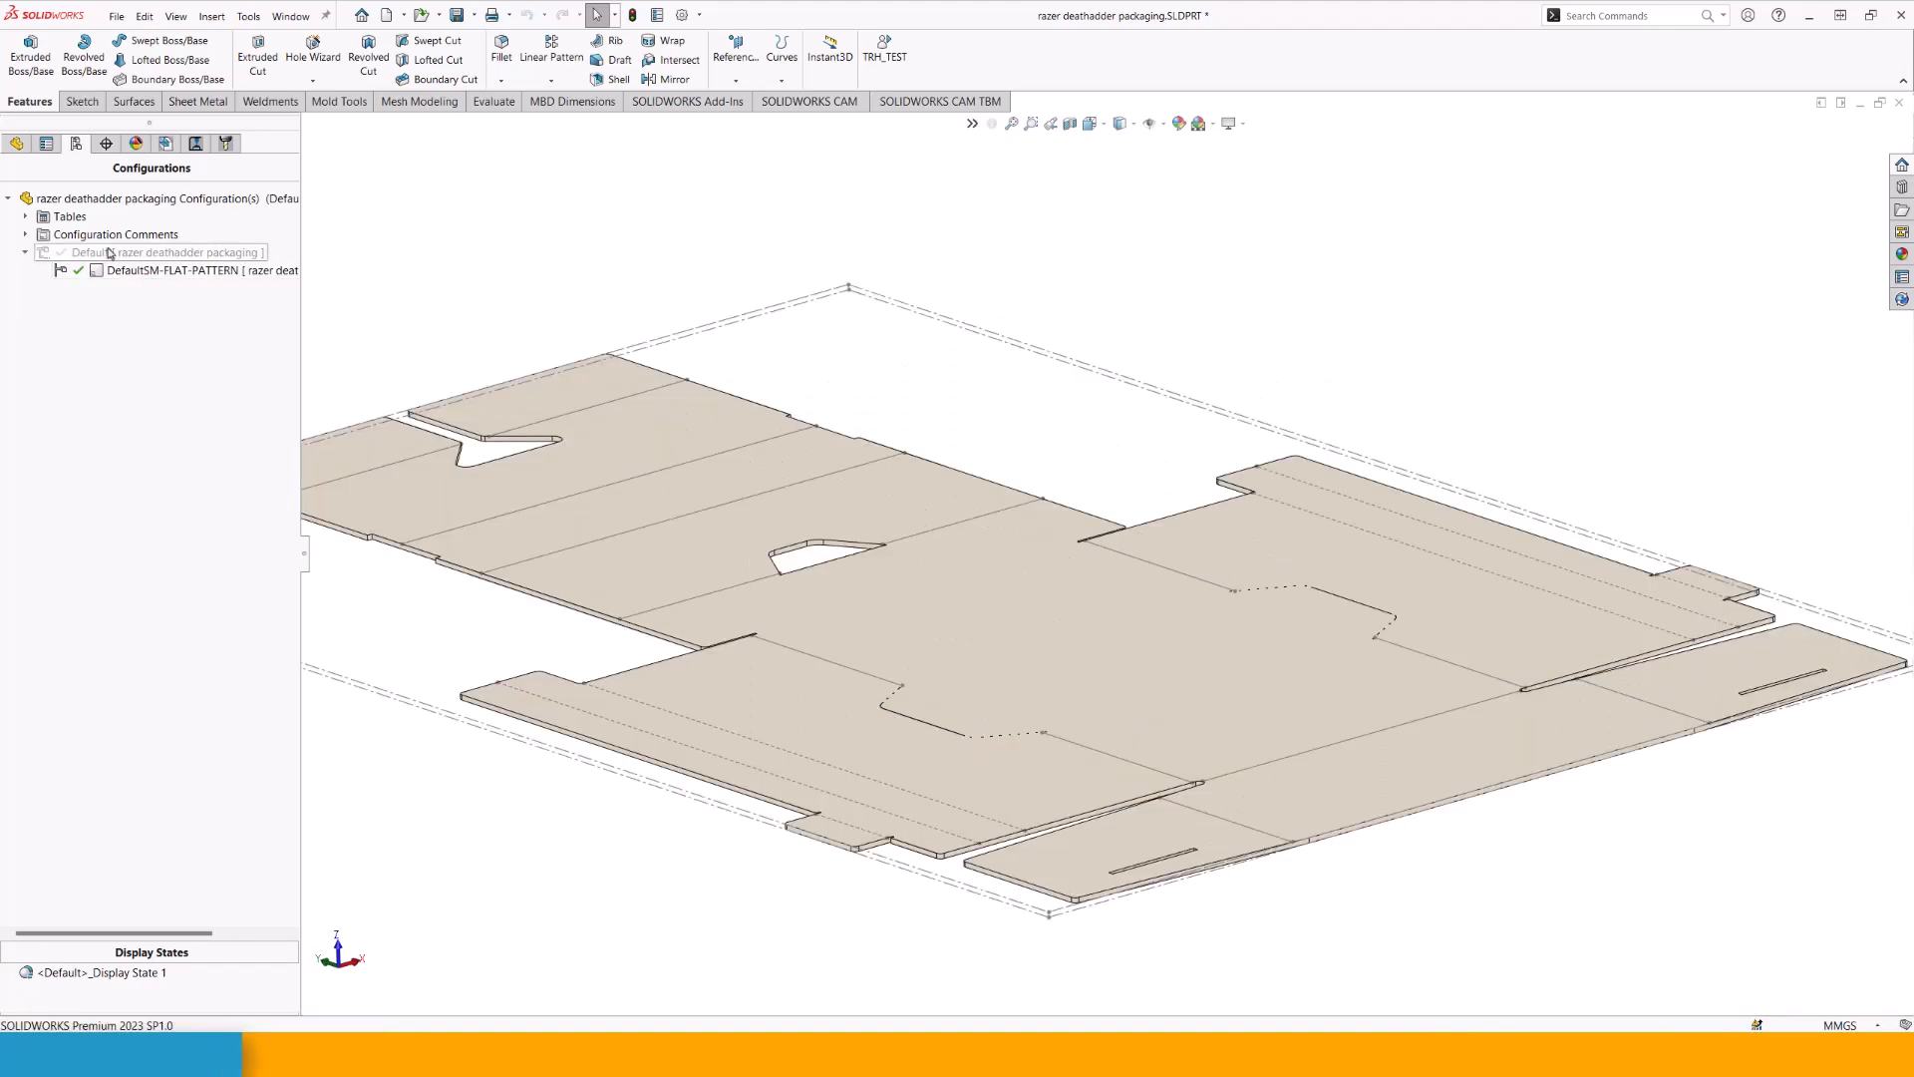
{"action": "left_click", "coordinate": [160, 253]}
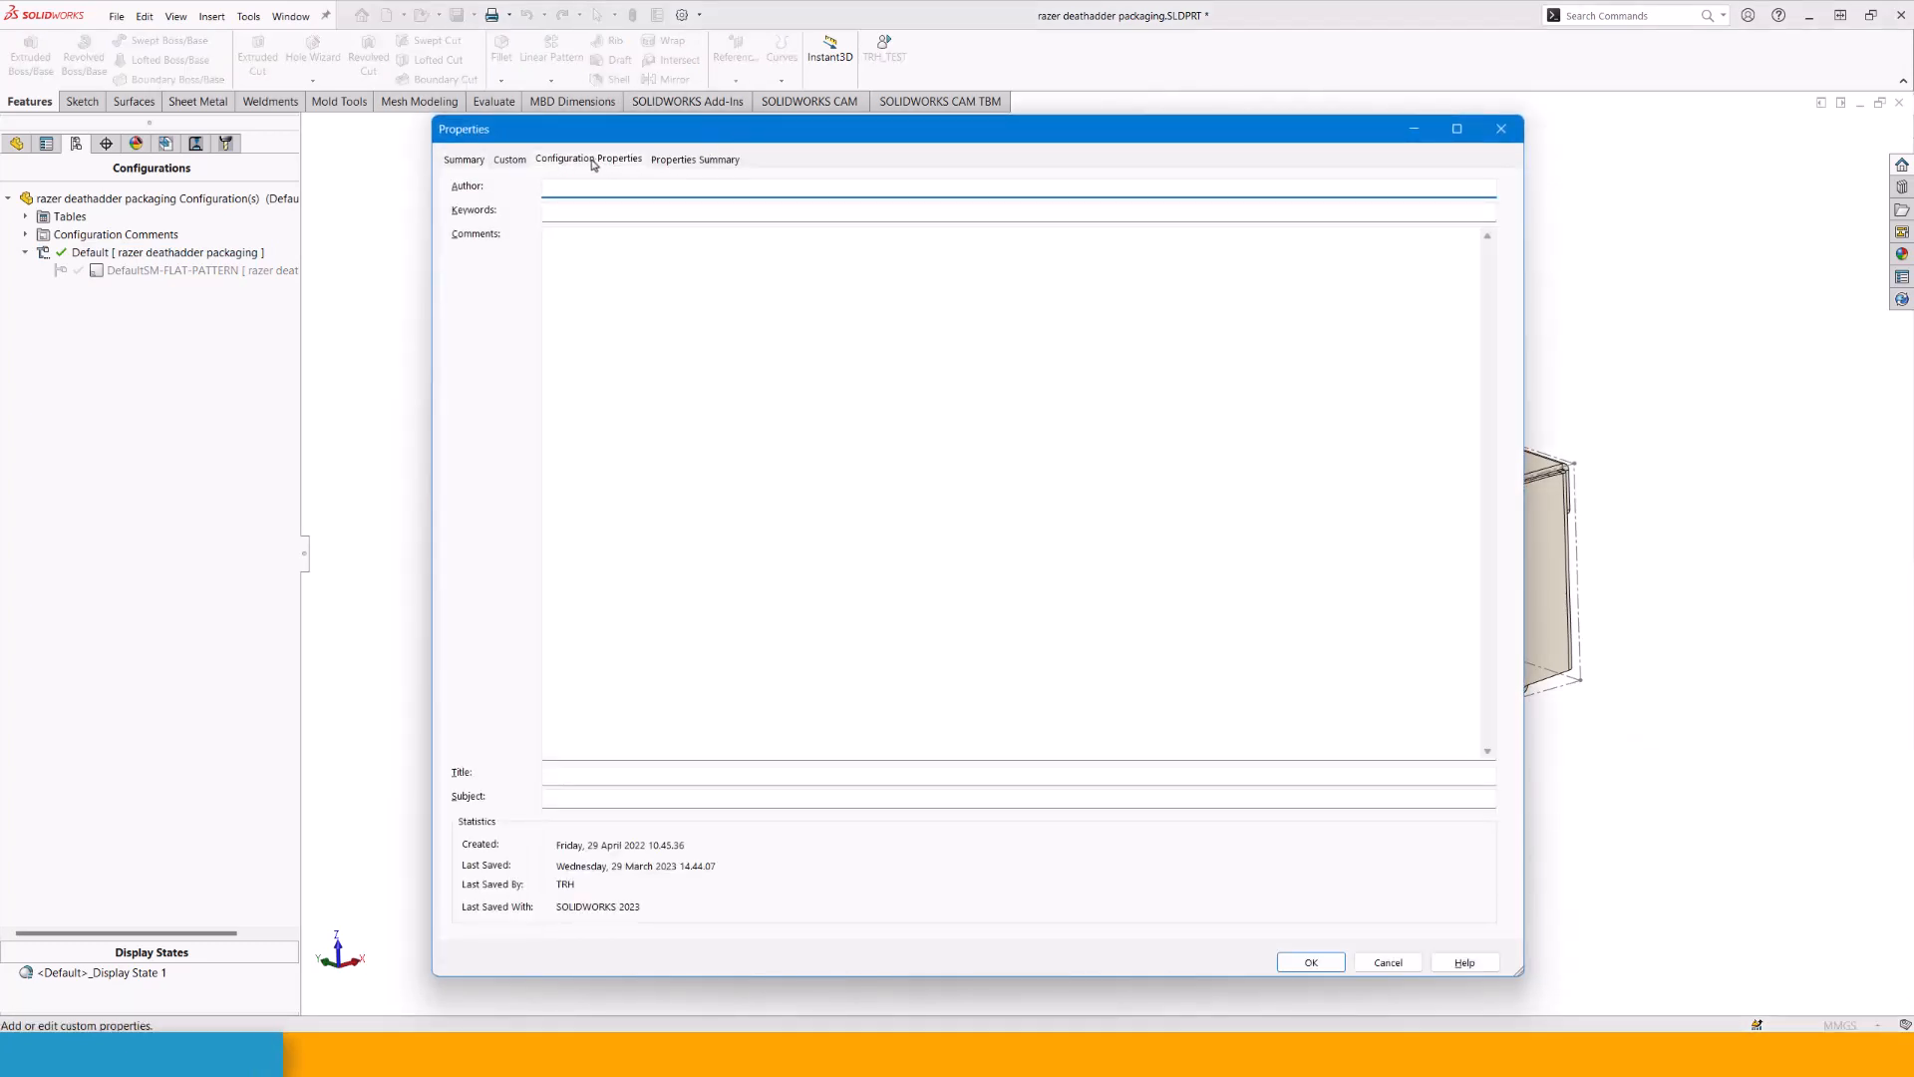
Delete the test equation row in Configuration Properties and compare Default and flat-pattern bounding-box values.
{"action": "left_click", "coordinate": [586, 159]}
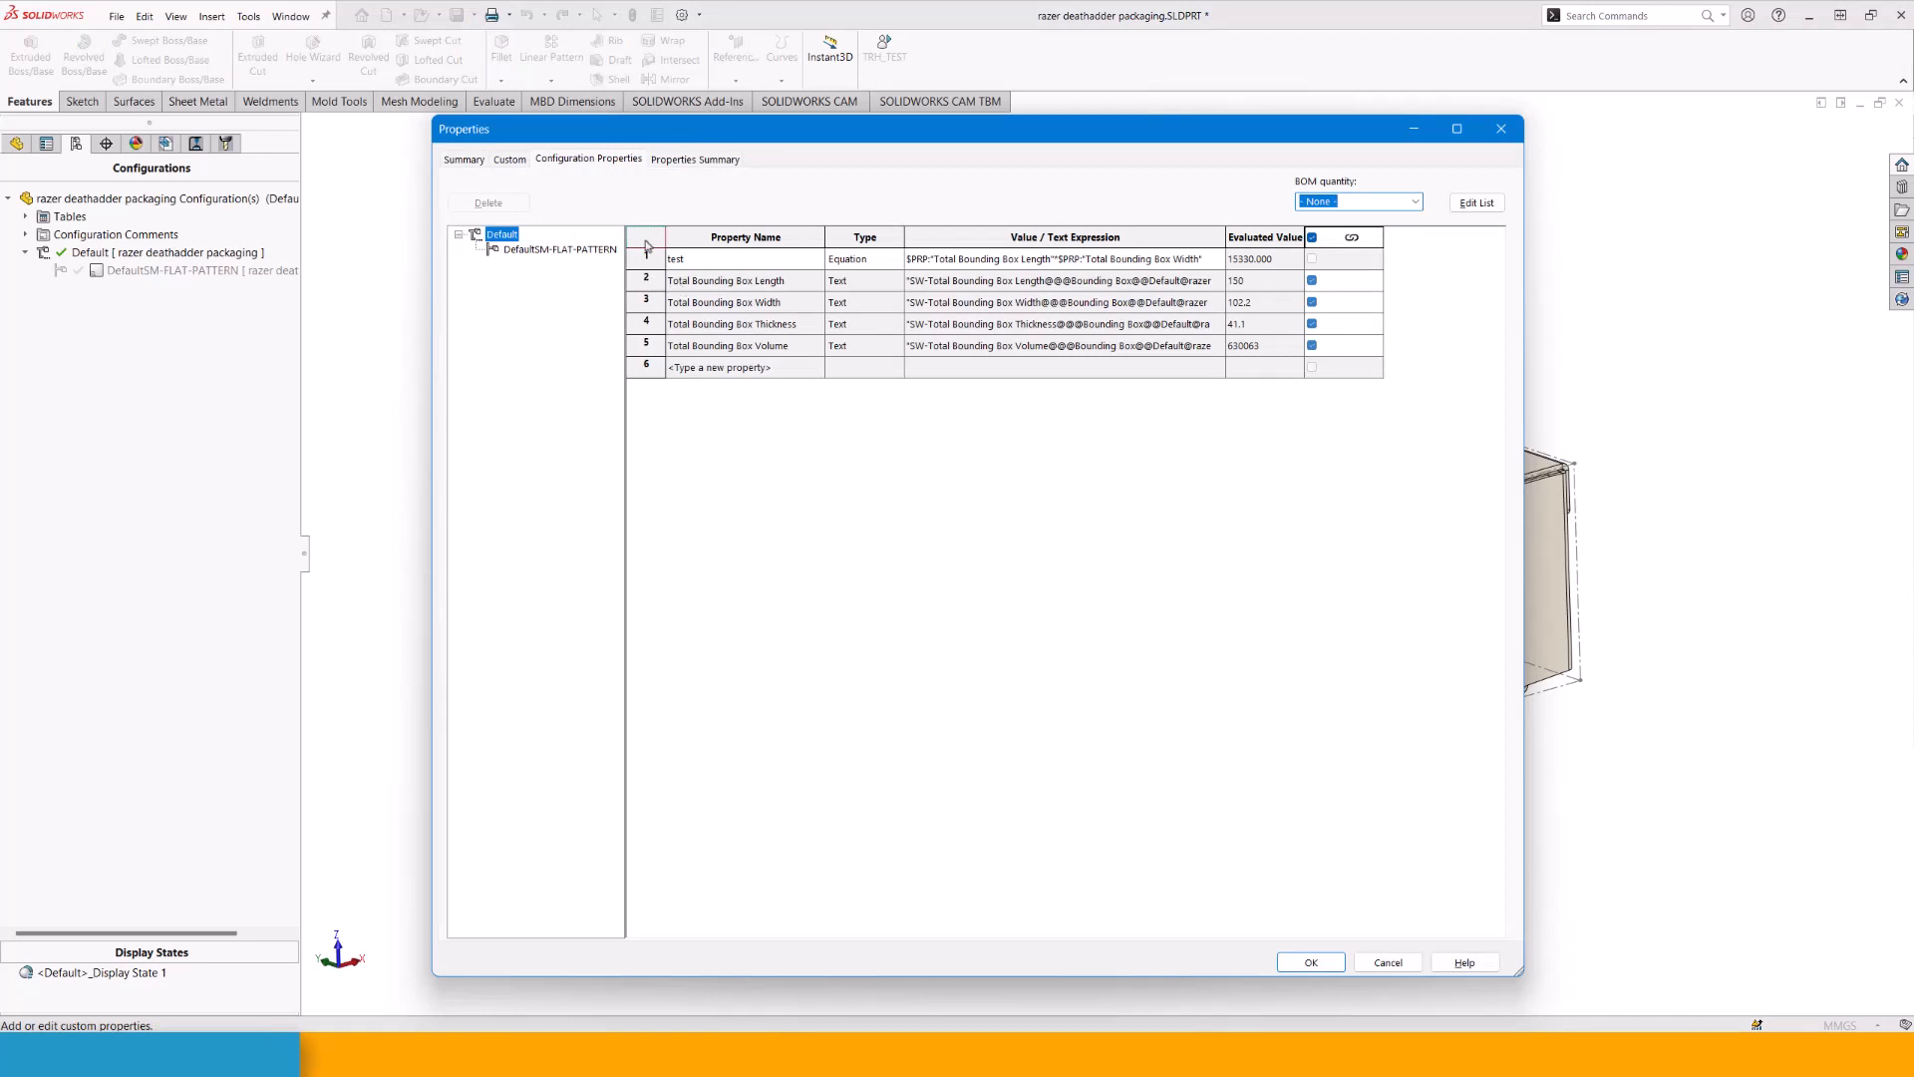
{"action": "left_click", "coordinate": [487, 203]}
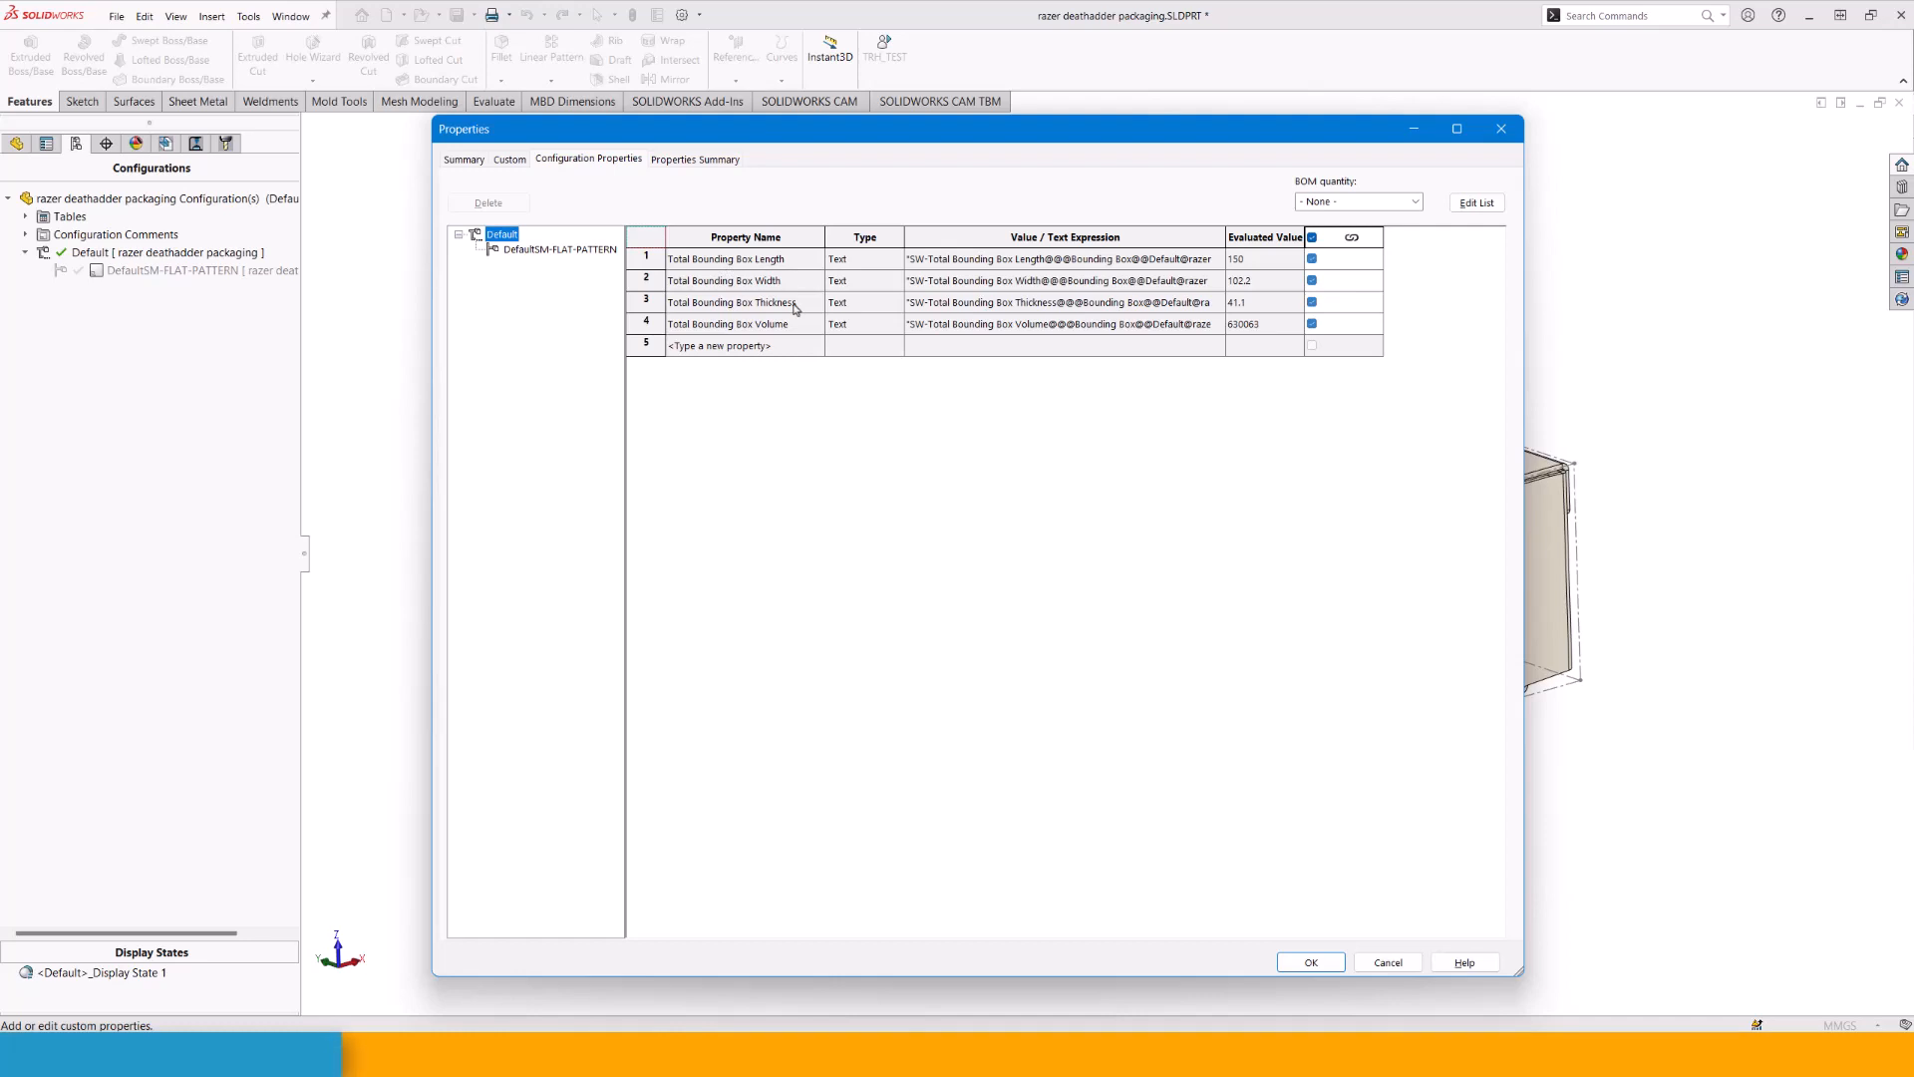
{"action": "mouse_move", "coordinate": [777, 264]}
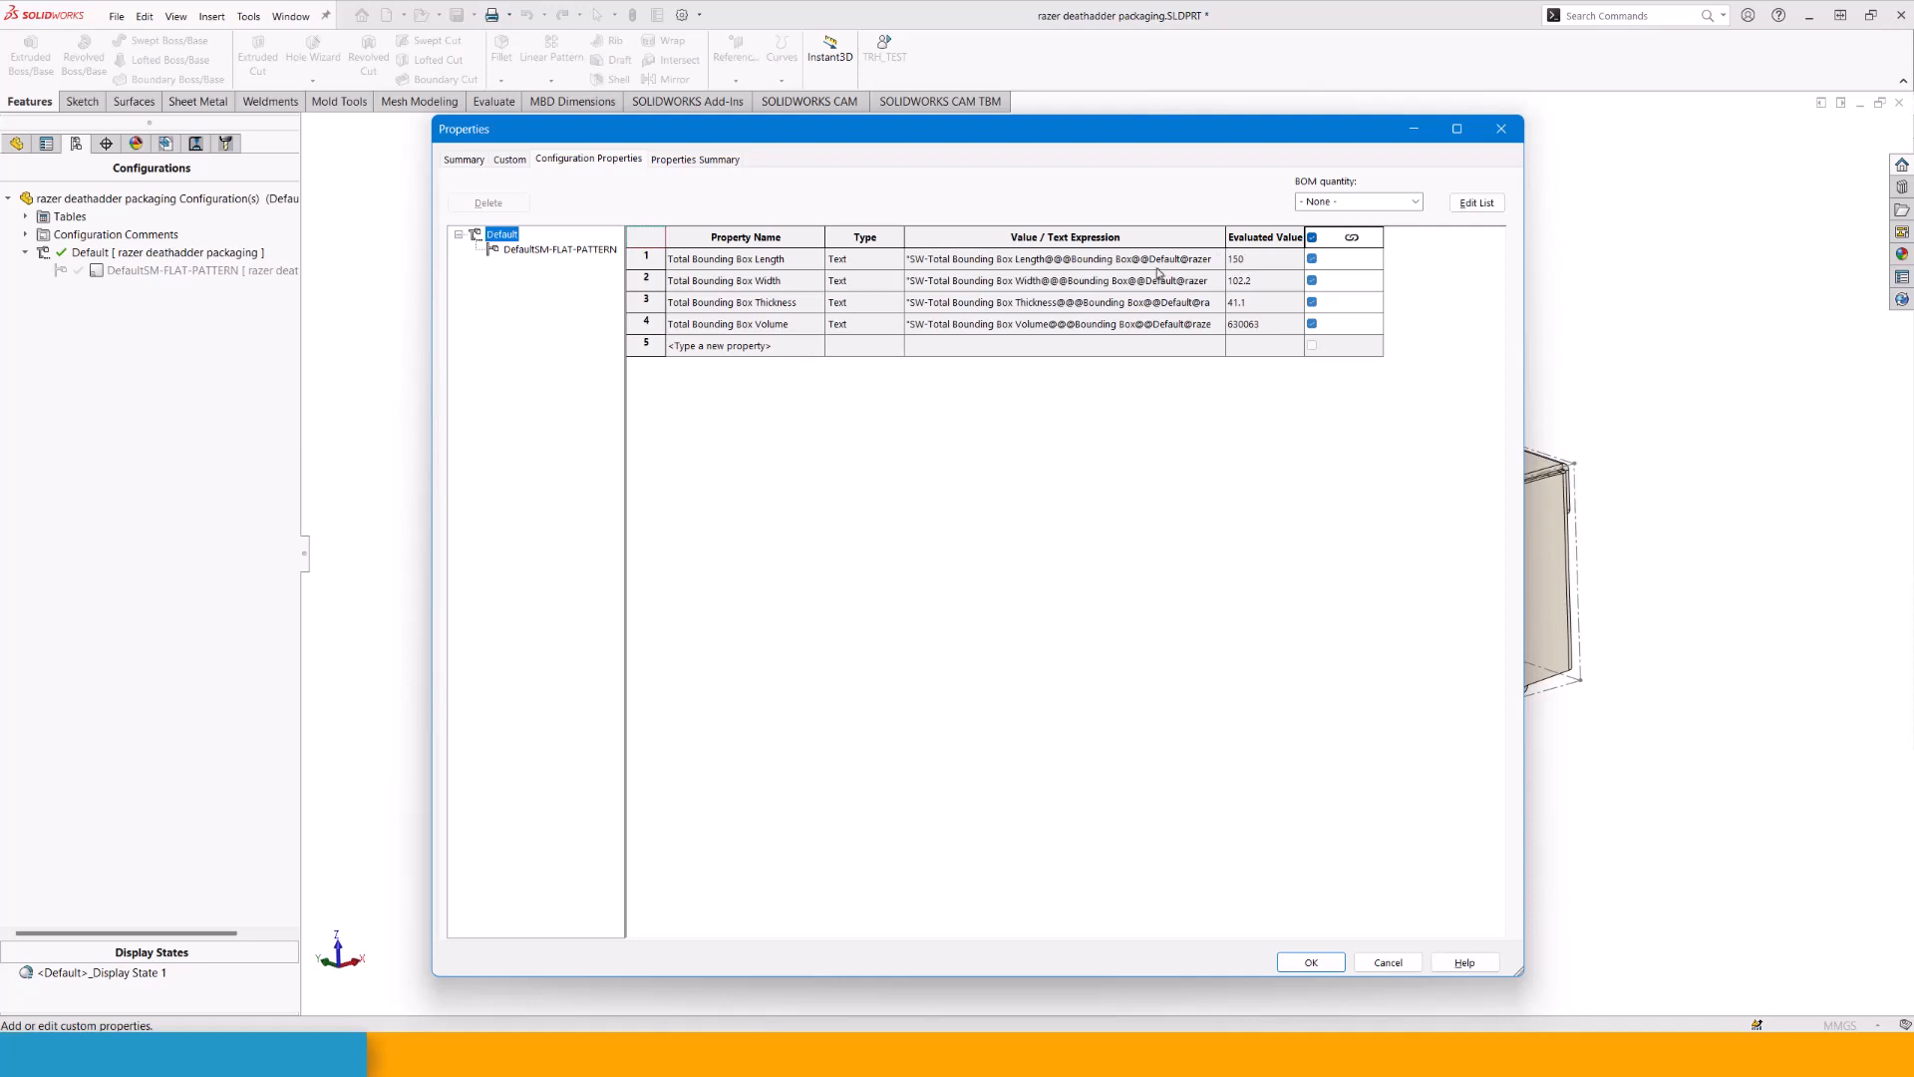
{"action": "mouse_move", "coordinate": [1249, 301]}
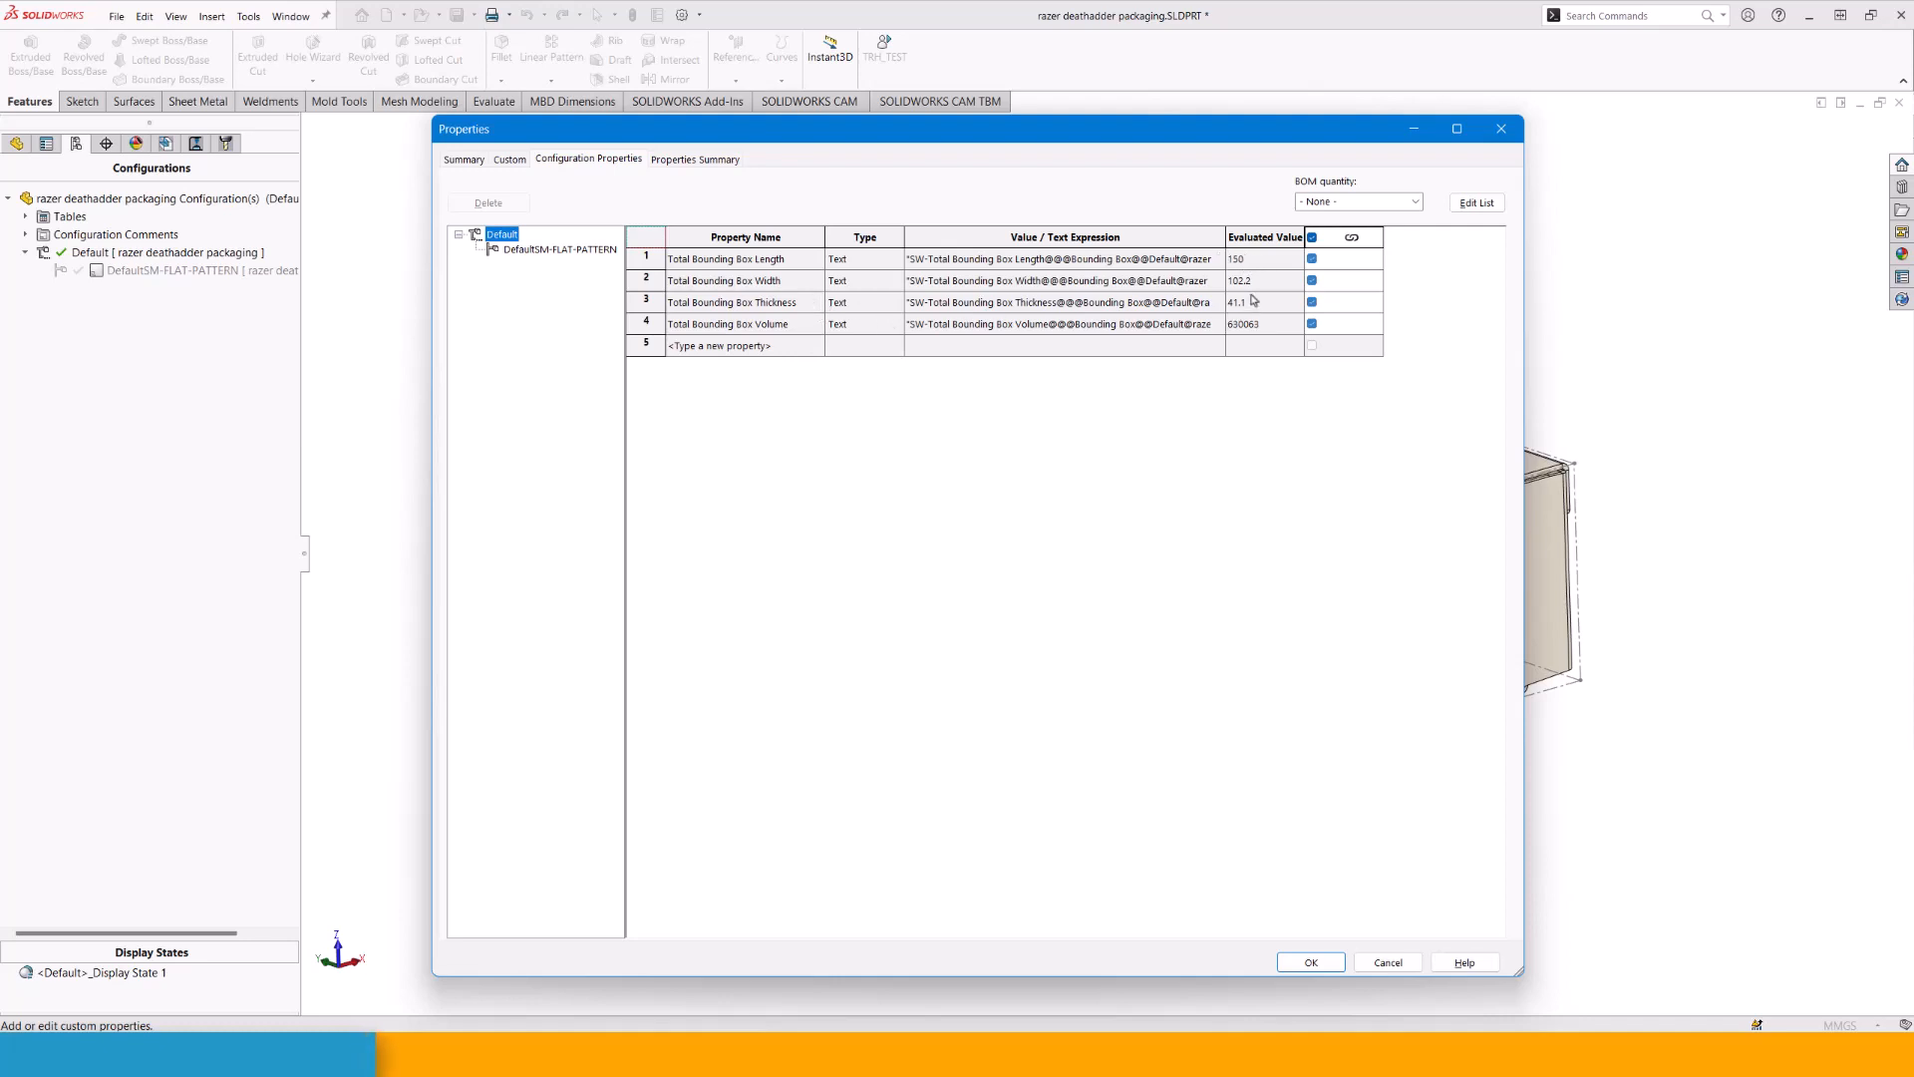
{"action": "mouse_move", "coordinate": [1049, 393]}
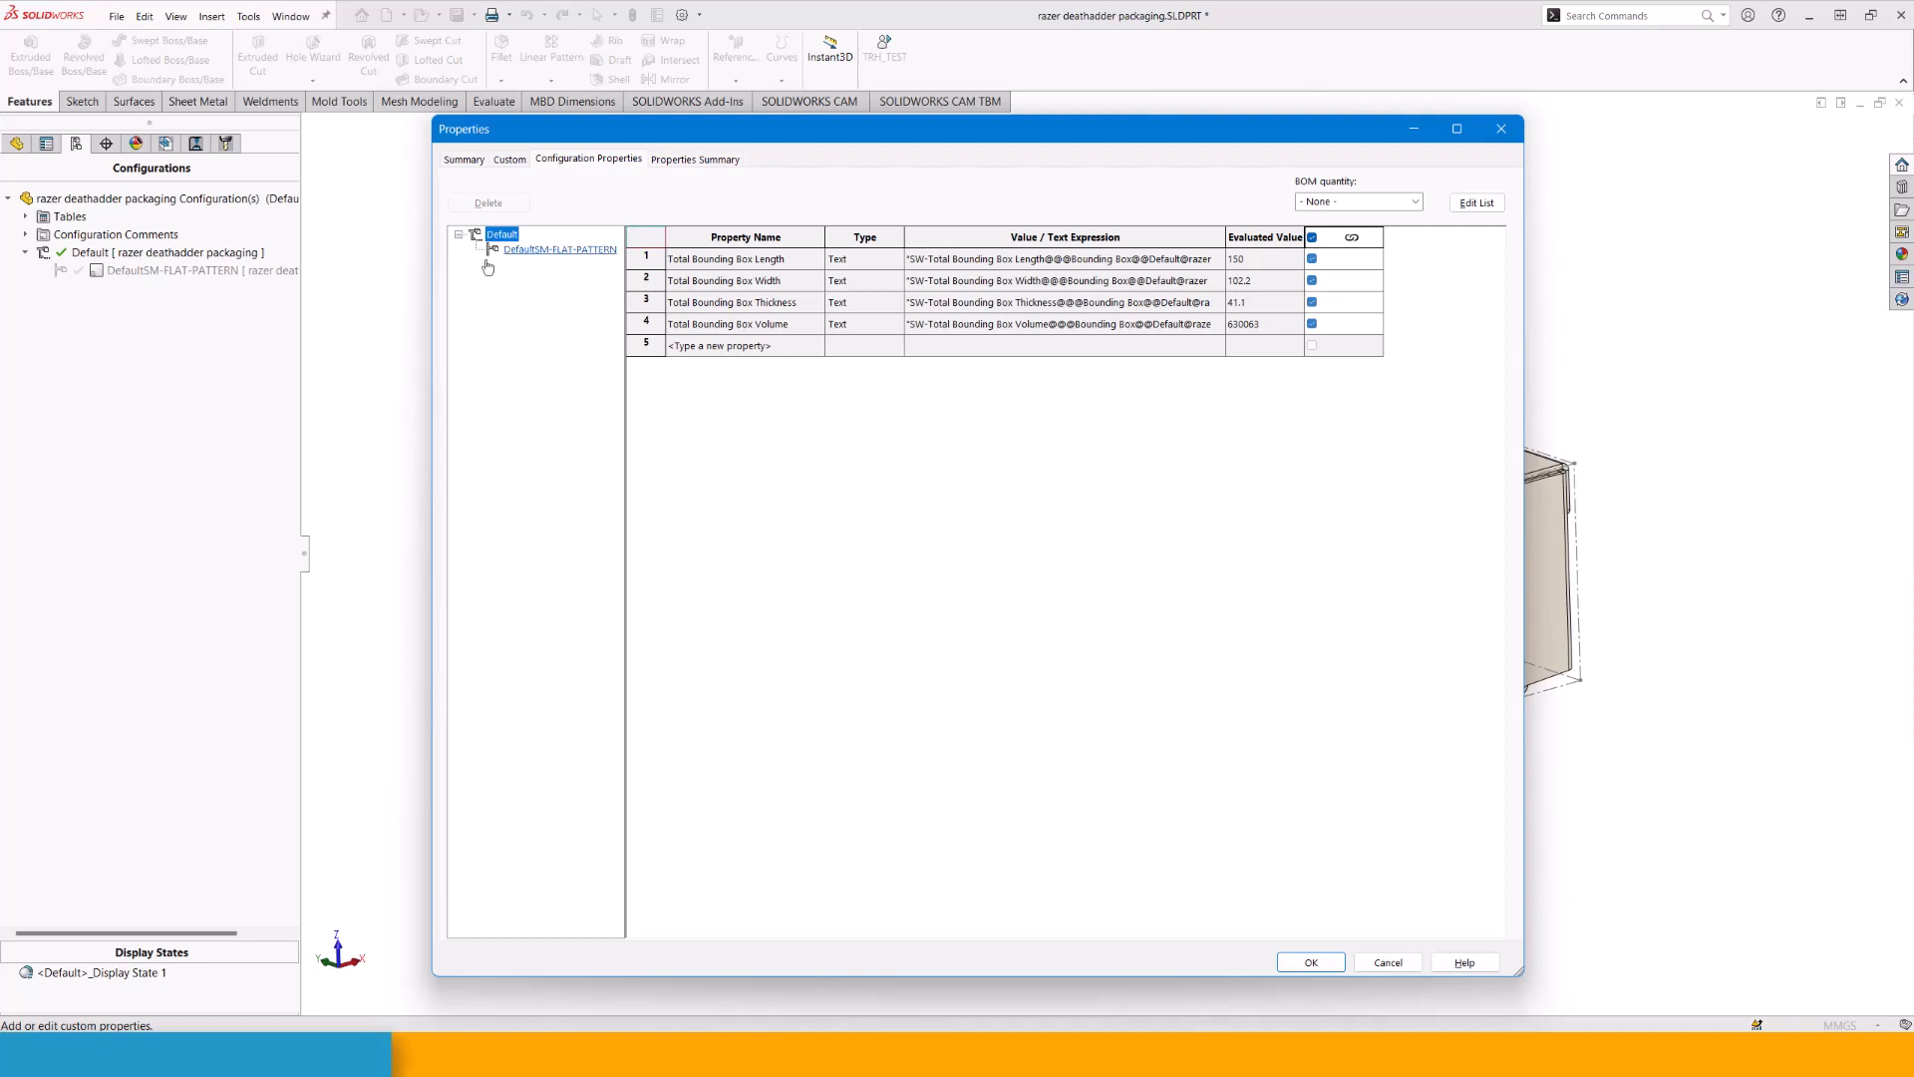
{"action": "left_click", "coordinate": [561, 249]}
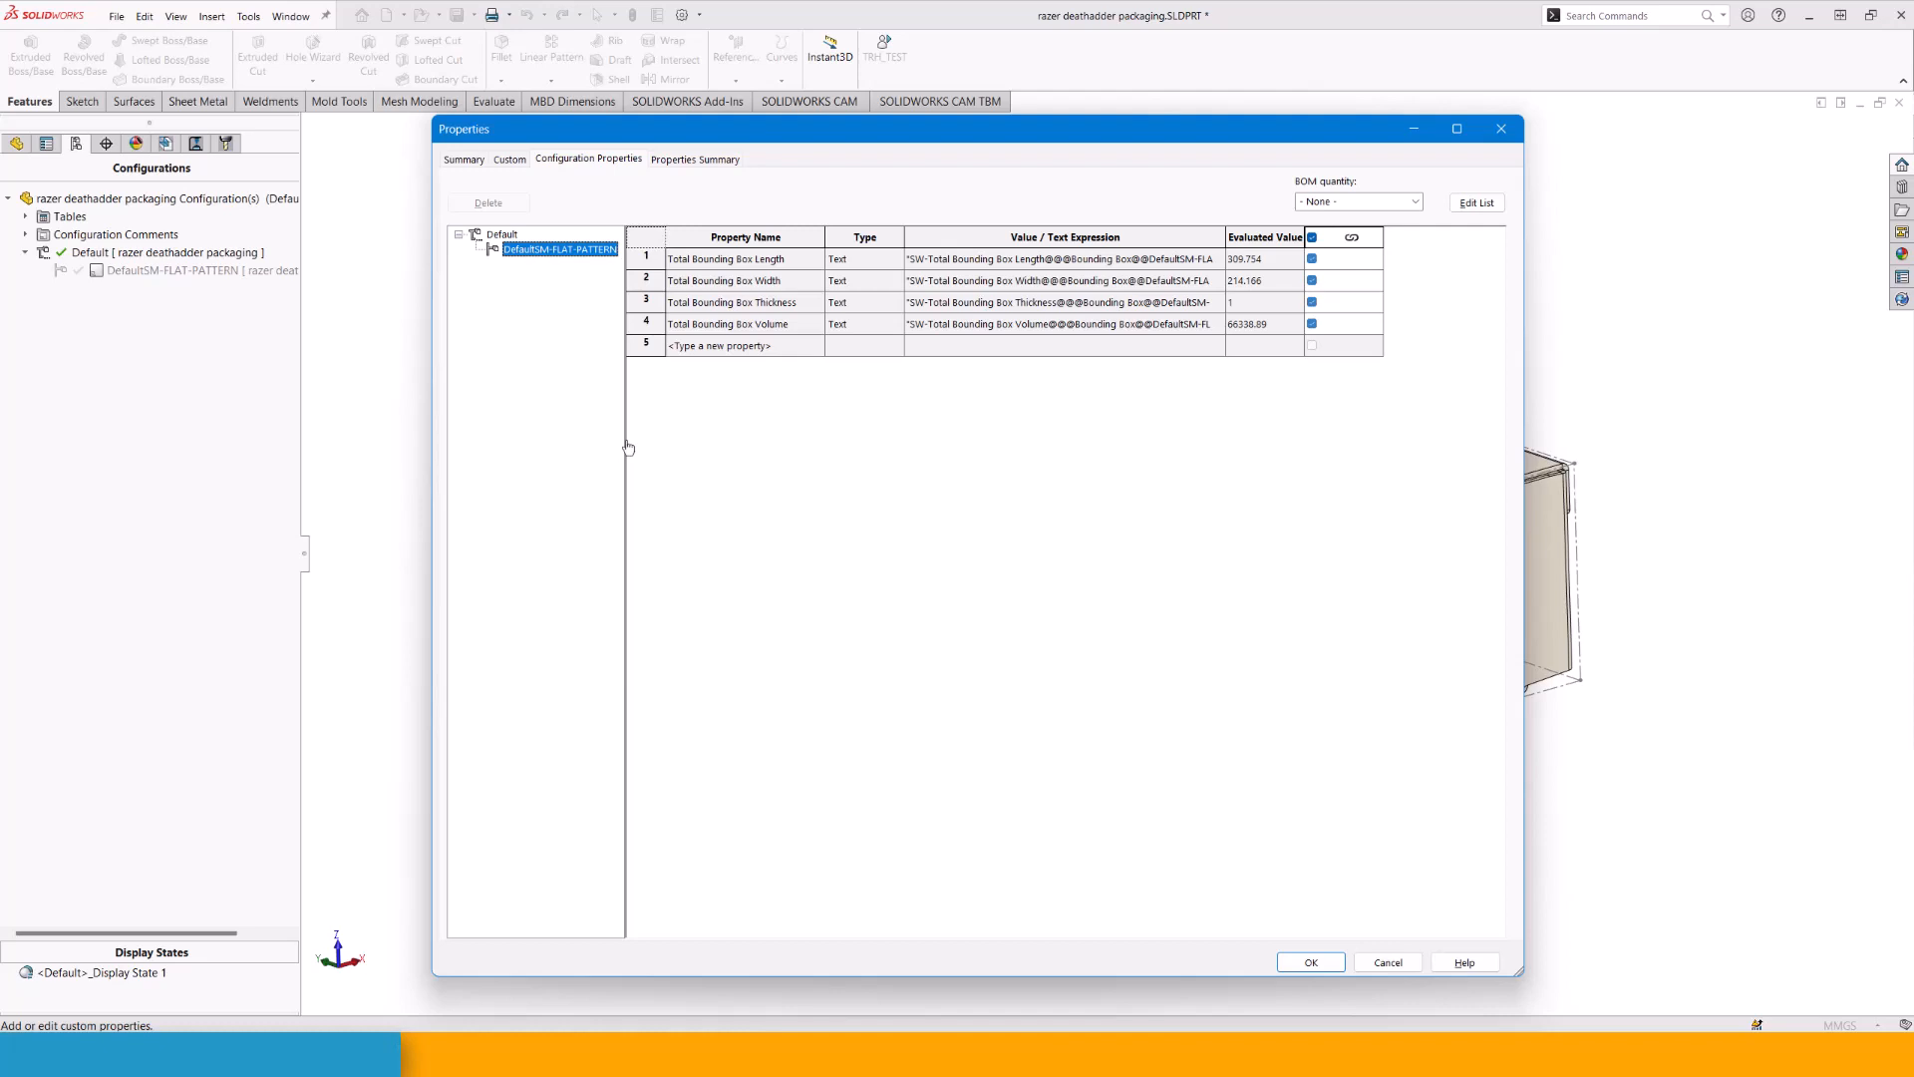
{"action": "mouse_move", "coordinate": [536, 275]}
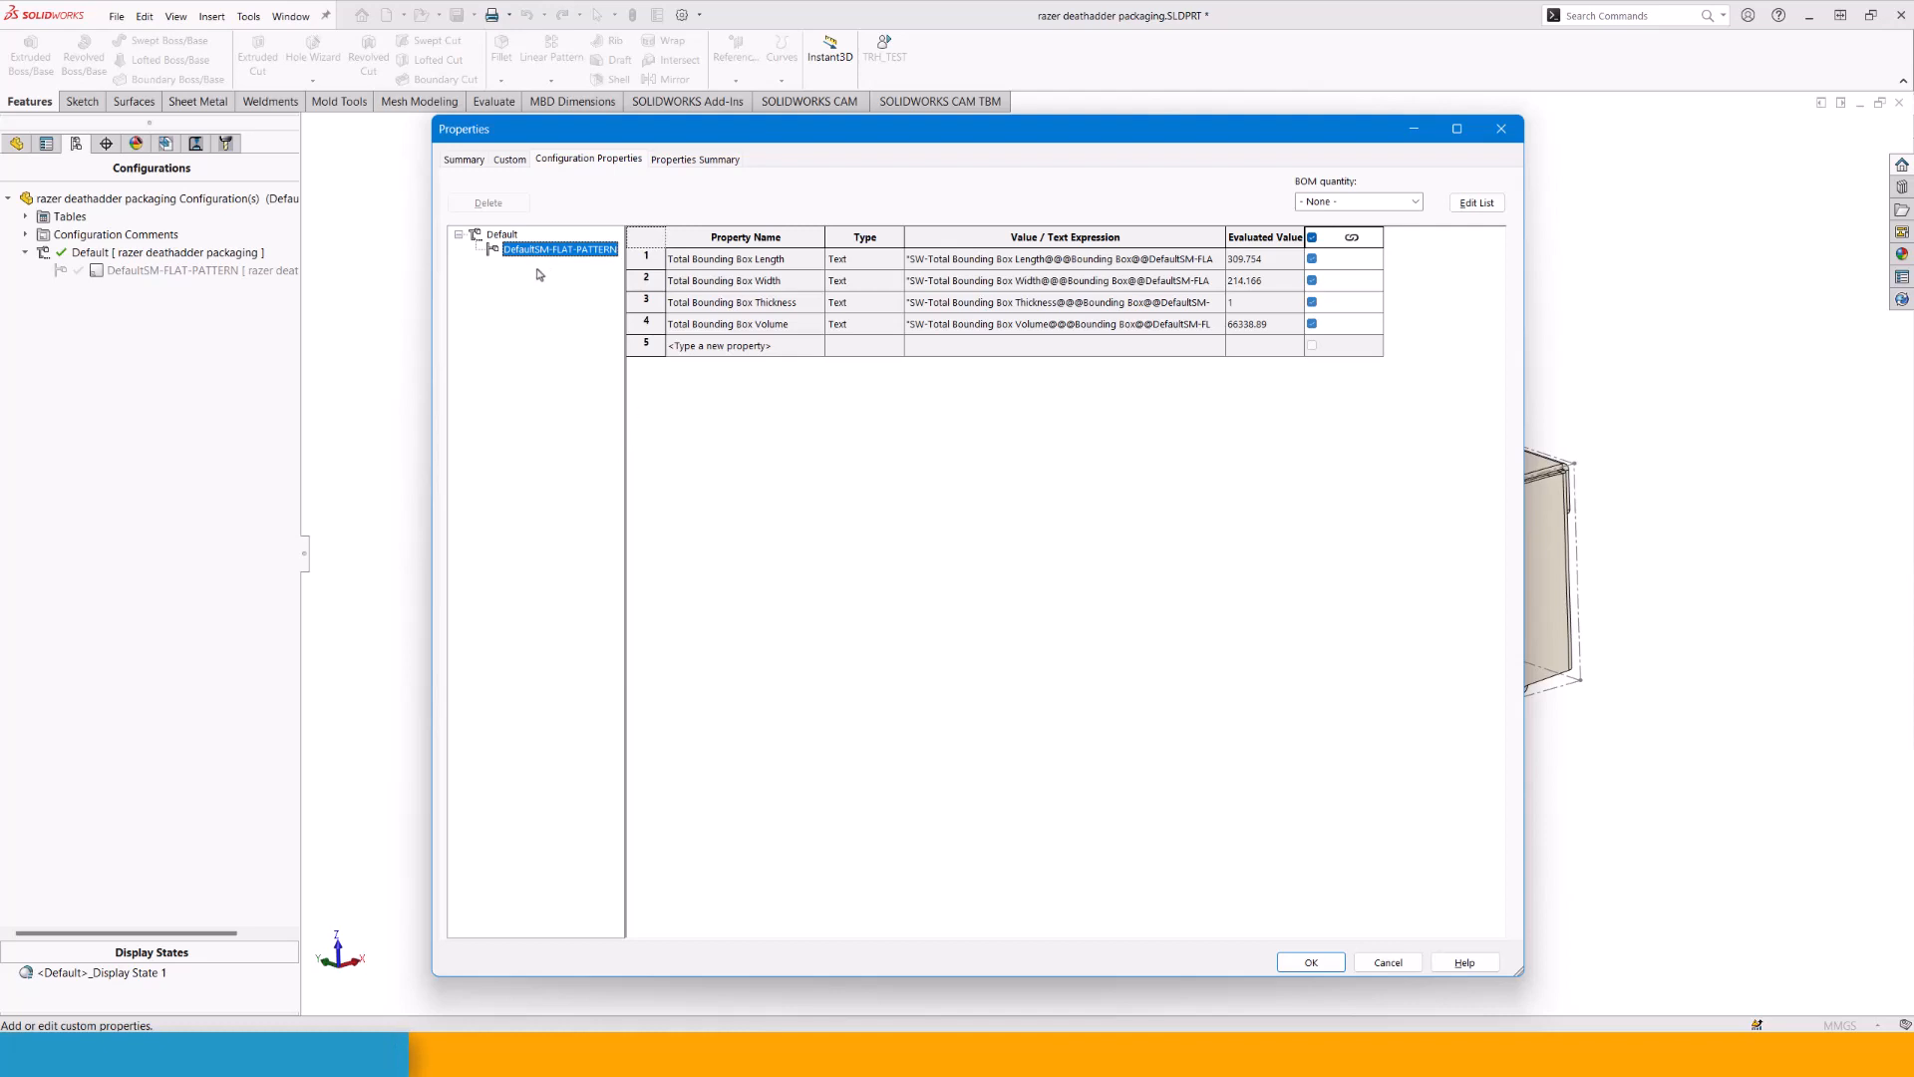
{"action": "mouse_move", "coordinate": [851, 307]}
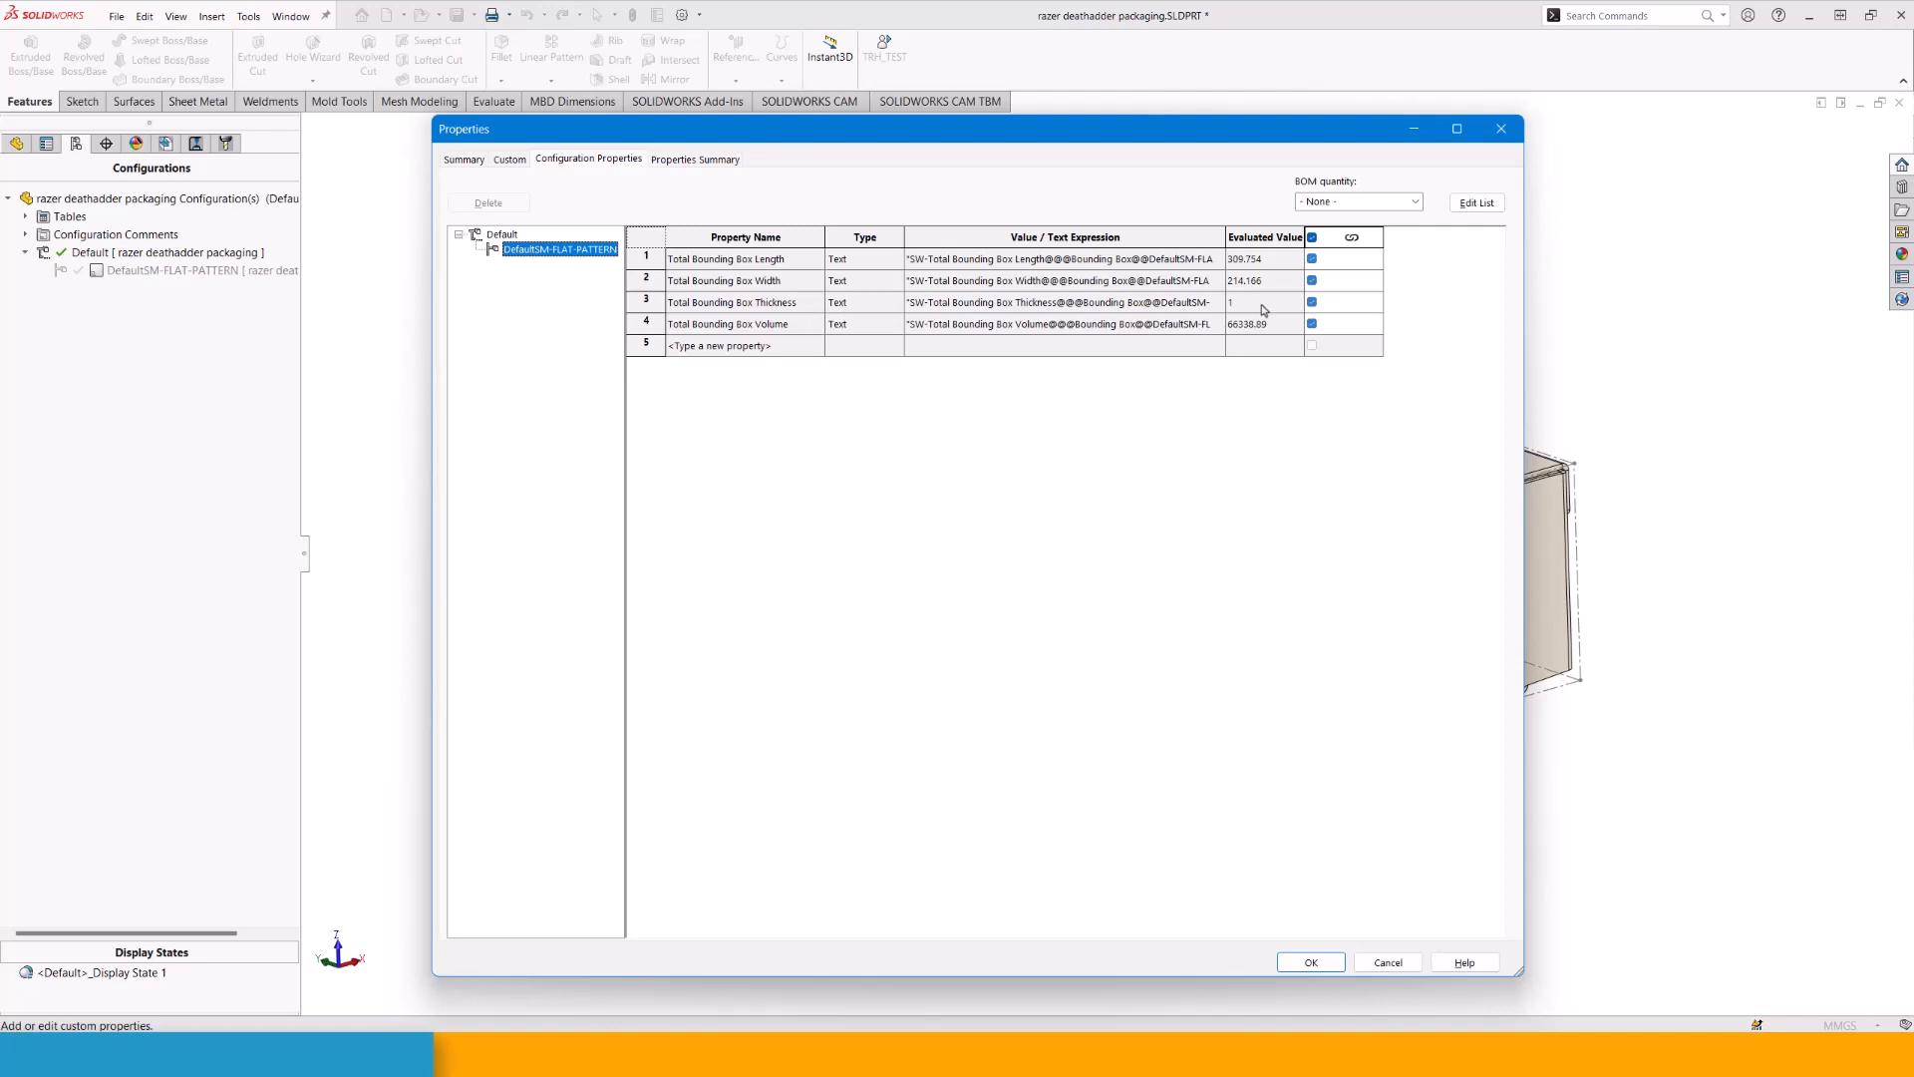
{"action": "mouse_move", "coordinate": [1171, 708]}
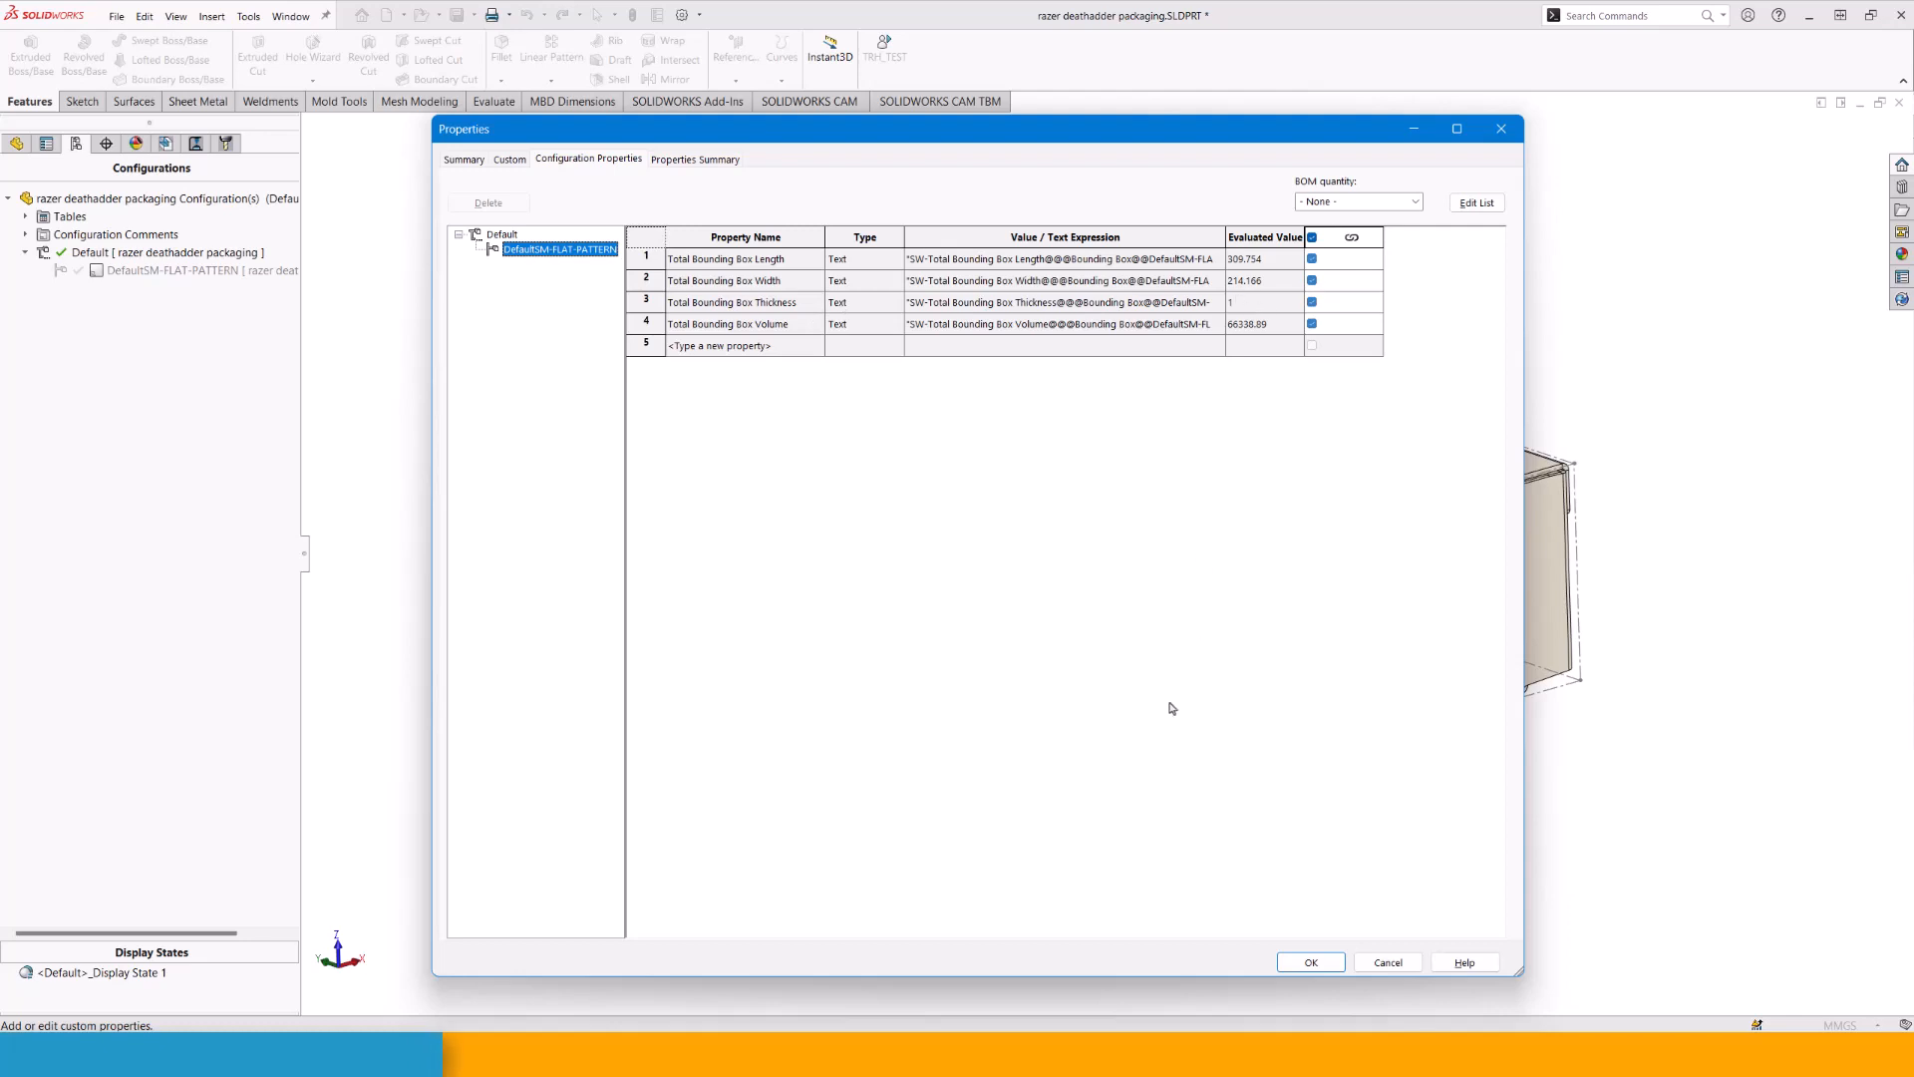
{"action": "left_click", "coordinate": [503, 235]}
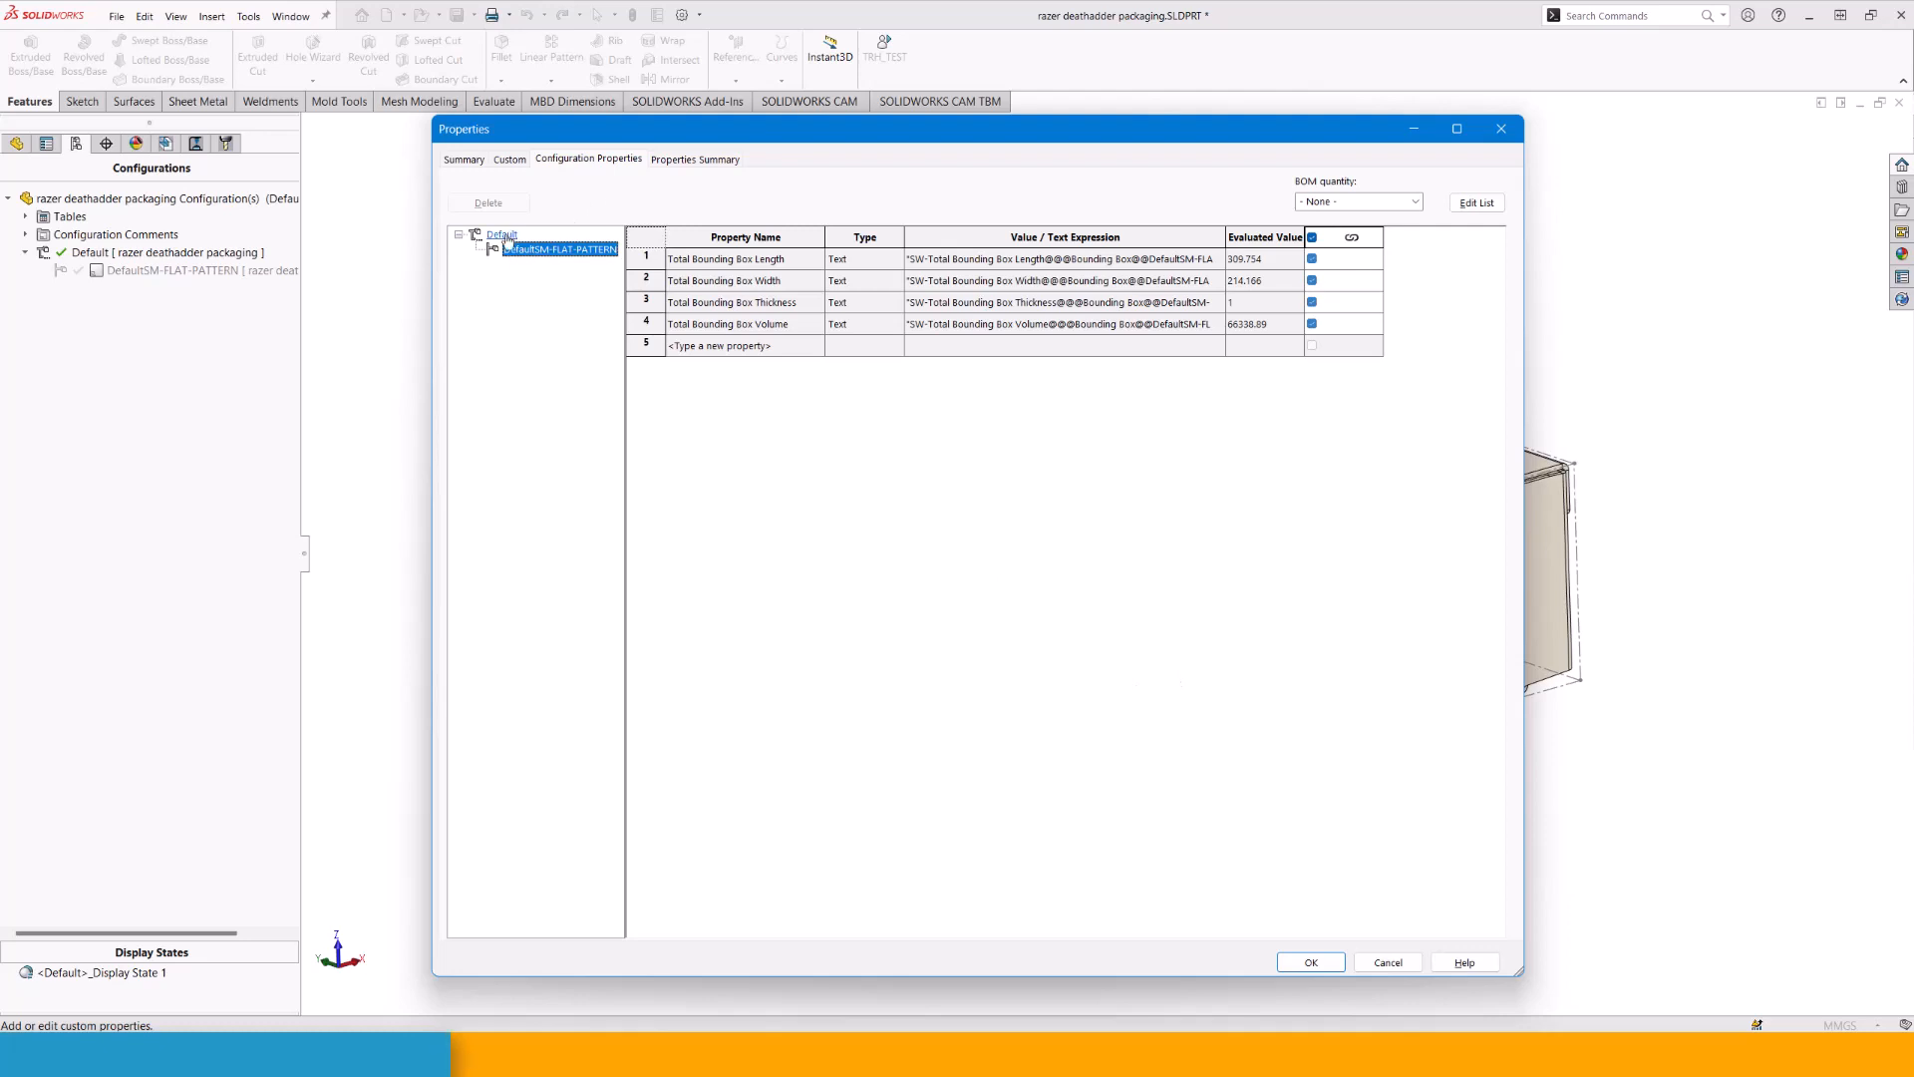
{"action": "left_click", "coordinate": [503, 235]}
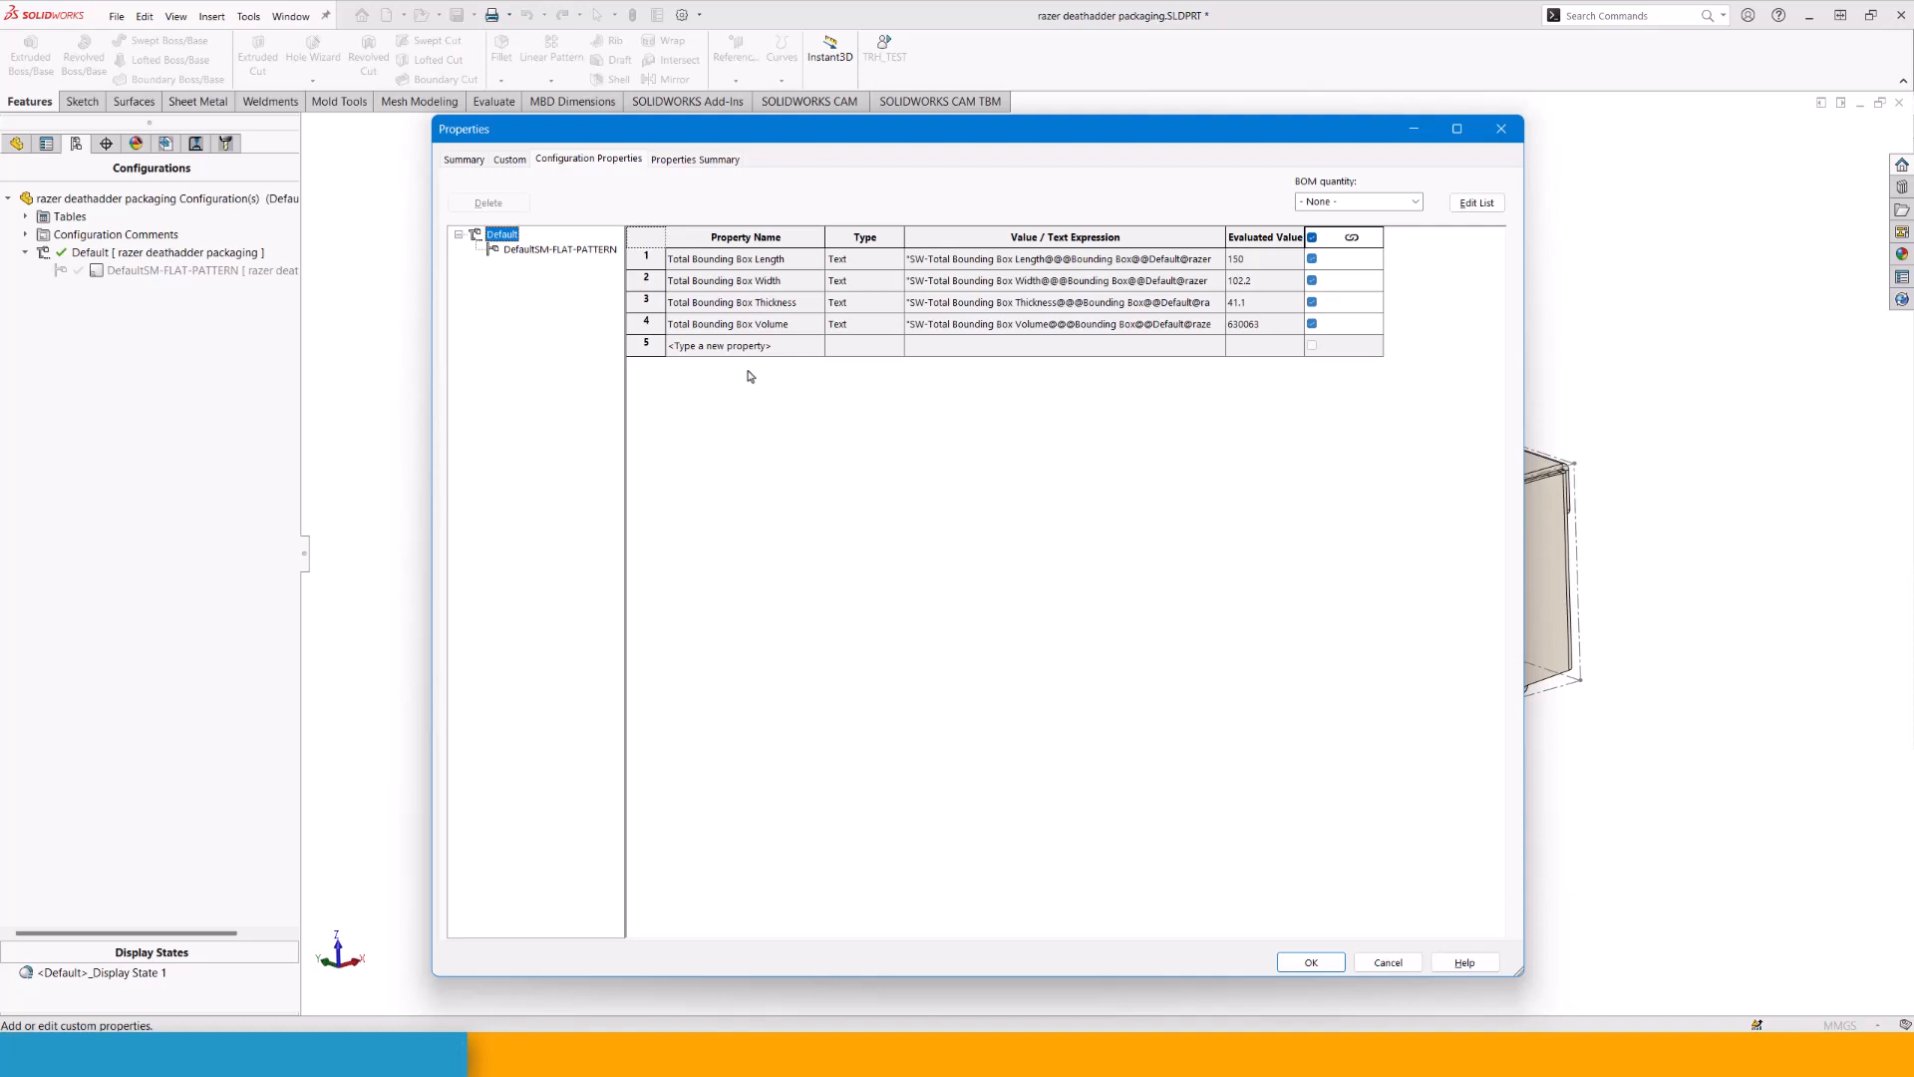
Add a configuration property named 'Calc Area' of type Equation.
{"action": "left_click", "coordinate": [744, 345]}
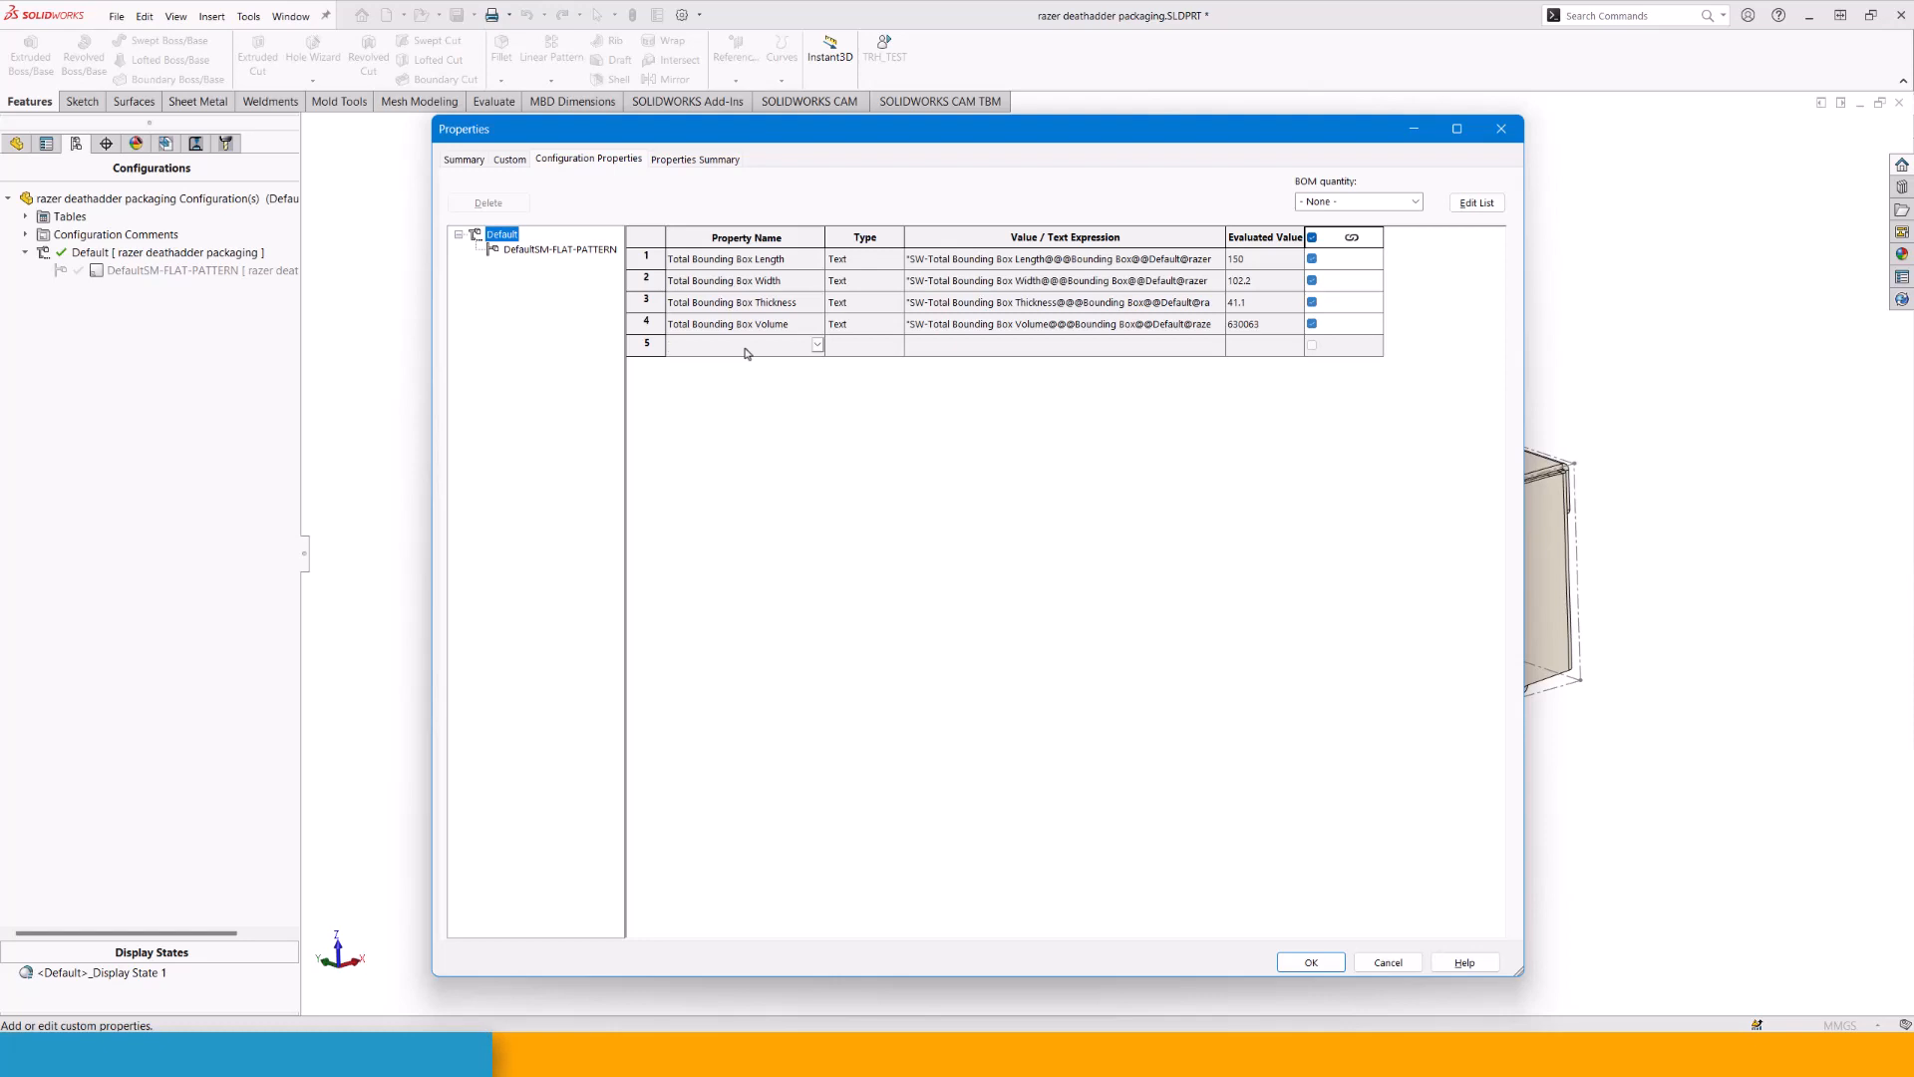
{"action": "type", "text": "Ca"}
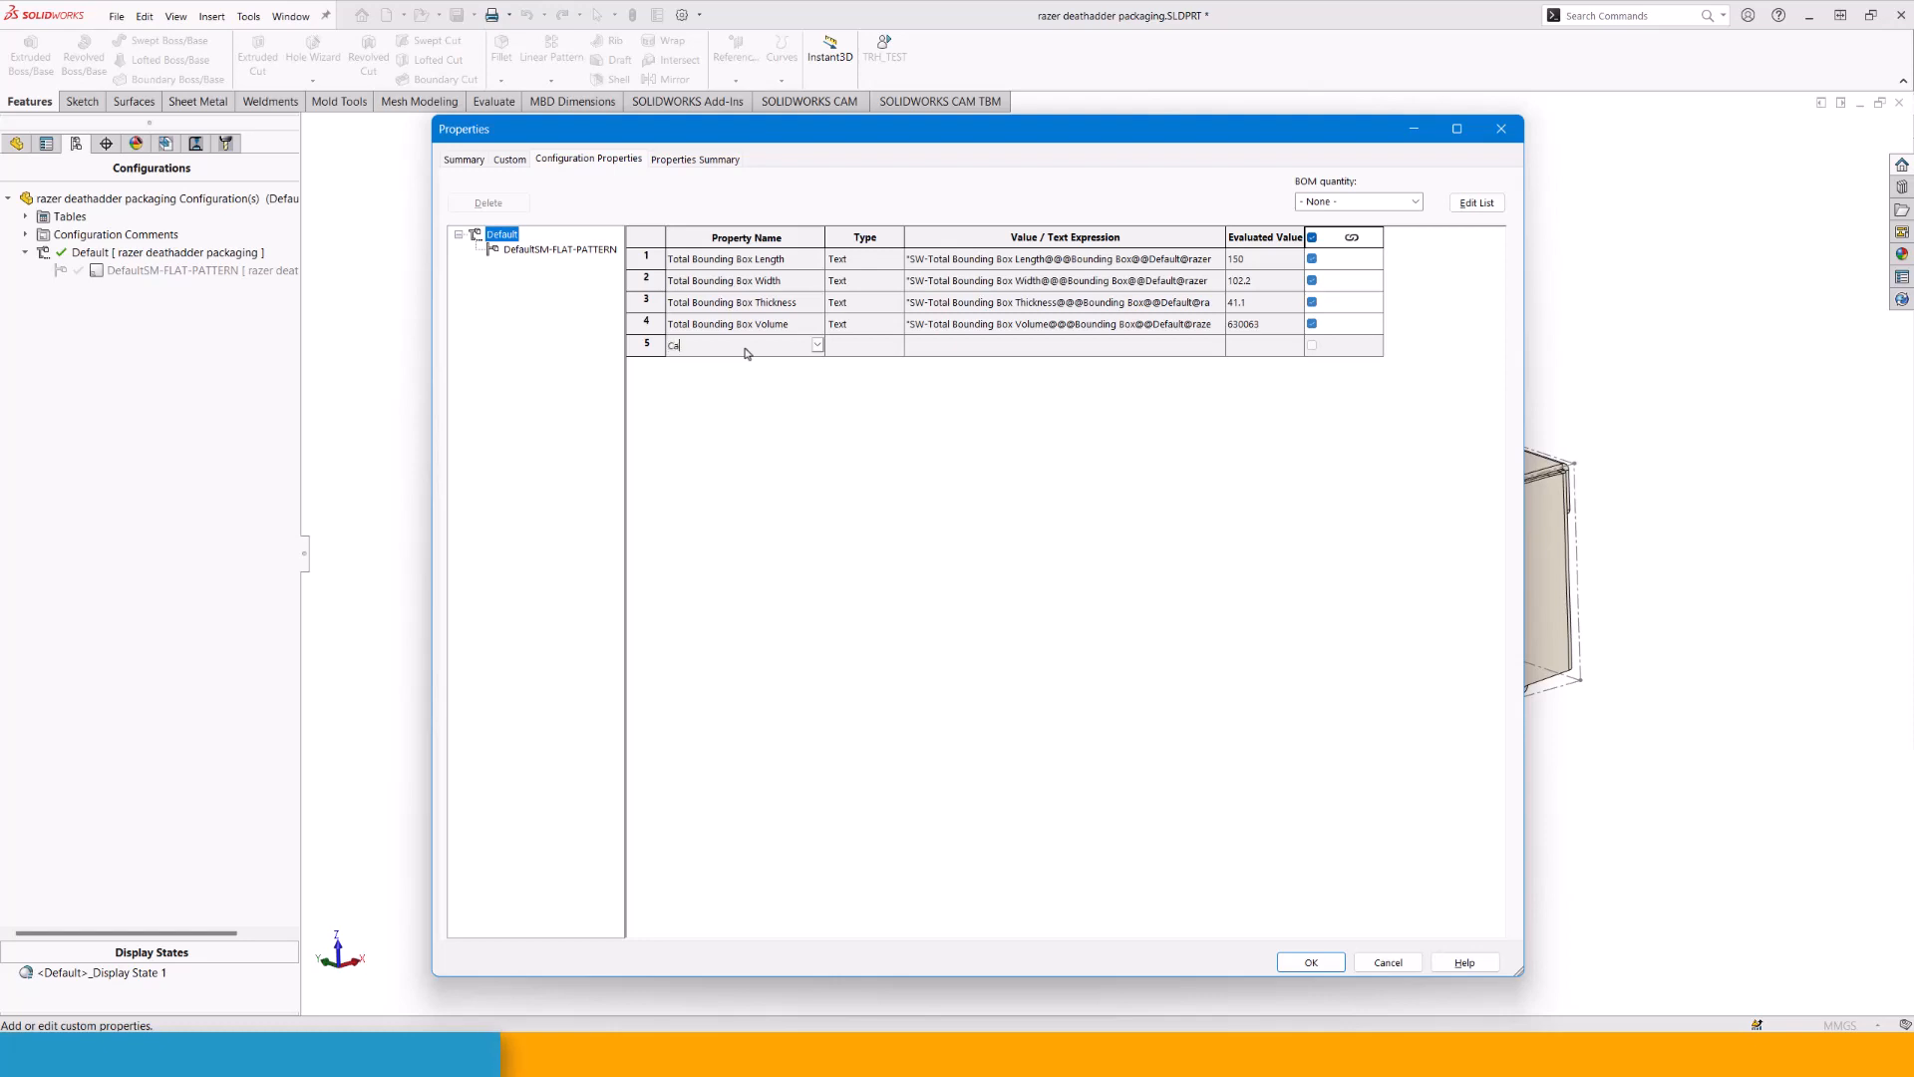
{"action": "type", "text": "lc Area"}
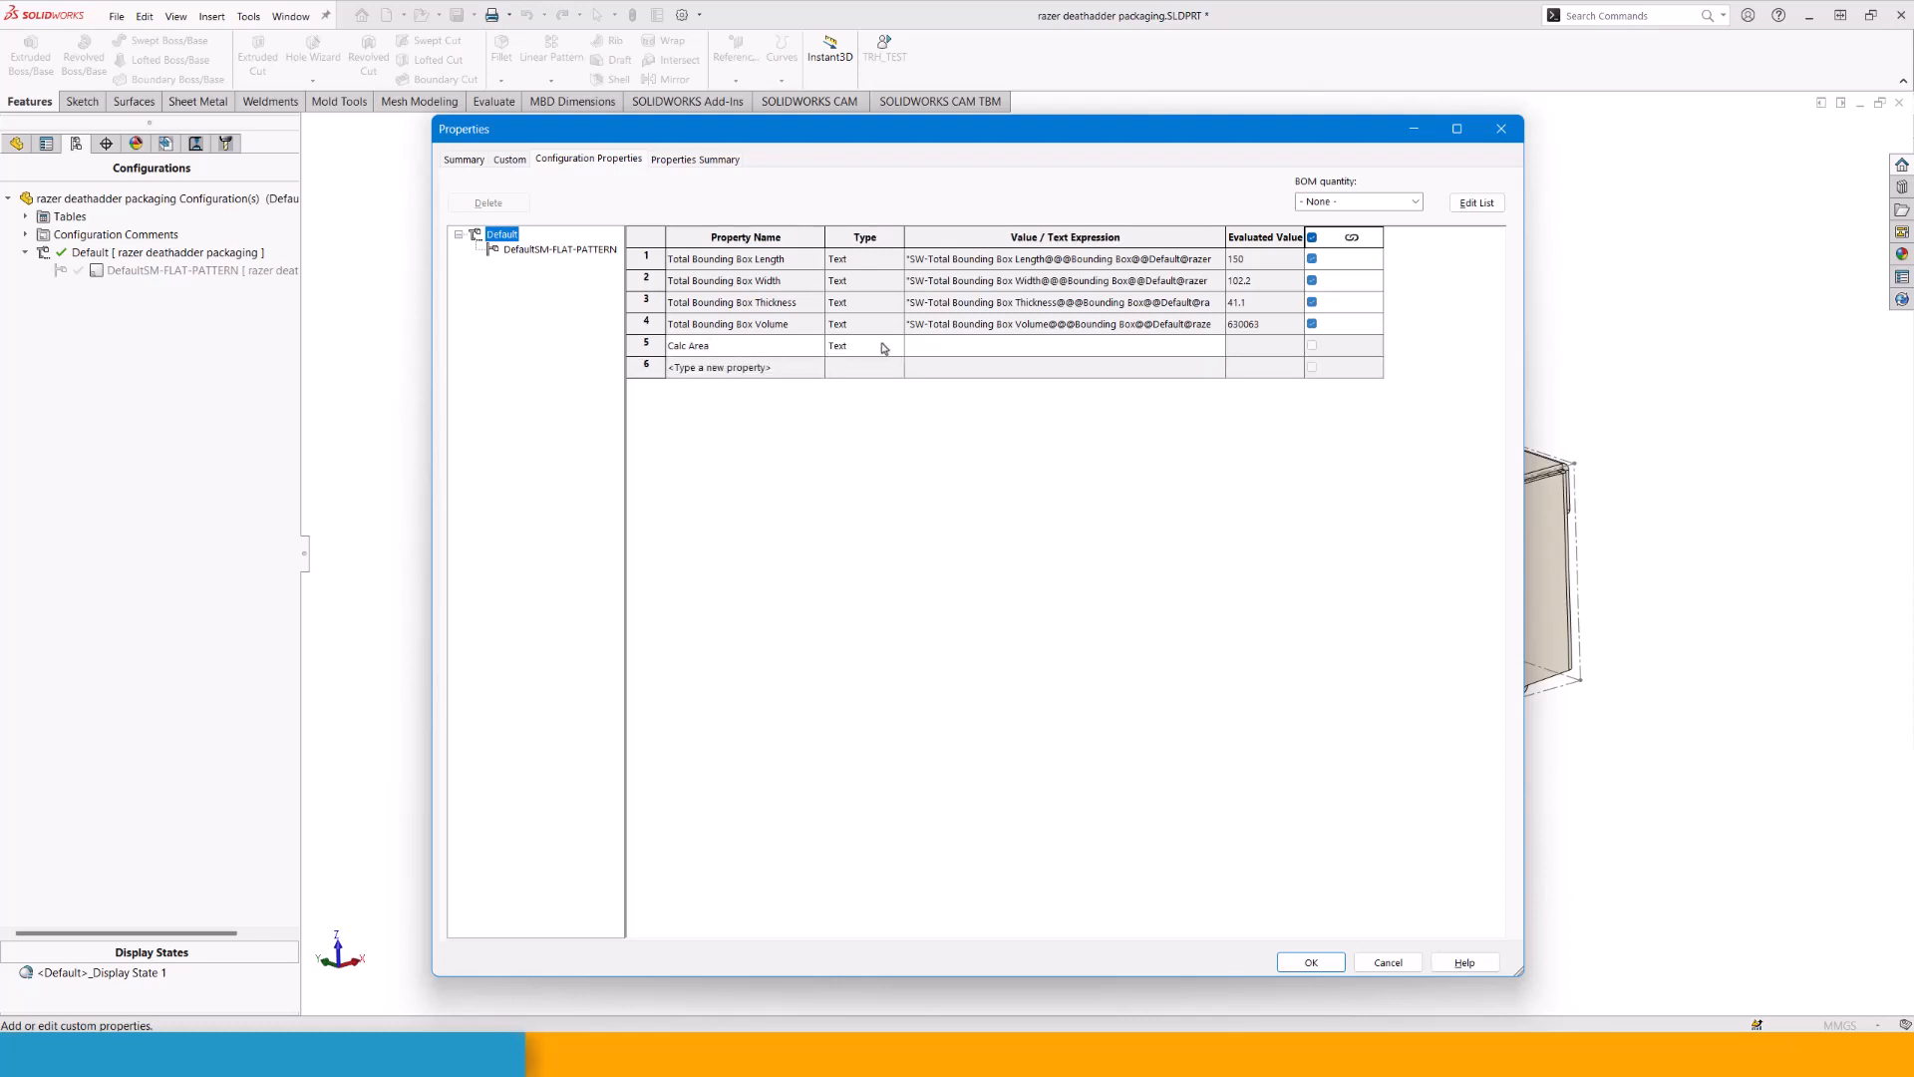
{"action": "left_click", "coordinate": [864, 345]}
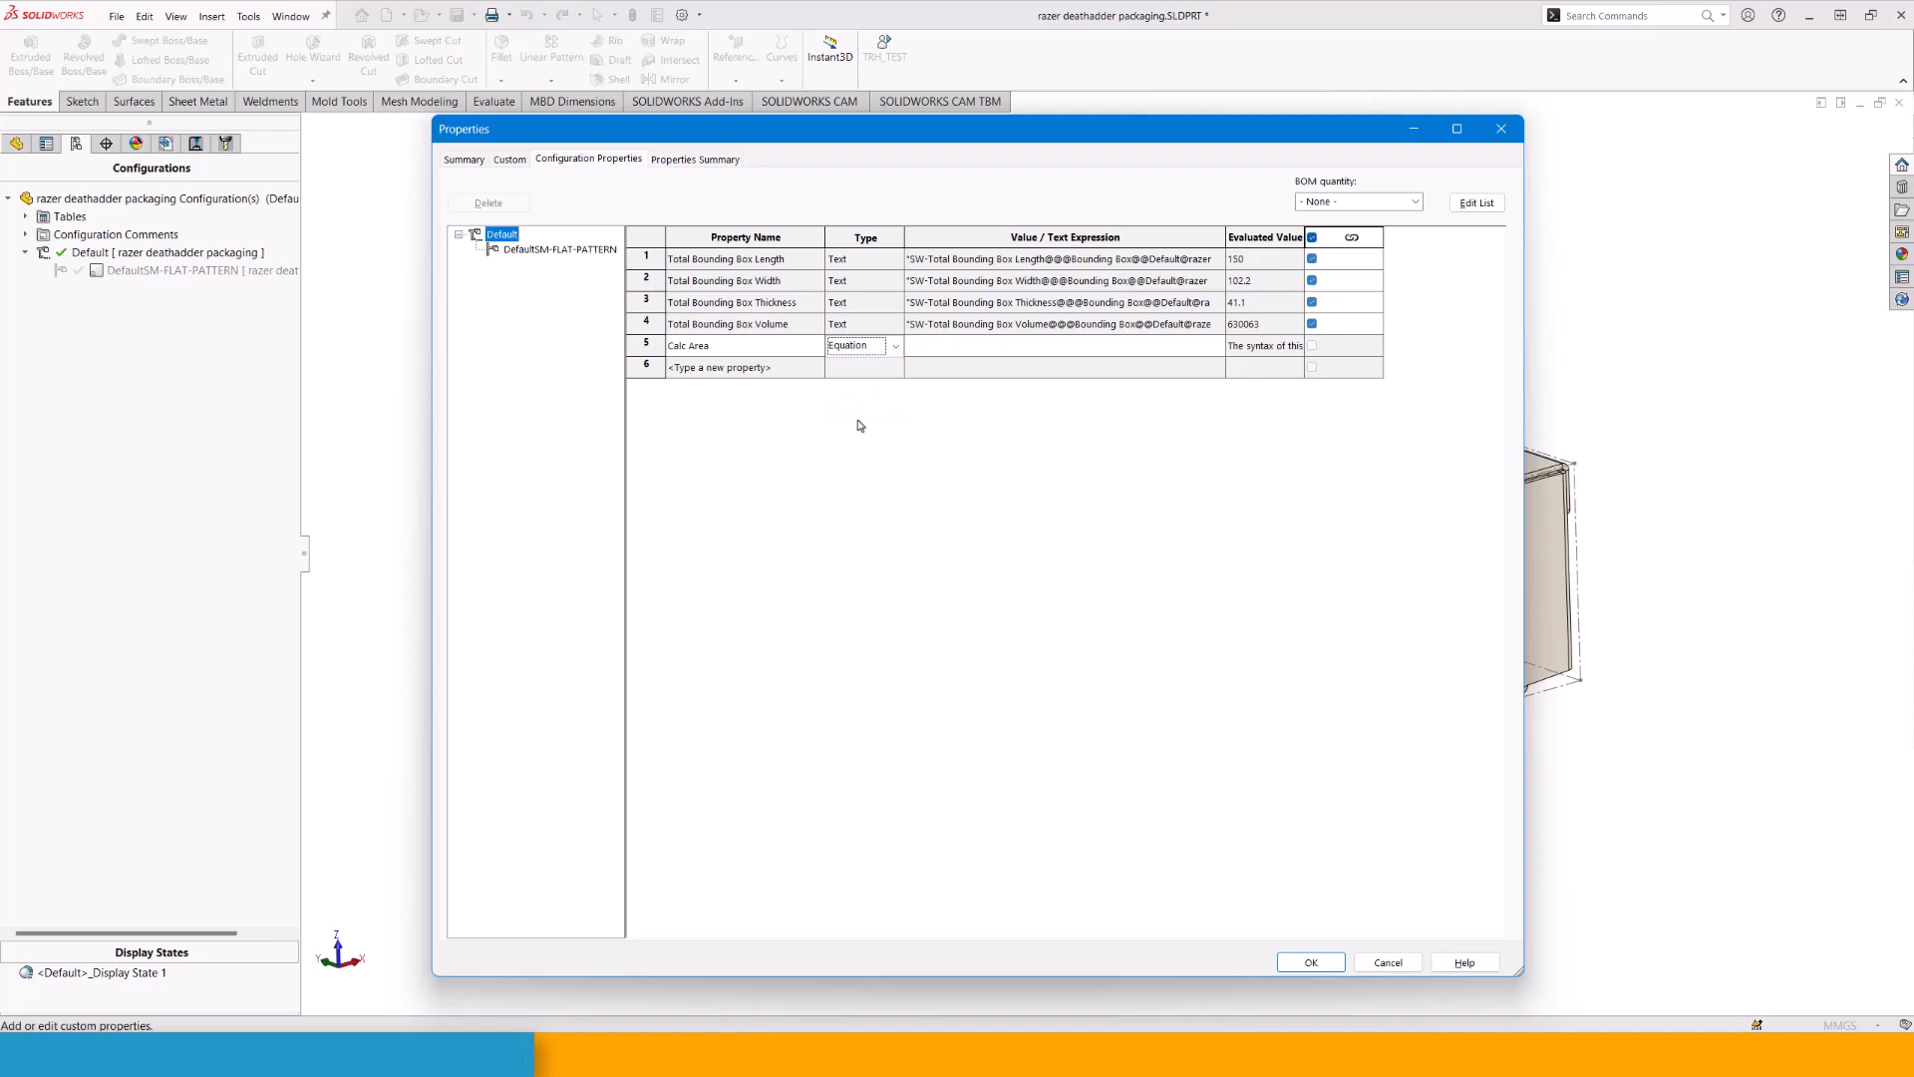
Build the equation from $PRP bounding box length and width with +20 offsets, evaluating to 20774, and save.
{"action": "left_click", "coordinate": [1216, 345]}
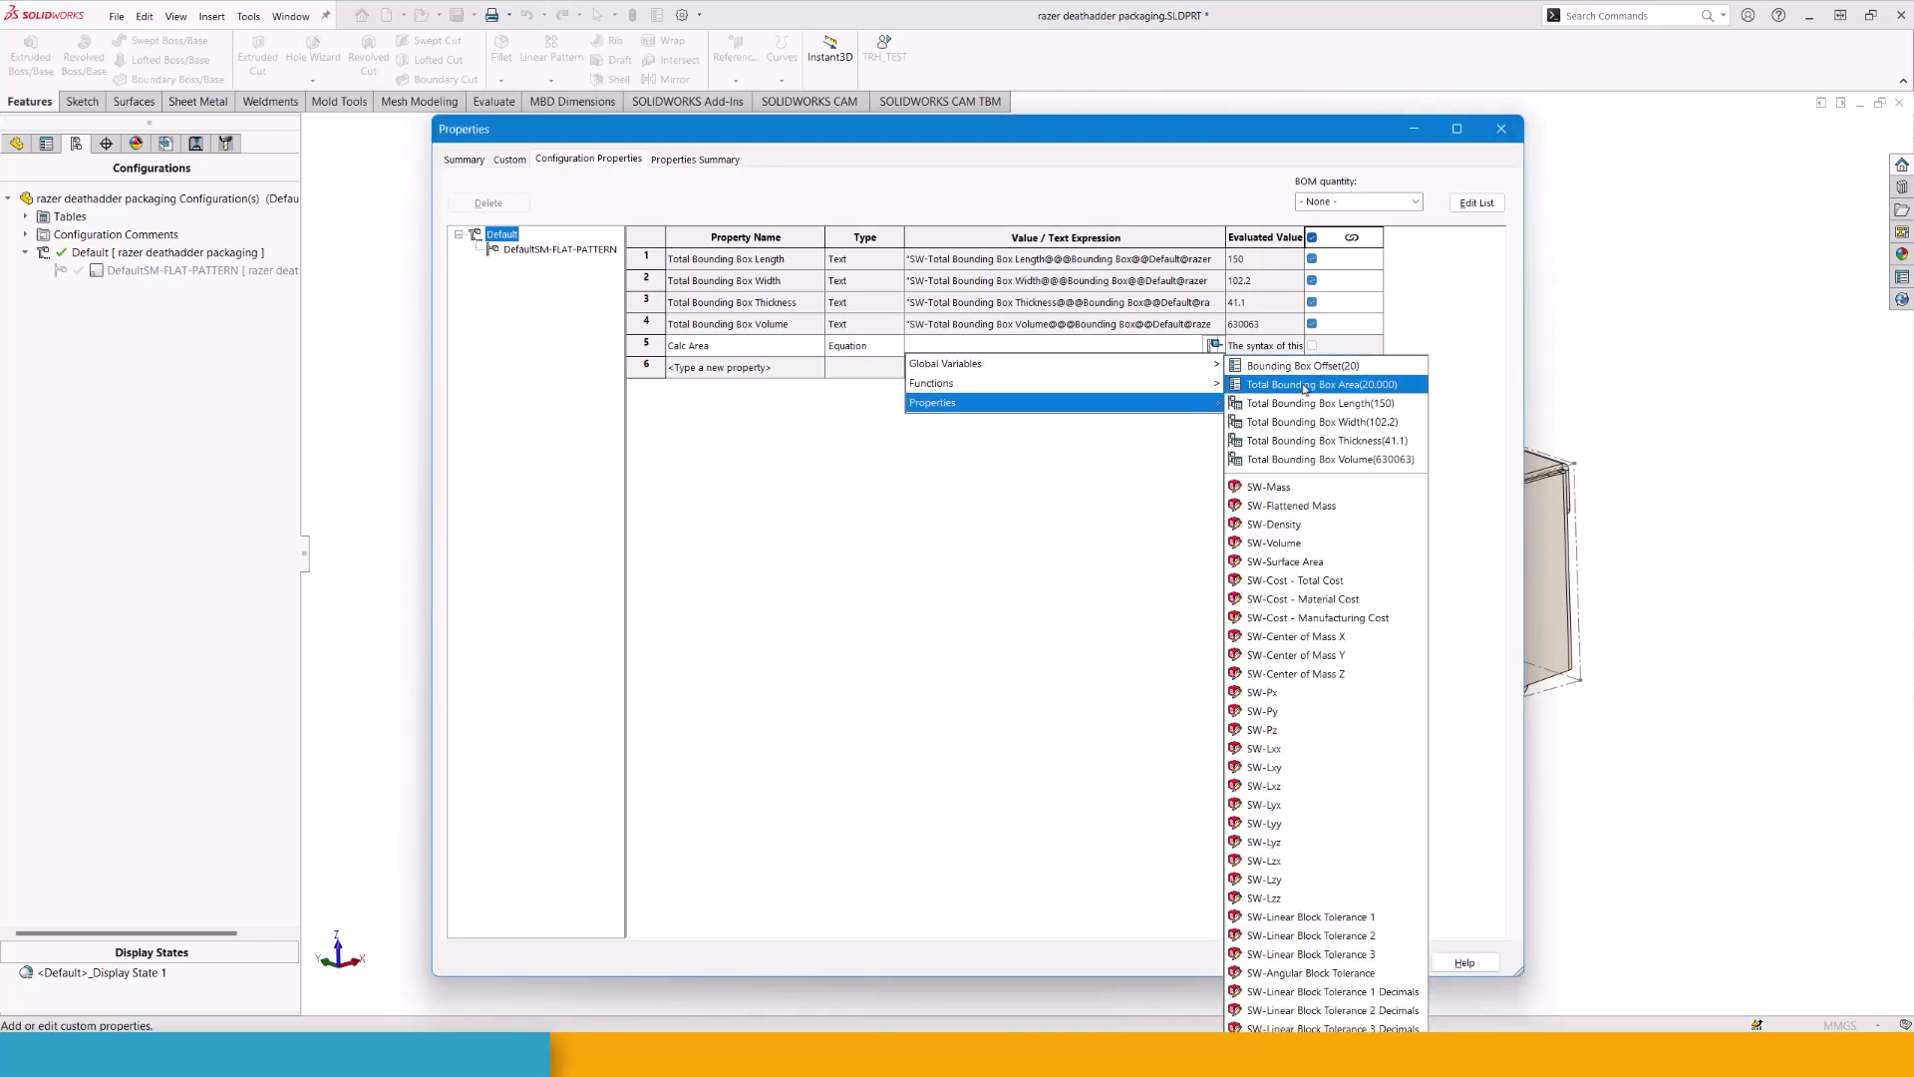
{"action": "mouse_move", "coordinate": [1320, 402]}
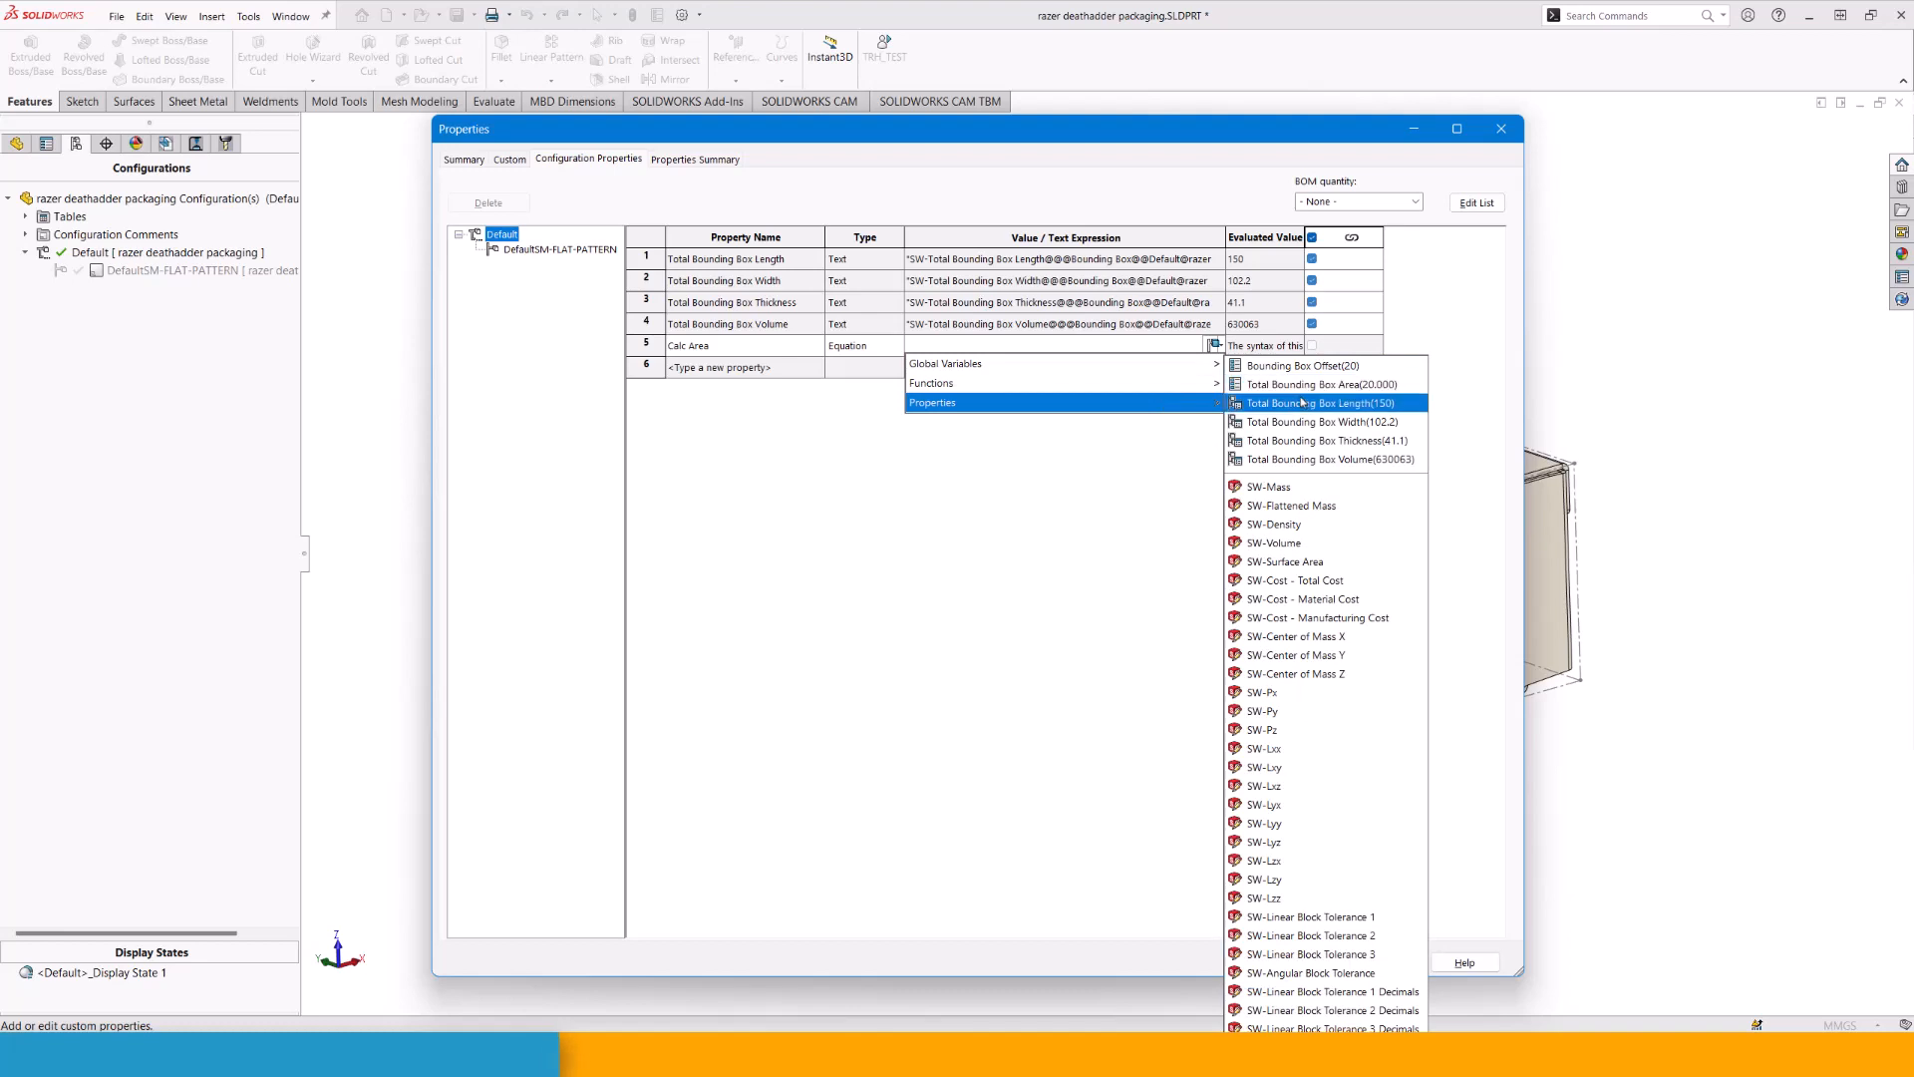
{"action": "left_click", "coordinate": [1318, 403]}
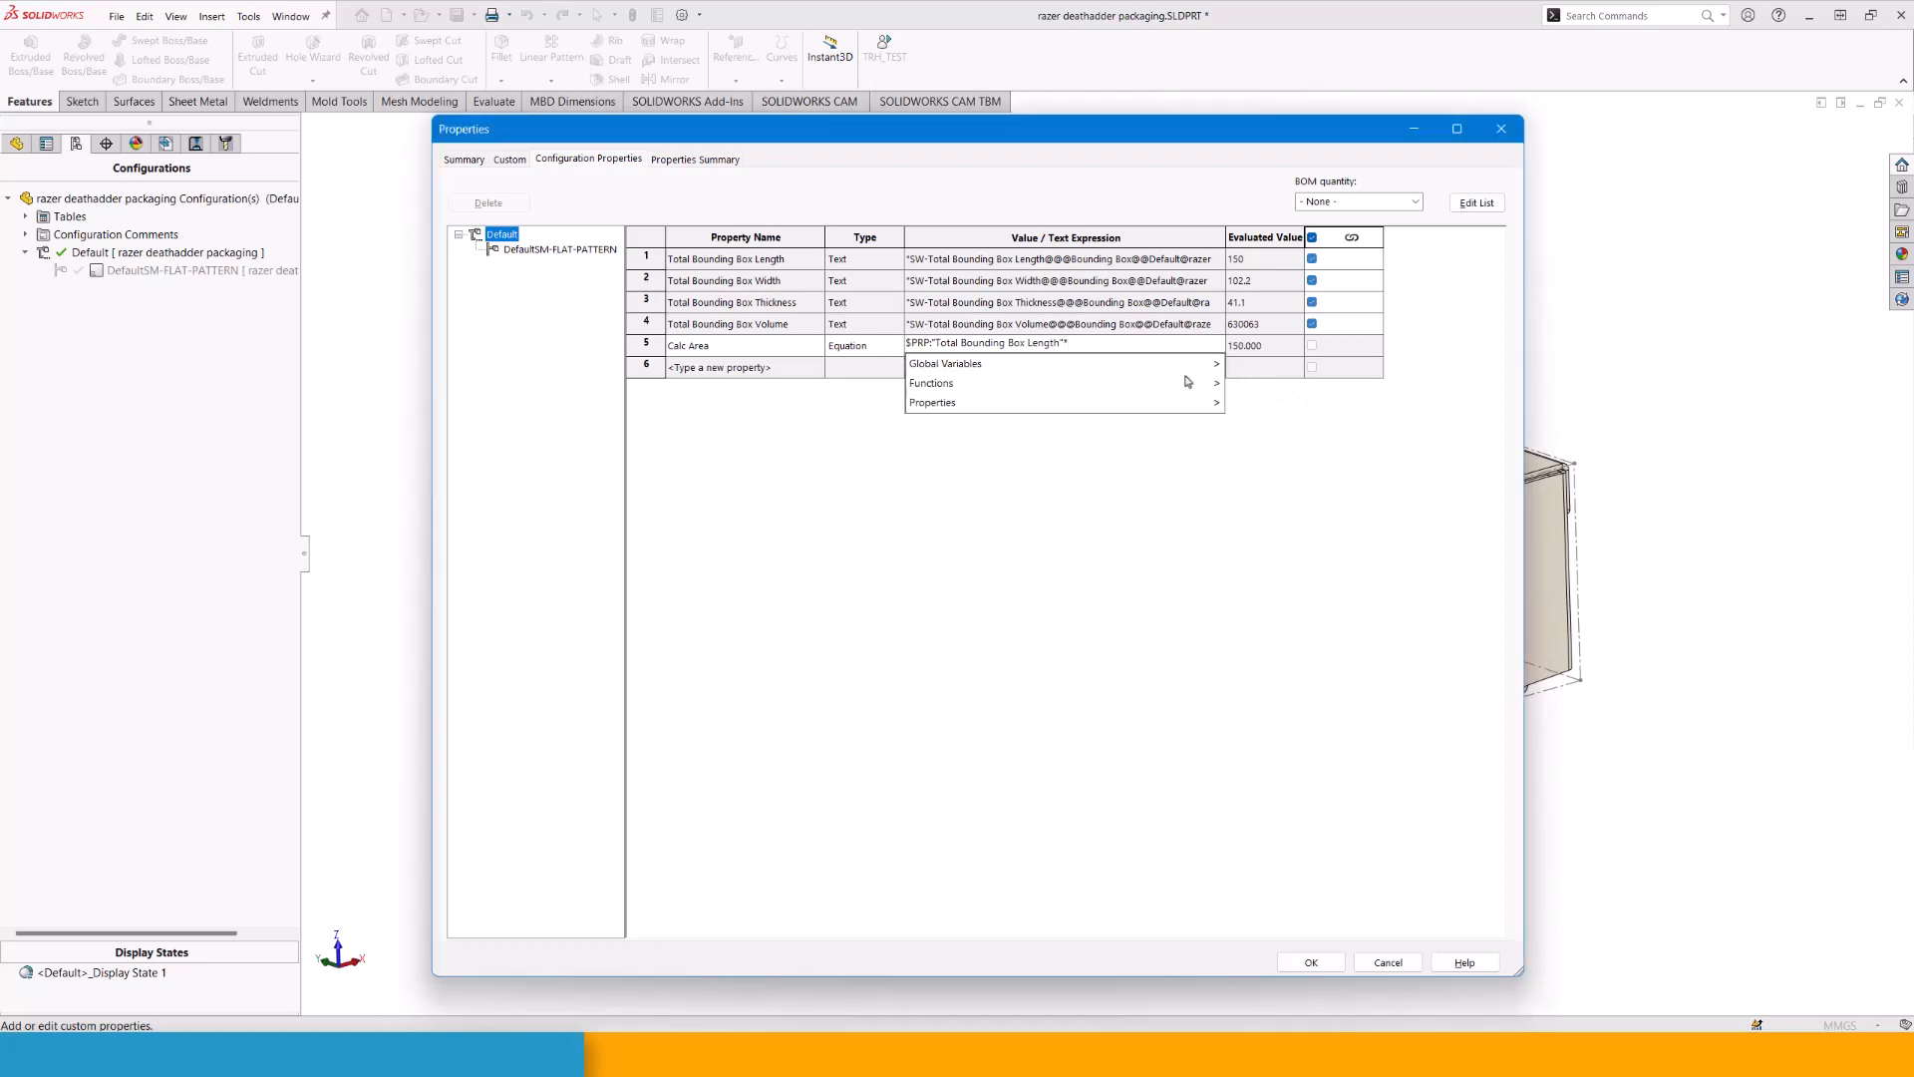
{"action": "left_click", "coordinate": [934, 401]}
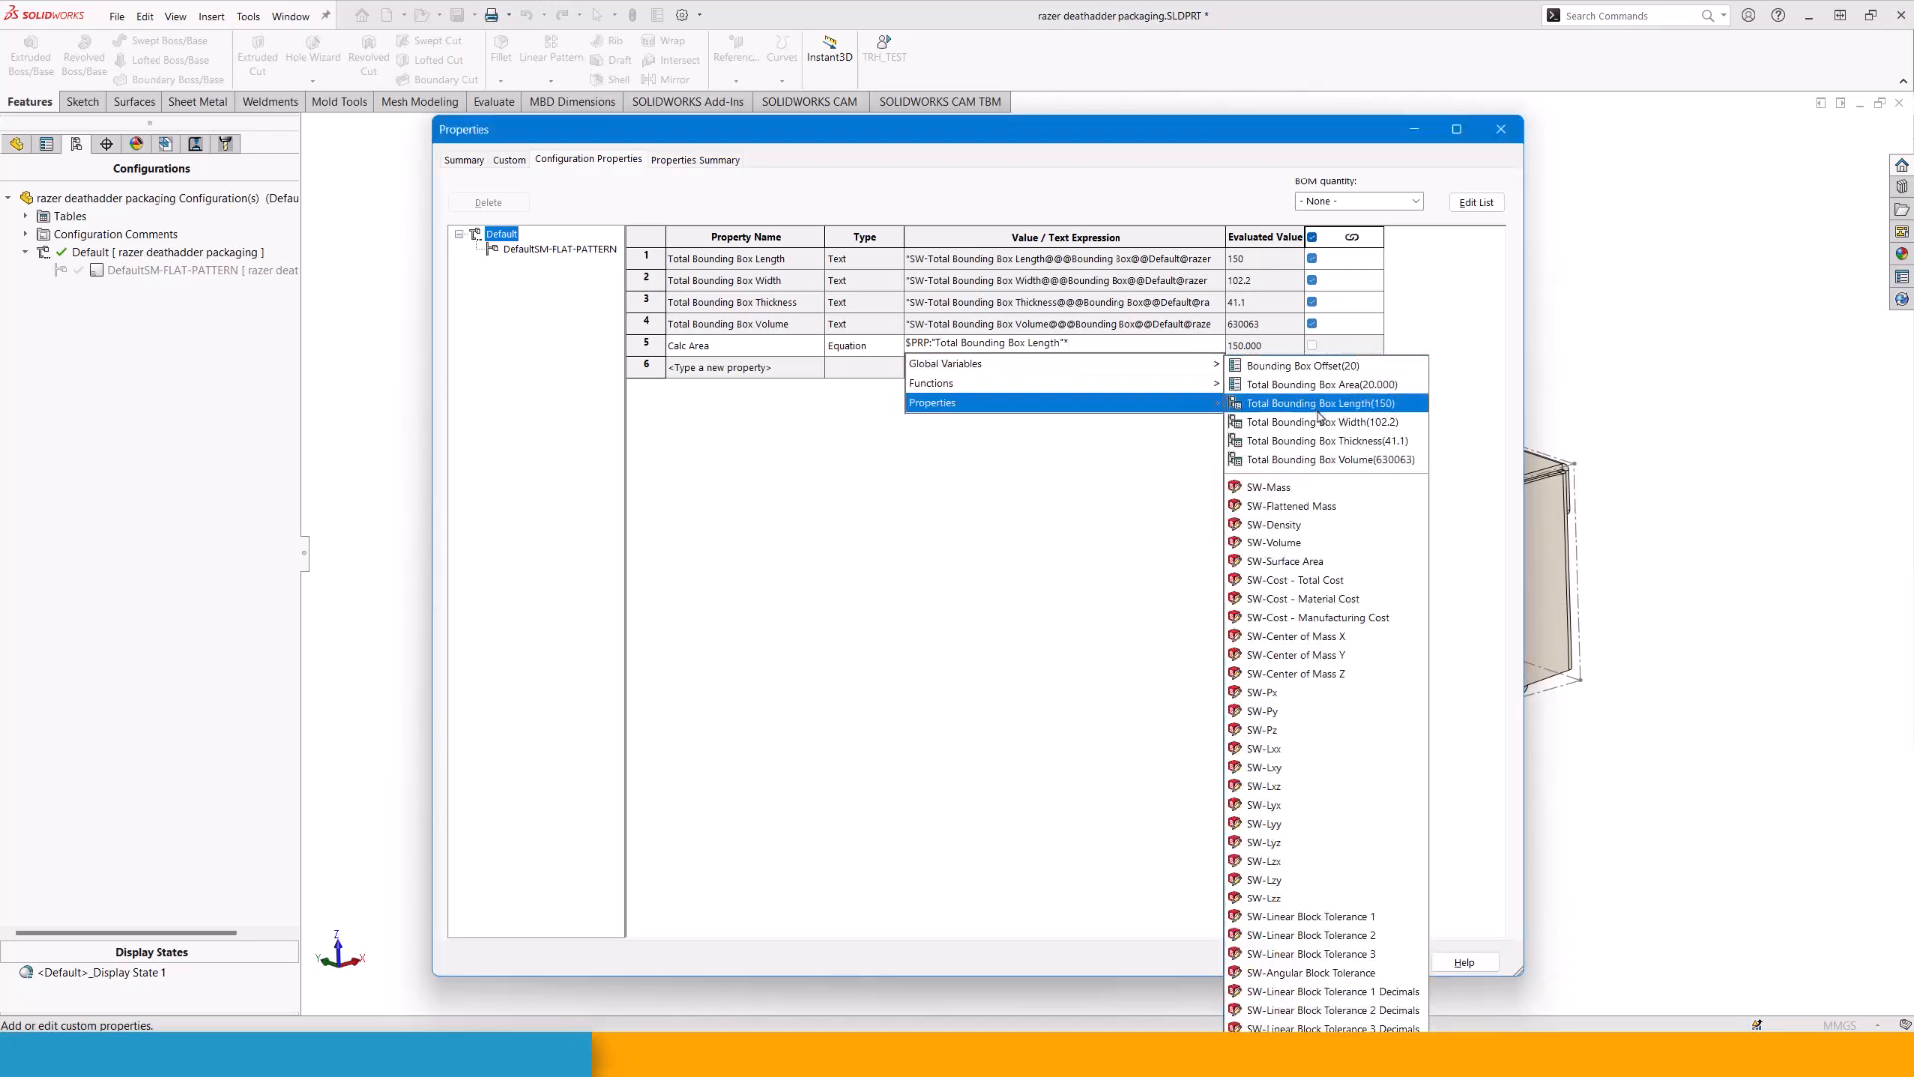
{"action": "left_click", "coordinate": [1312, 421]}
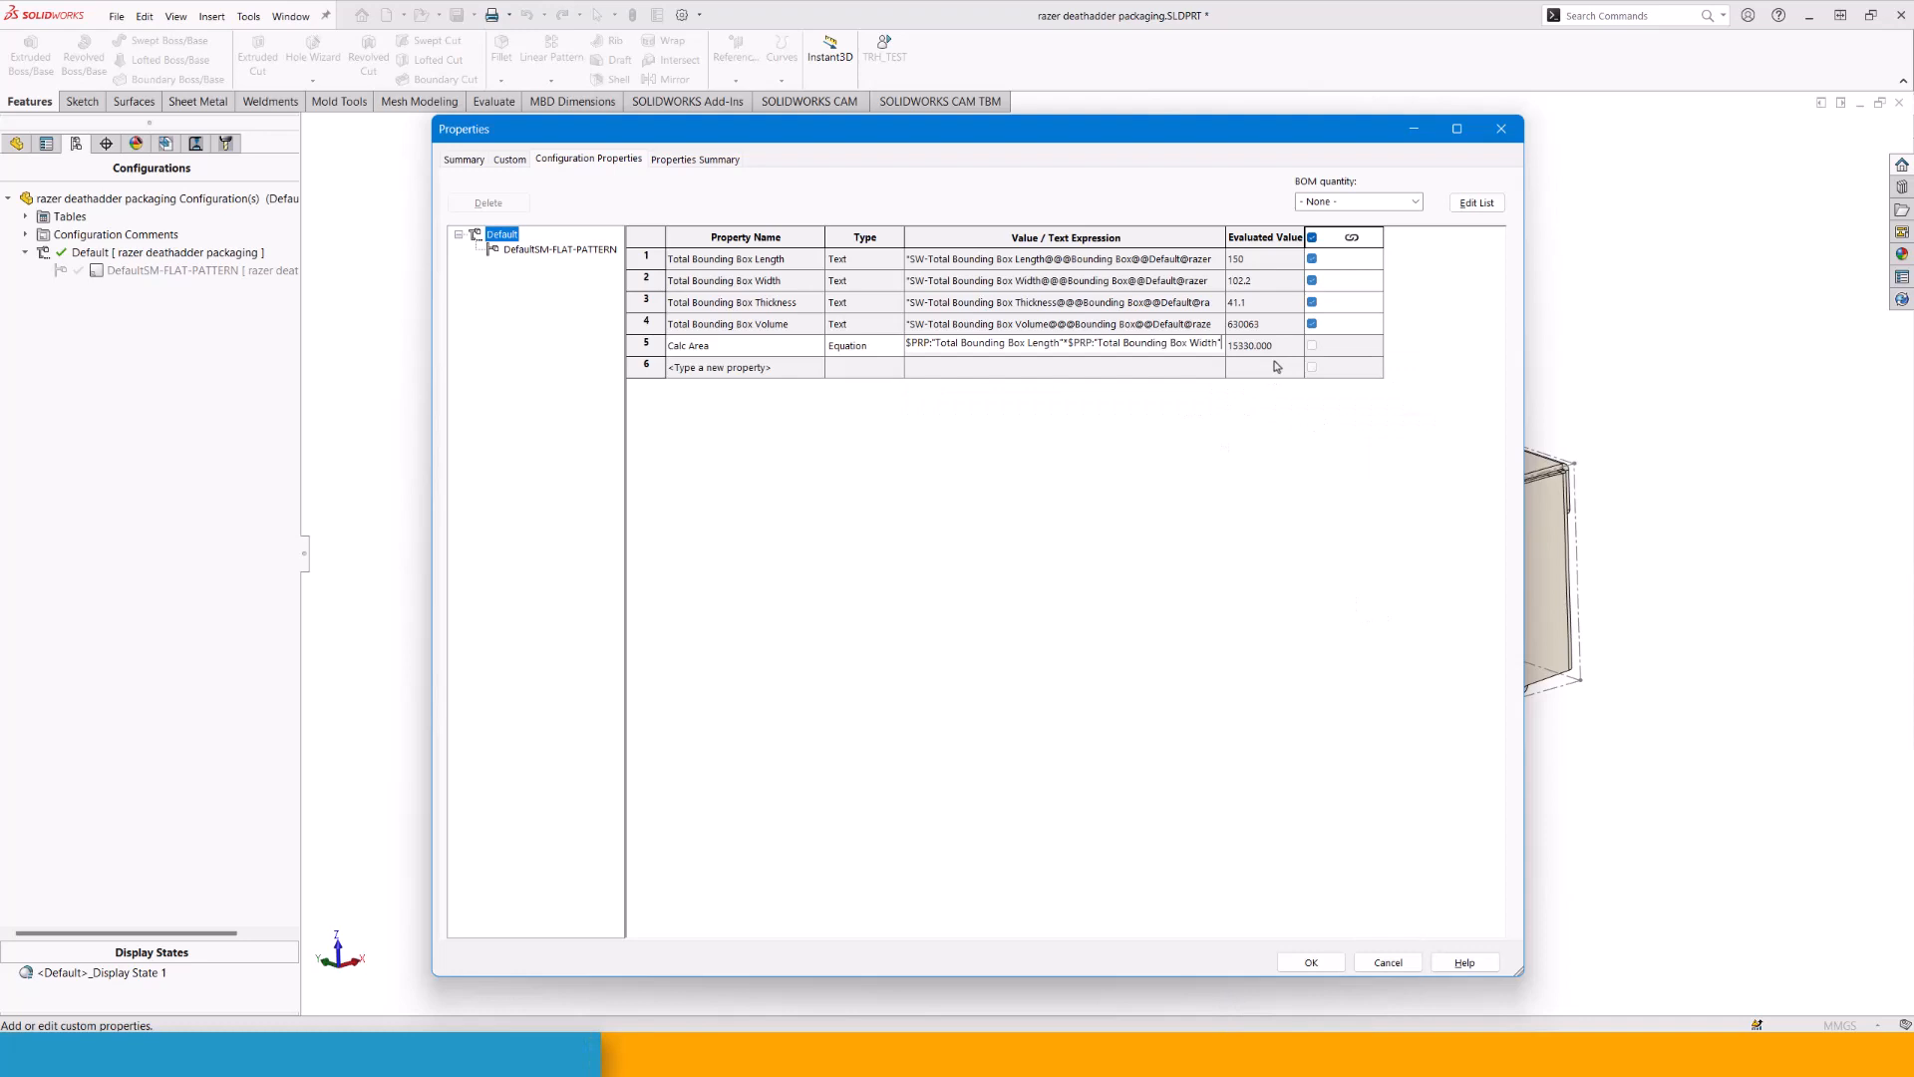
{"action": "mouse_move", "coordinate": [1271, 363]}
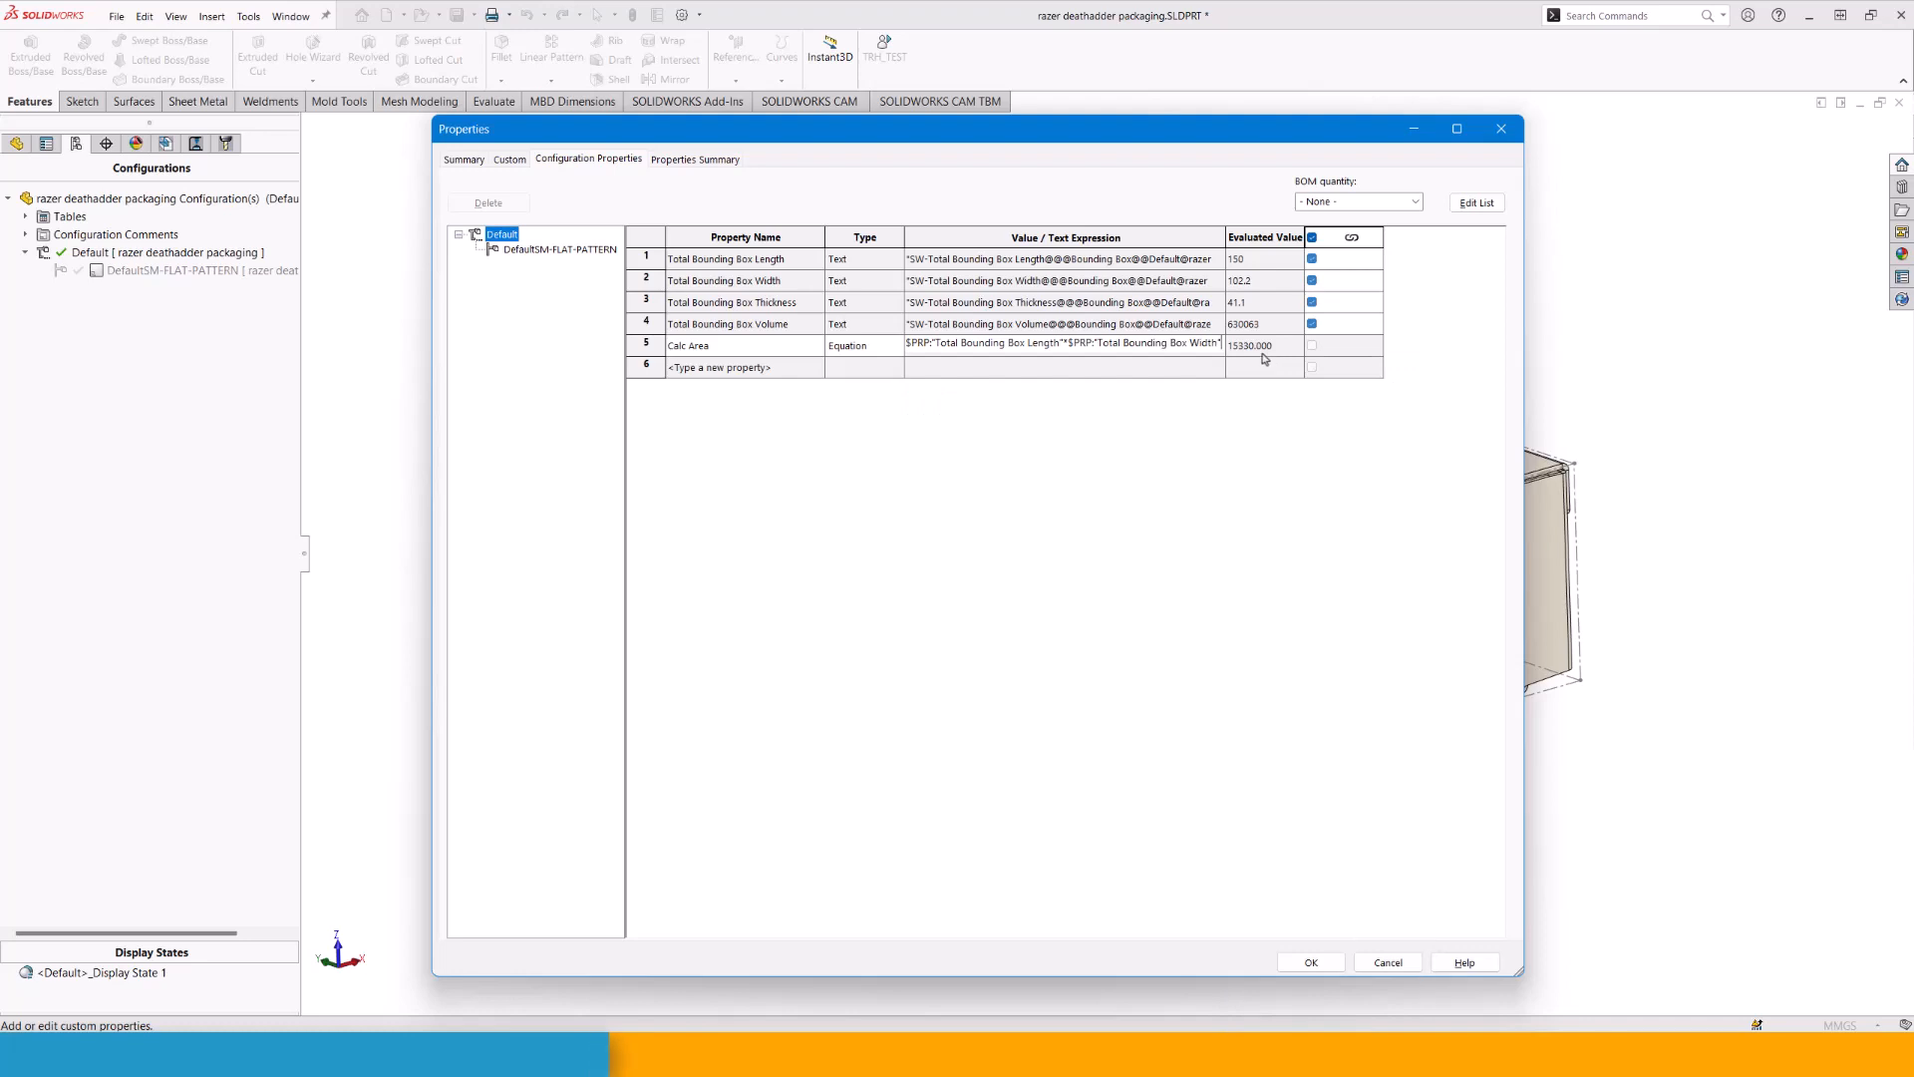
{"action": "mouse_move", "coordinate": [1237, 357]}
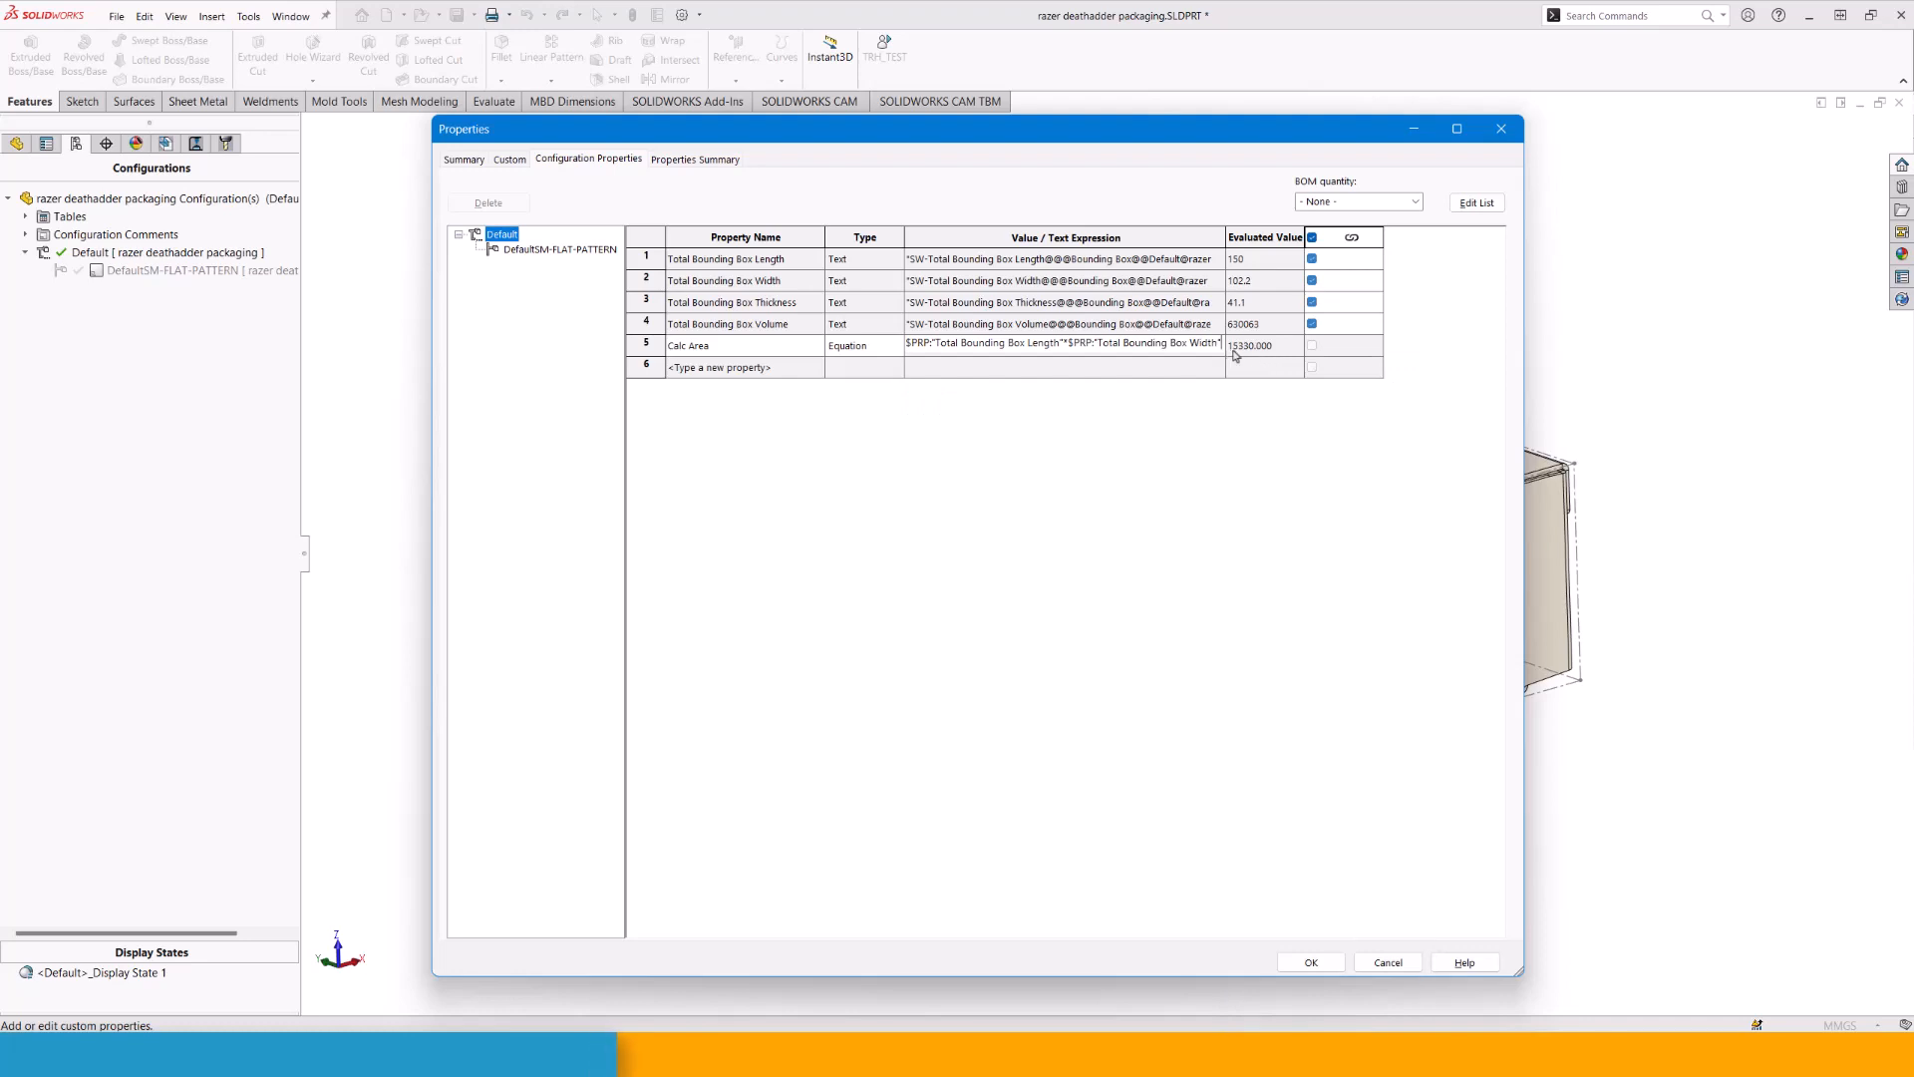
{"action": "mouse_move", "coordinate": [1219, 414]}
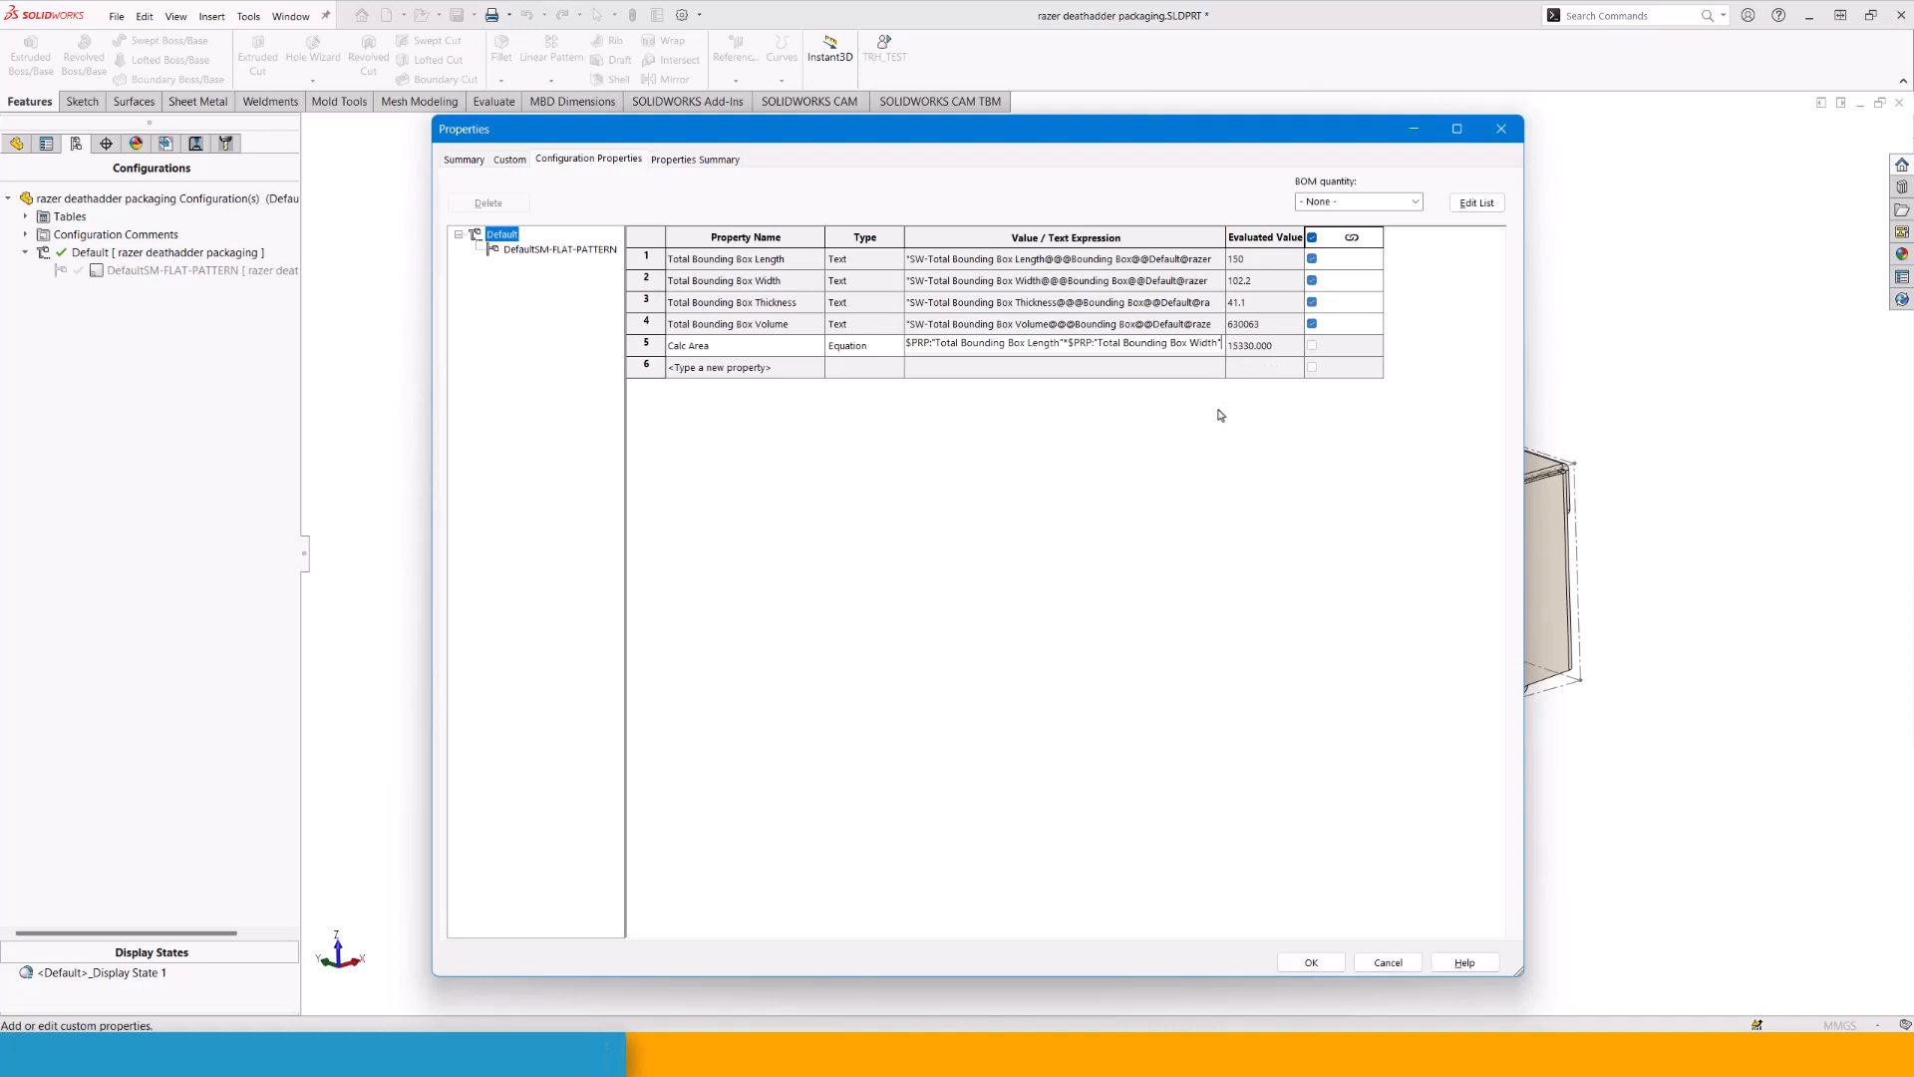
{"action": "mouse_move", "coordinate": [1178, 405]}
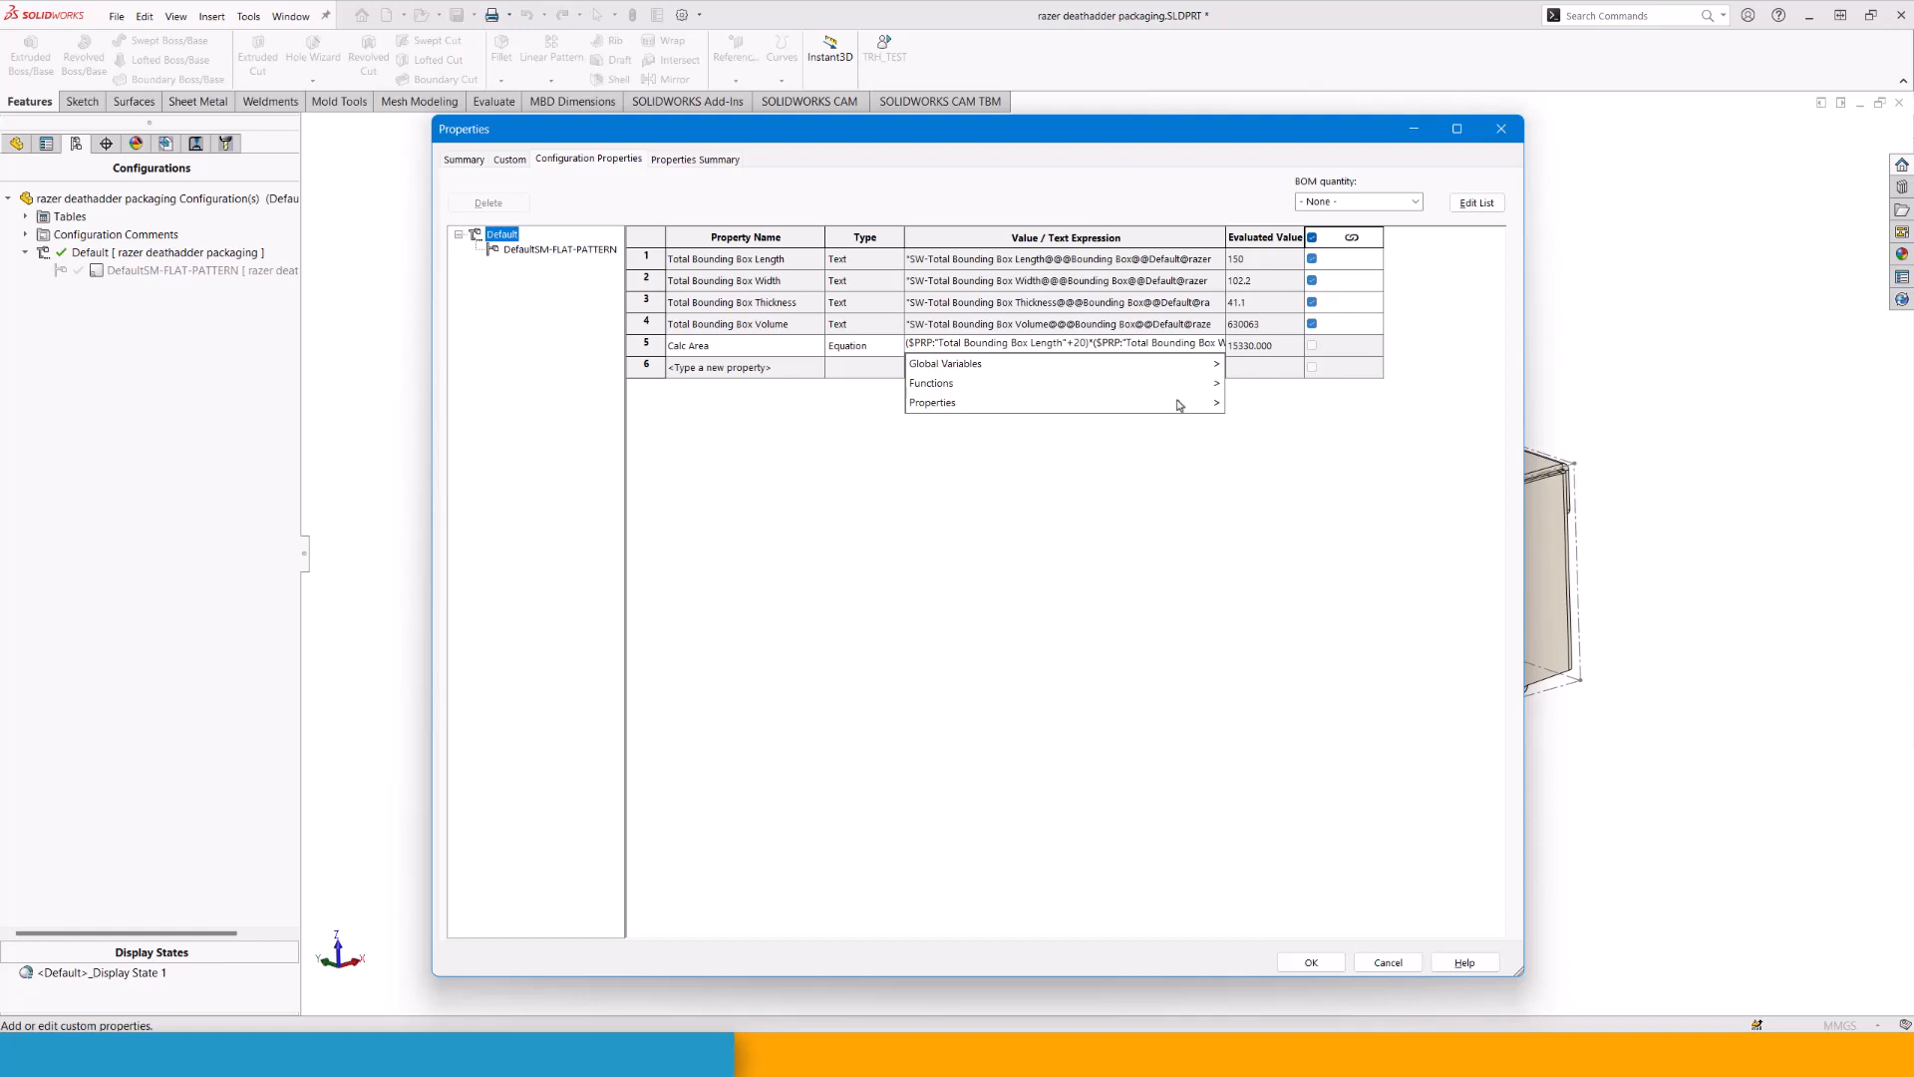
{"action": "left_click", "coordinate": [893, 366]}
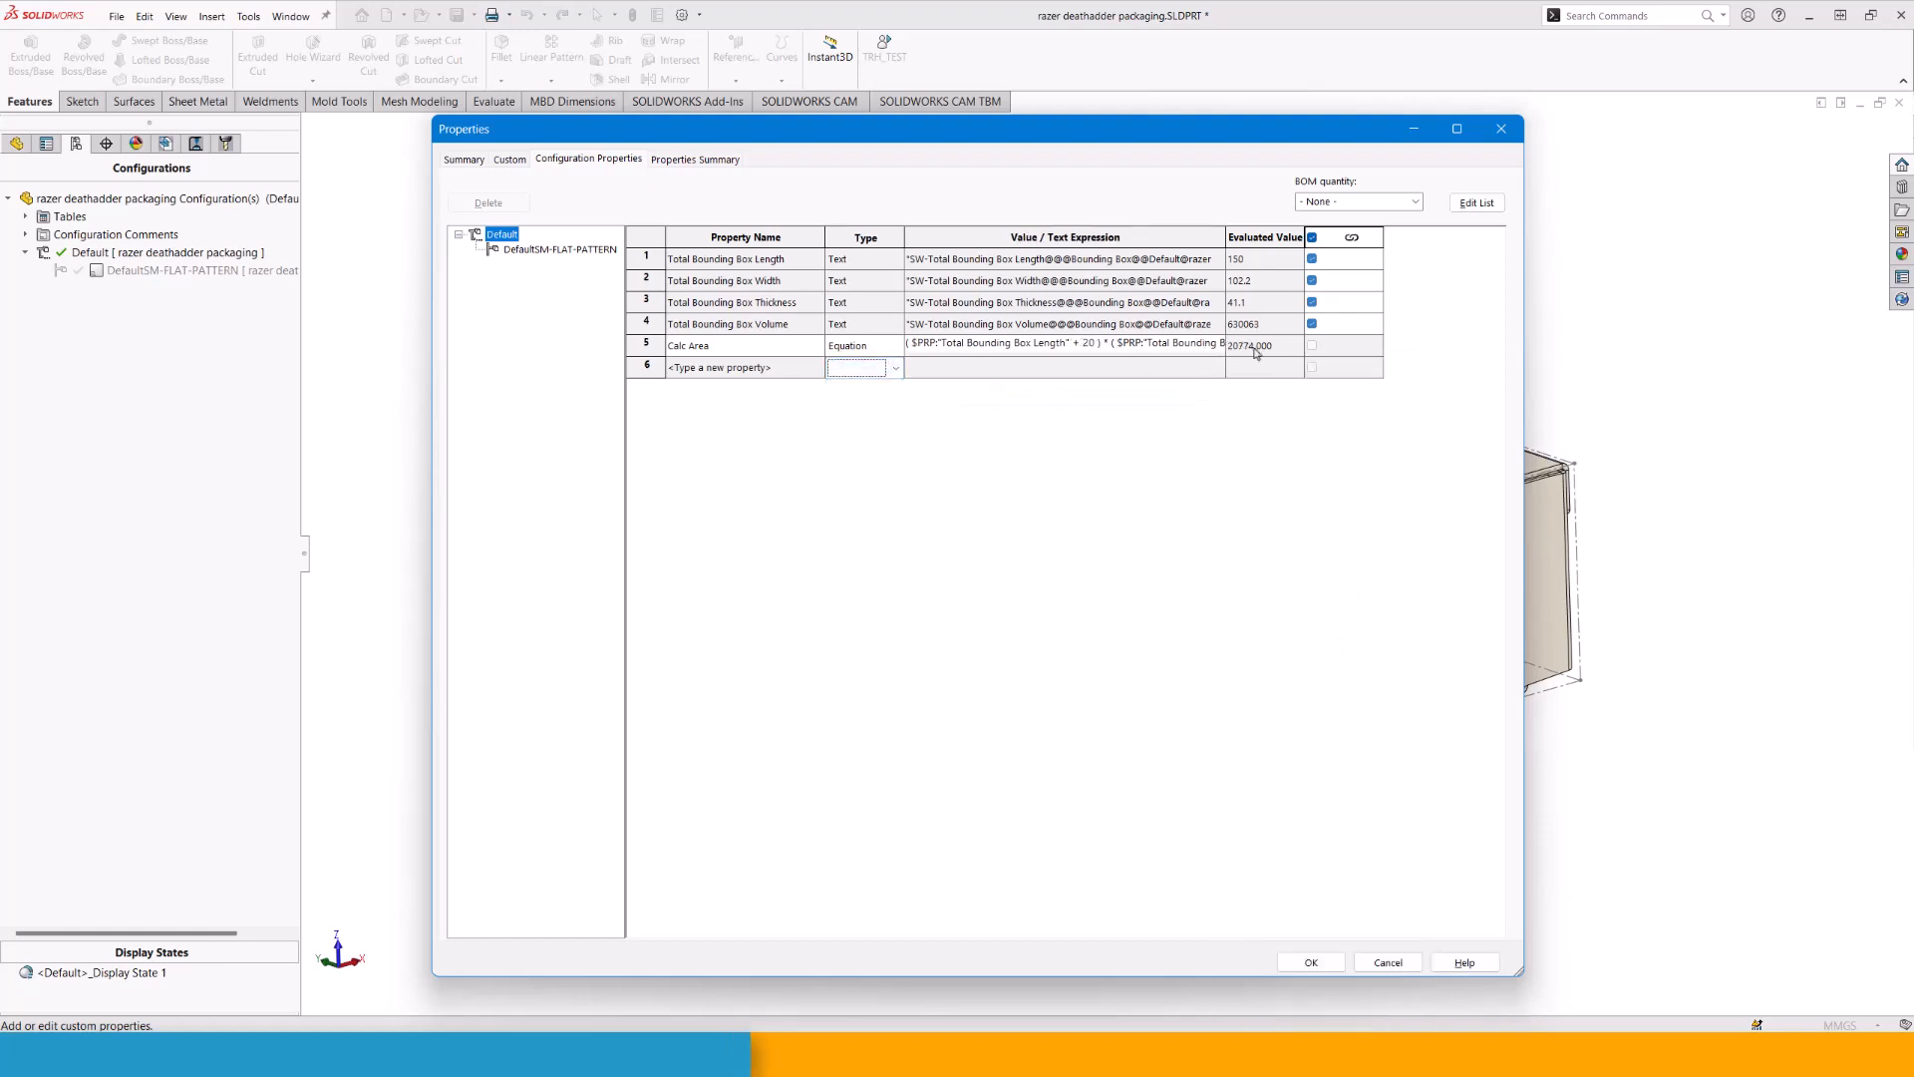
{"action": "mouse_move", "coordinate": [1199, 363]}
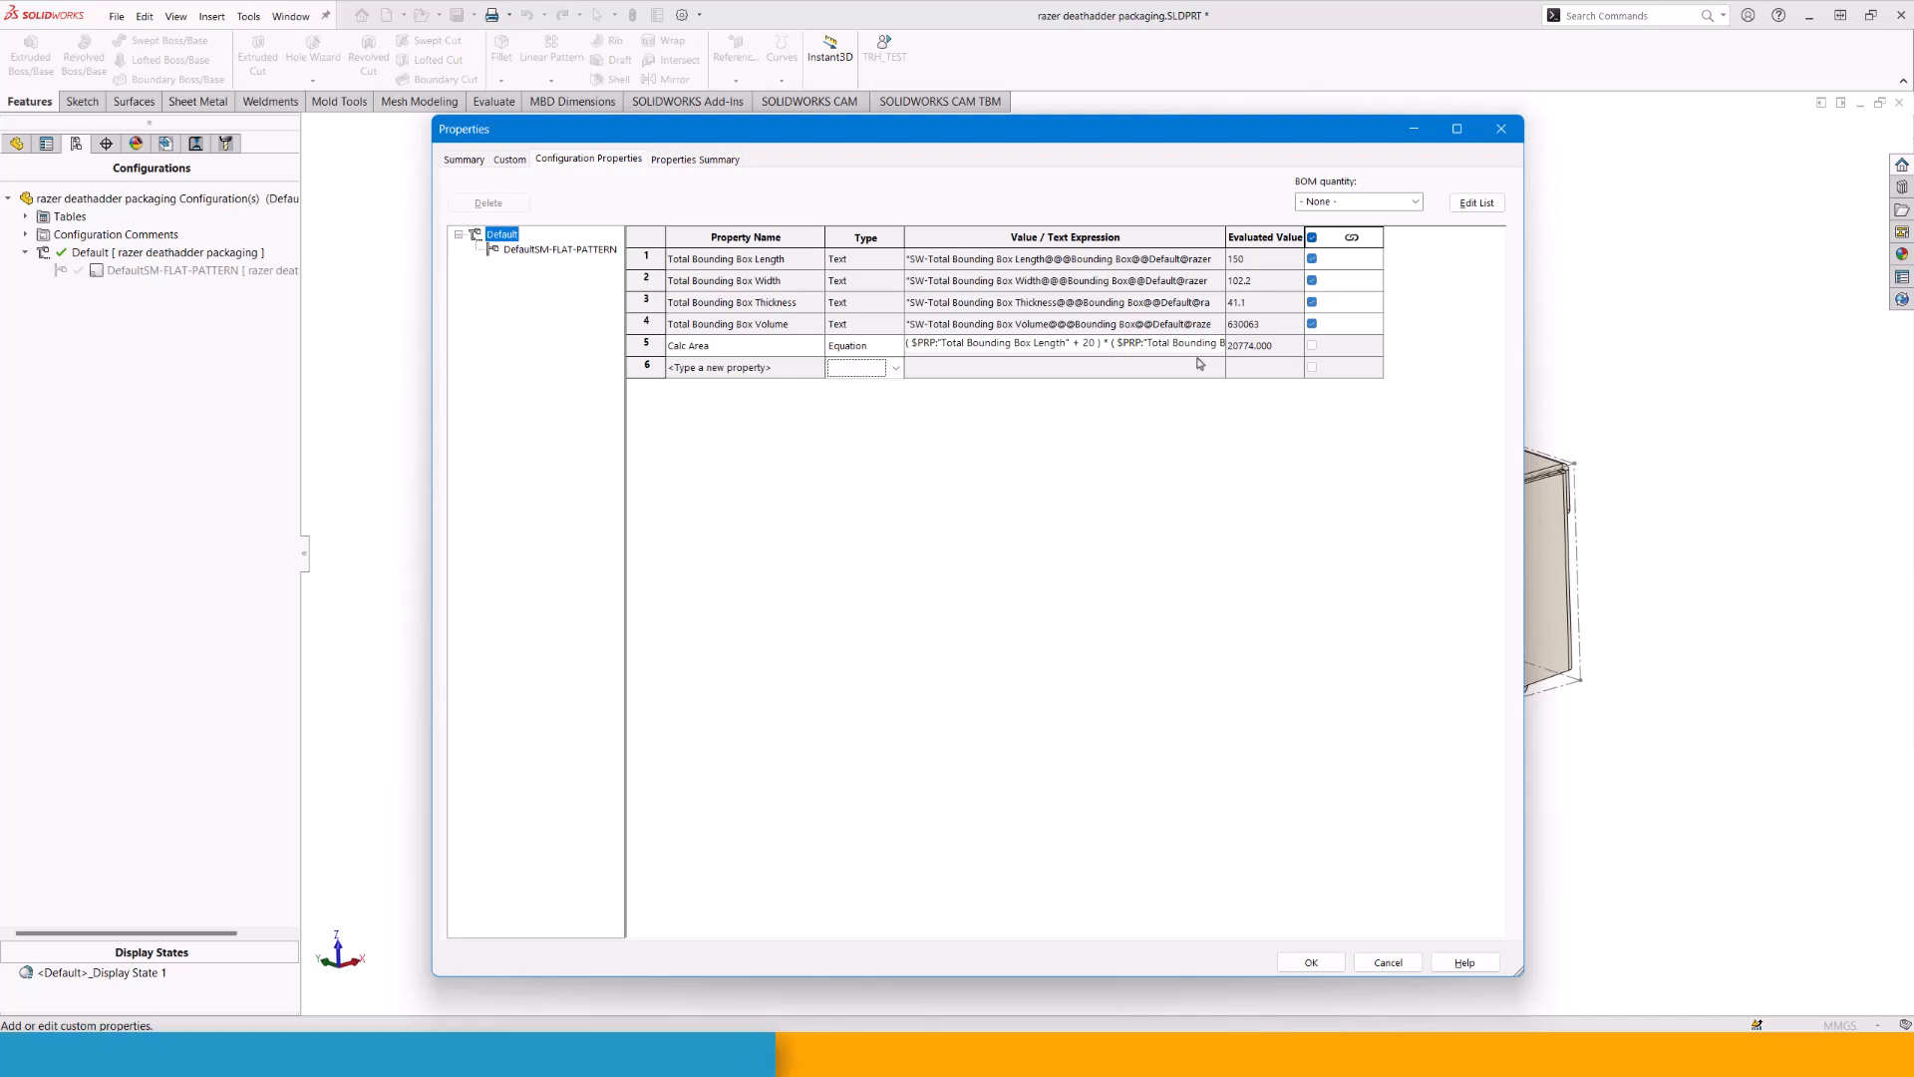
{"action": "mouse_move", "coordinate": [997, 354]}
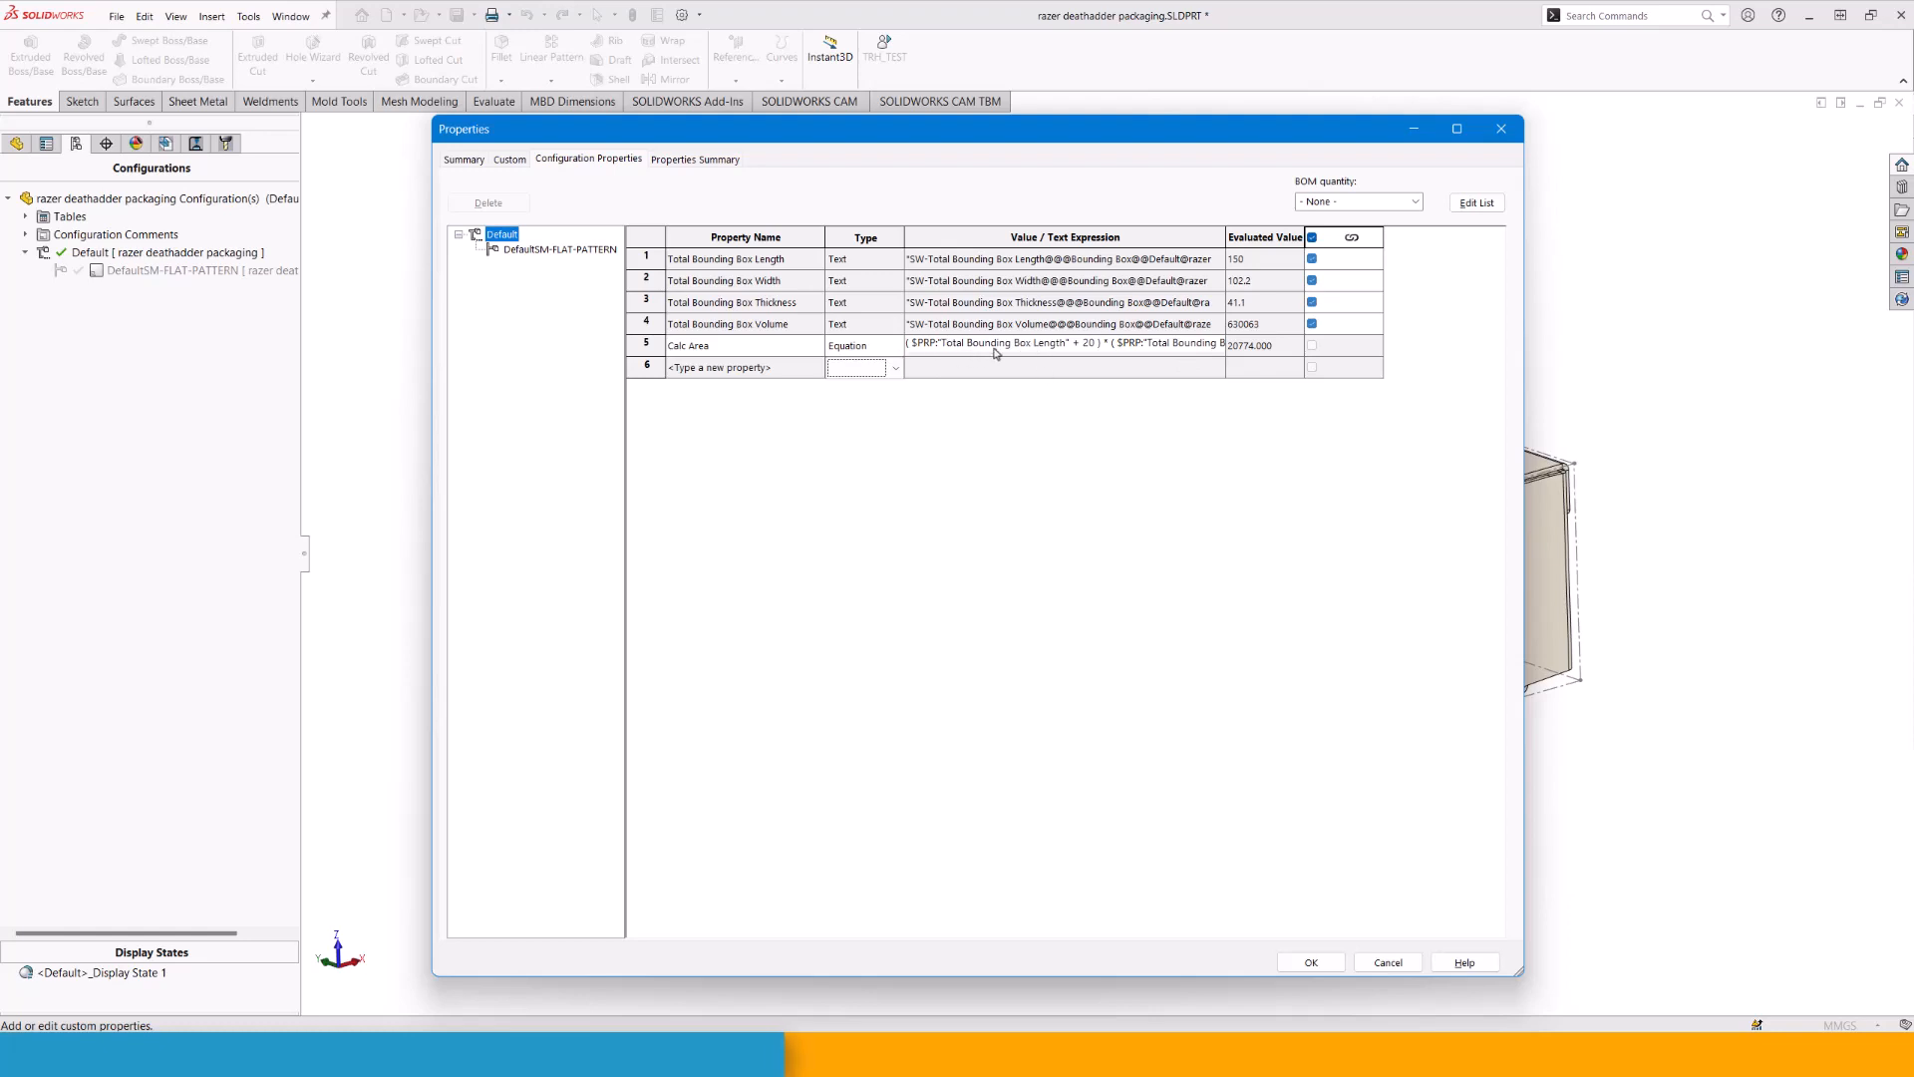
{"action": "mouse_move", "coordinate": [883, 351]}
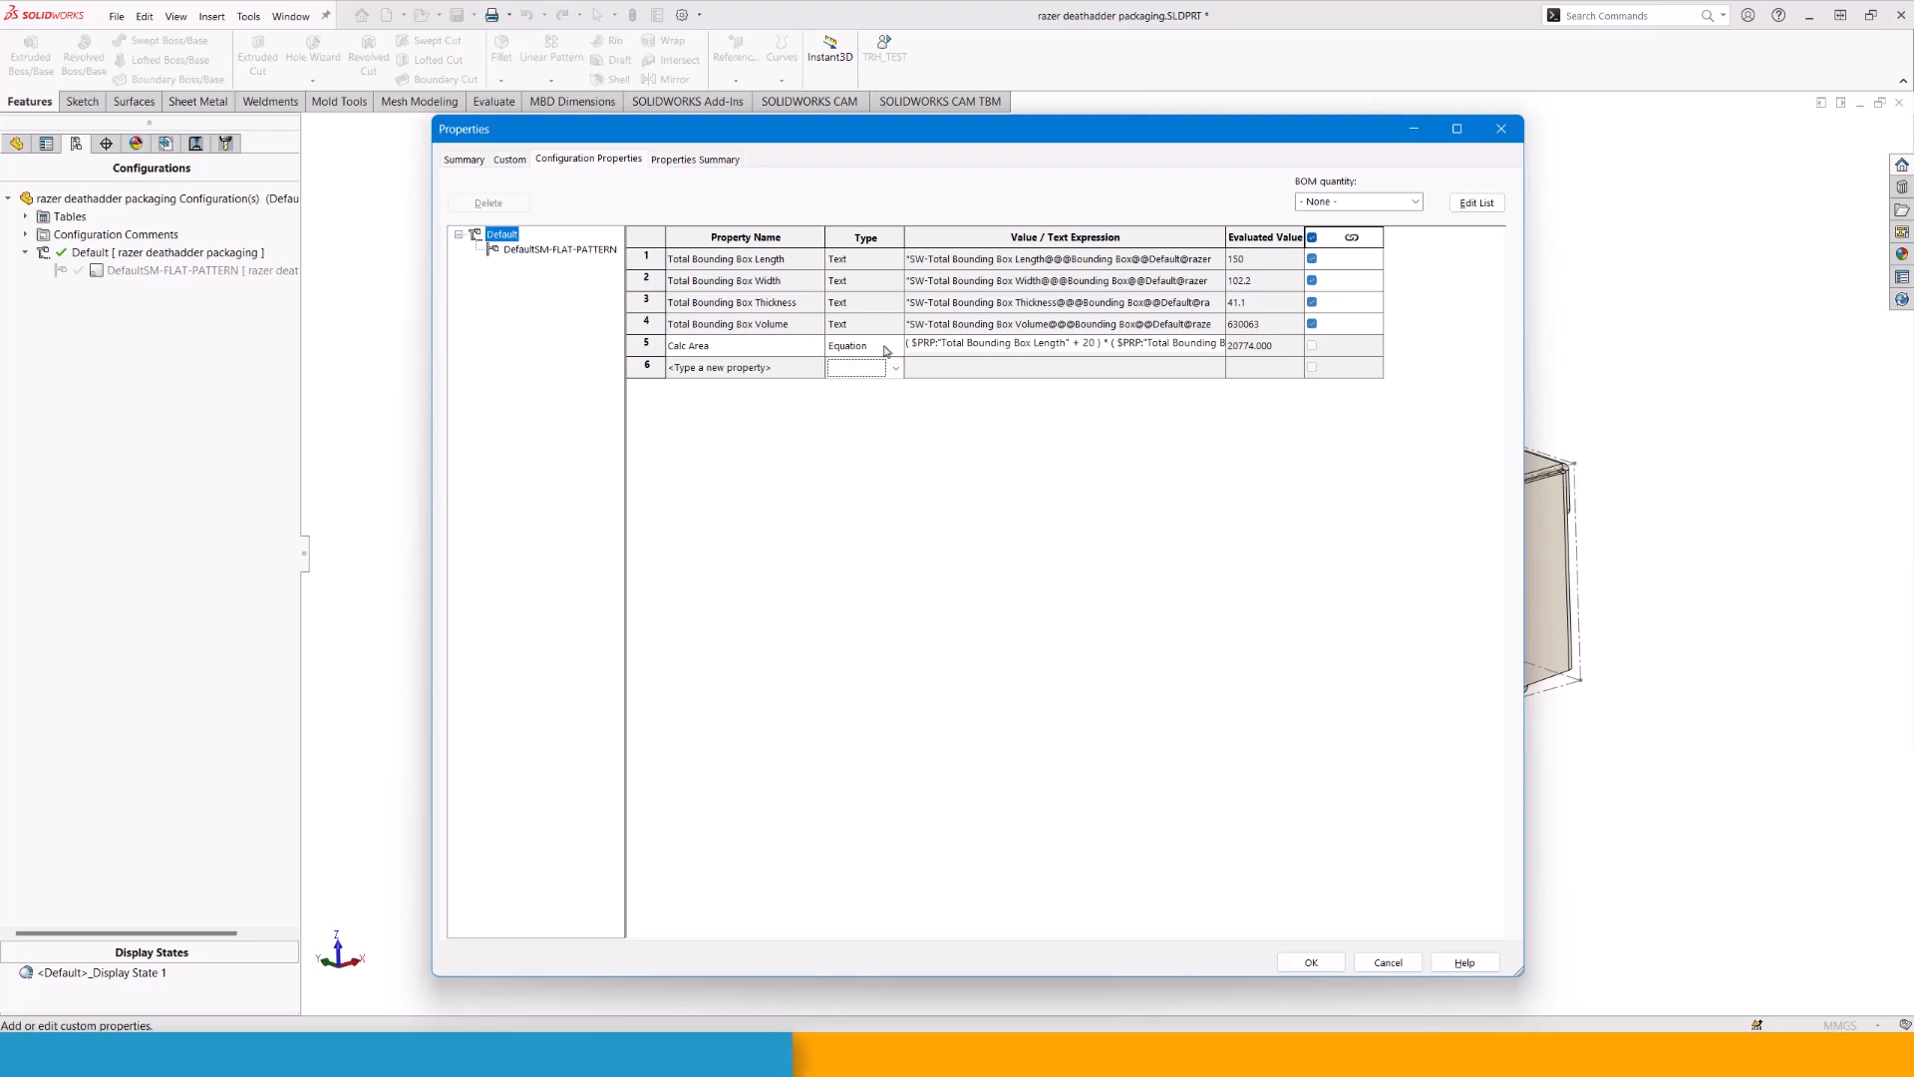
{"action": "mouse_move", "coordinate": [1001, 377]}
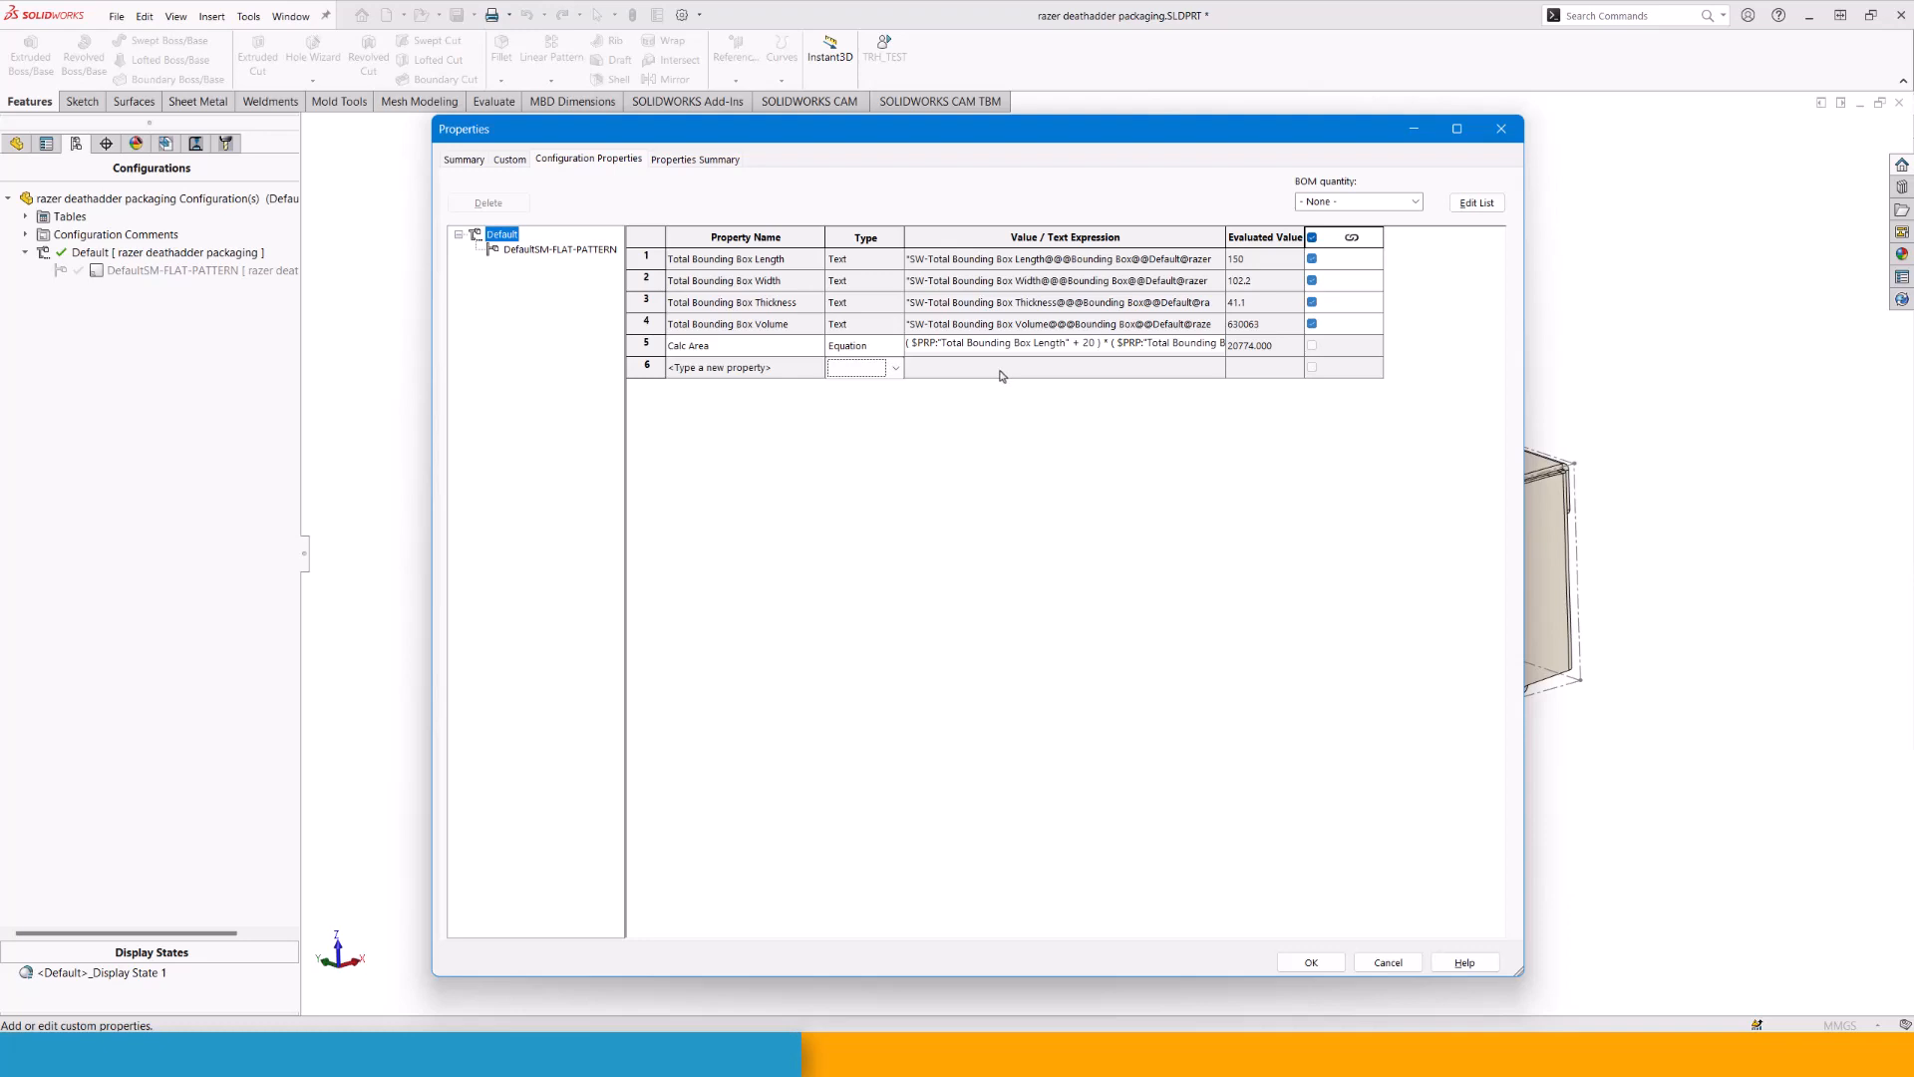
{"action": "mouse_move", "coordinate": [965, 407]}
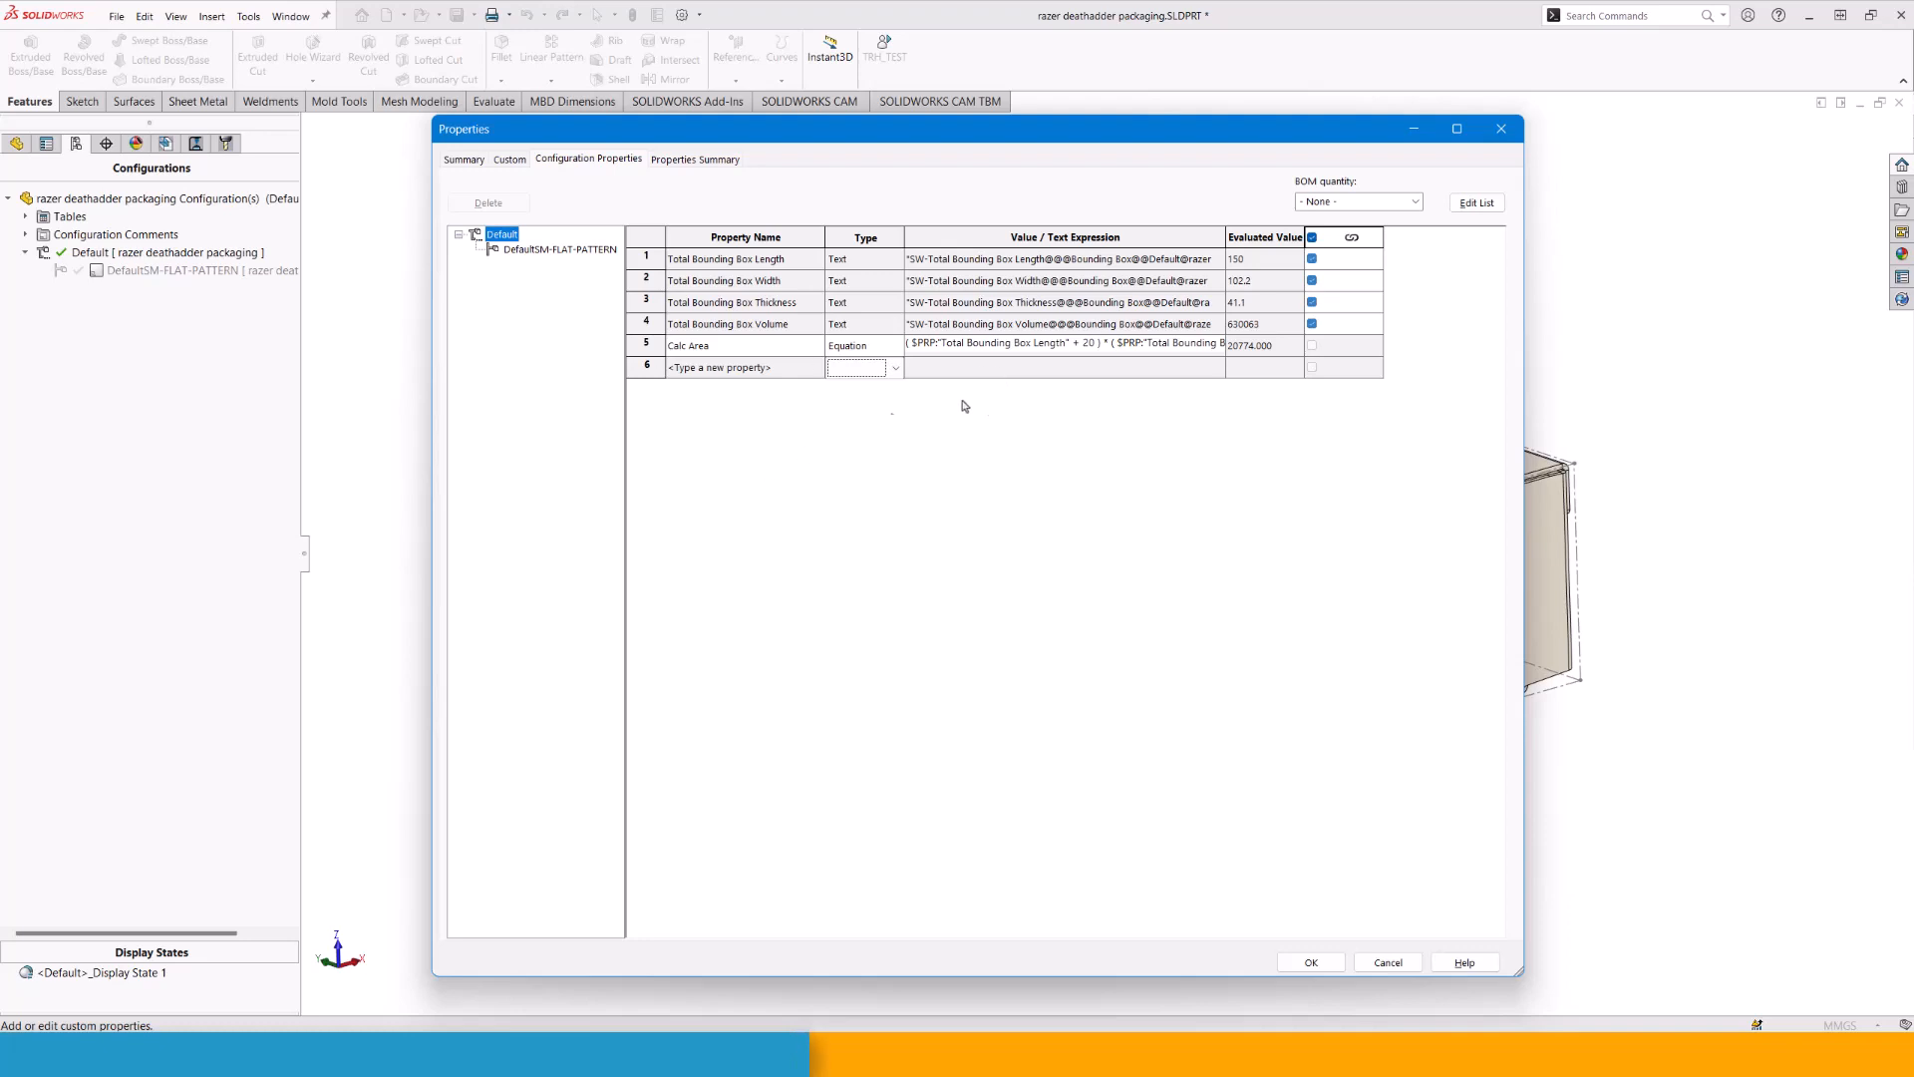
{"action": "mouse_move", "coordinate": [1071, 444]}
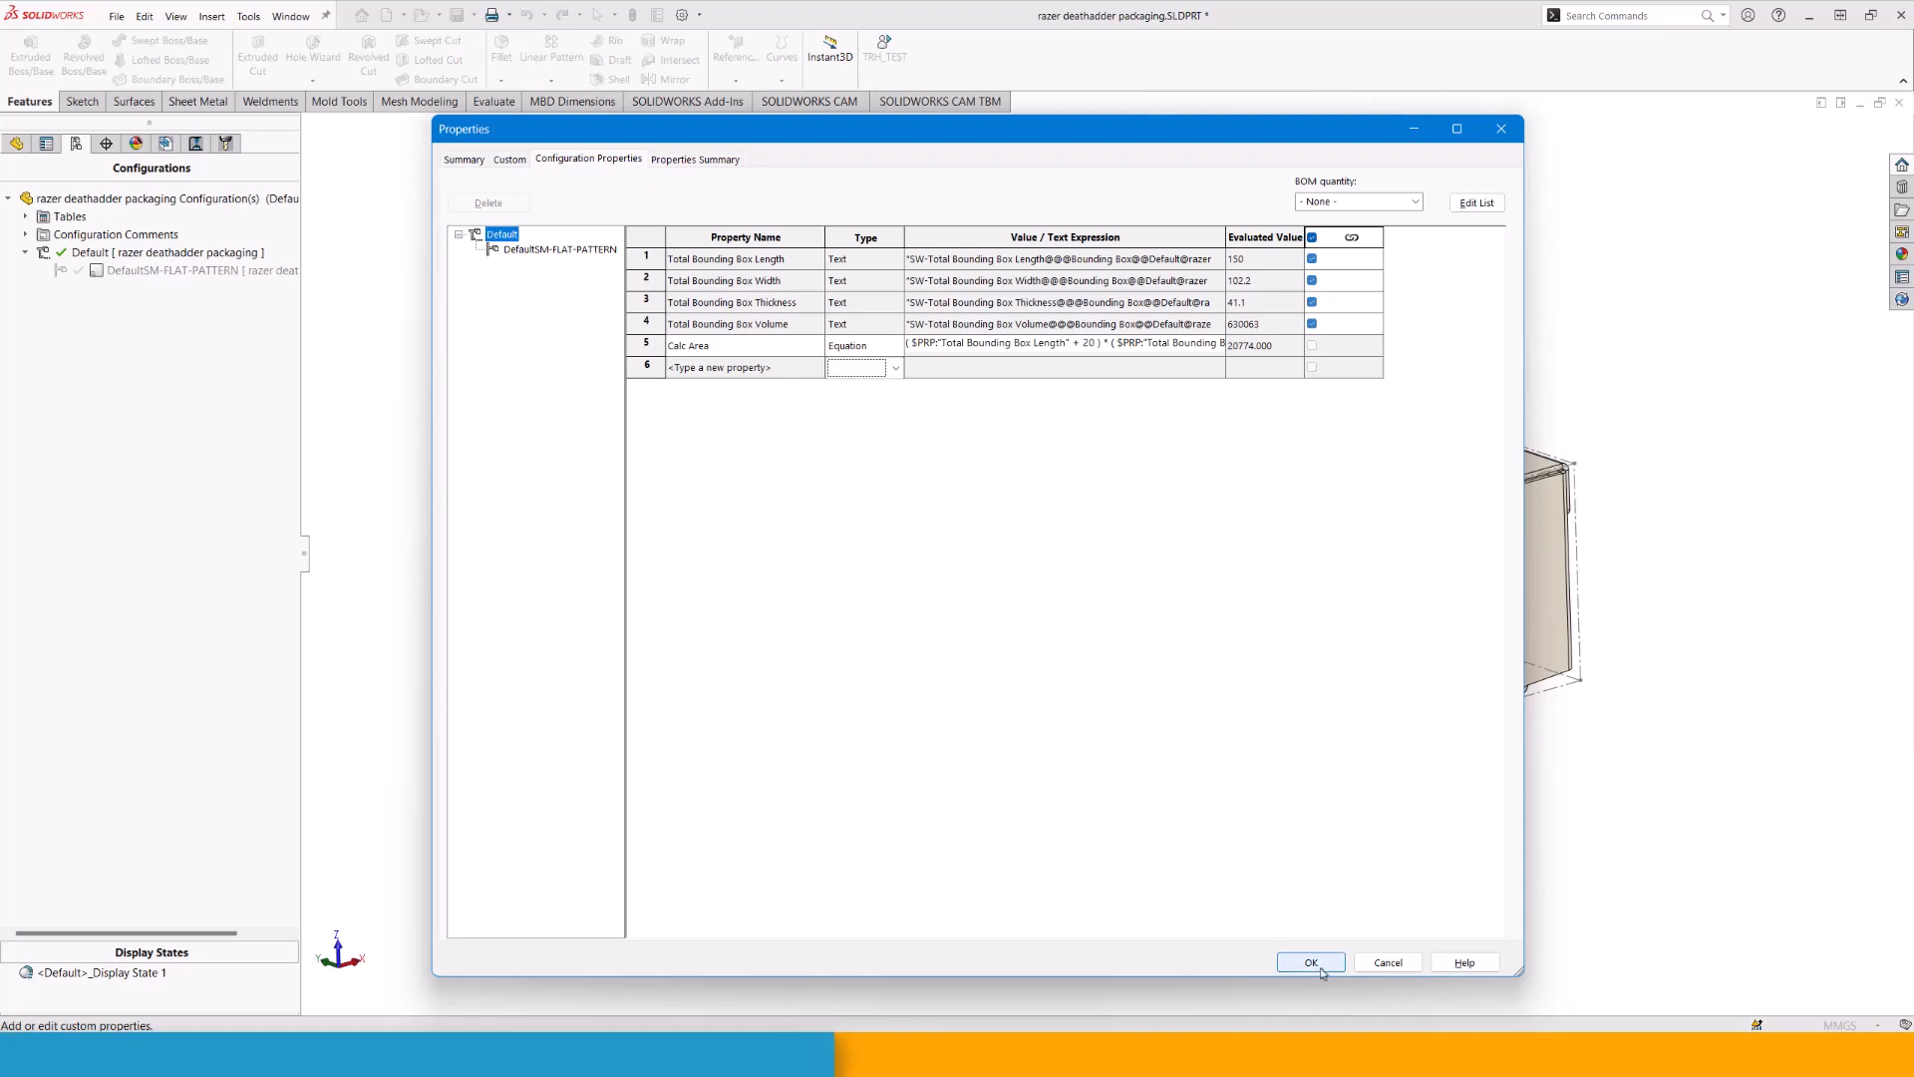
{"action": "left_click", "coordinate": [1310, 961]}
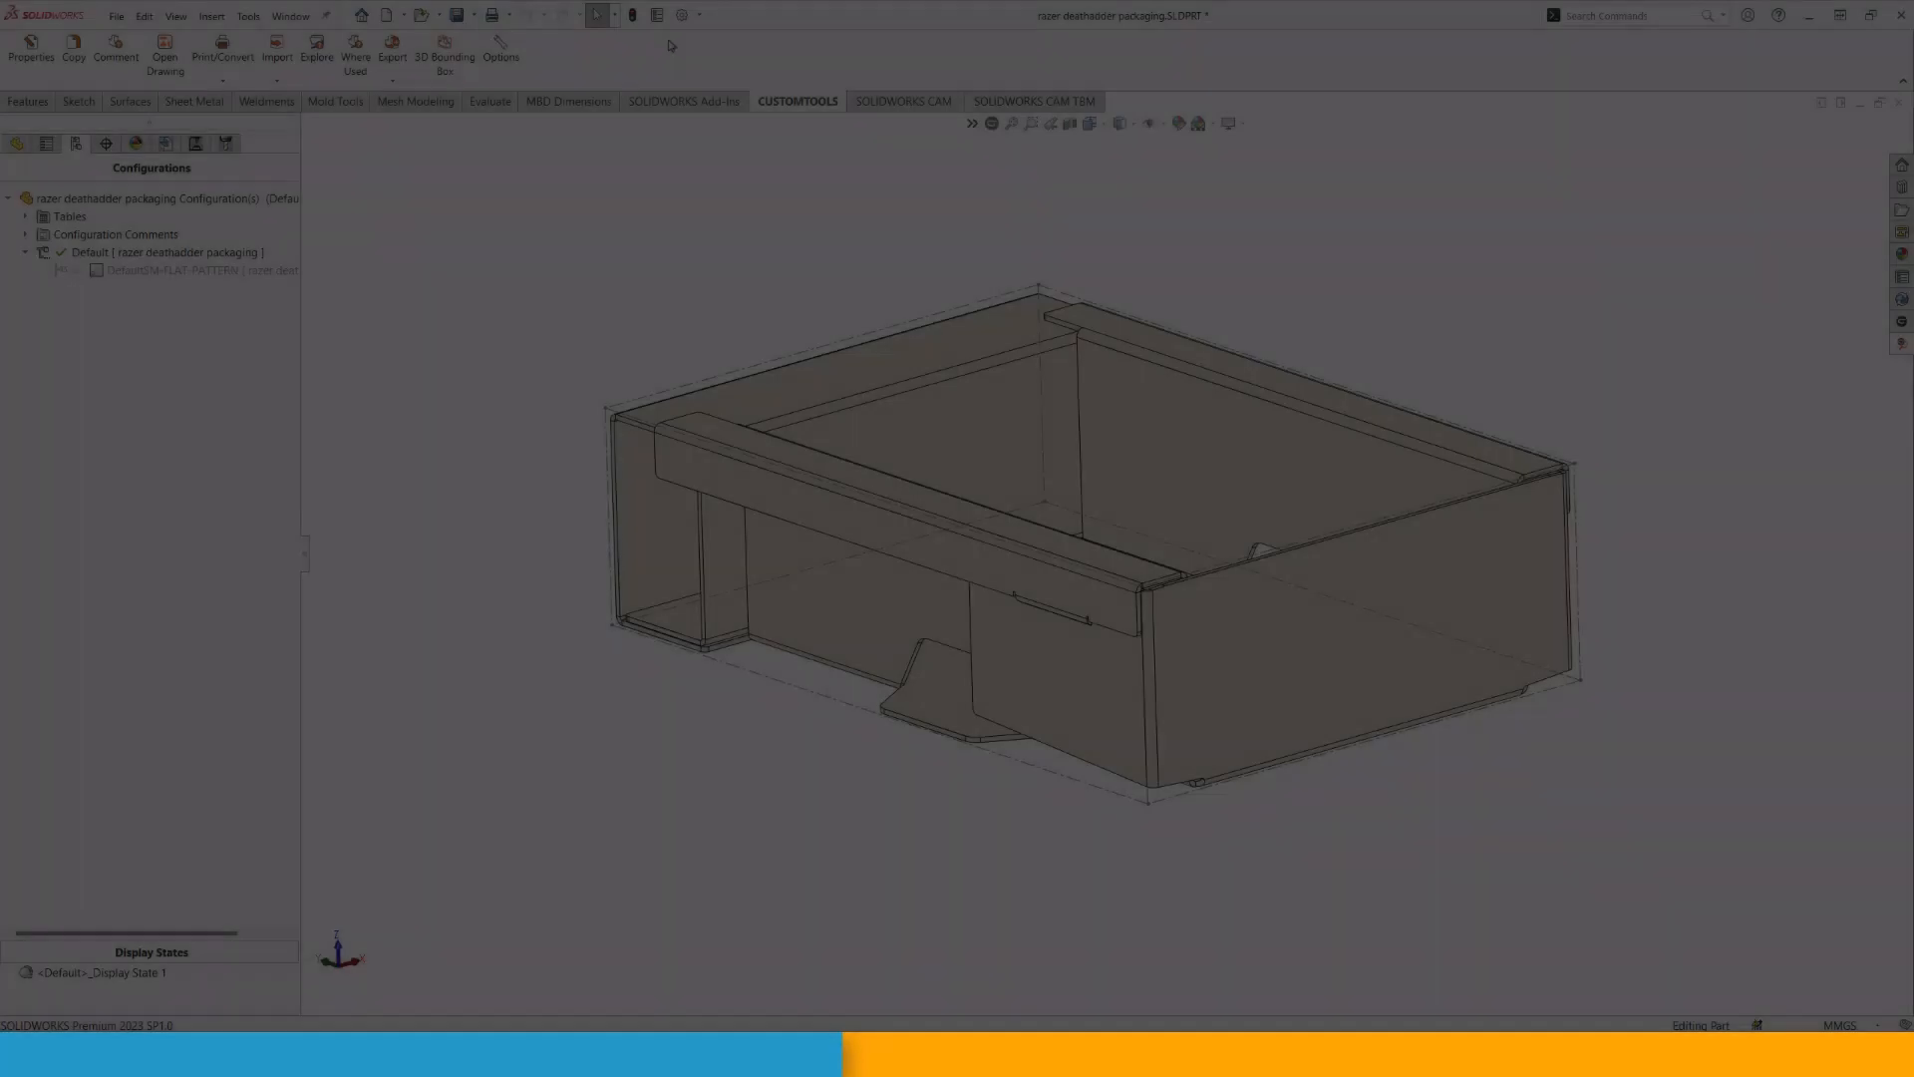
{"action": "left_click", "coordinate": [30, 47]}
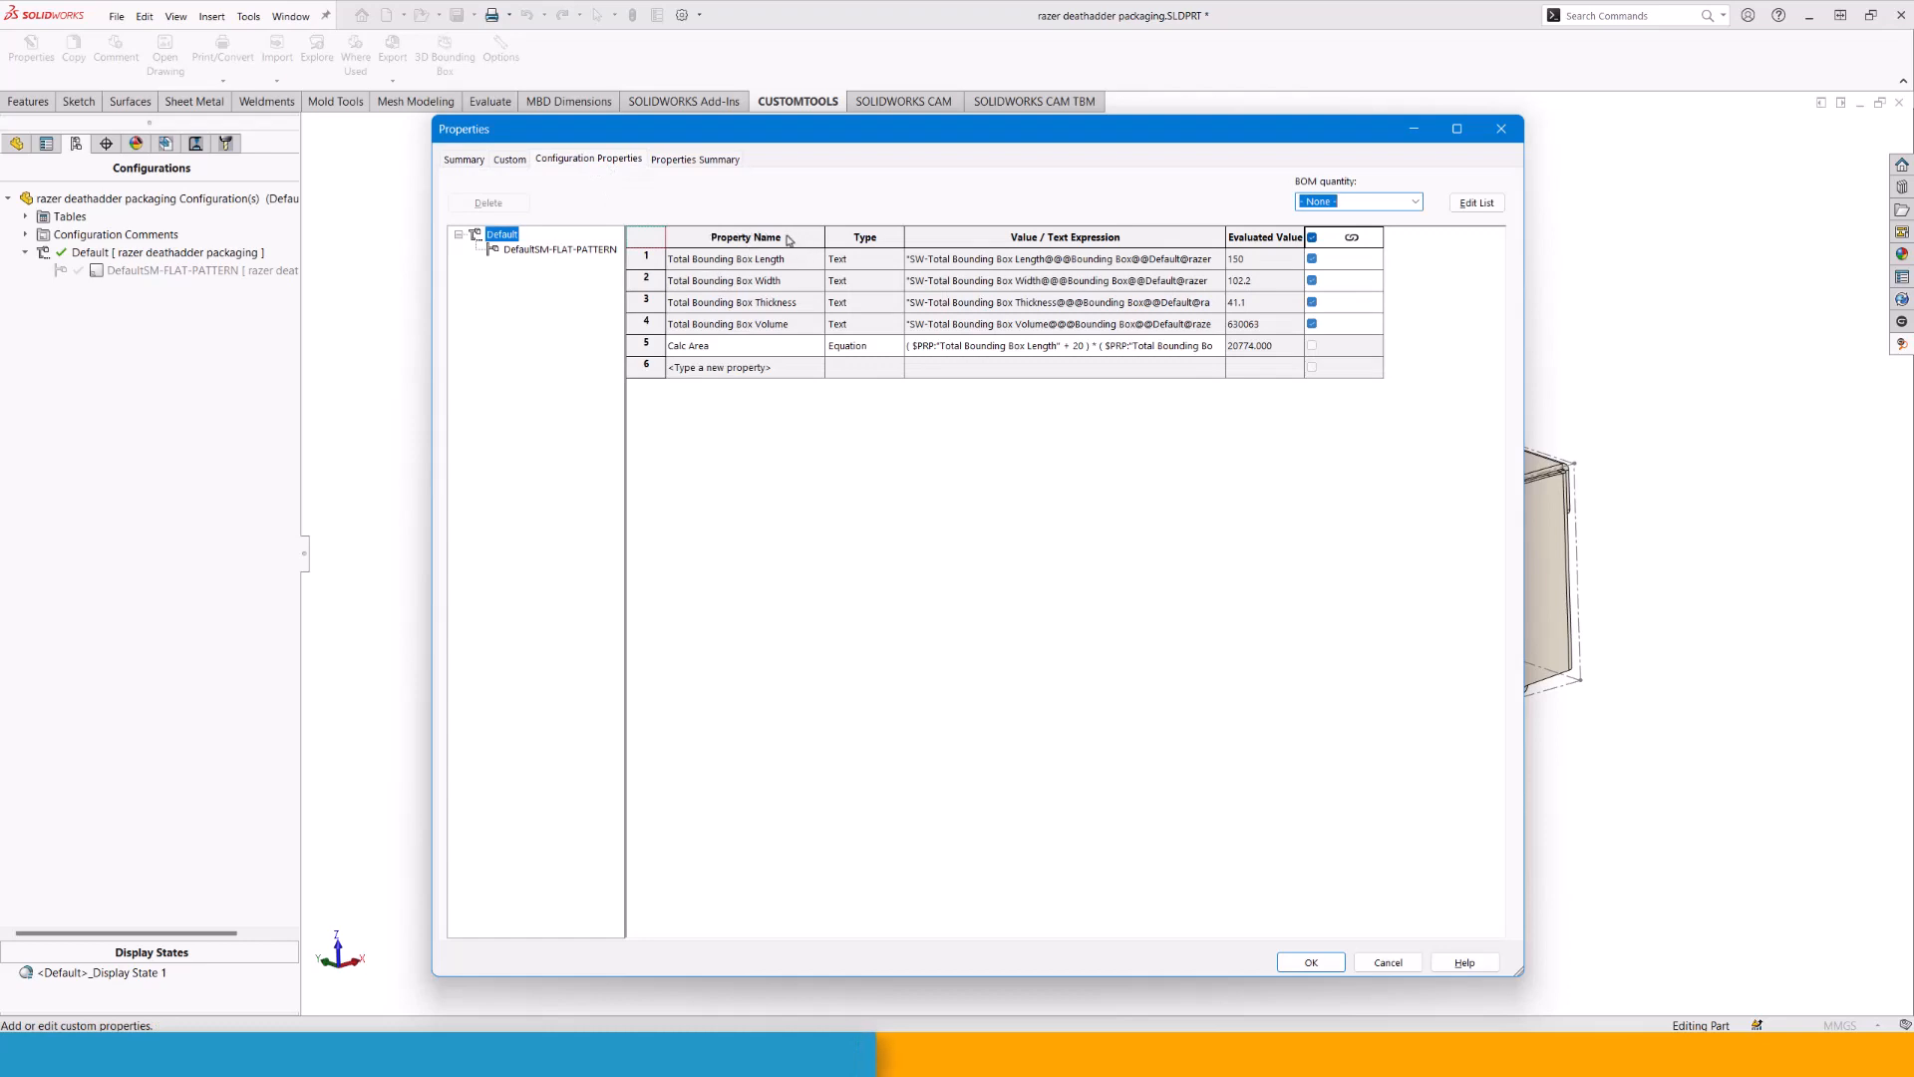
{"action": "mouse_move", "coordinate": [744, 279]}
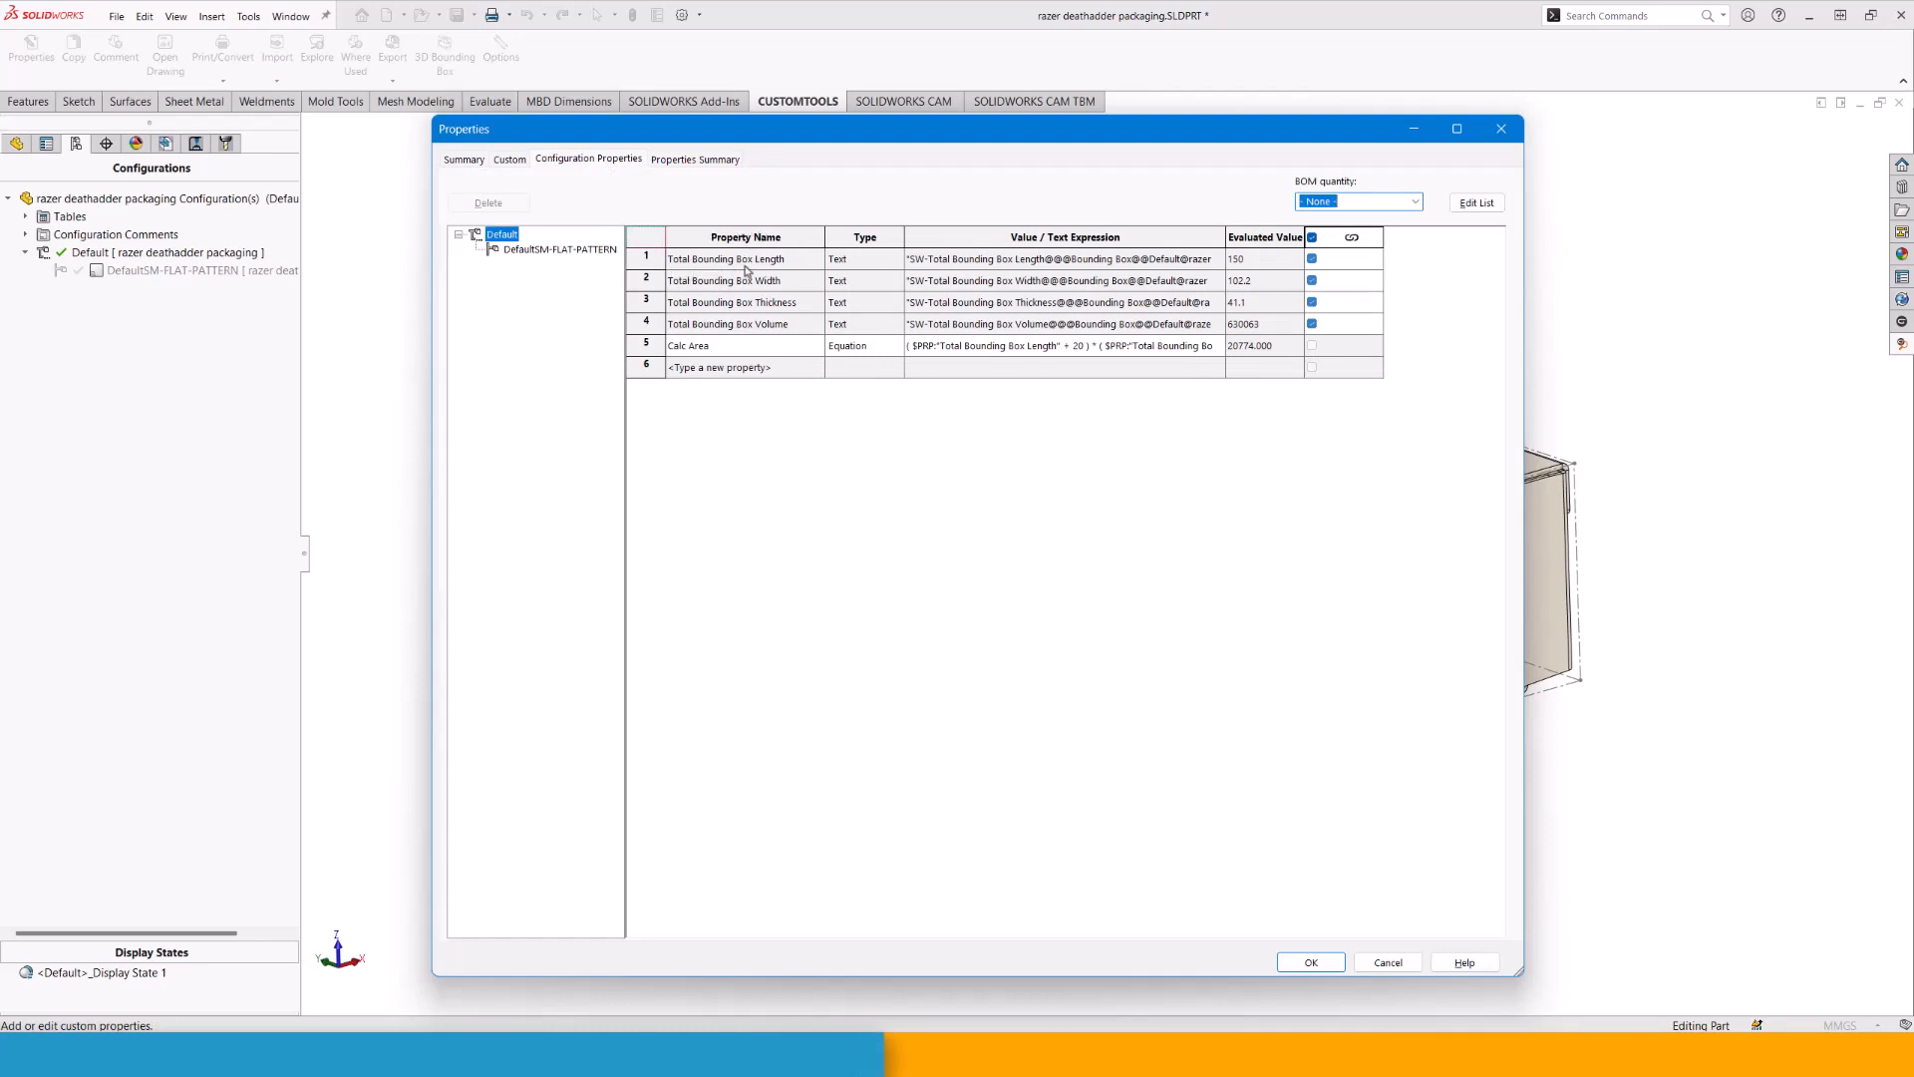
{"action": "mouse_move", "coordinate": [784, 345]}
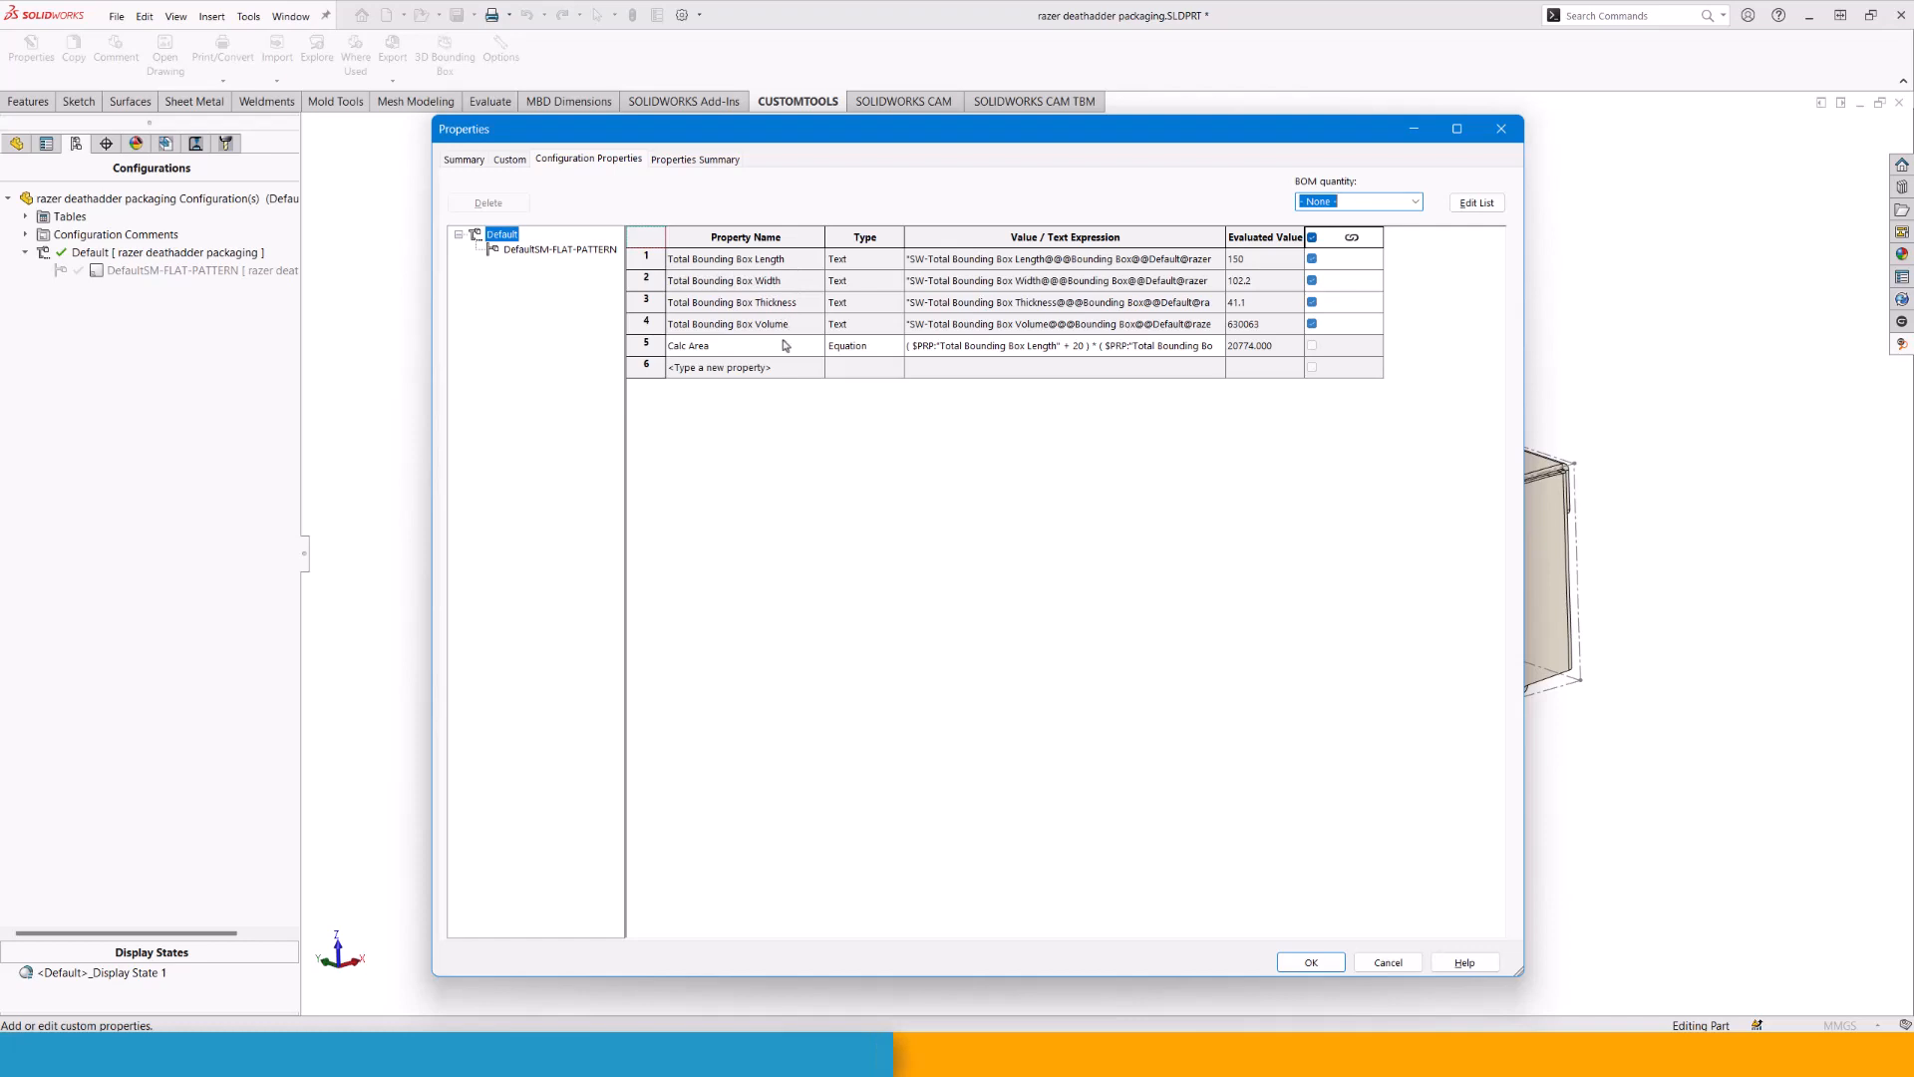
{"action": "mouse_move", "coordinate": [742, 257]}
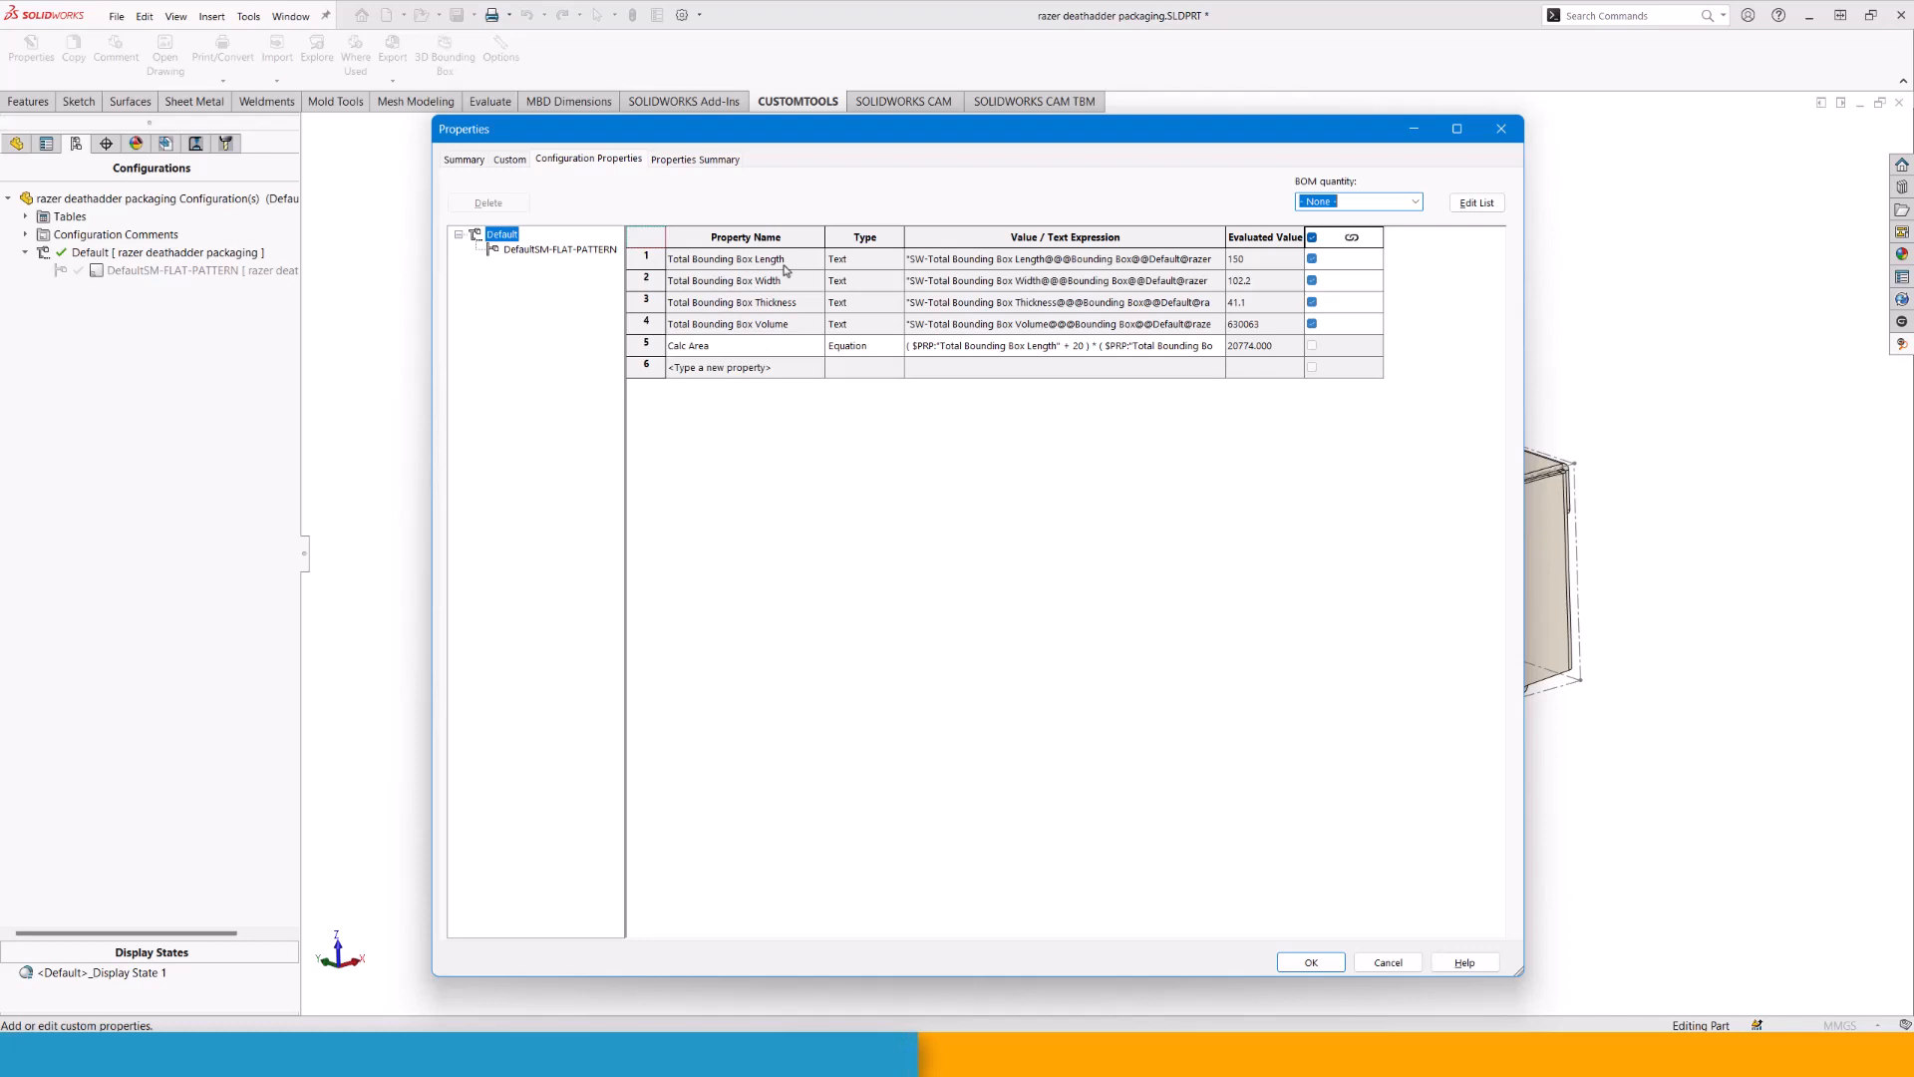
{"action": "left_click", "coordinate": [1310, 961]}
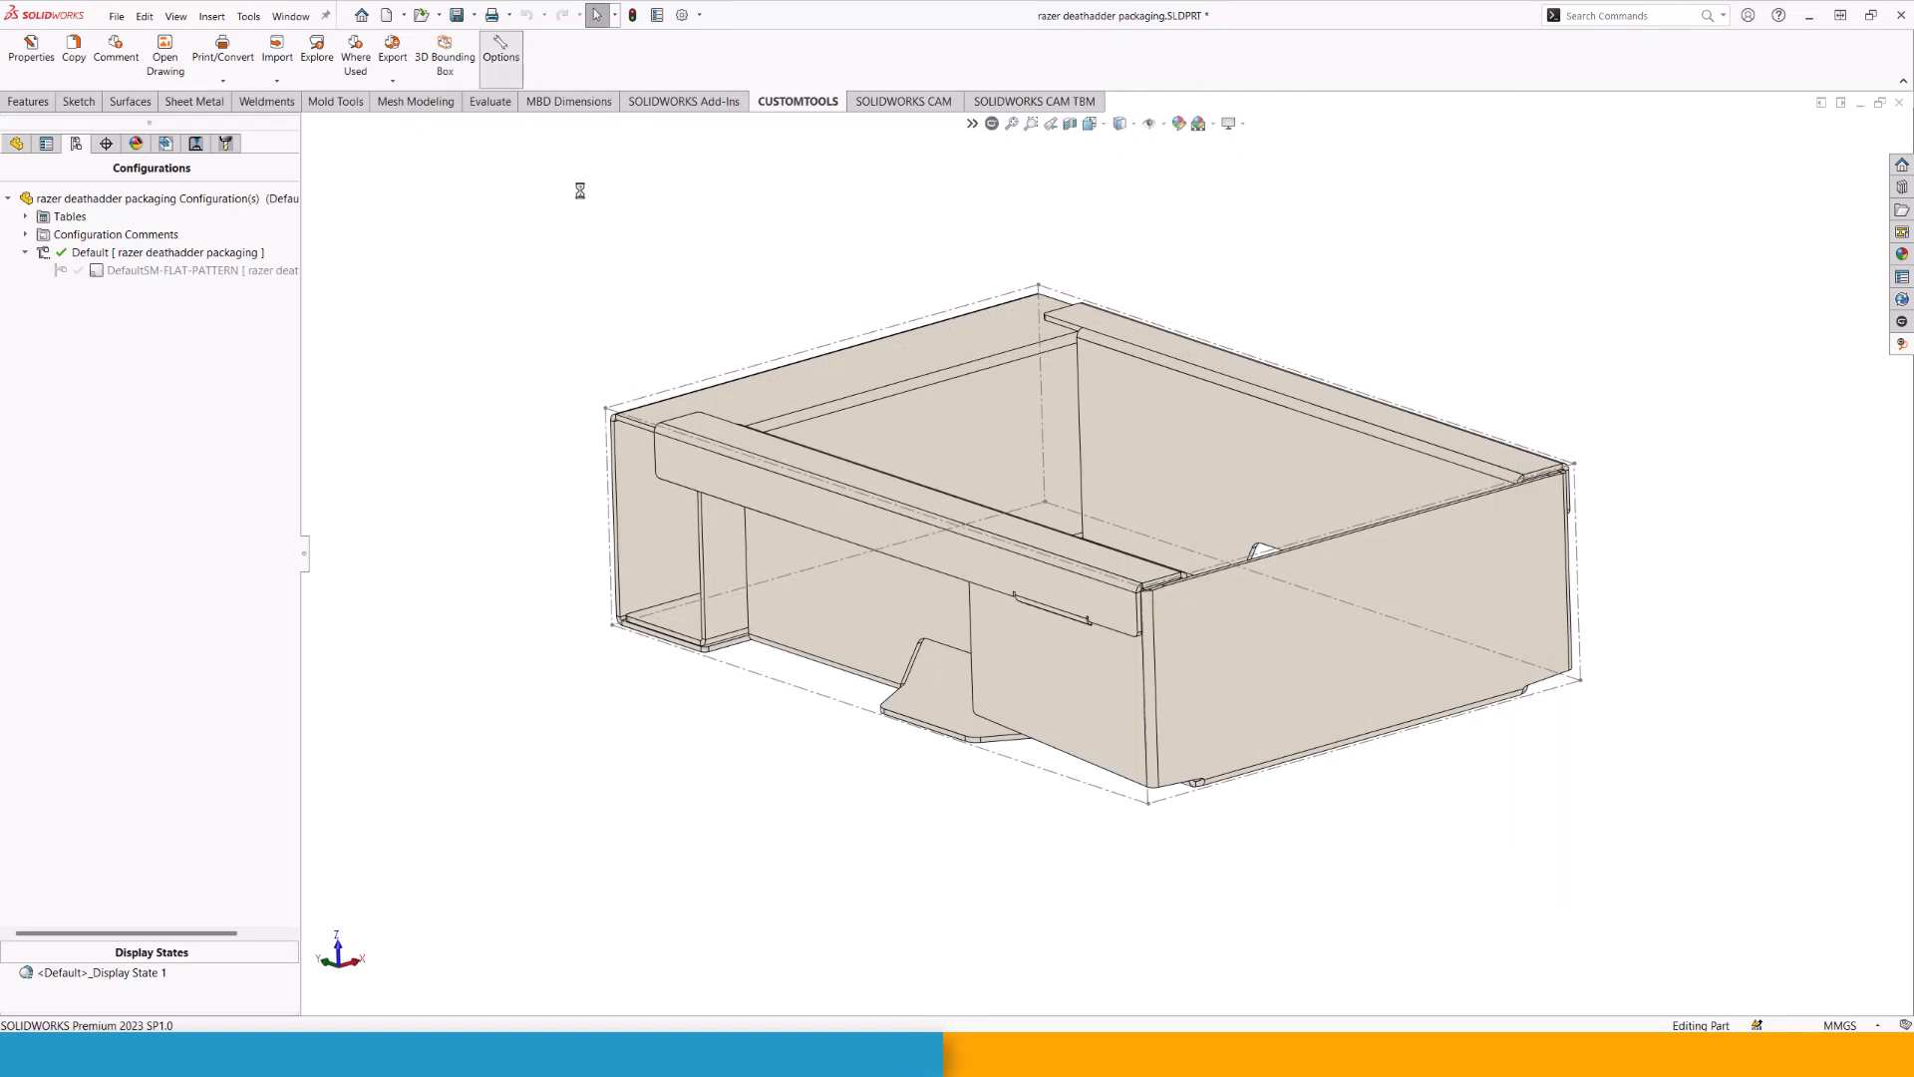
Review the Total Bounding Box Length property wizard in the BoundingBox Demo model properties and cancel unchanged.
{"action": "left_click", "coordinate": [498, 52]}
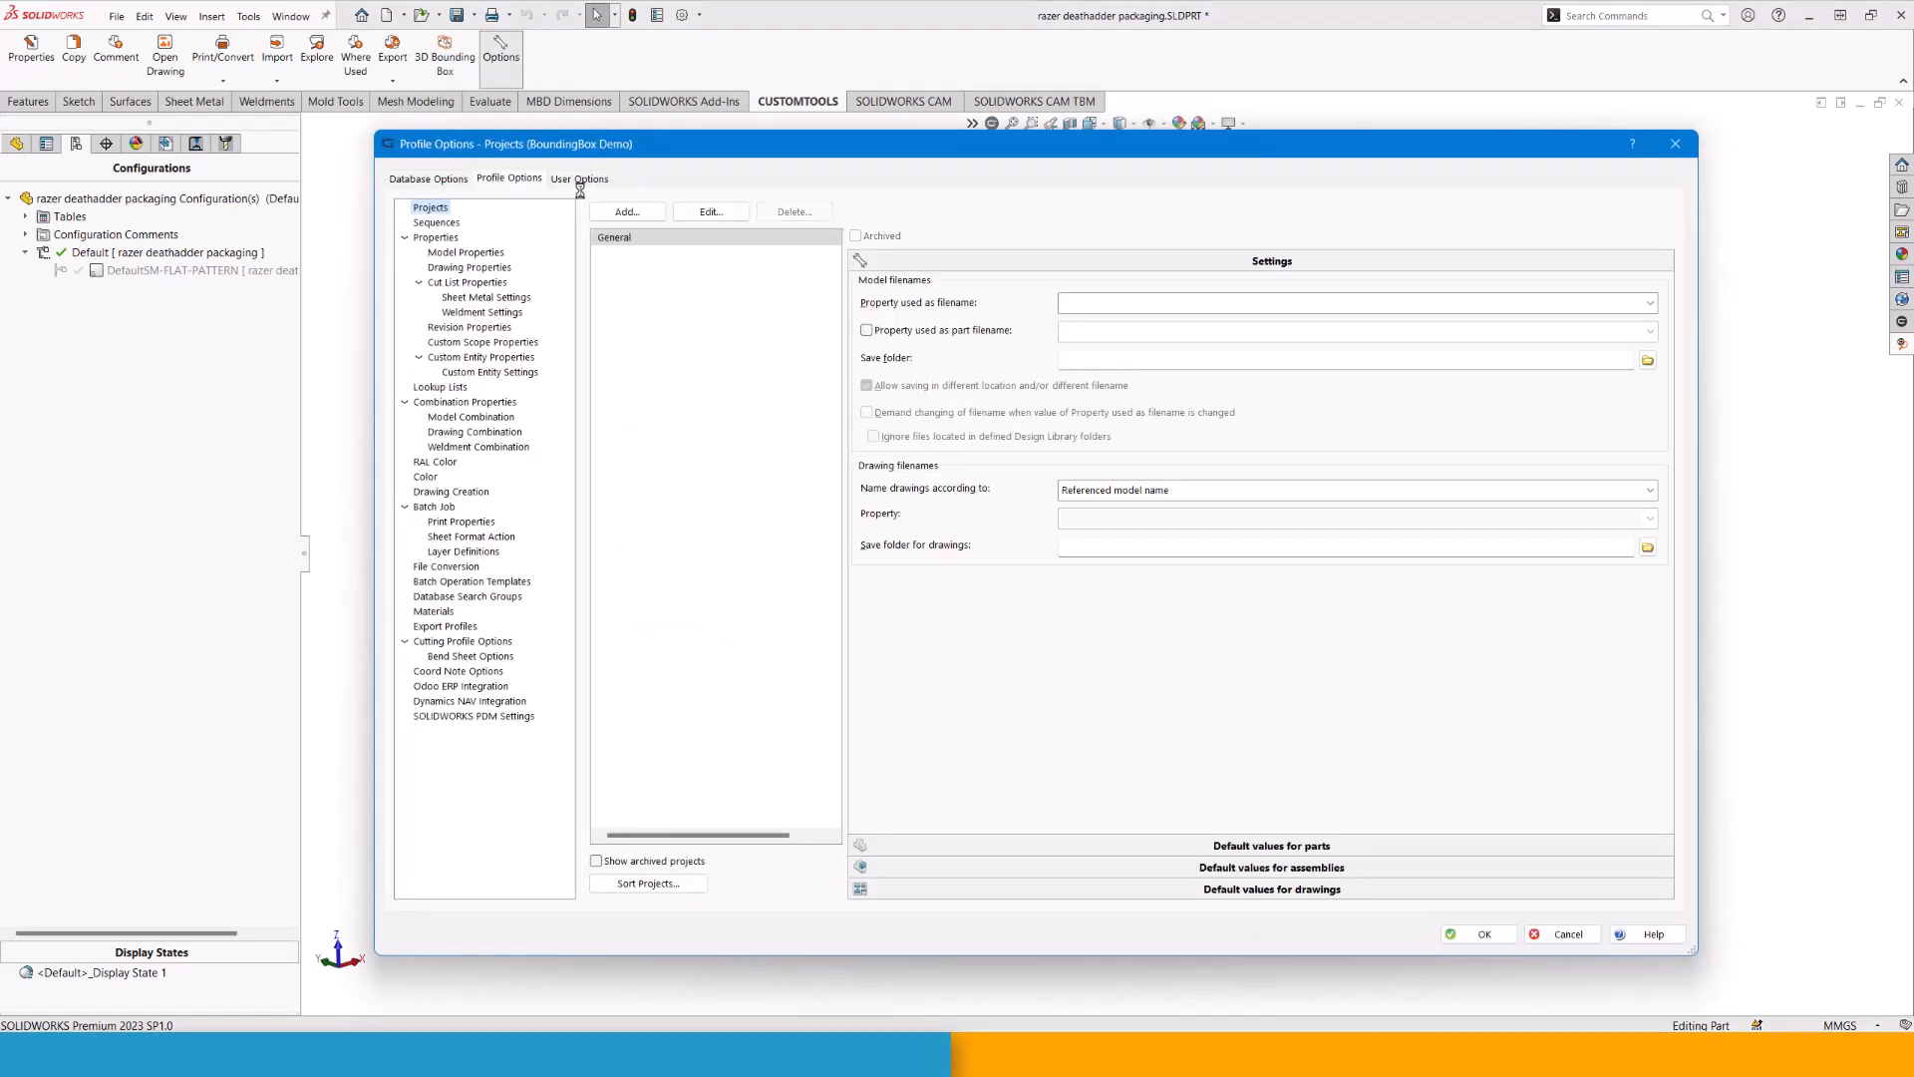
{"action": "left_click", "coordinate": [465, 254]}
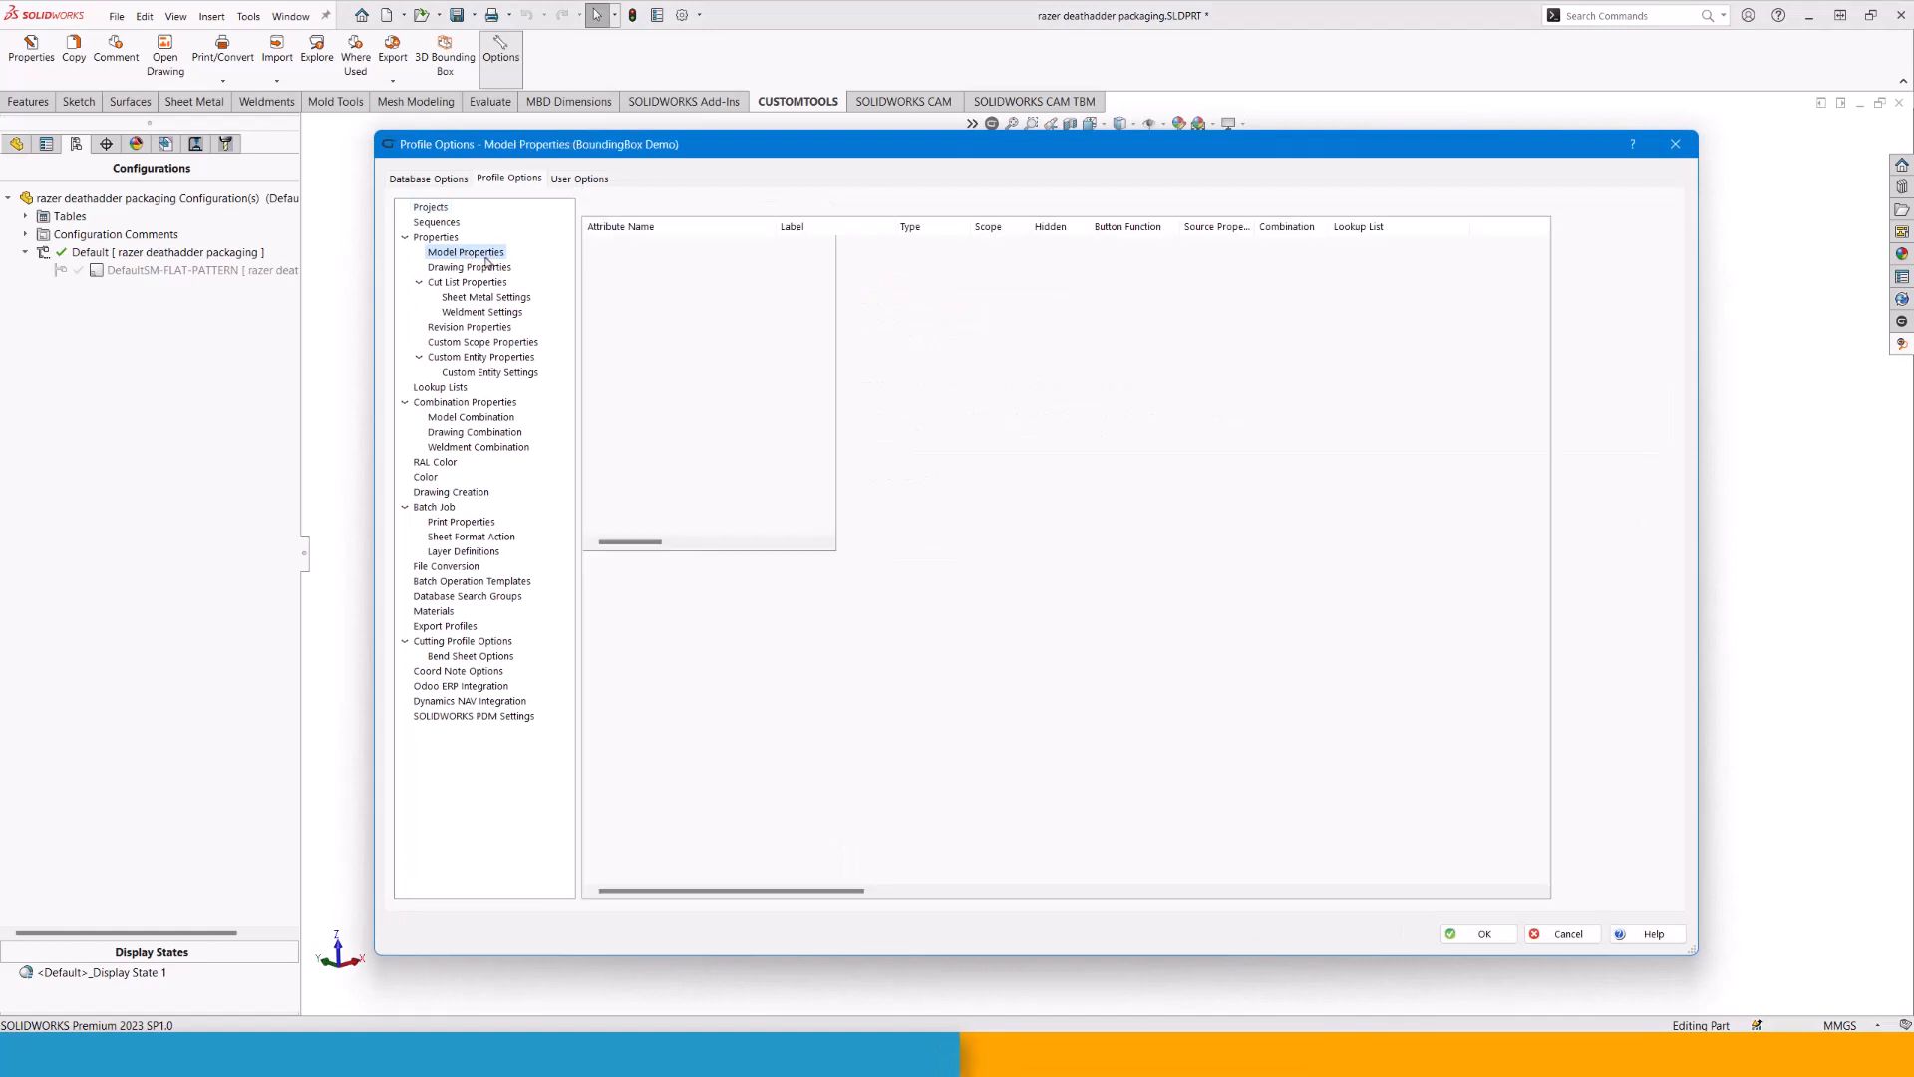
{"action": "left_click", "coordinate": [465, 253]}
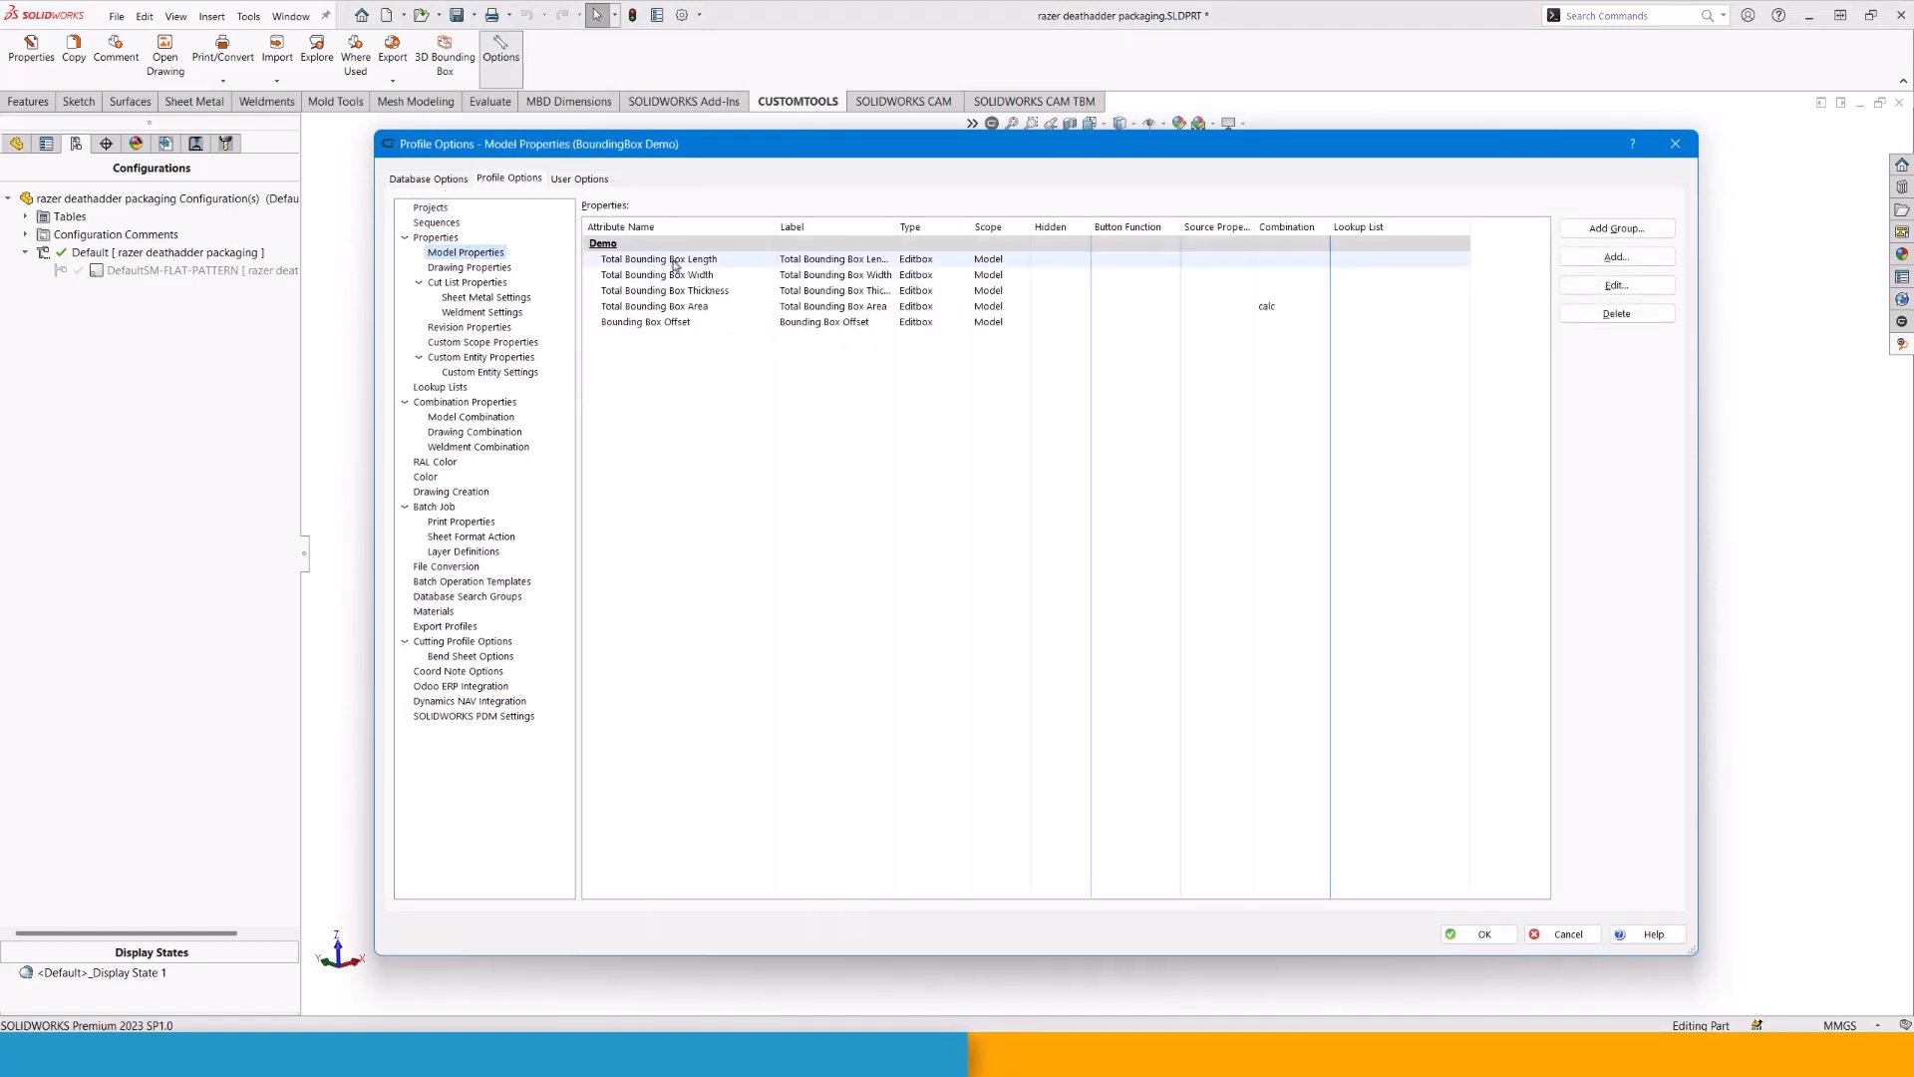
{"action": "left_click", "coordinate": [1616, 285]}
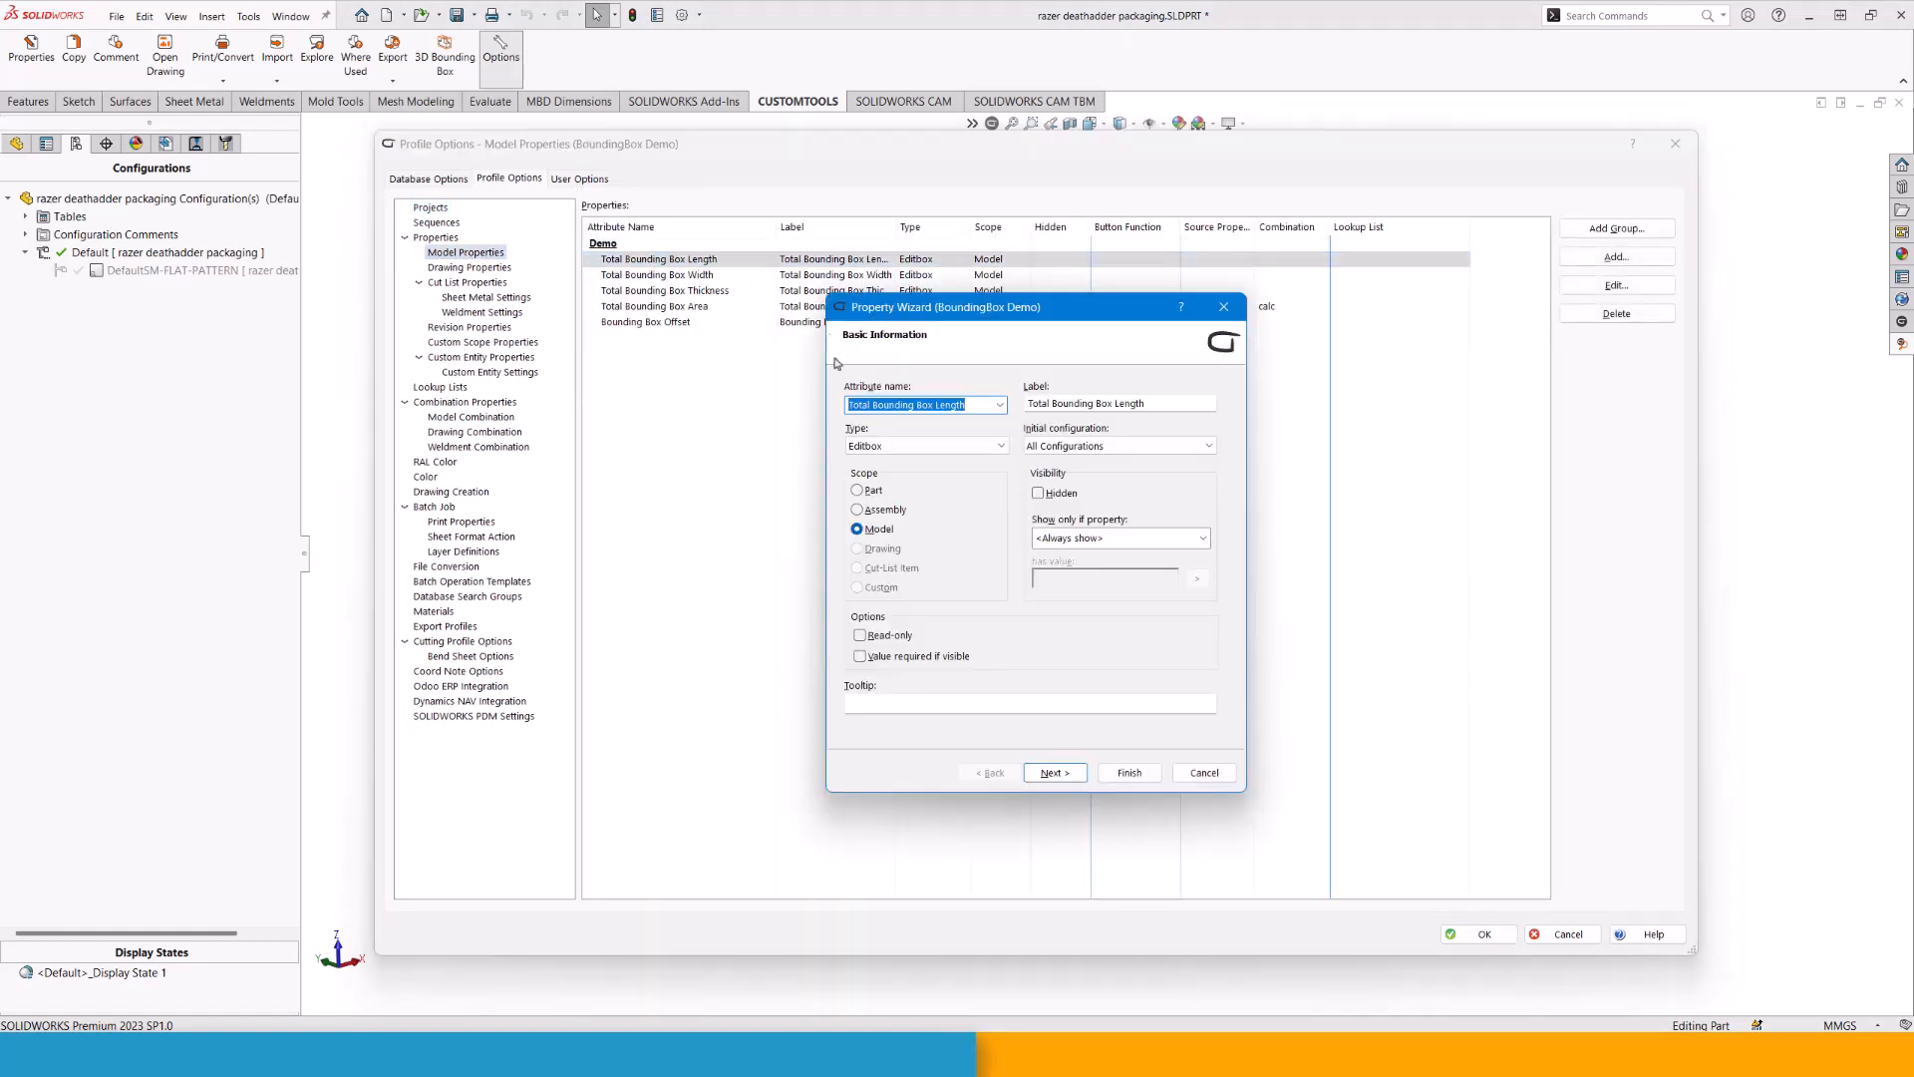
{"action": "mouse_move", "coordinate": [943, 423]}
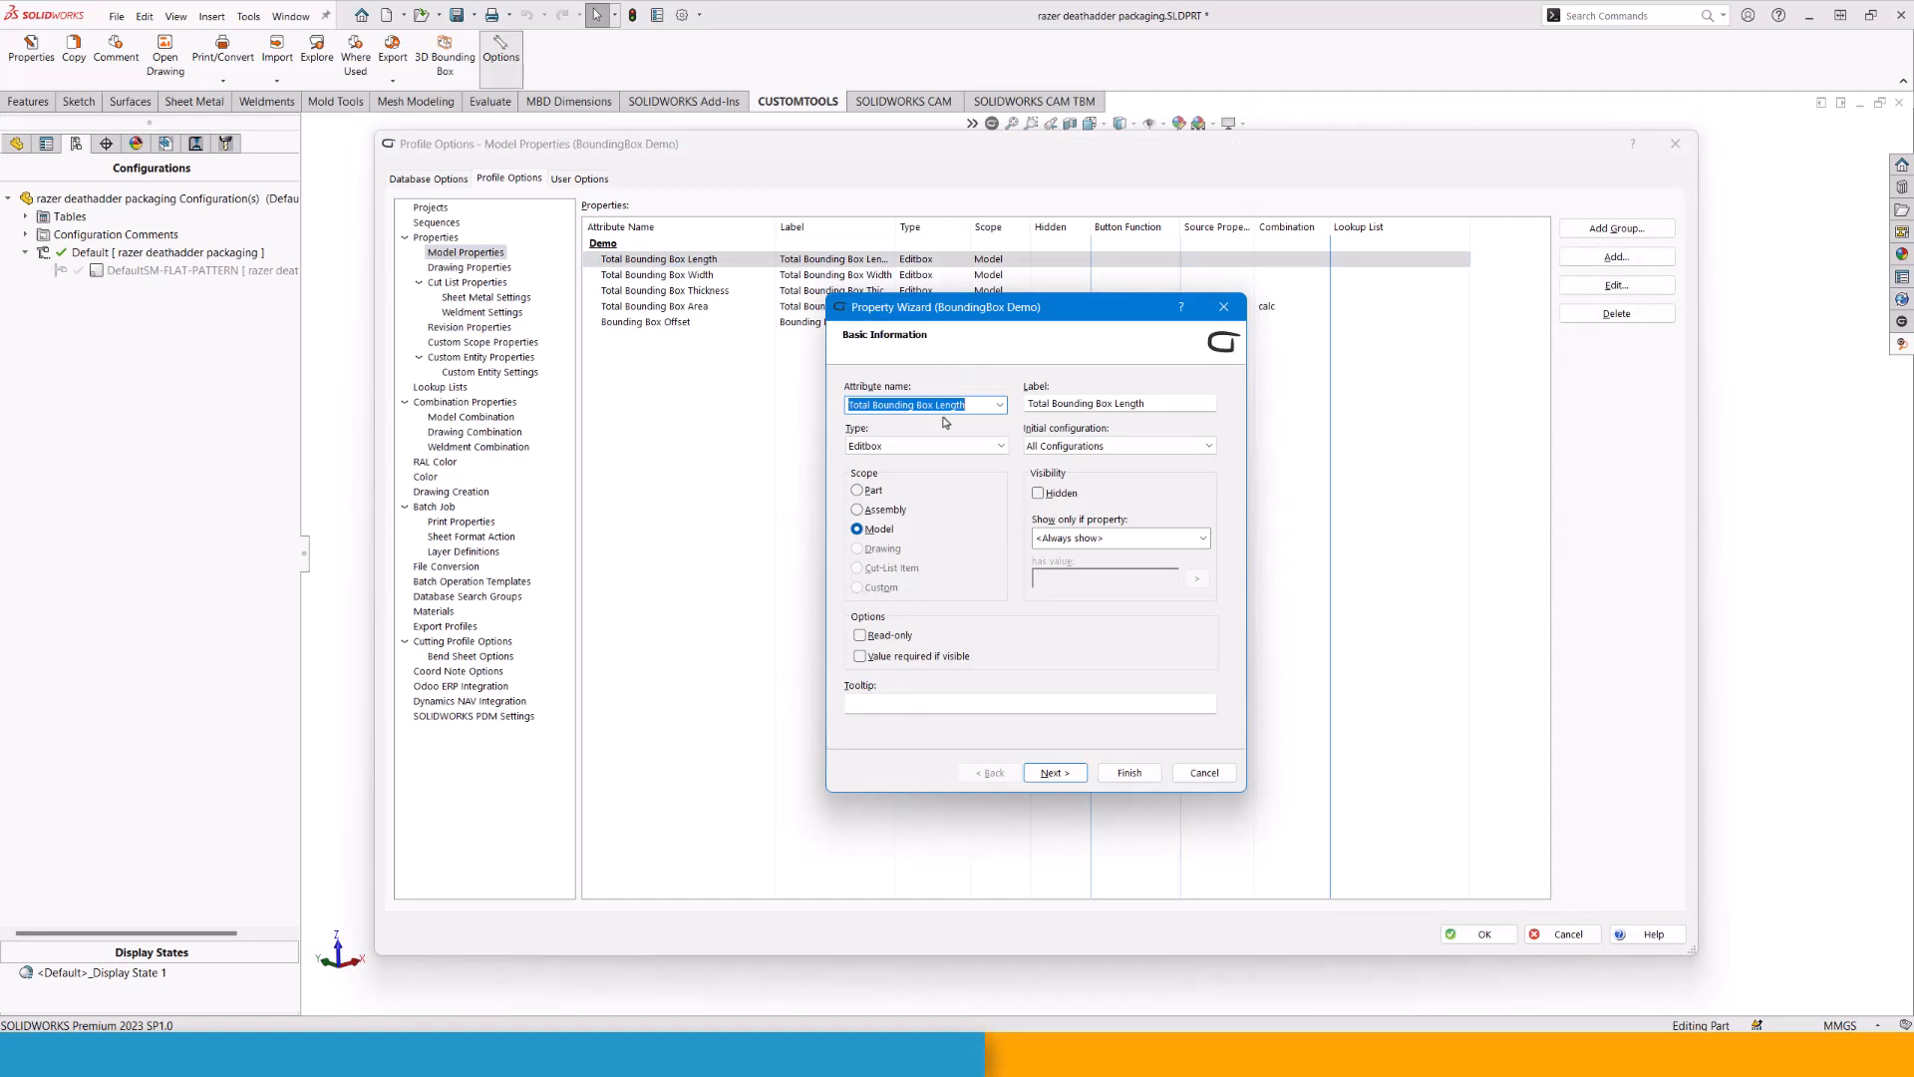
{"action": "mouse_move", "coordinate": [995, 389]}
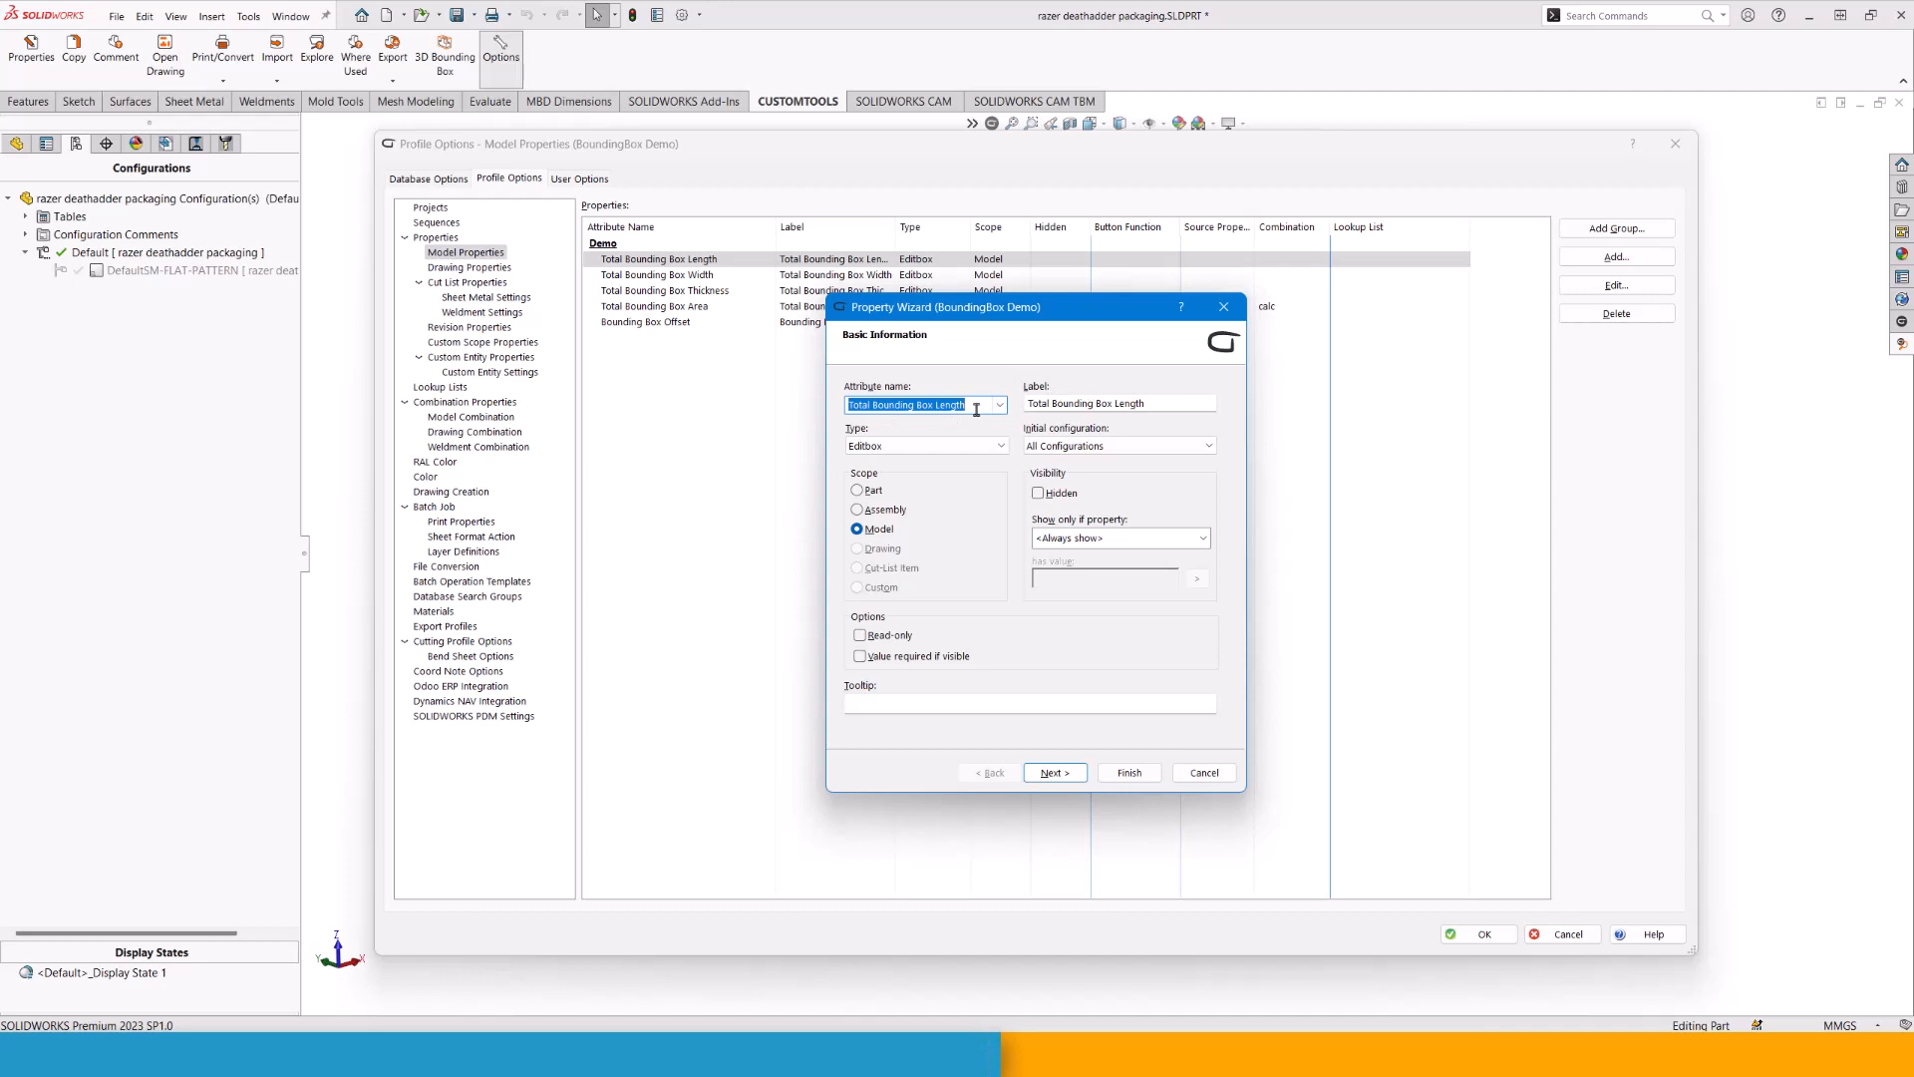
{"action": "mouse_move", "coordinate": [919, 399]}
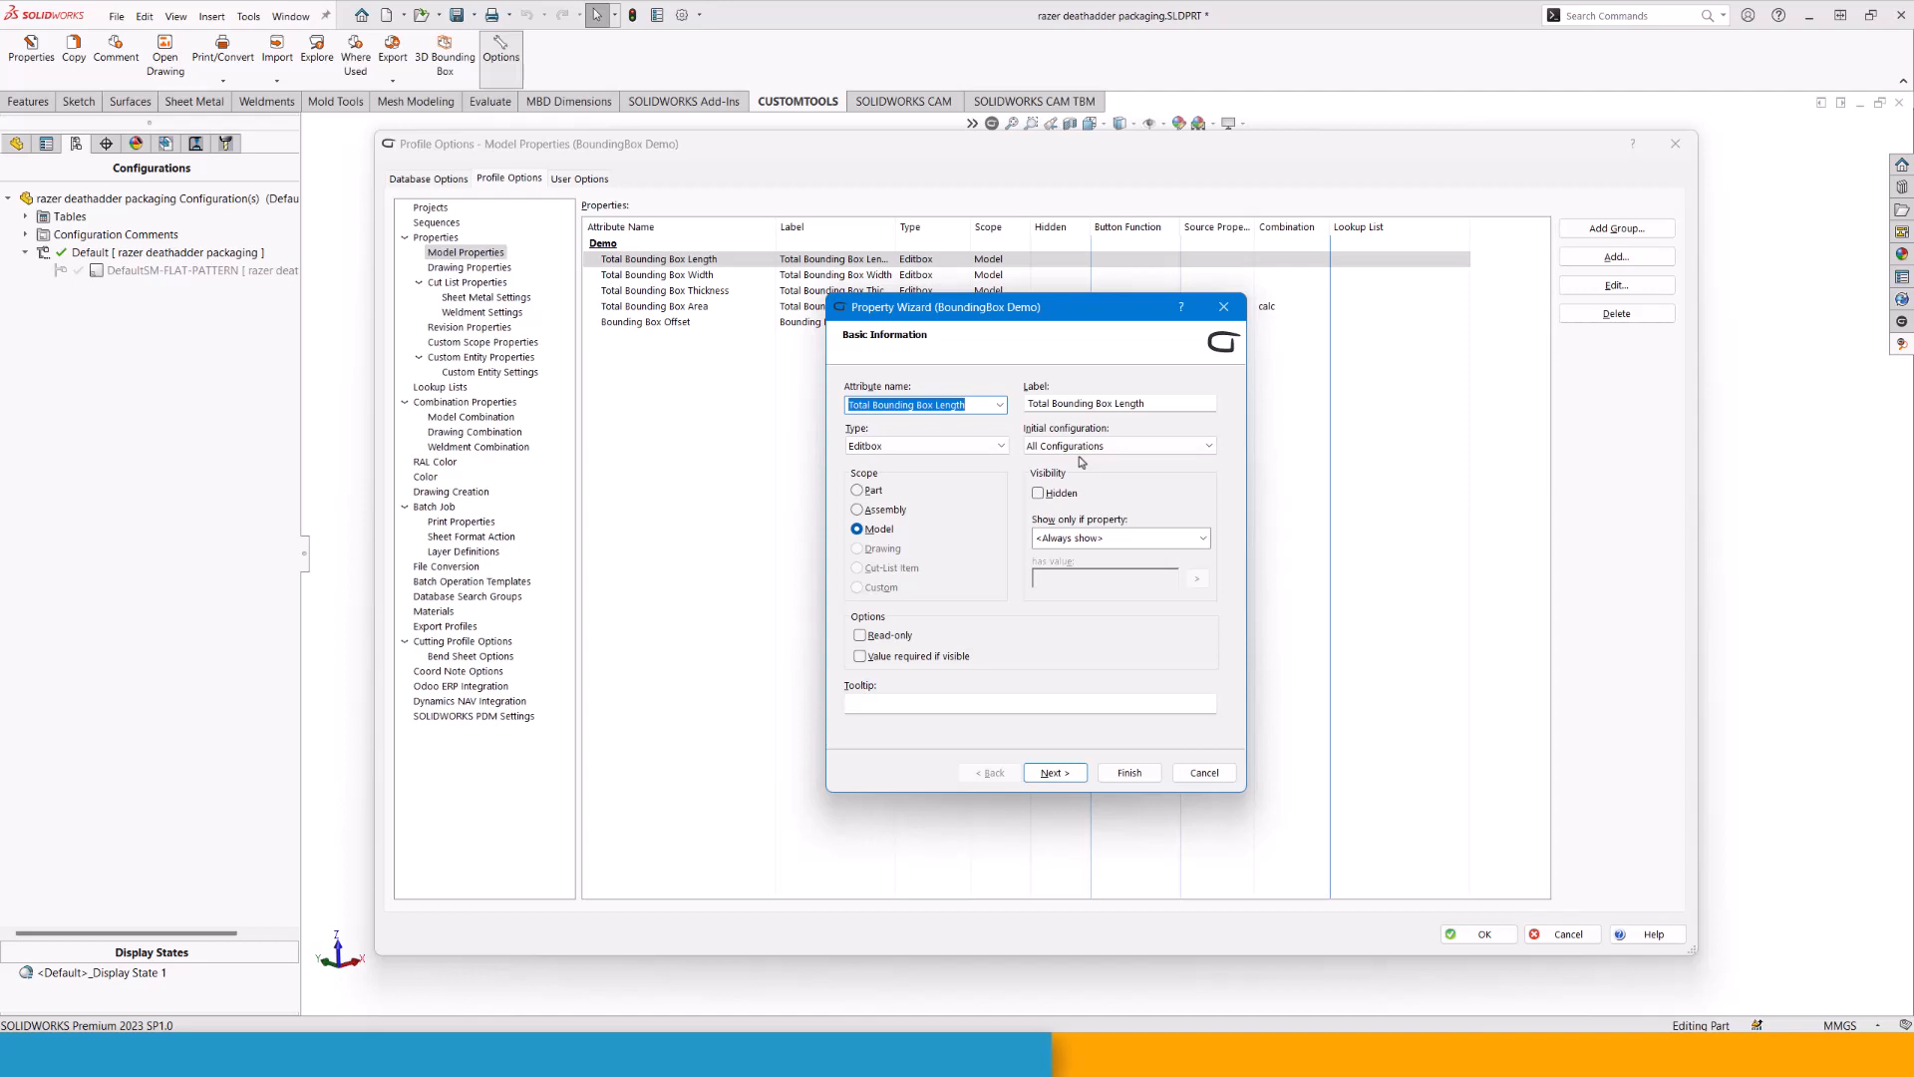
{"action": "left_click", "coordinate": [1203, 772]}
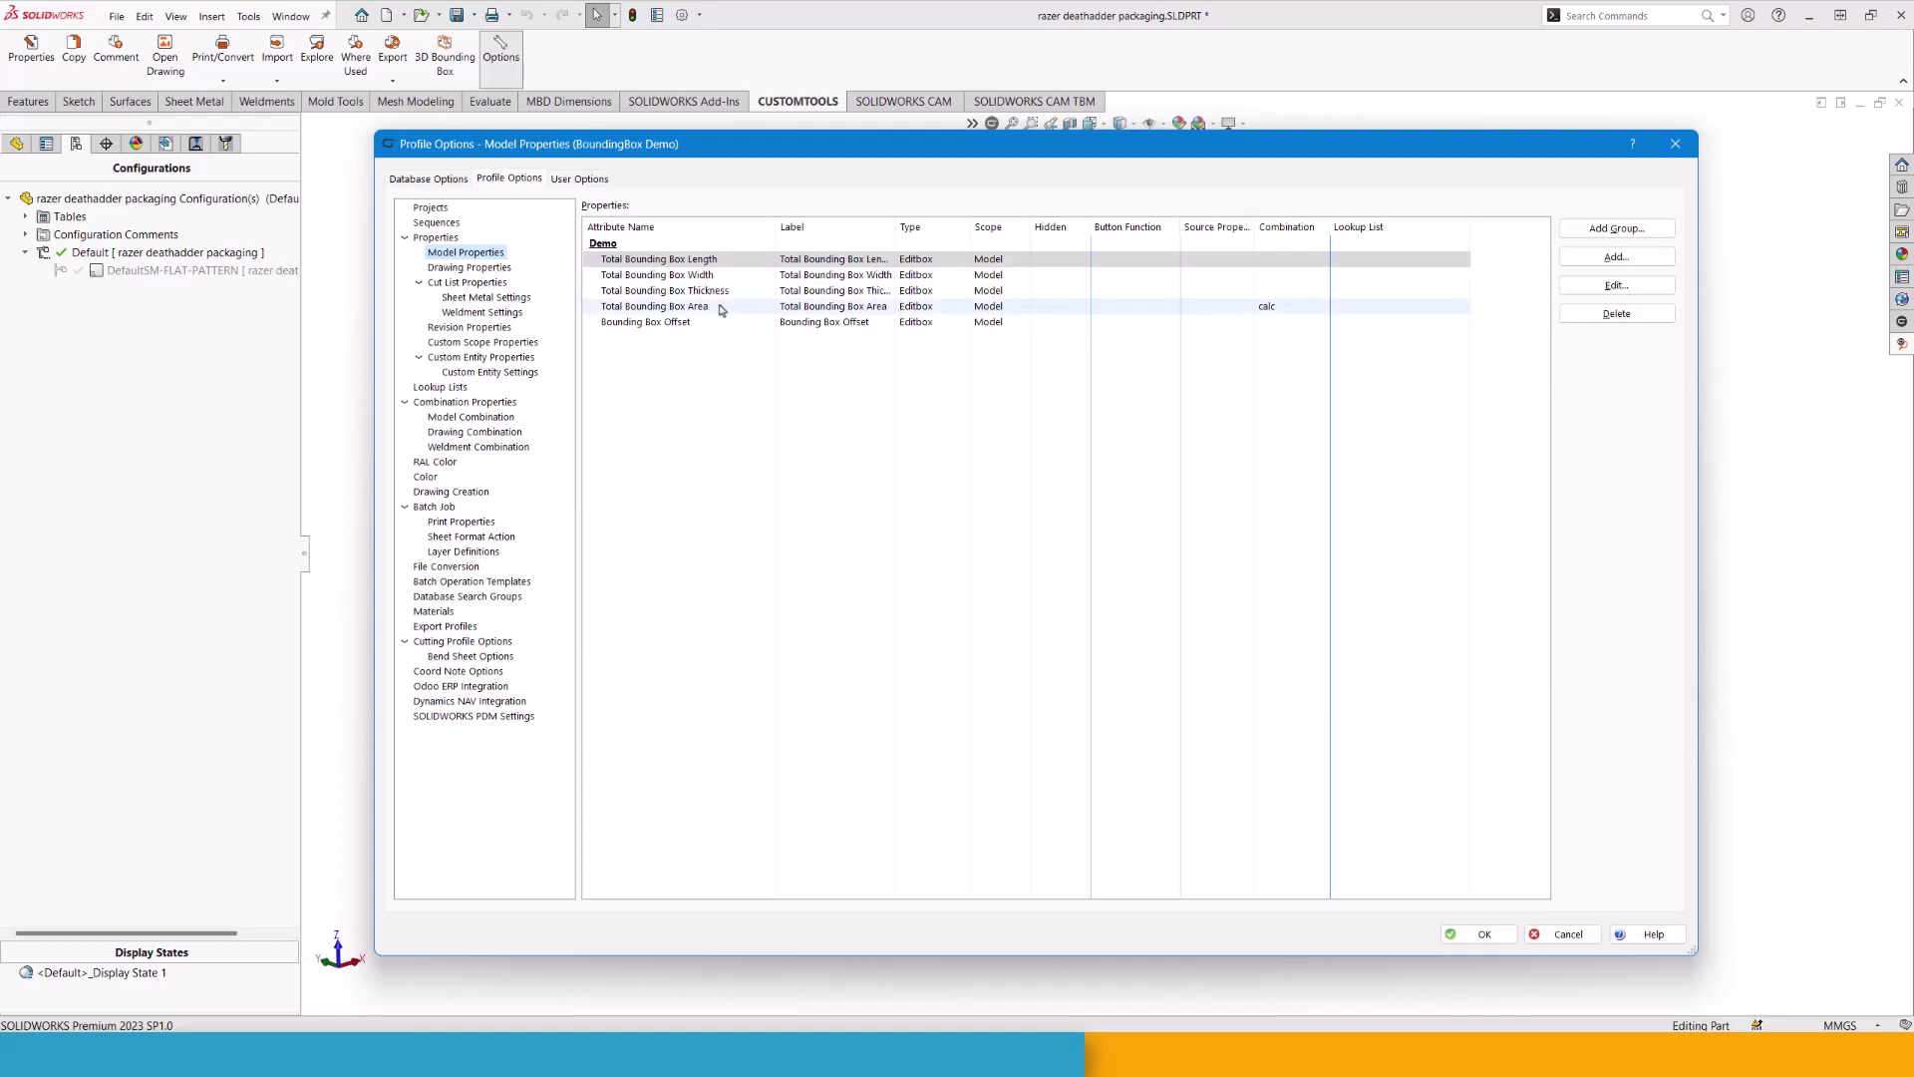
Confirm the Profile Options with OK, returning to the packaging box model.
{"action": "left_click", "coordinate": [654, 305]}
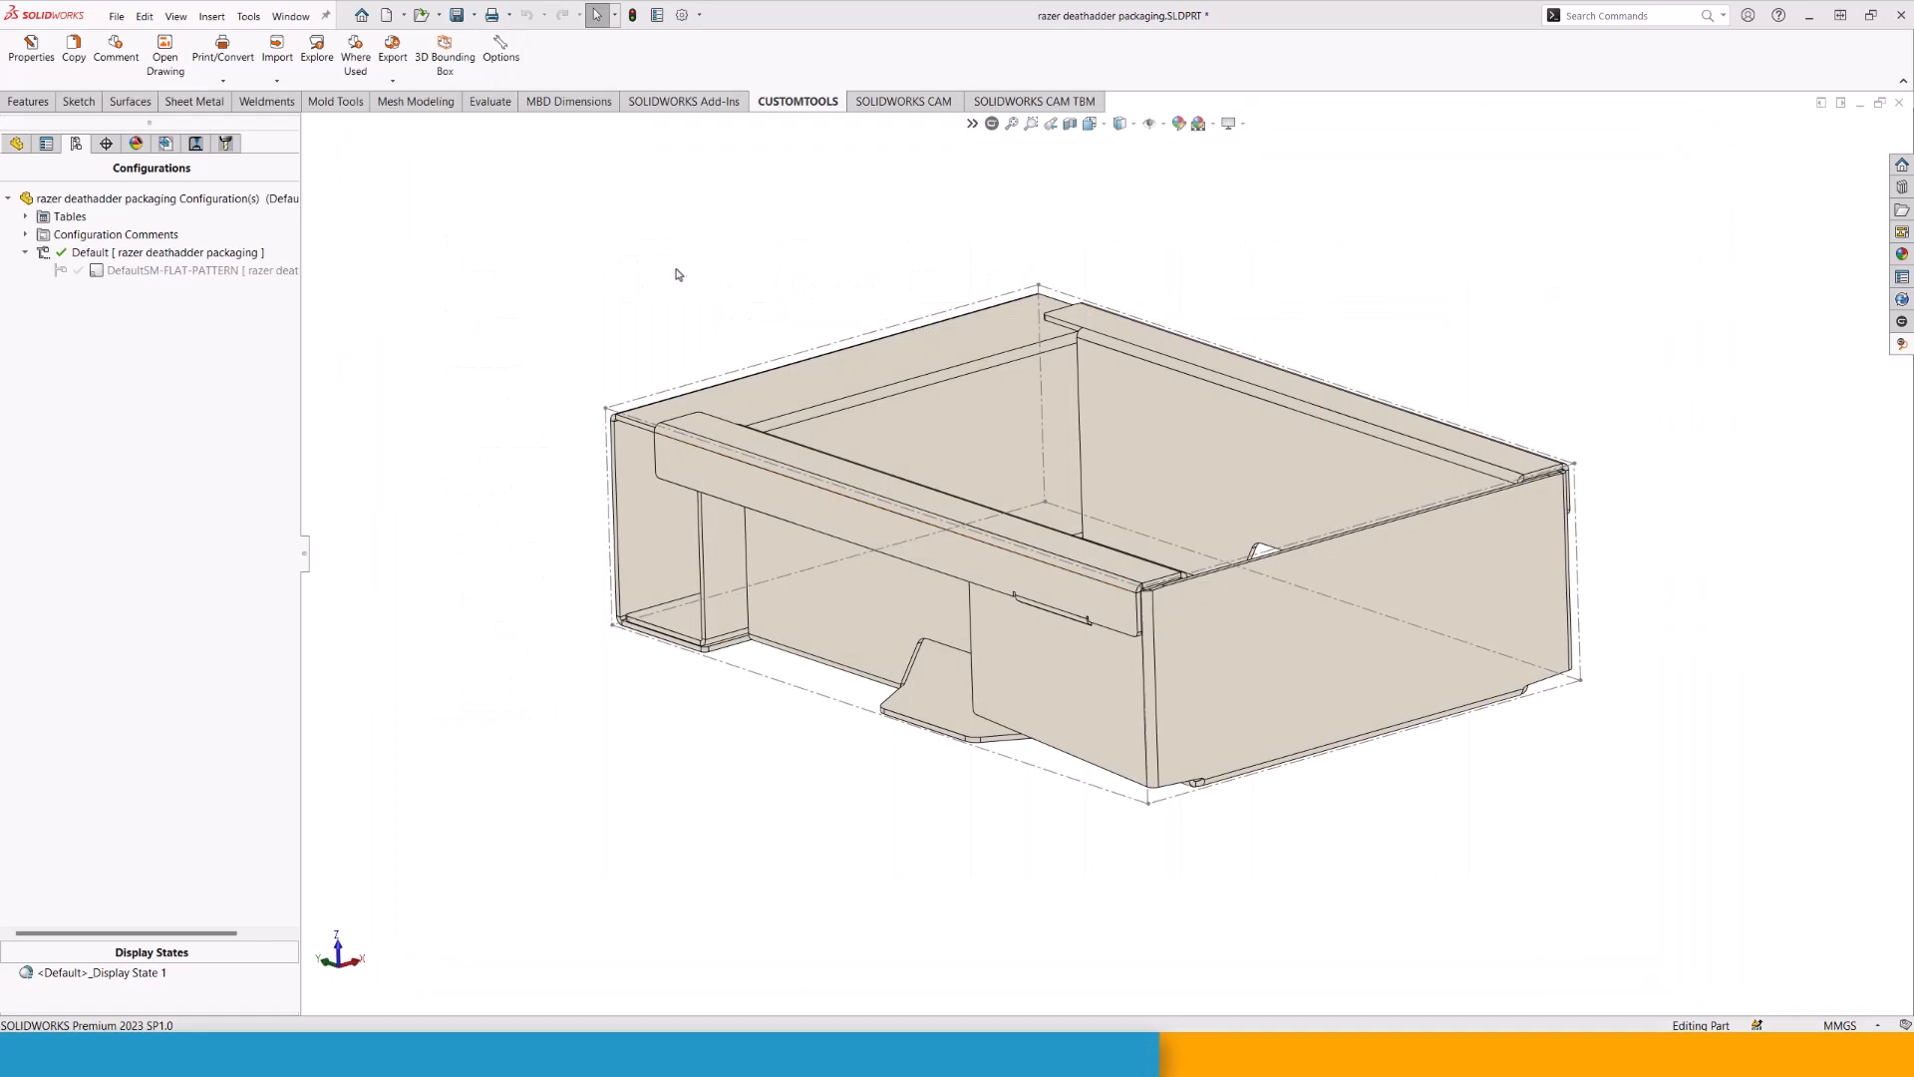
{"action": "mouse_move", "coordinate": [425, 237]}
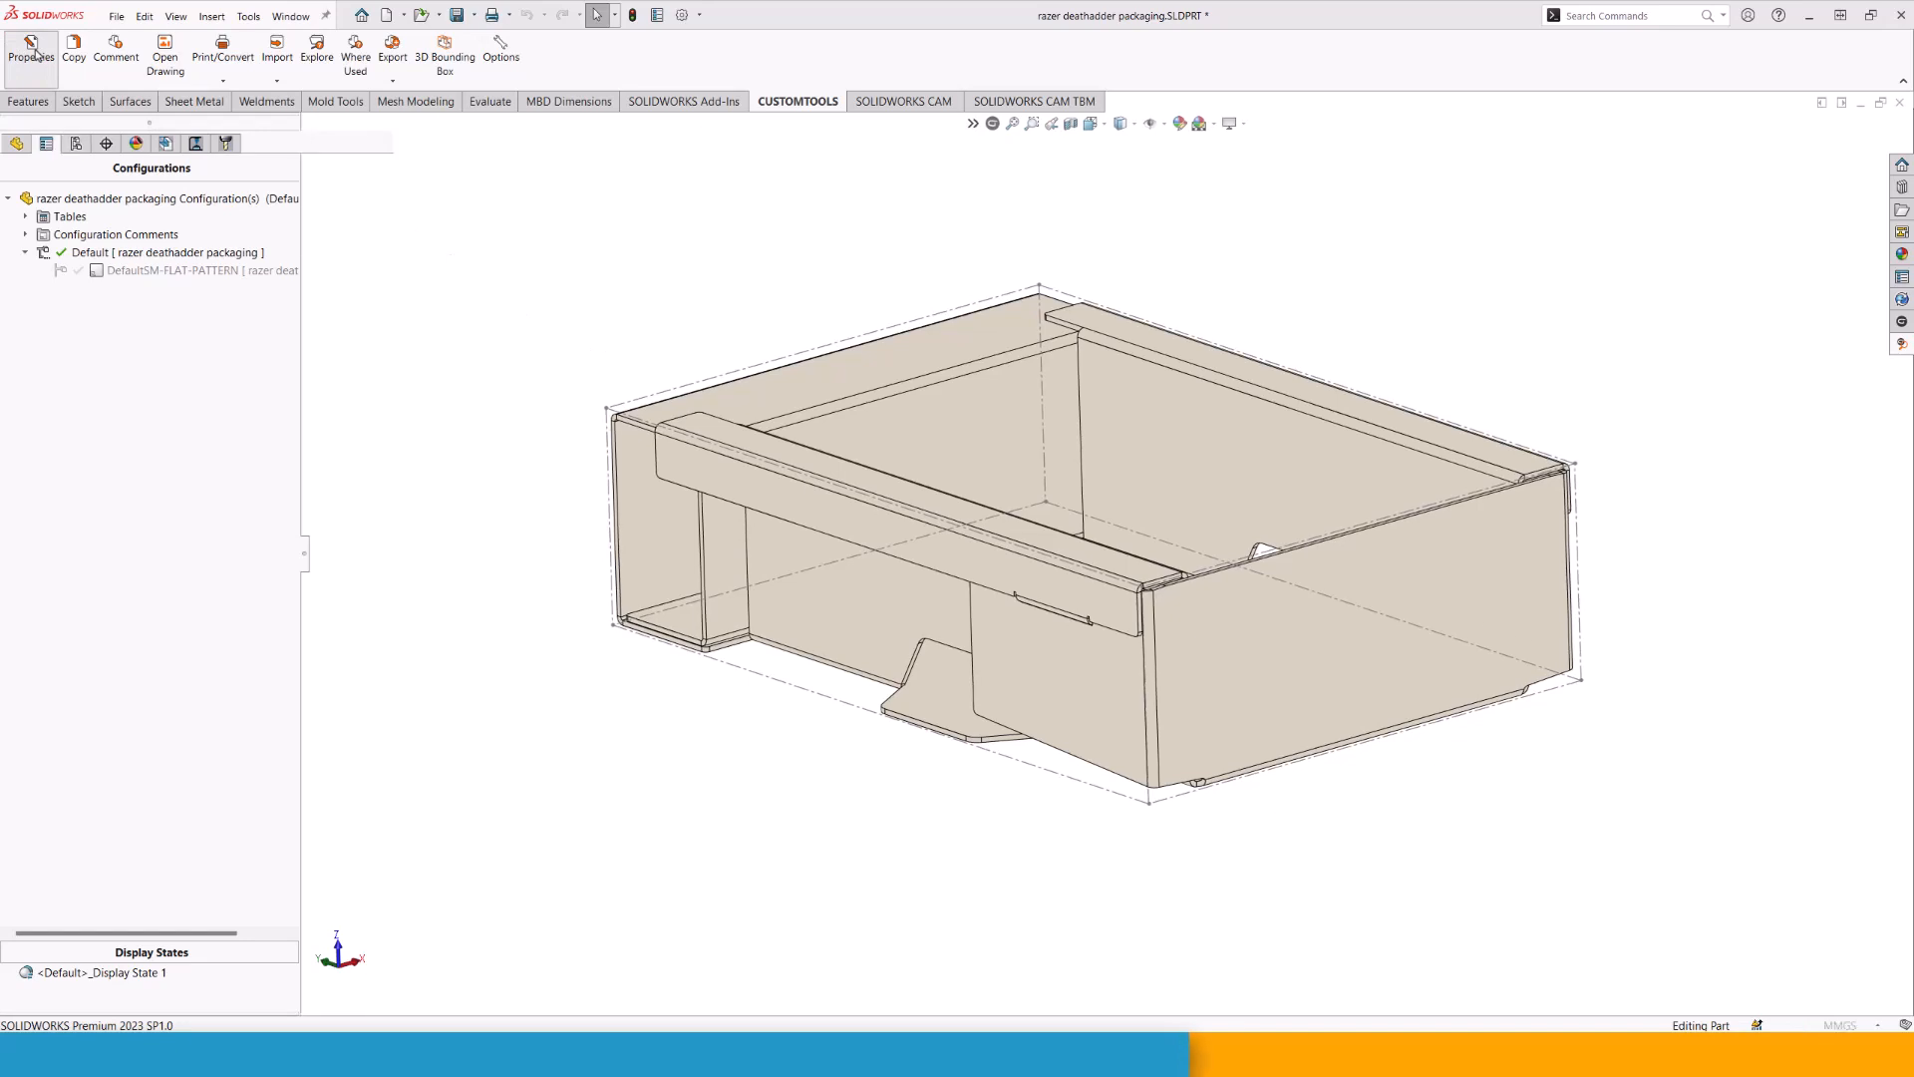
{"action": "left_click", "coordinate": [30, 52]}
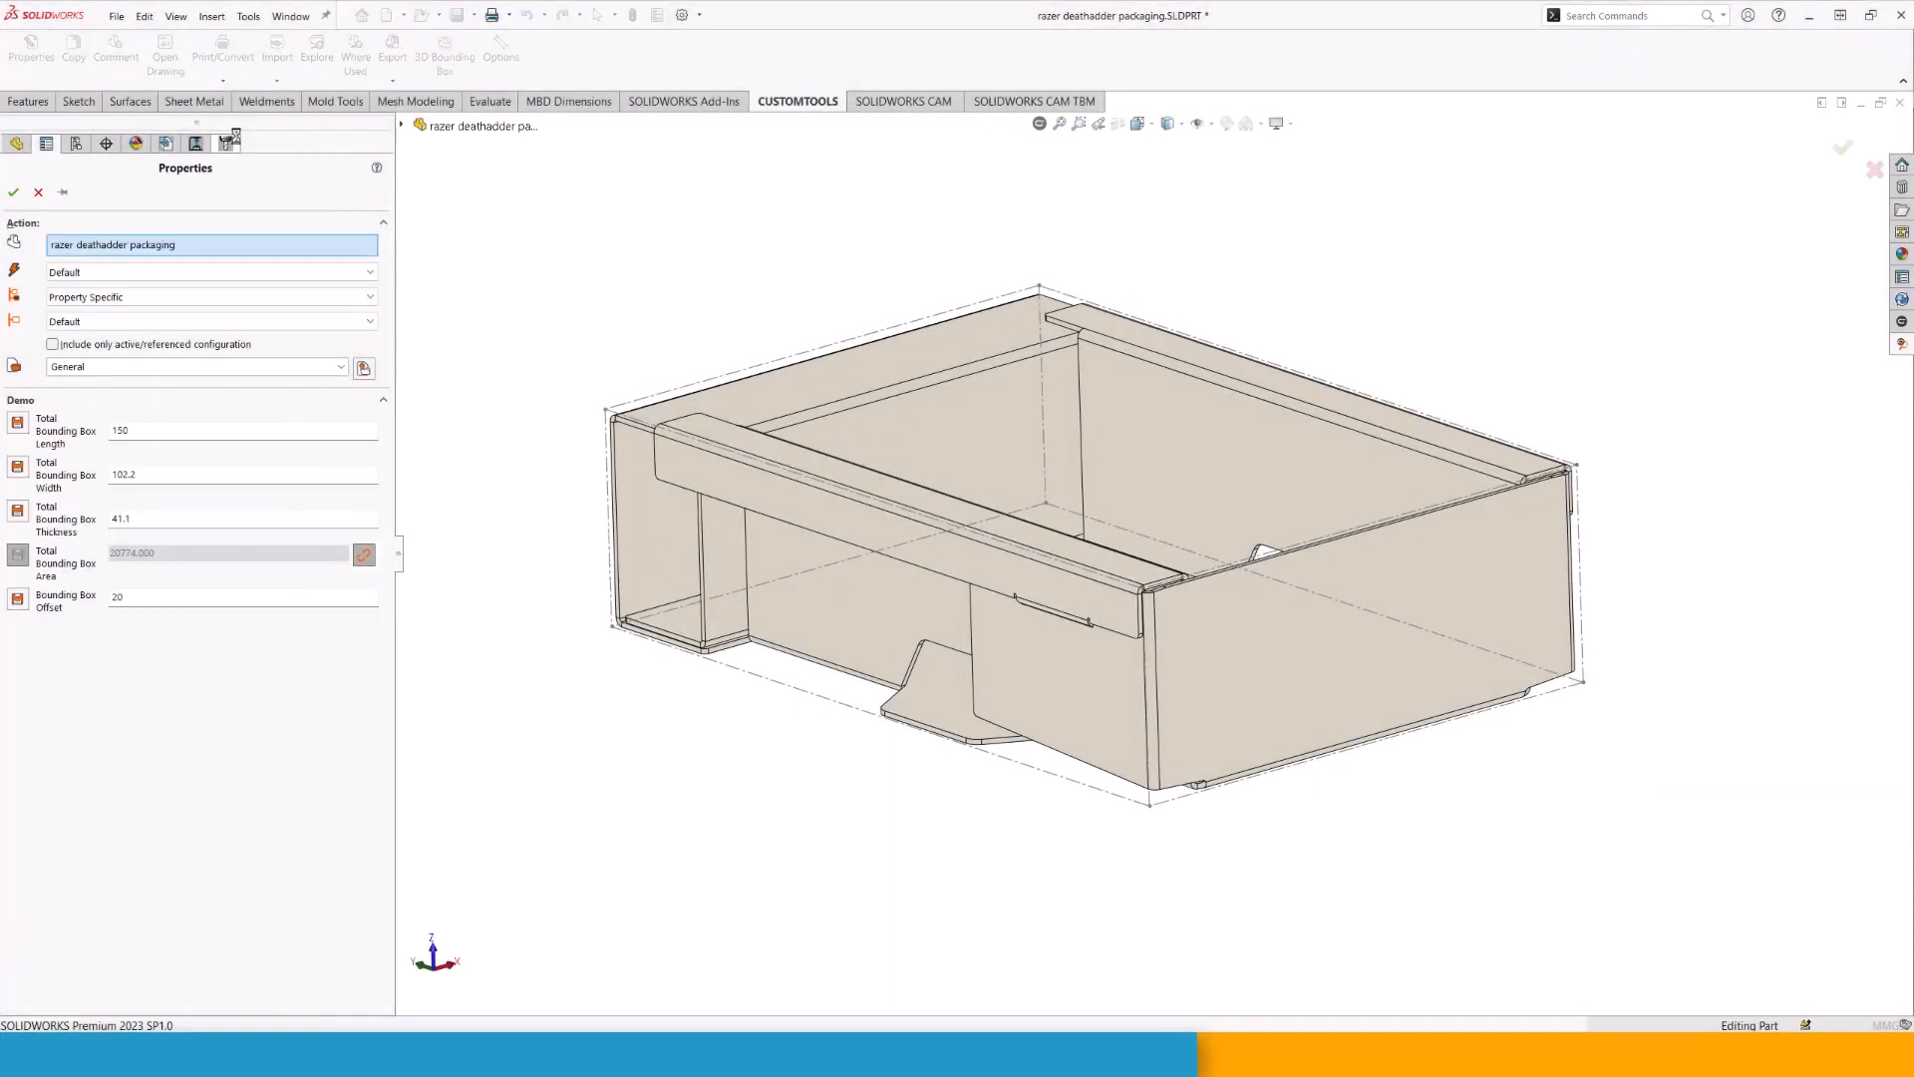
{"action": "mouse_move", "coordinate": [30, 48]}
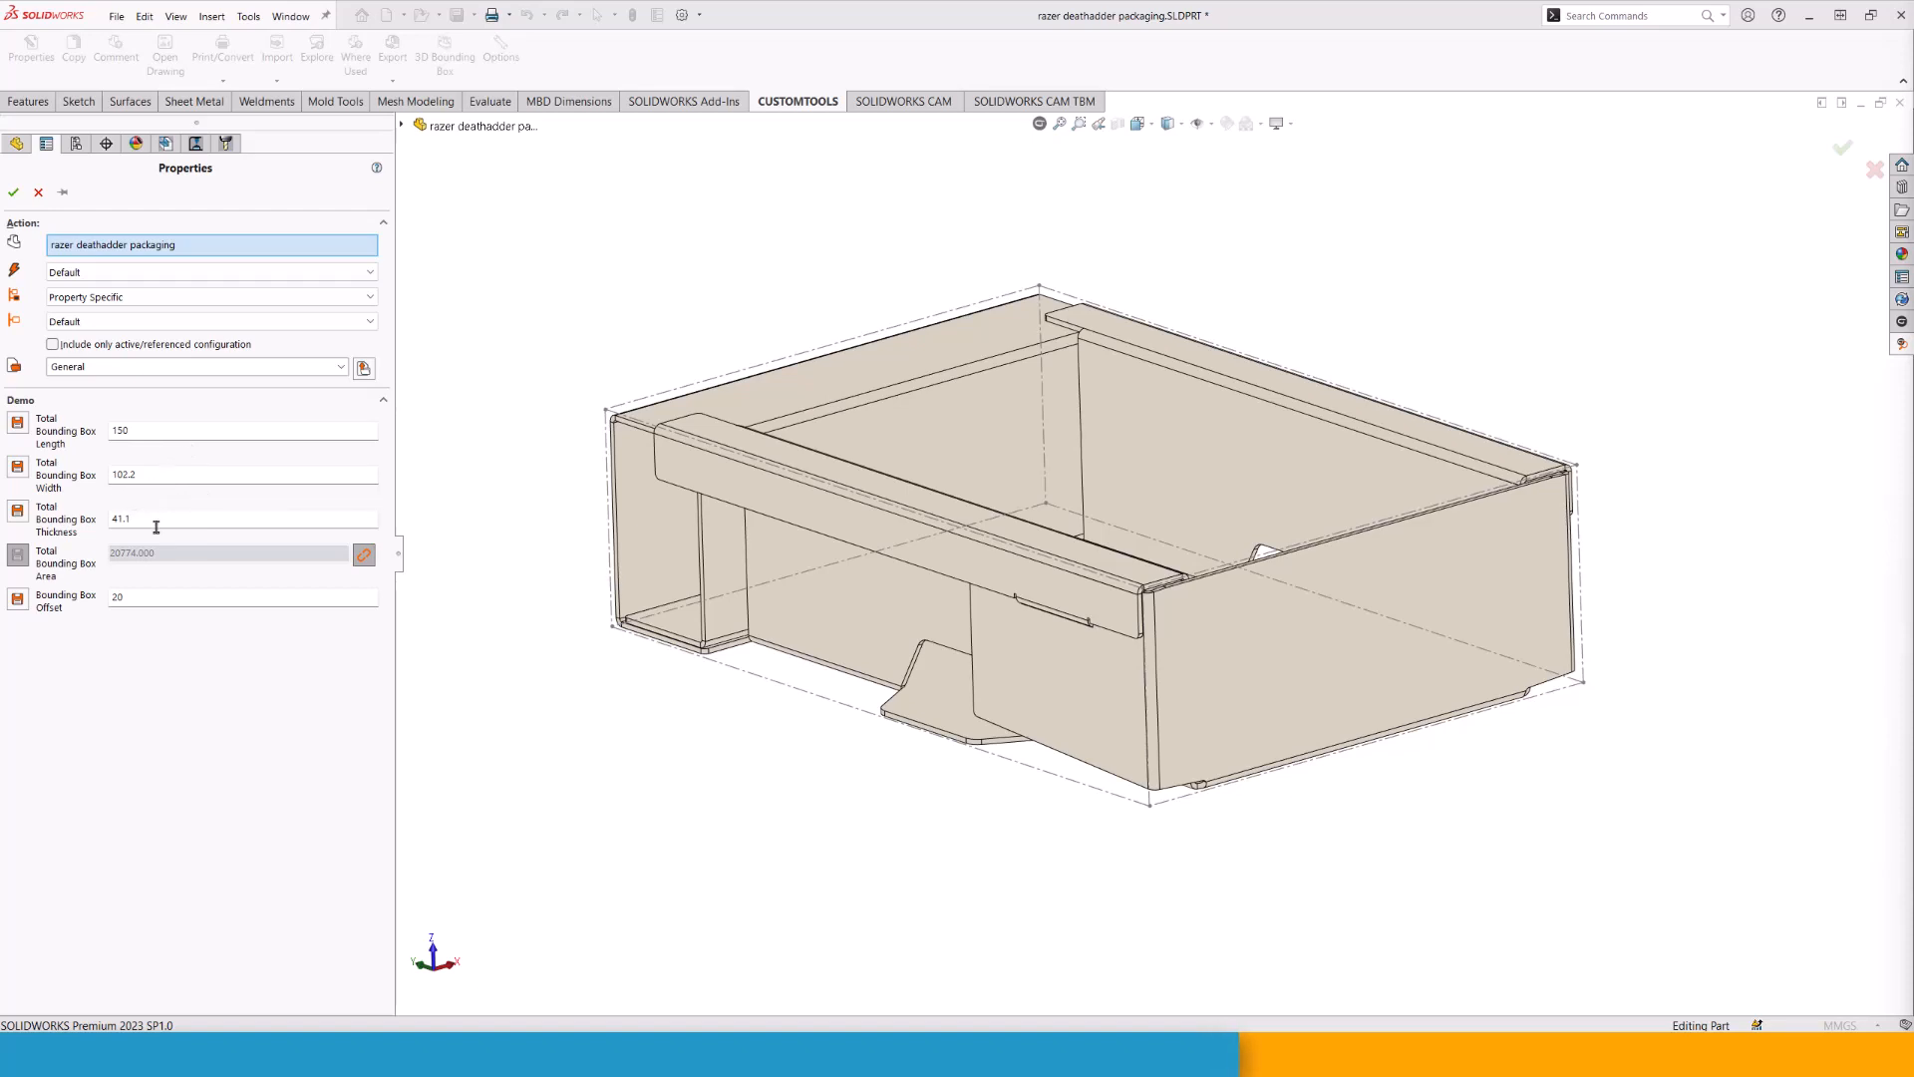
{"action": "mouse_move", "coordinate": [132, 579]}
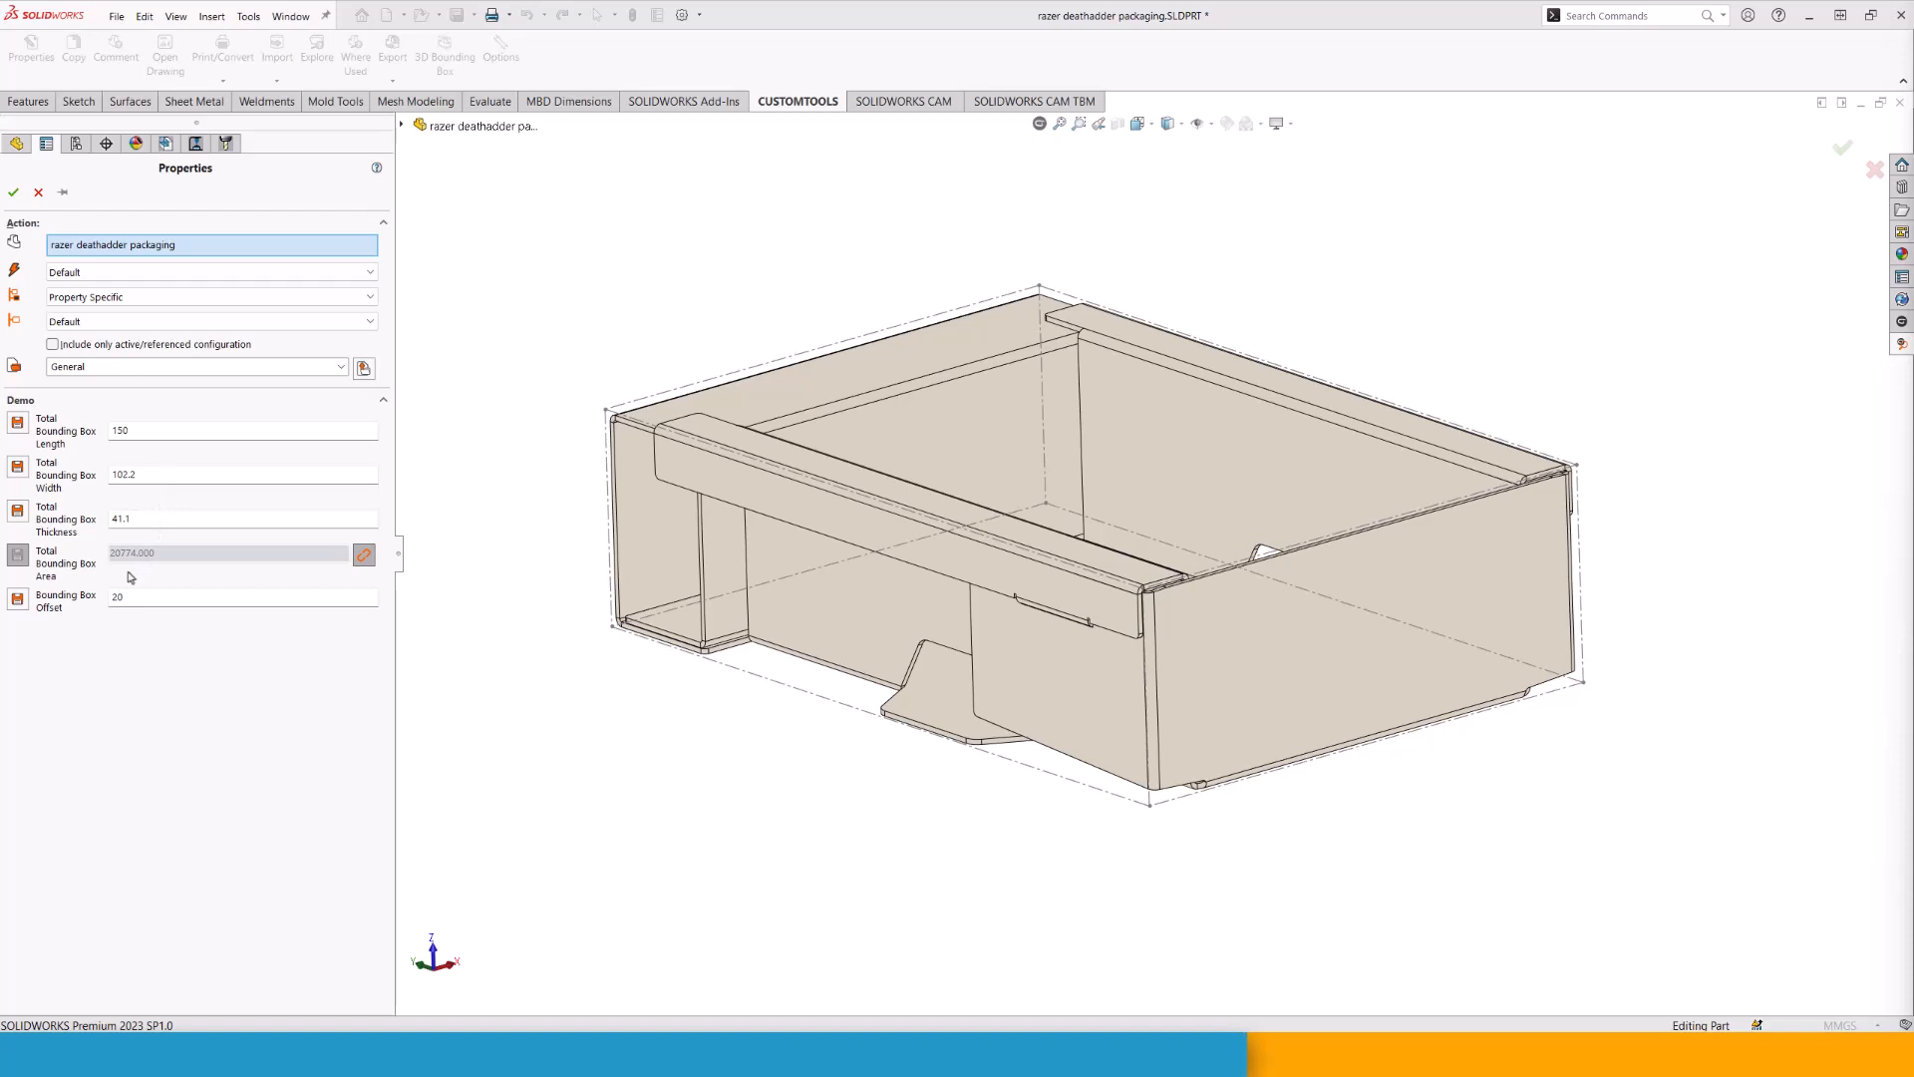
{"action": "mouse_move", "coordinate": [72, 586]}
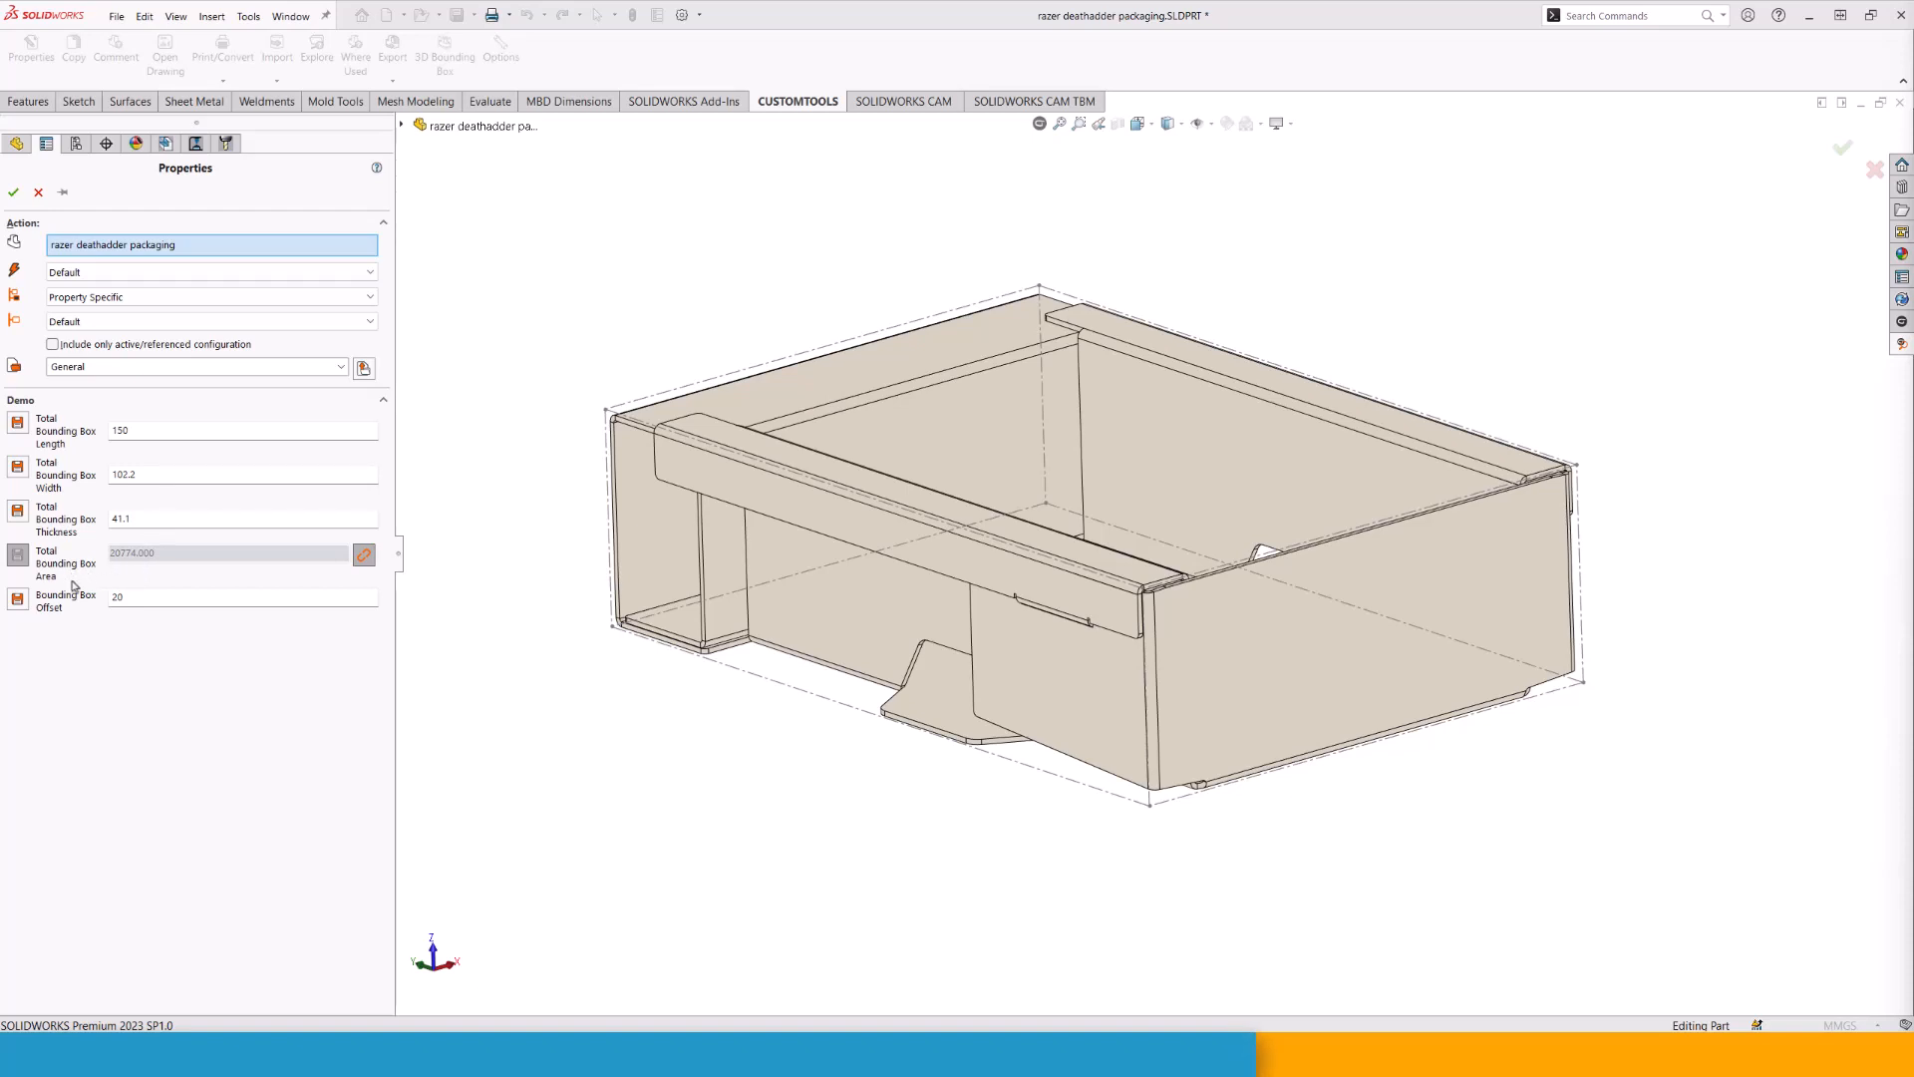
{"action": "mouse_move", "coordinate": [69, 614]}
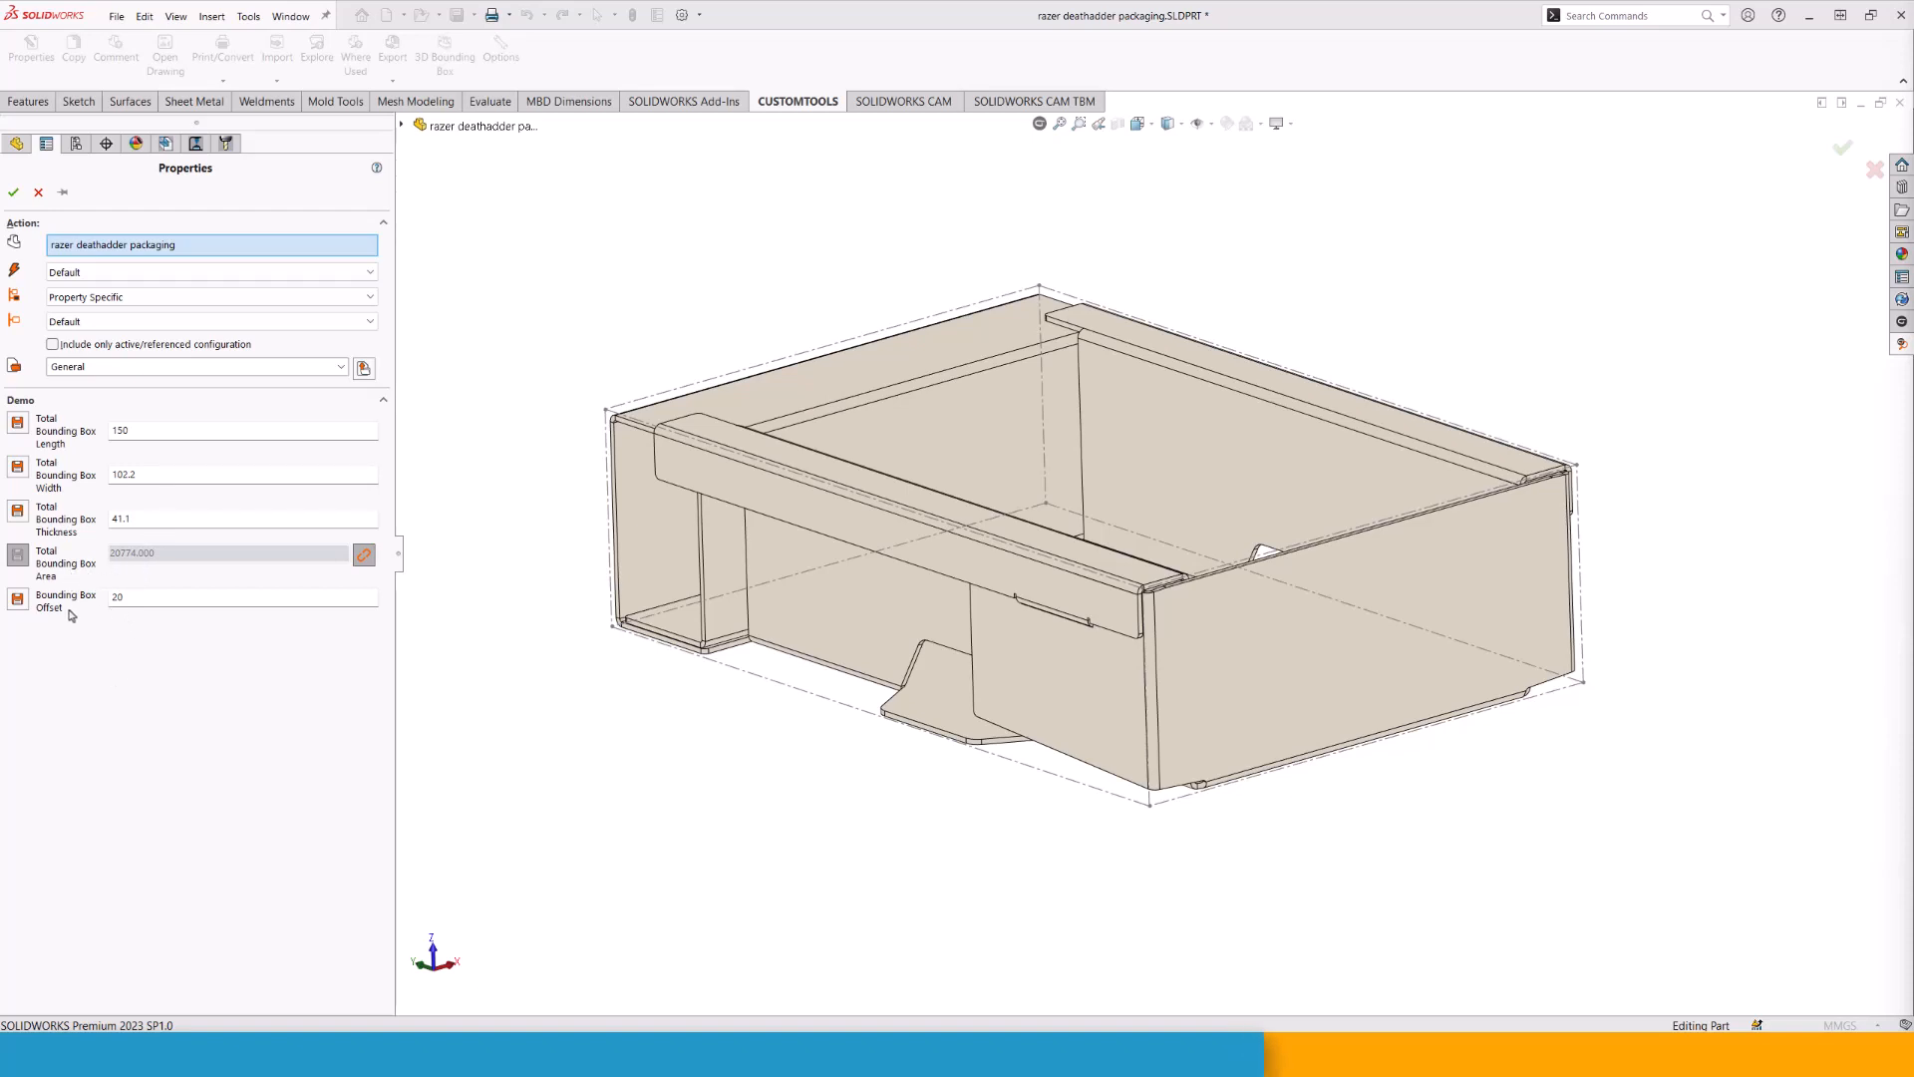
{"action": "mouse_move", "coordinate": [132, 606]}
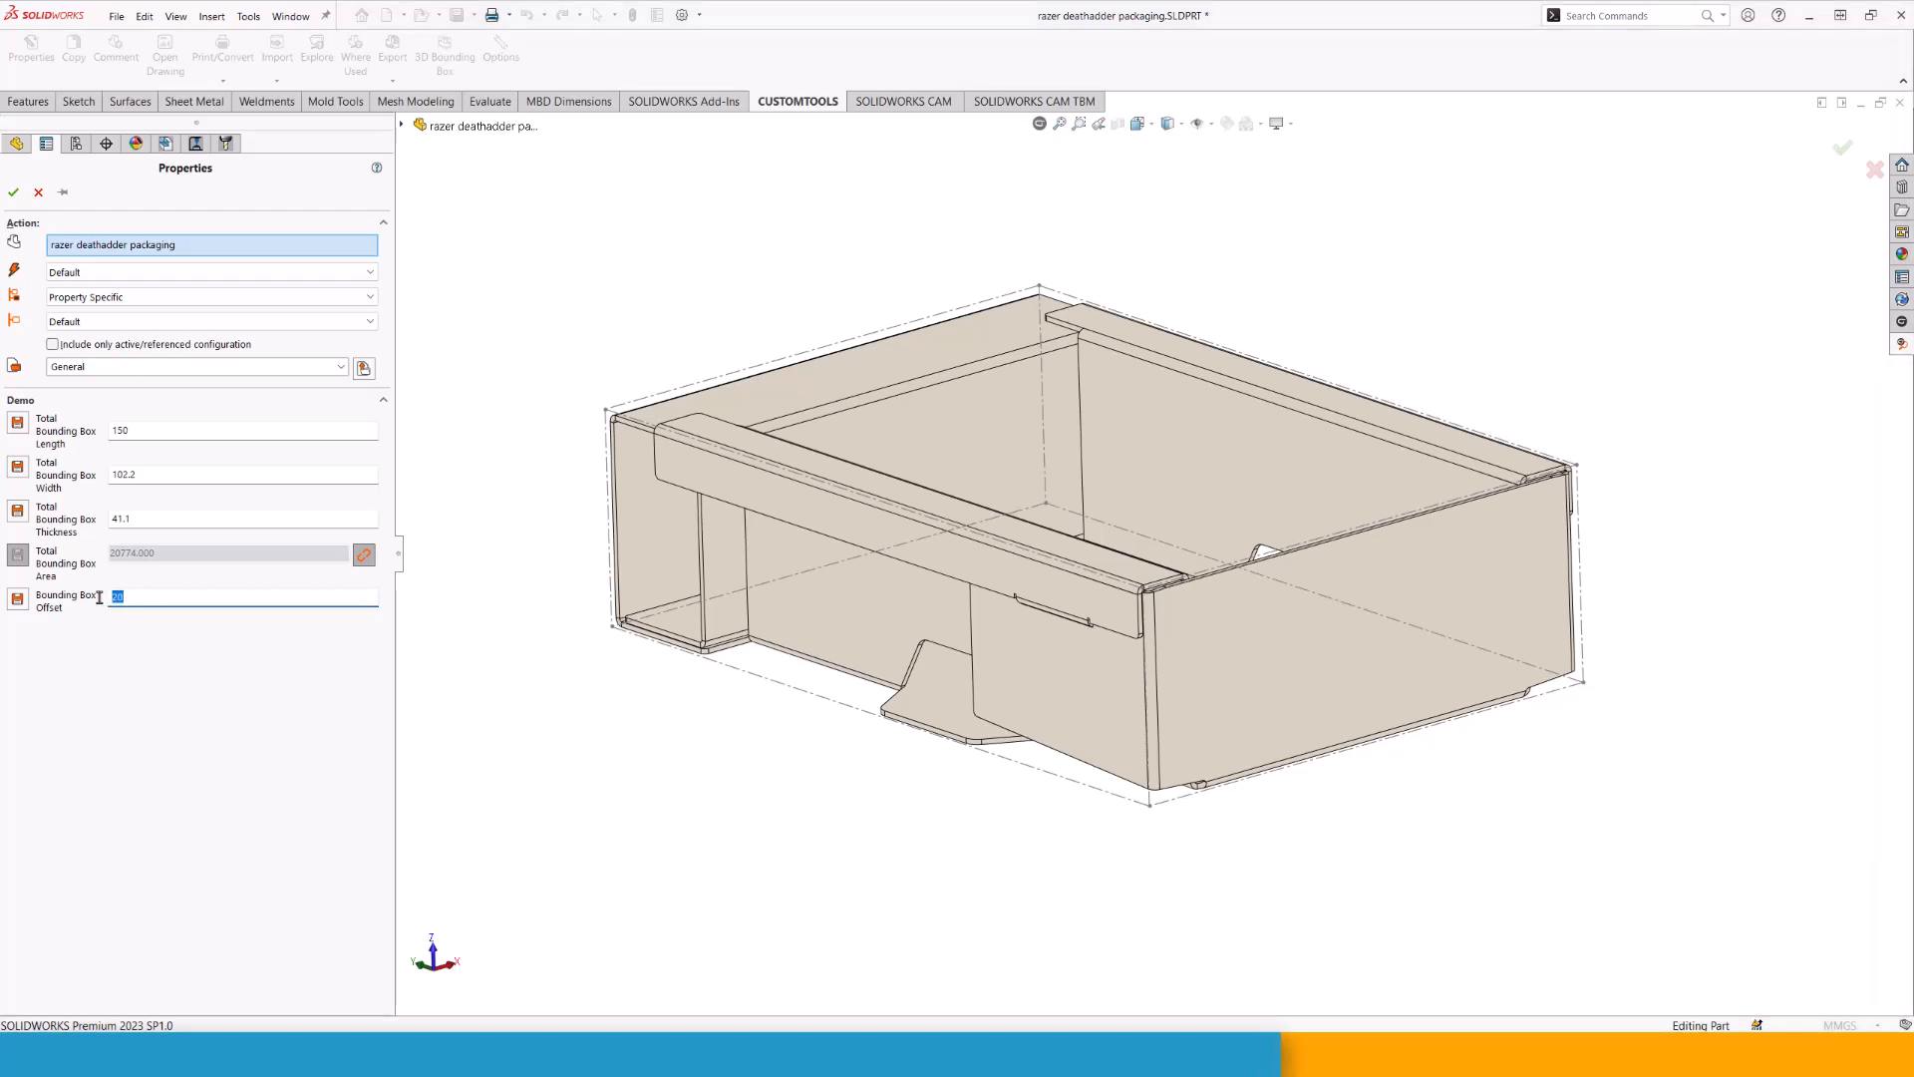
{"action": "type", "text": "100"}
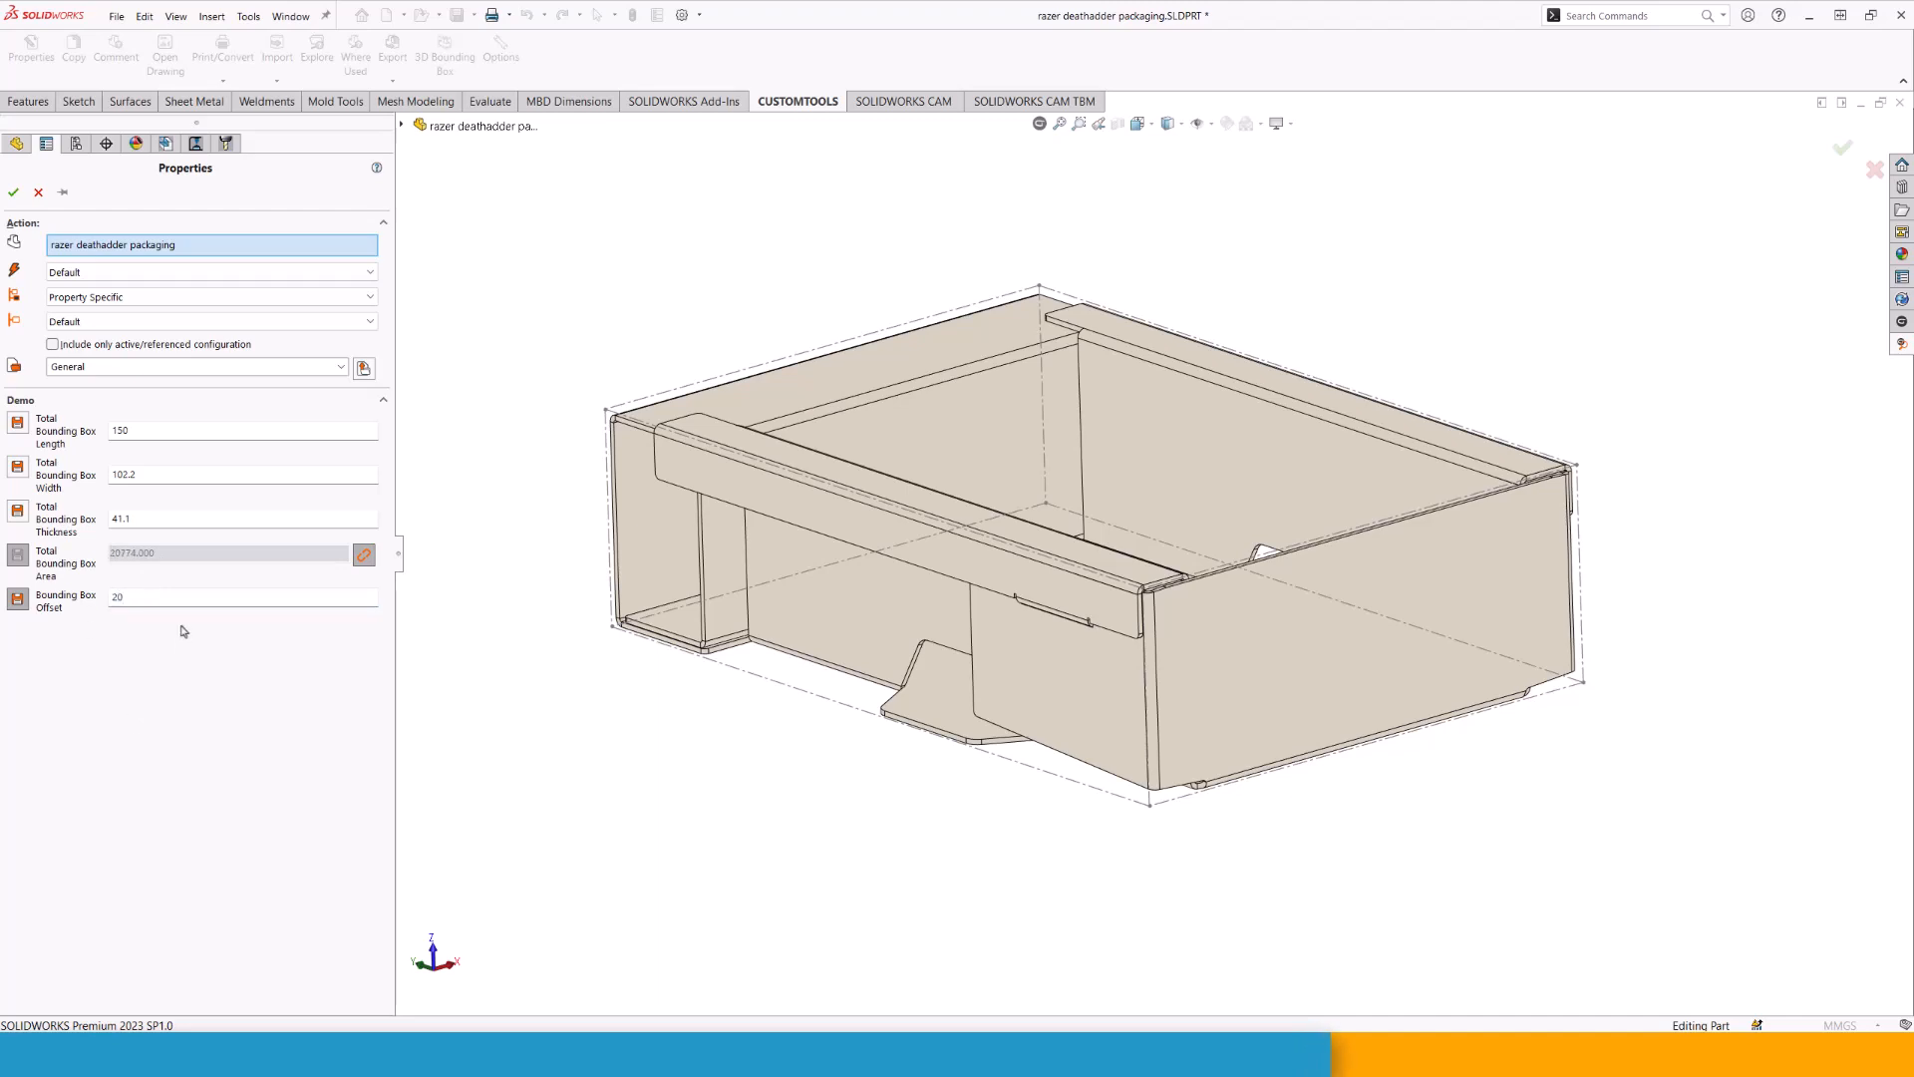
{"action": "mouse_move", "coordinate": [105, 325]}
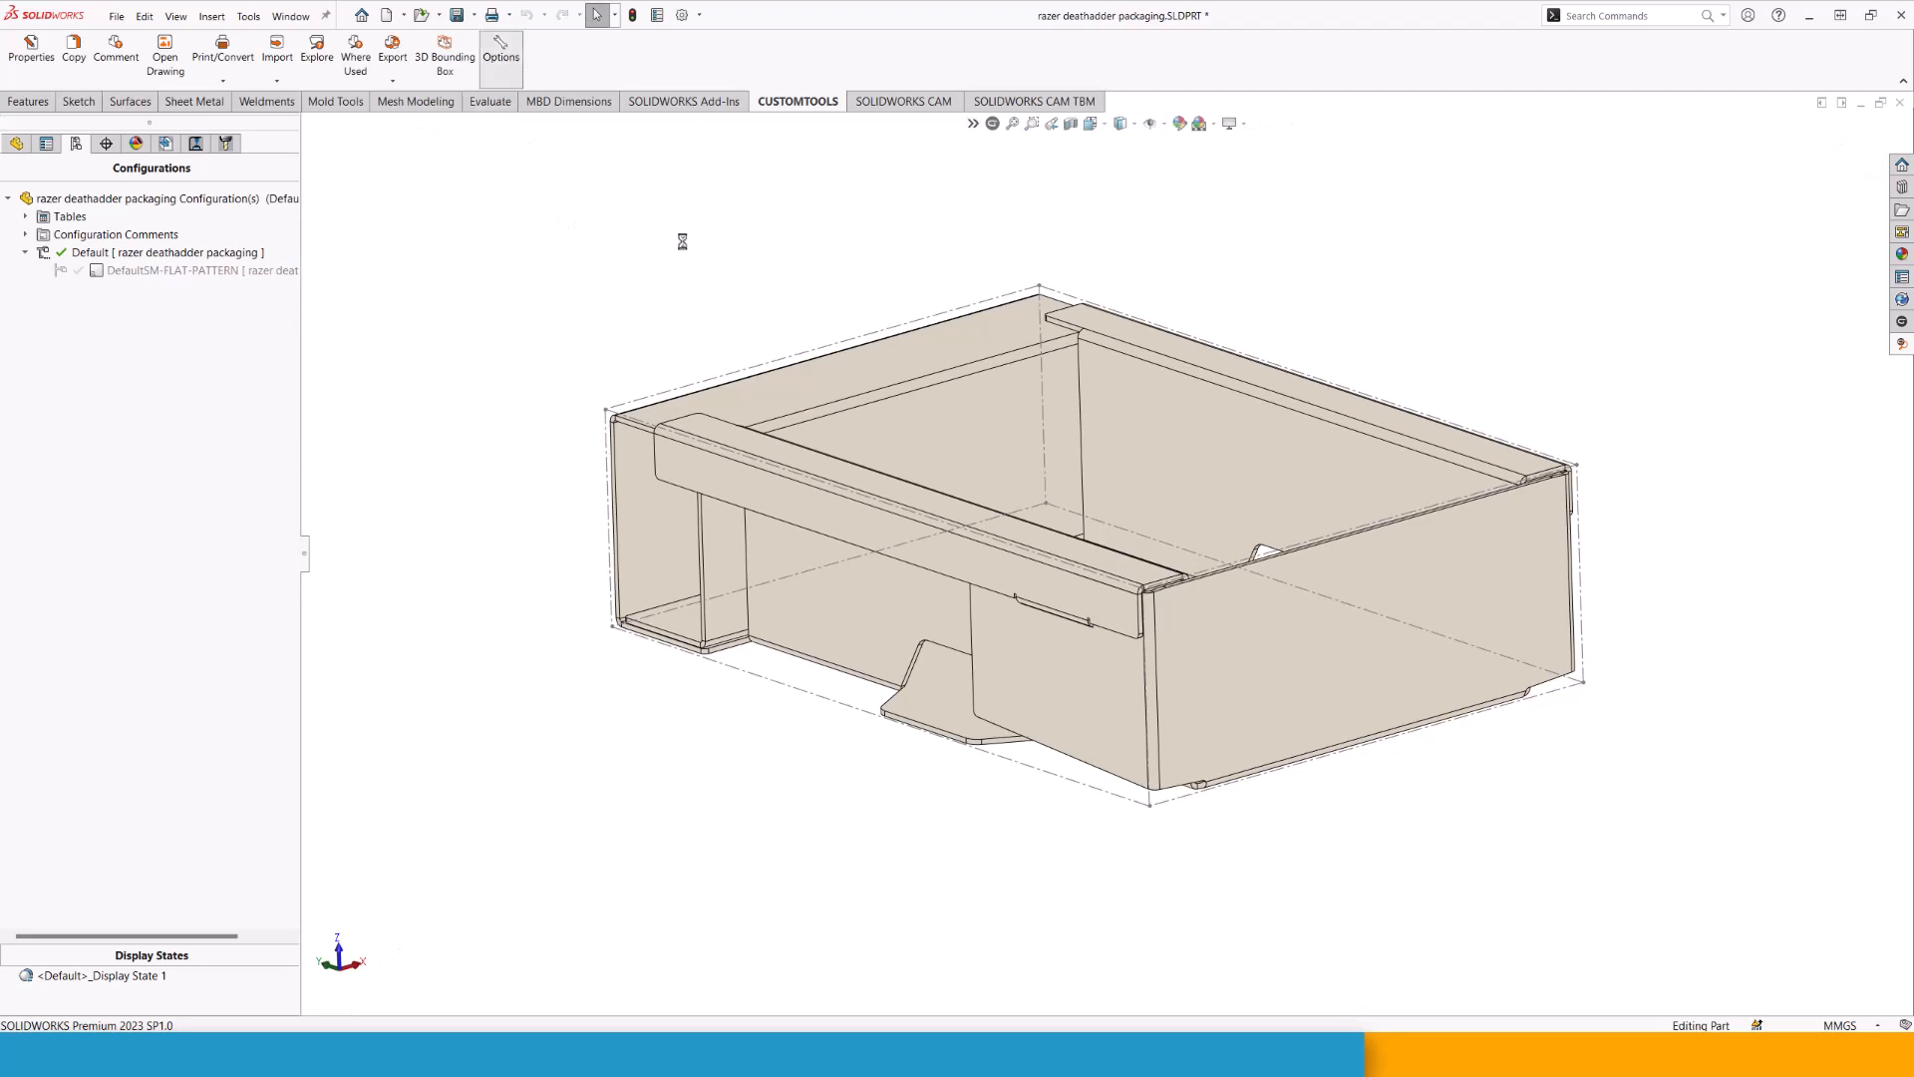
Reopen CUSTOMTOOLS Profile Options on the BoundingBox Demo model properties list.
{"action": "left_click", "coordinate": [500, 52]}
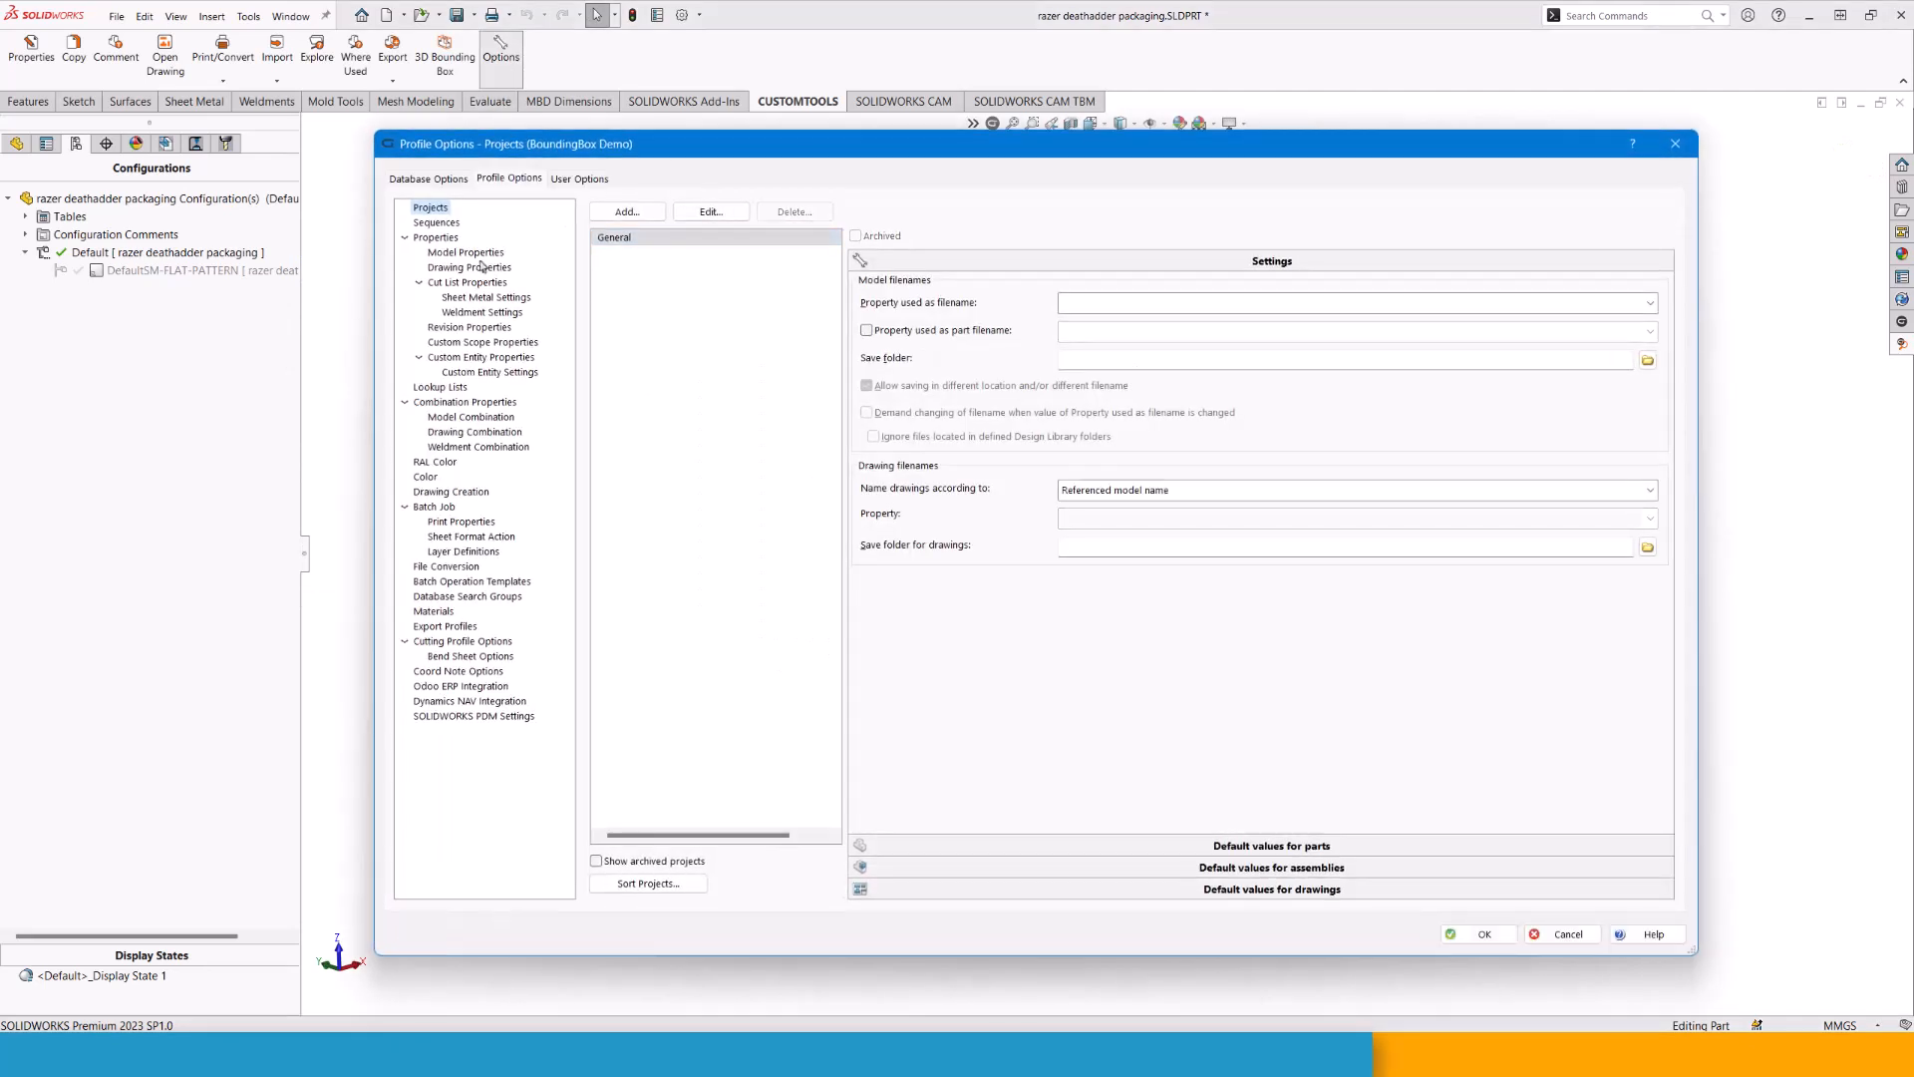
{"action": "left_click", "coordinate": [465, 253]}
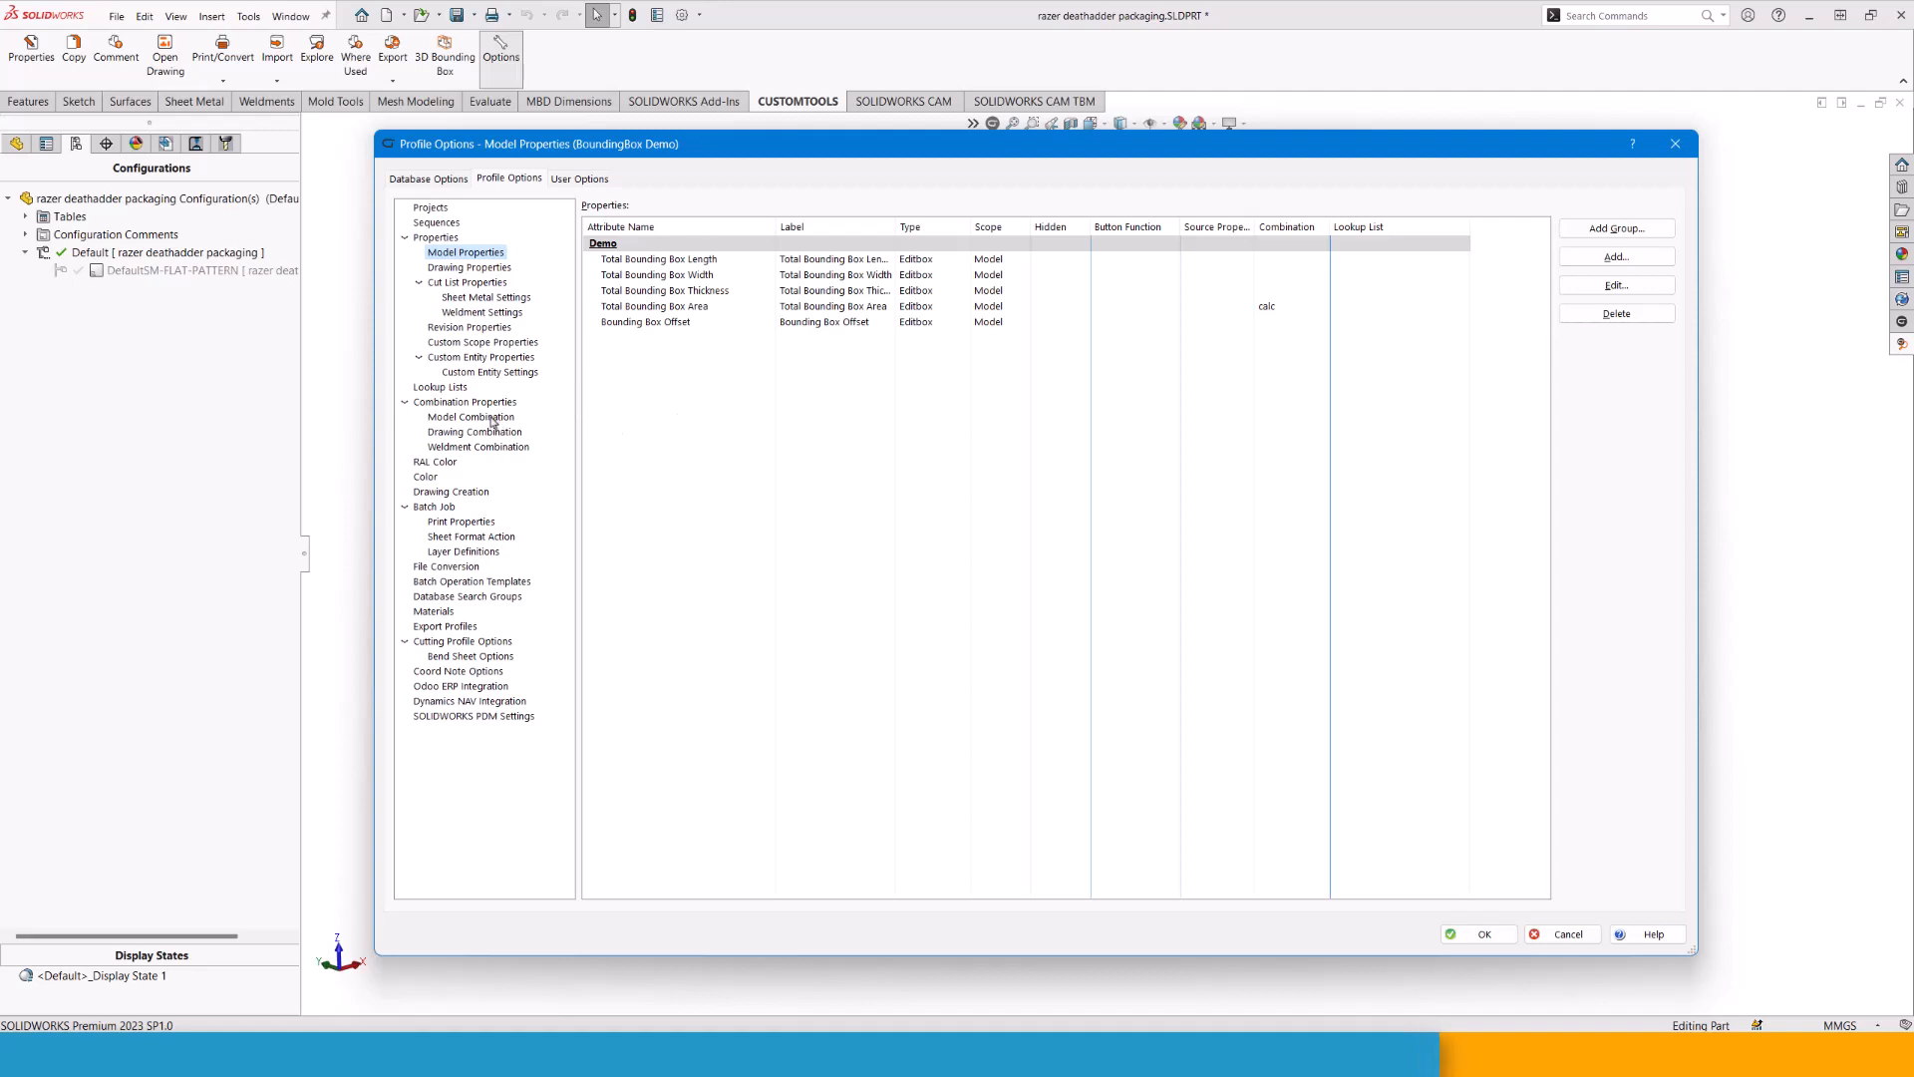
Select the 'calc' Model Combination to view its Length/Offset/Width/Offset format string.
{"action": "left_click", "coordinate": [471, 417]}
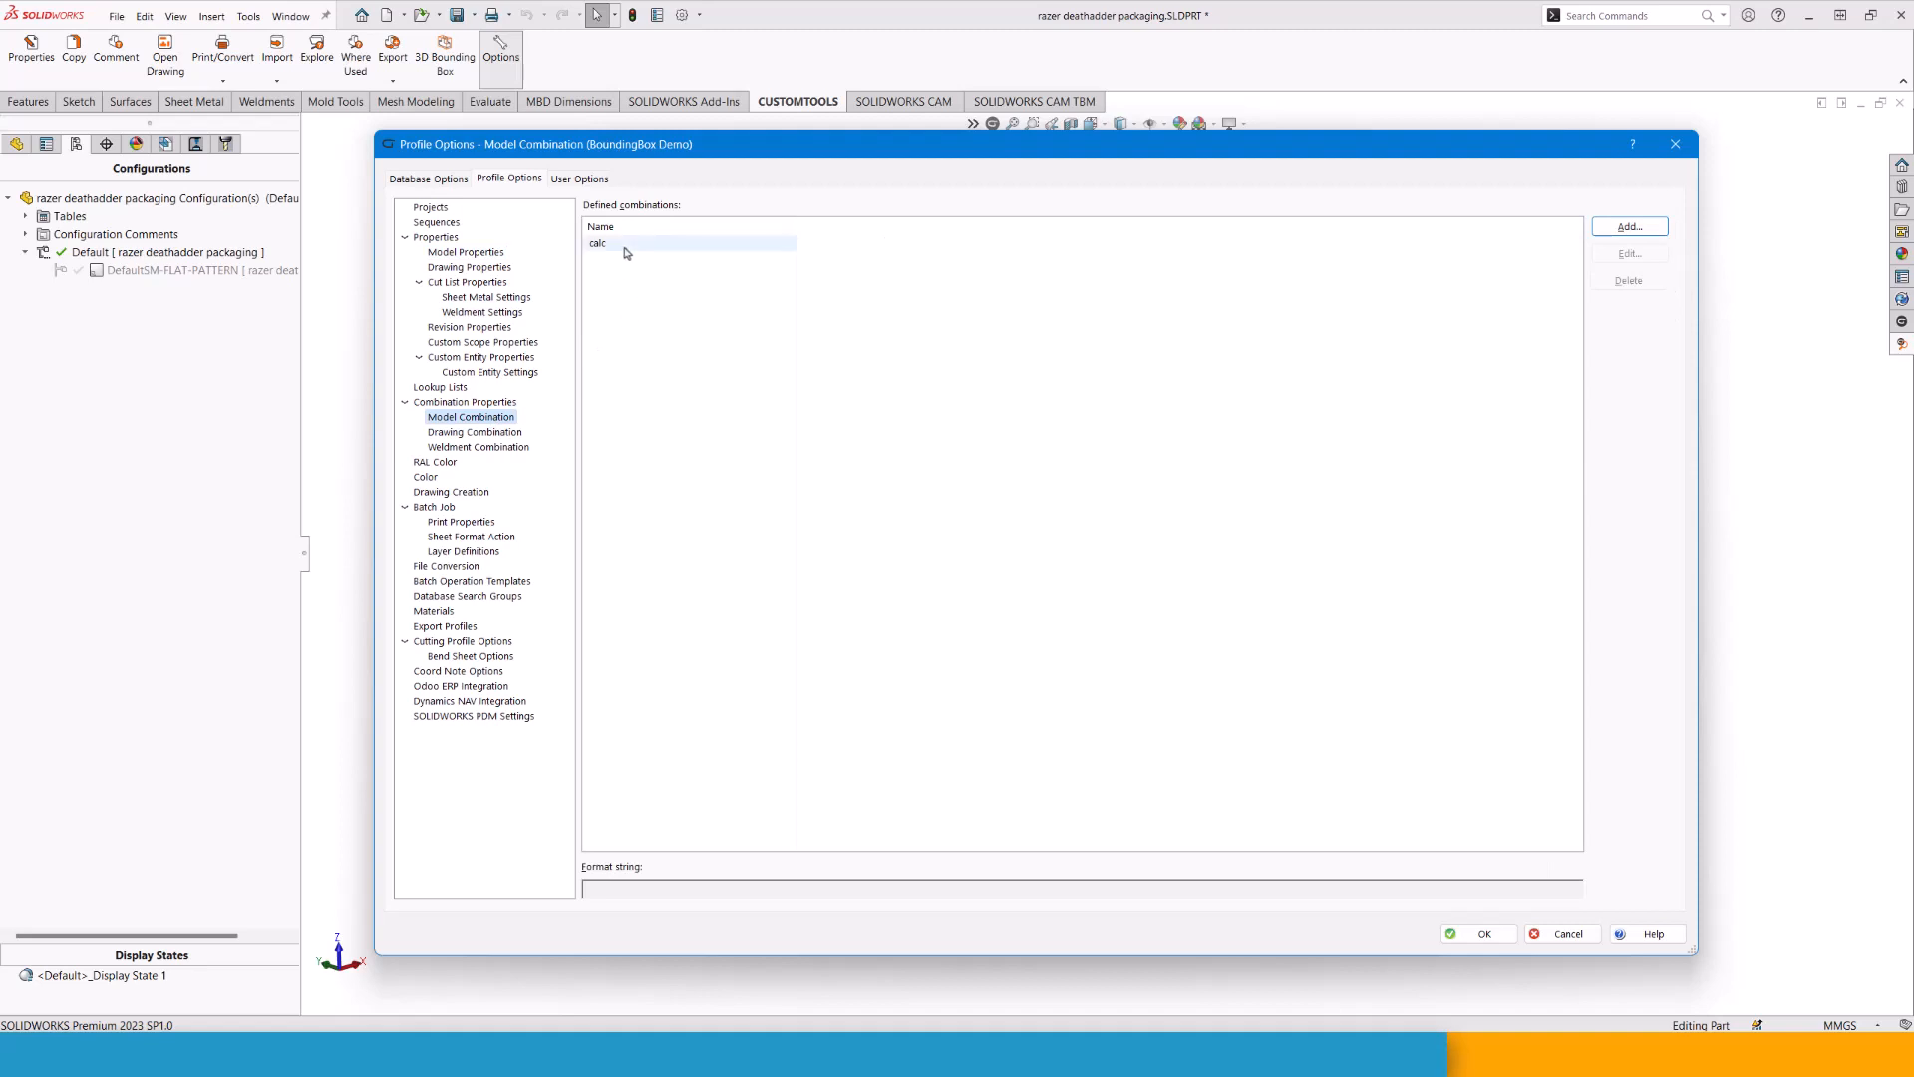
{"action": "left_click", "coordinate": [598, 243]}
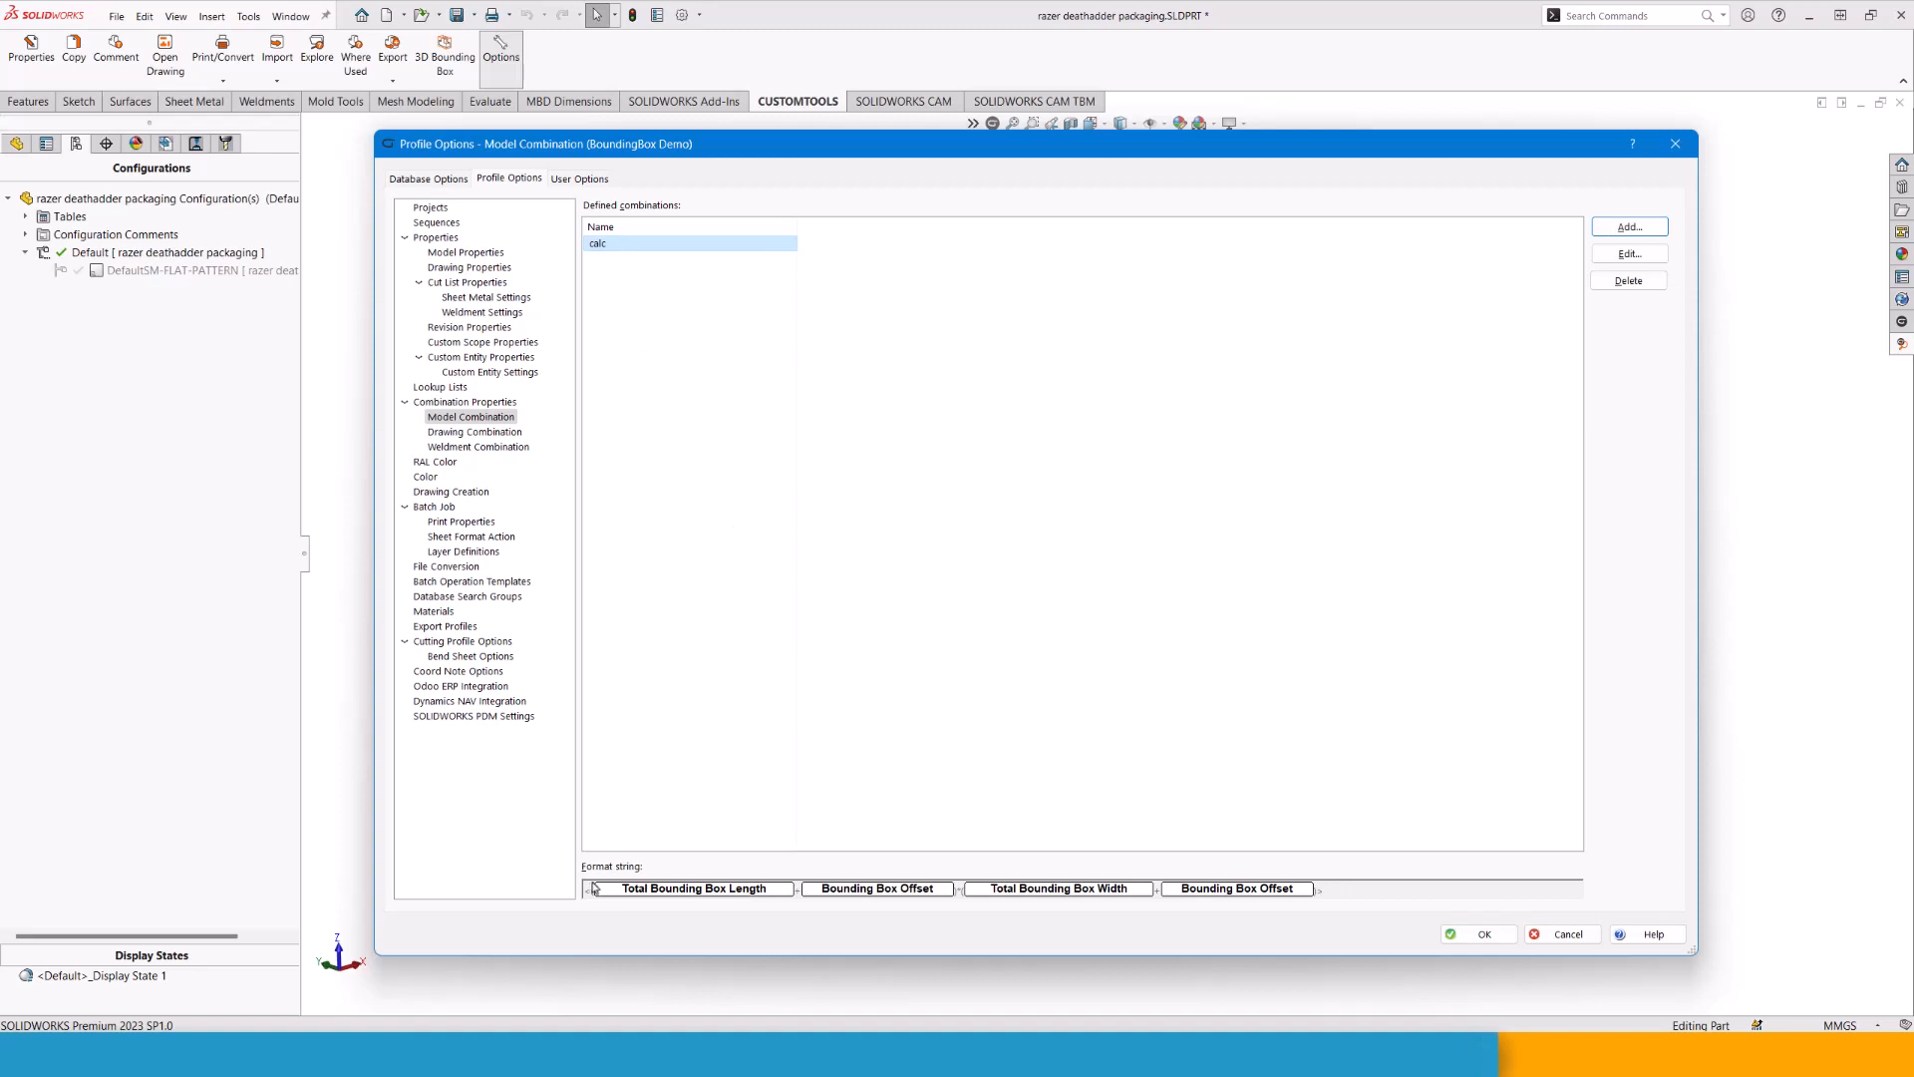
{"action": "mouse_move", "coordinate": [594, 909]}
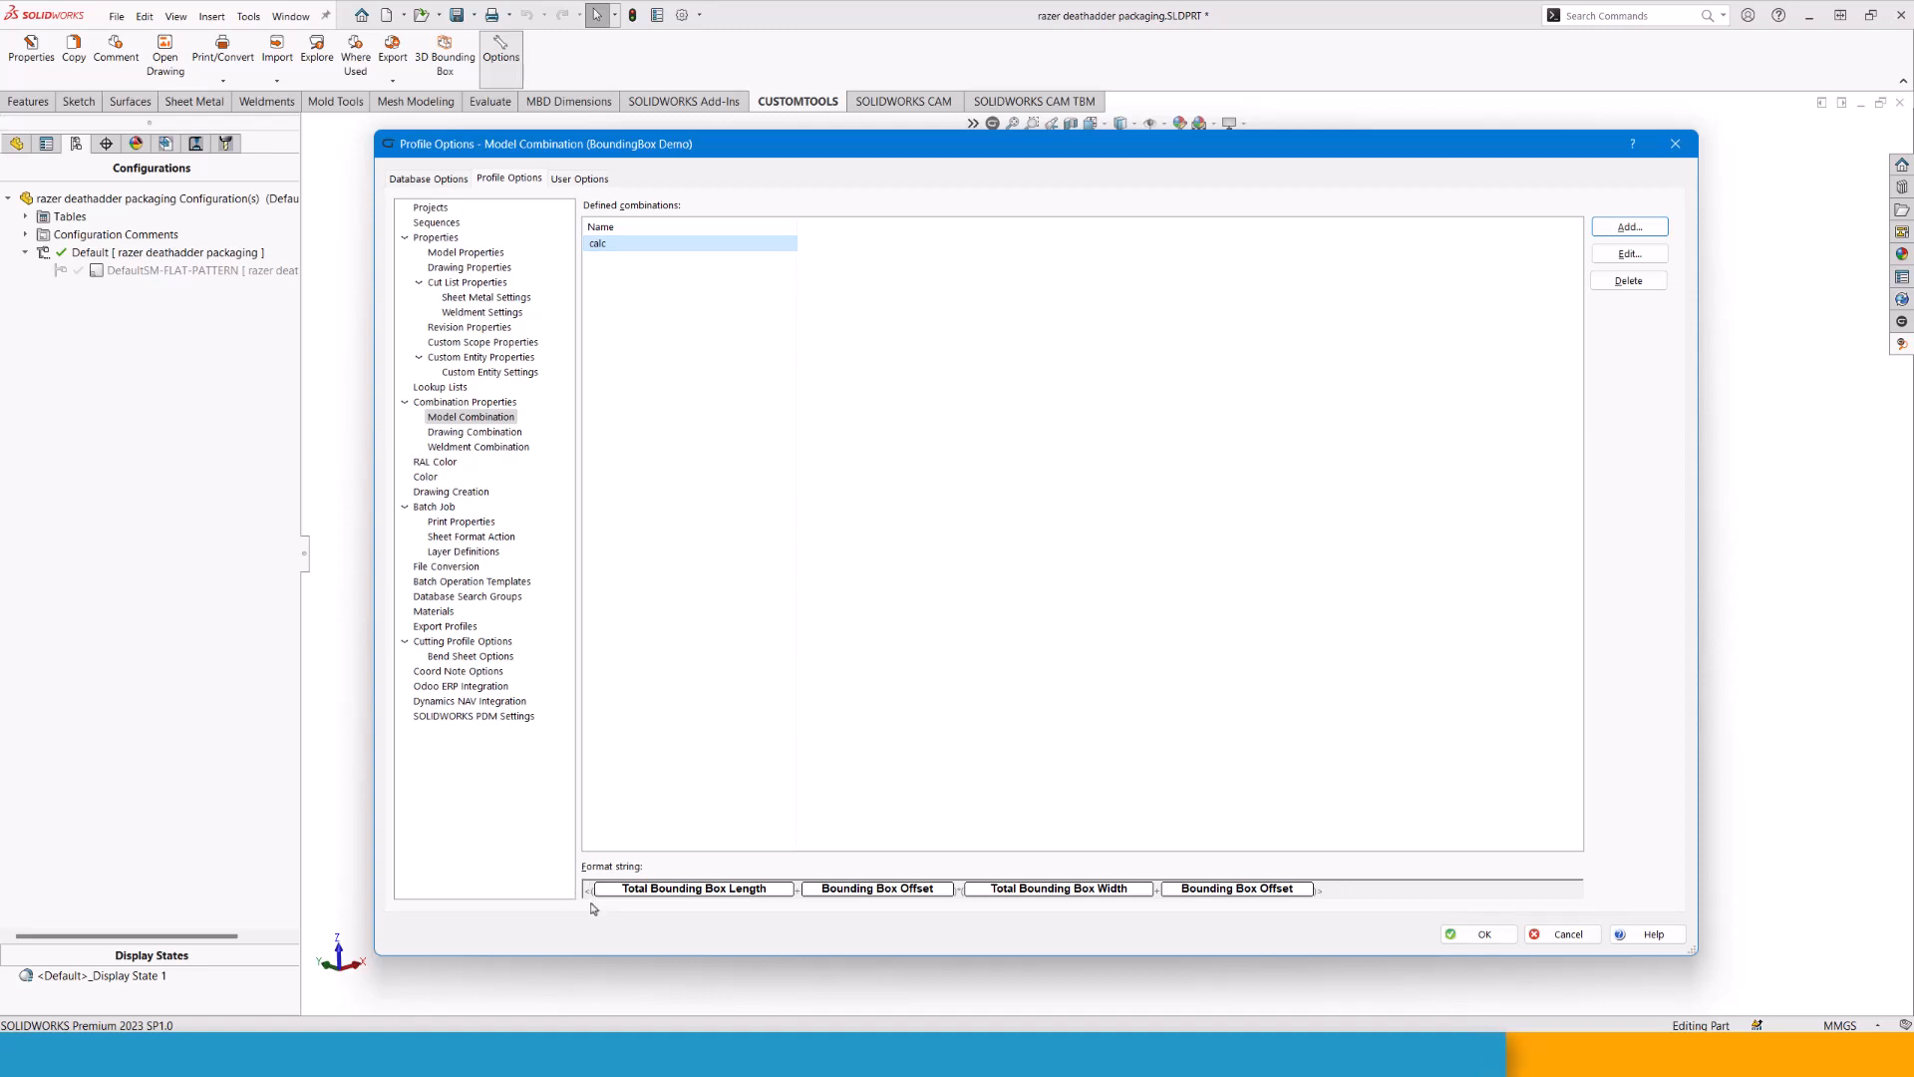
{"action": "mouse_move", "coordinate": [672, 925]}
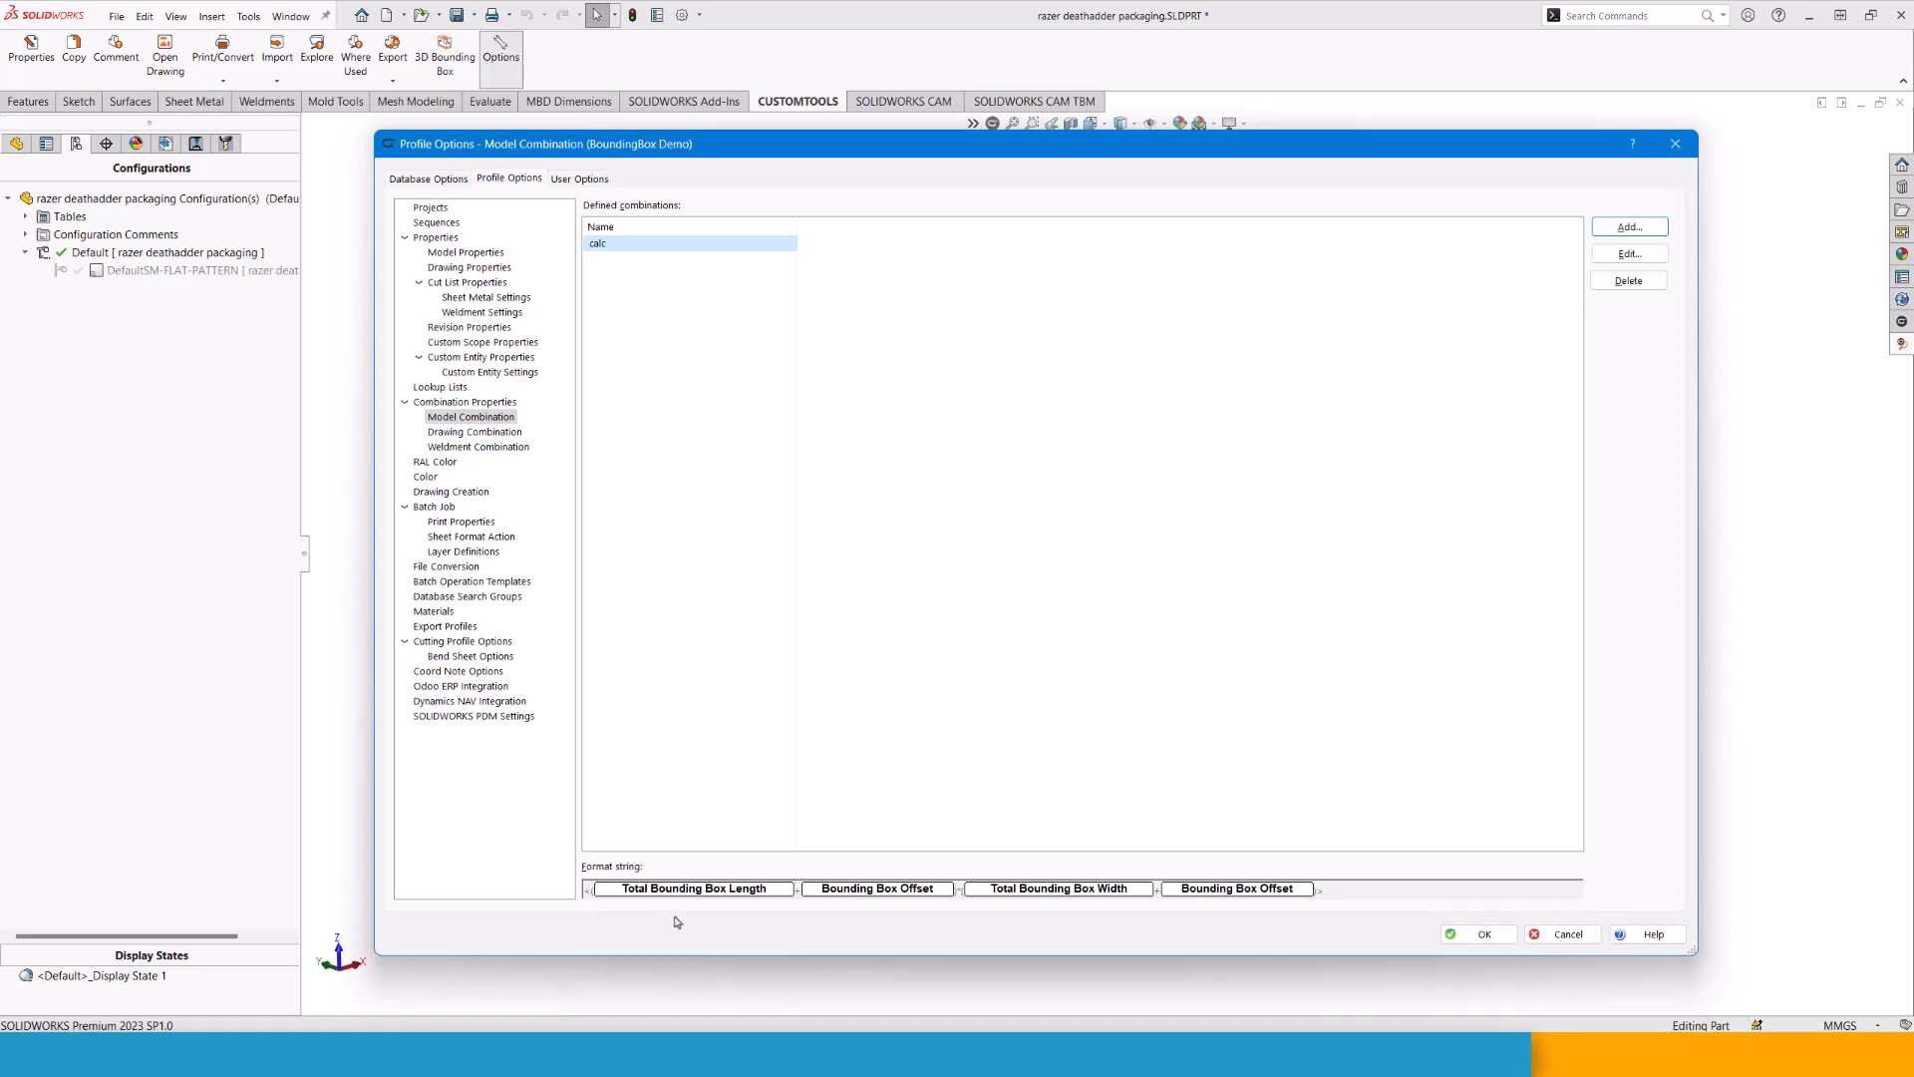
{"action": "mouse_move", "coordinate": [678, 922]}
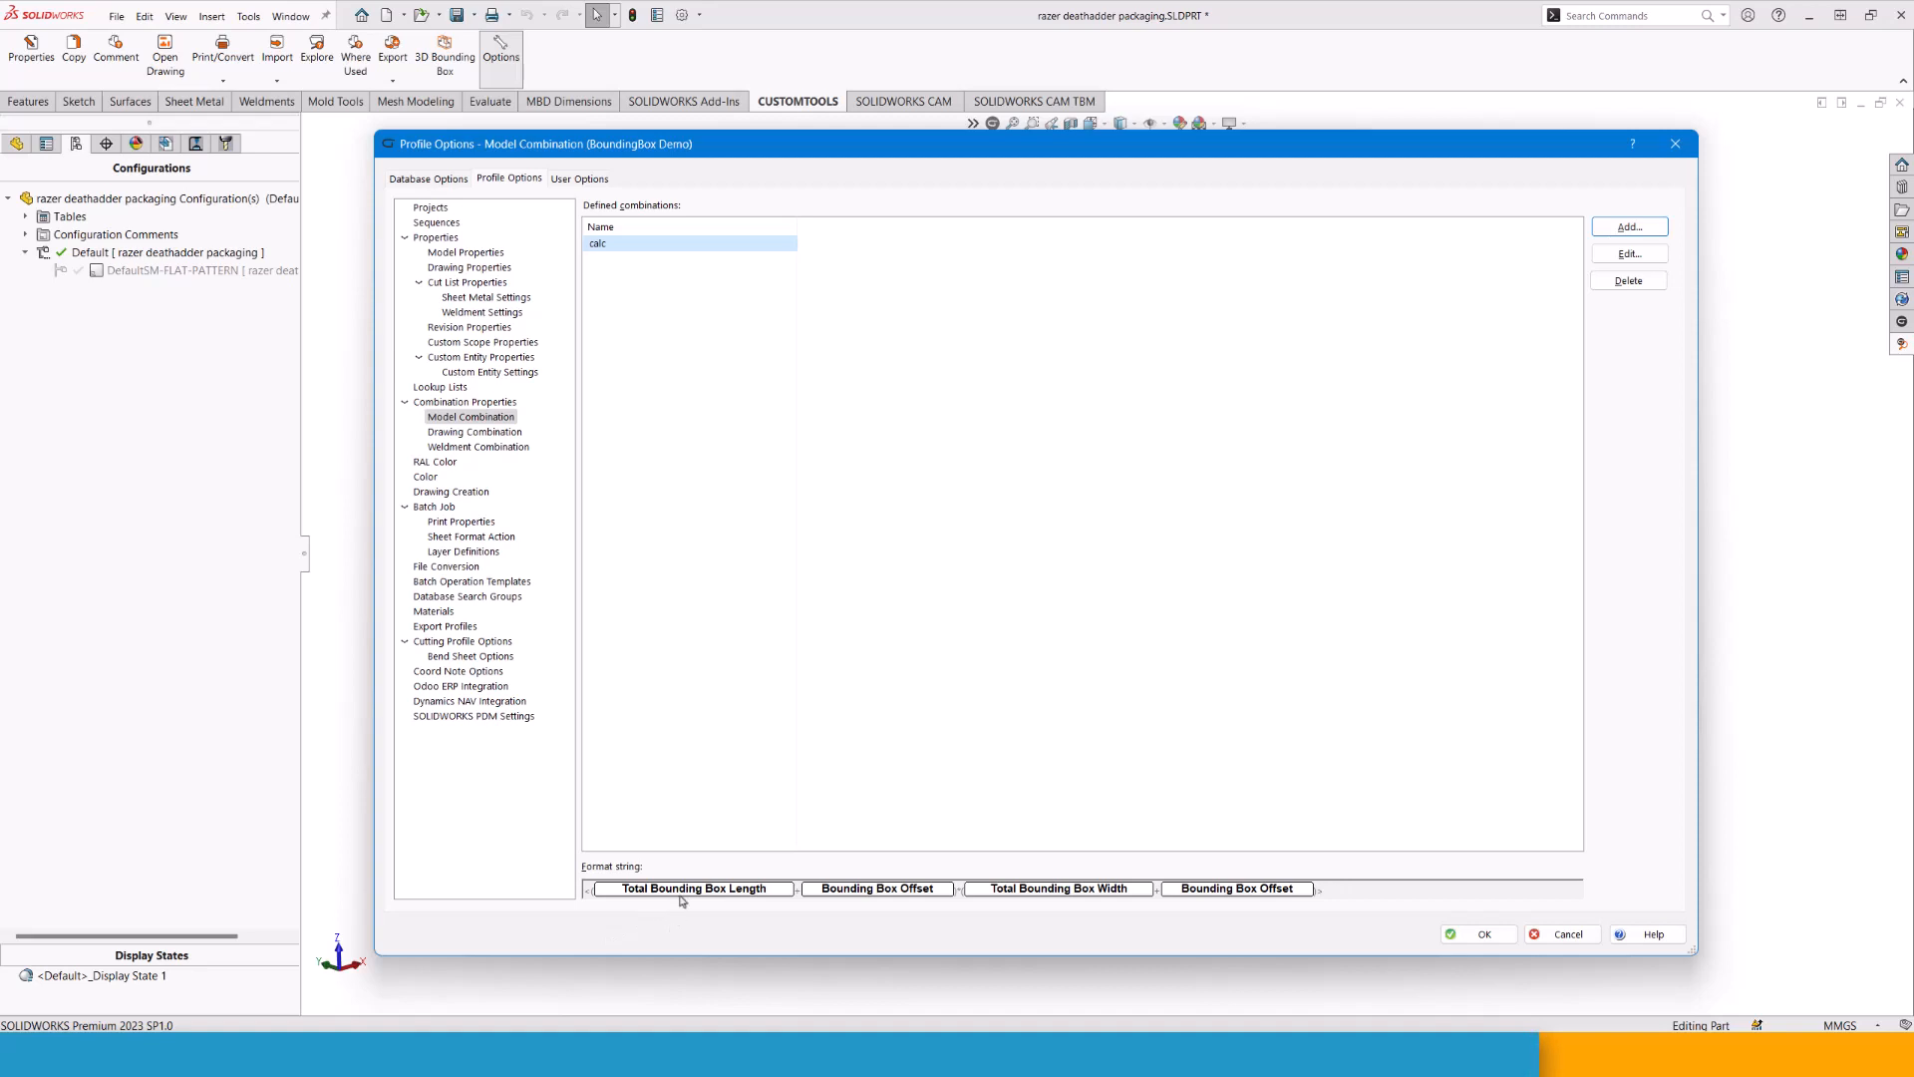
{"action": "mouse_move", "coordinate": [885, 902]}
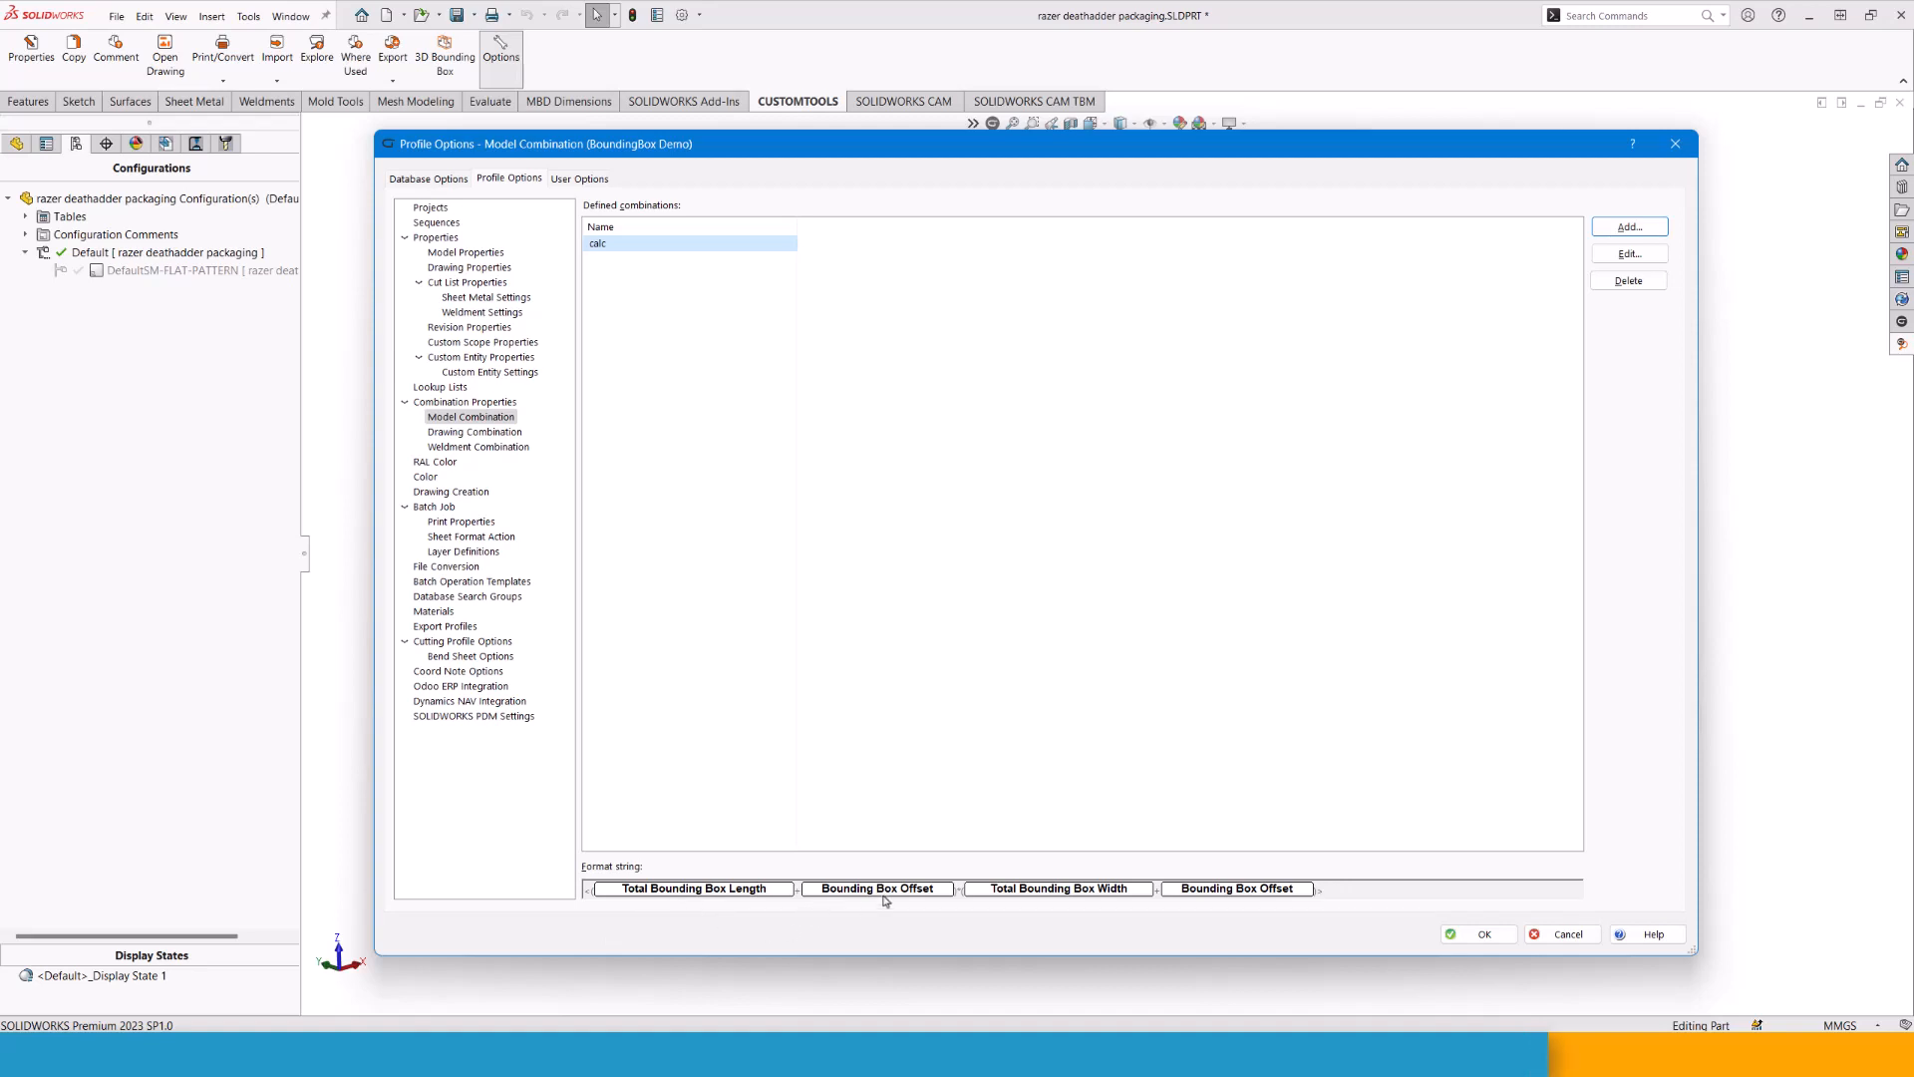
{"action": "mouse_move", "coordinate": [622, 934]}
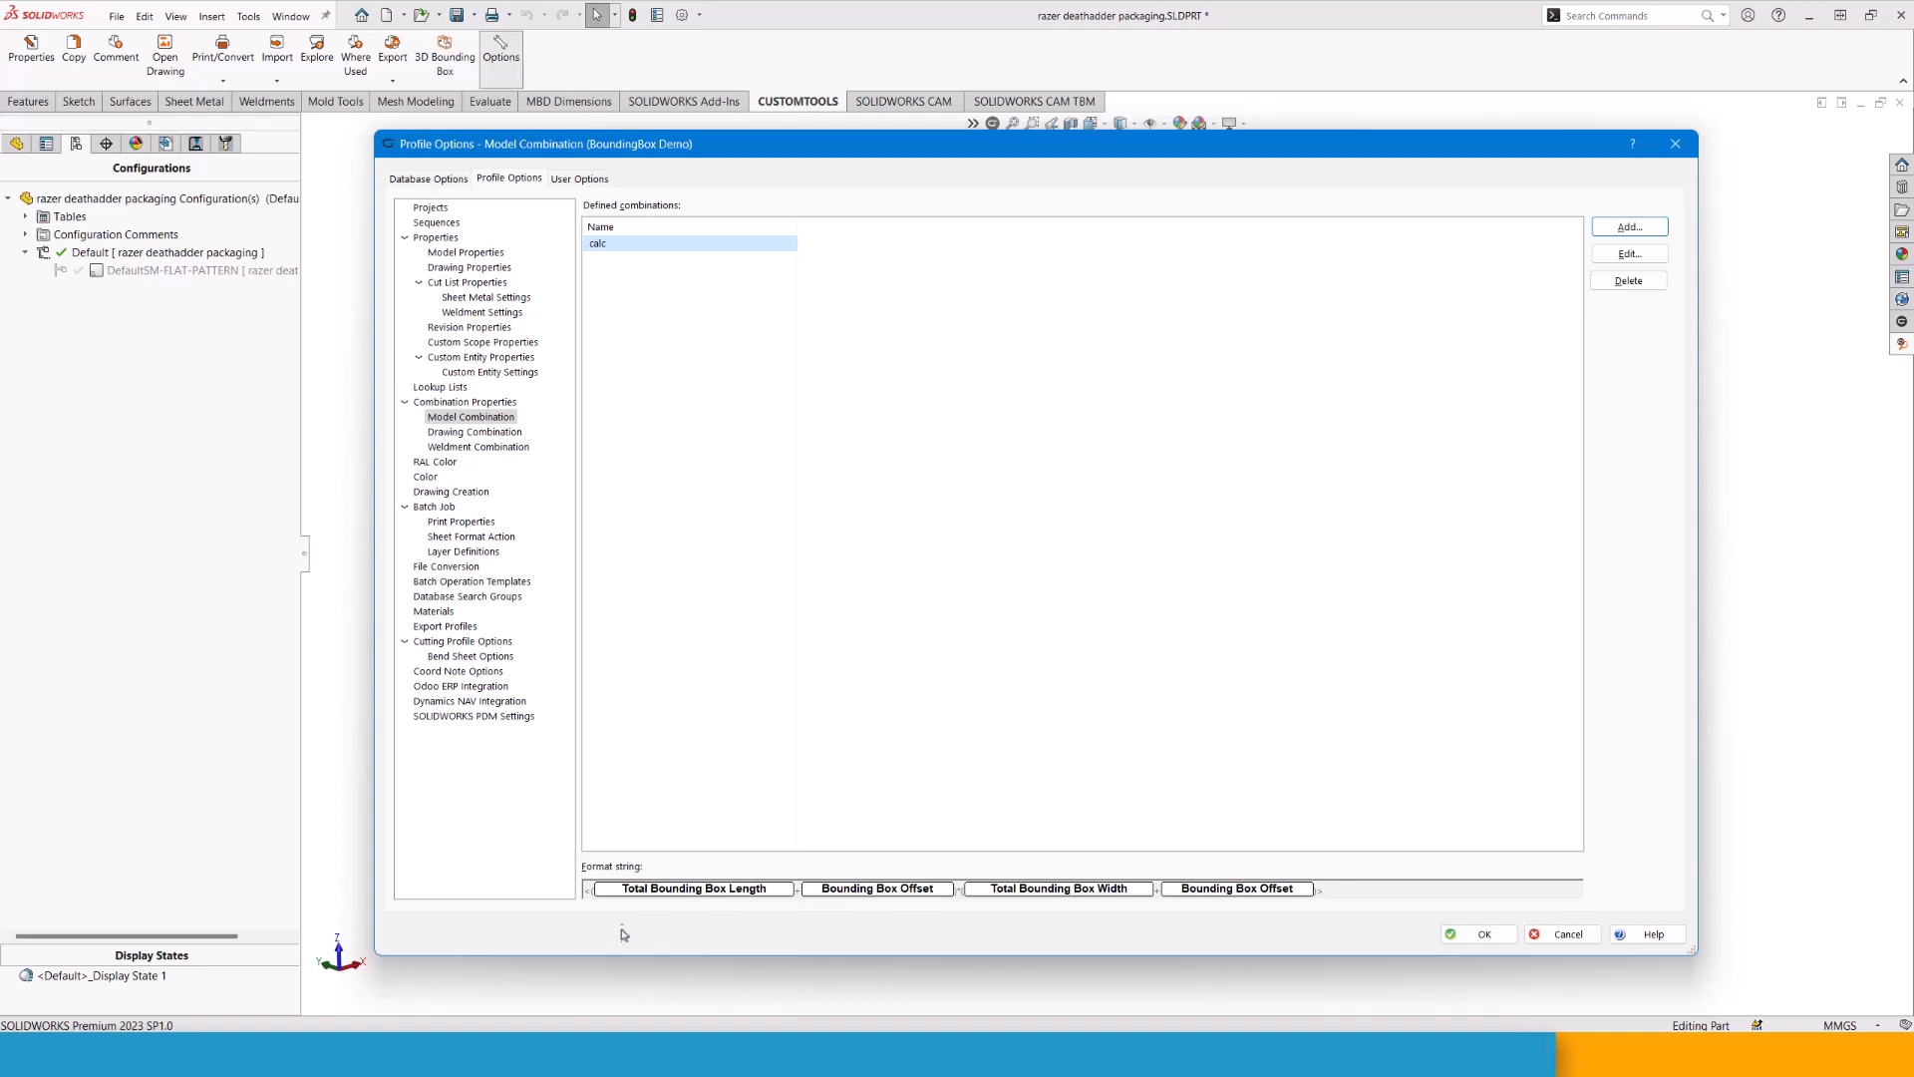
{"action": "mouse_move", "coordinate": [951, 953]}
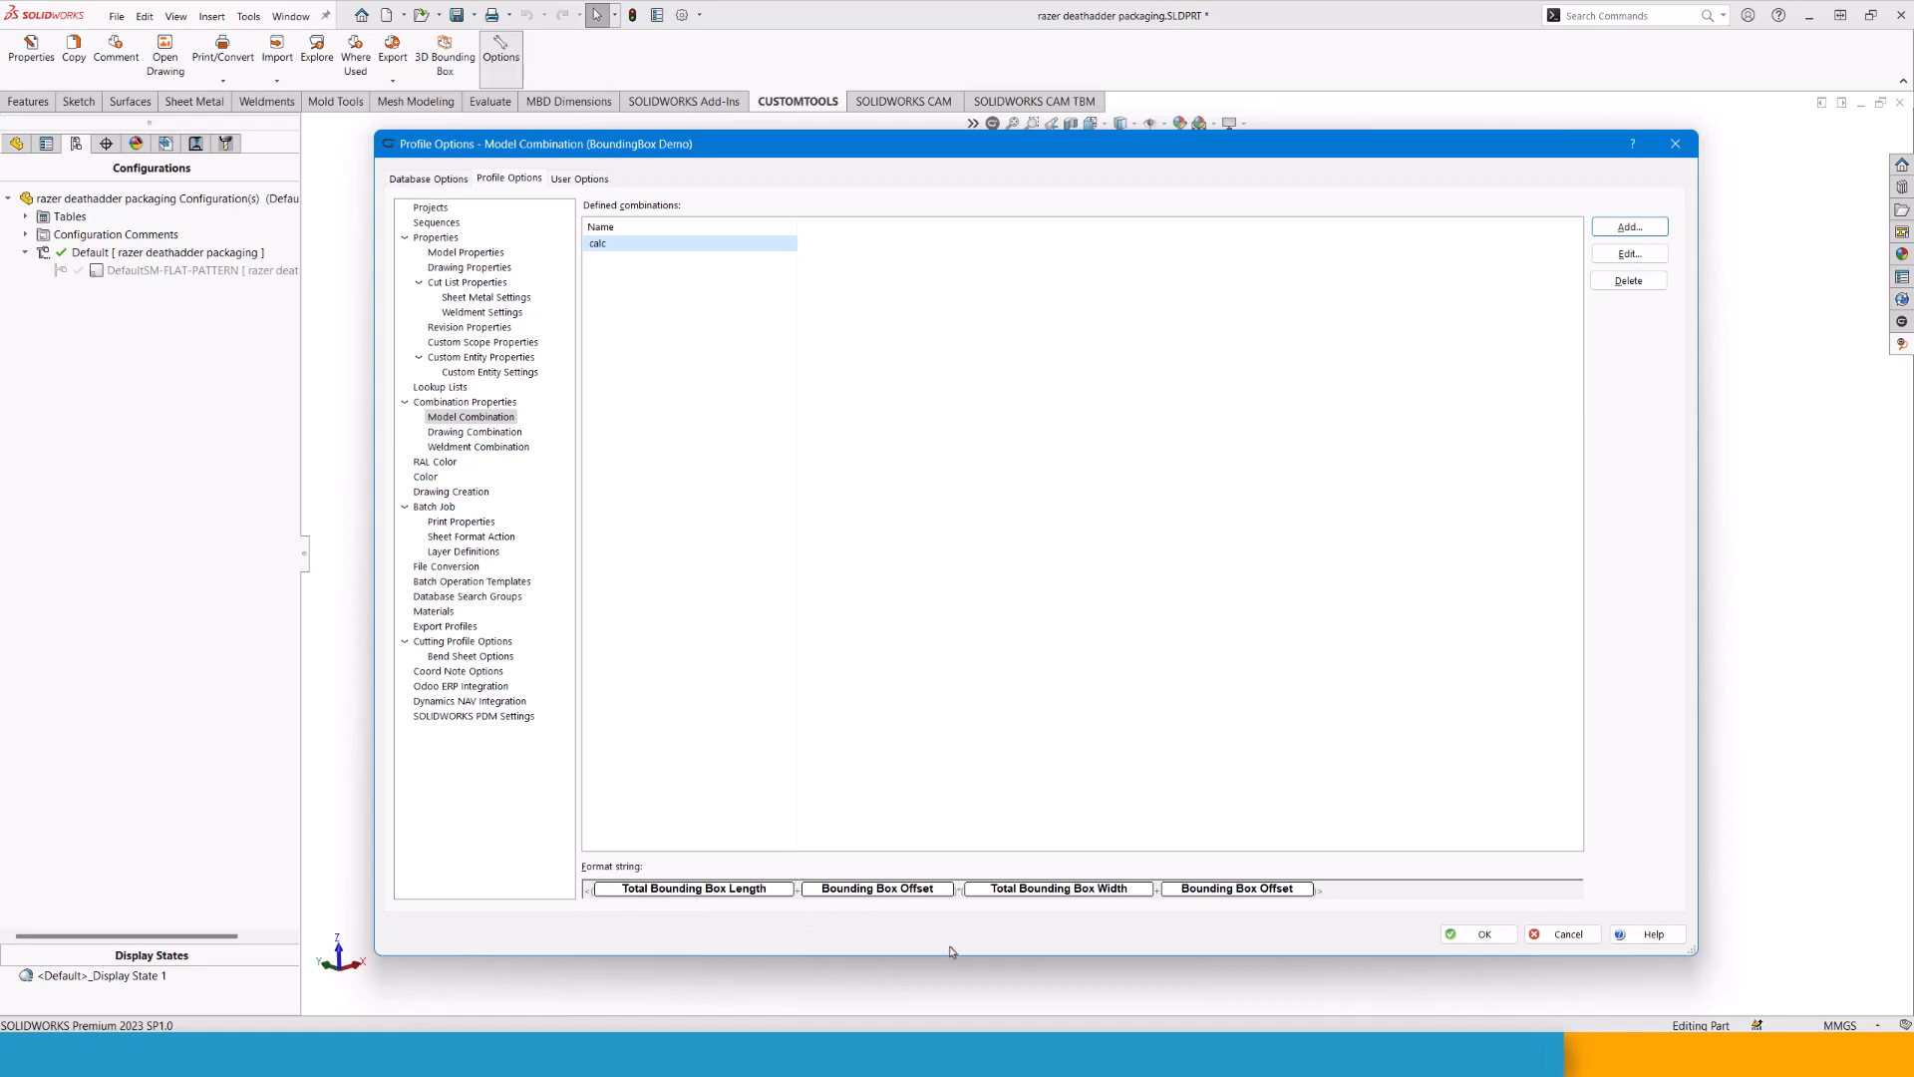
{"action": "mouse_move", "coordinate": [987, 850]}
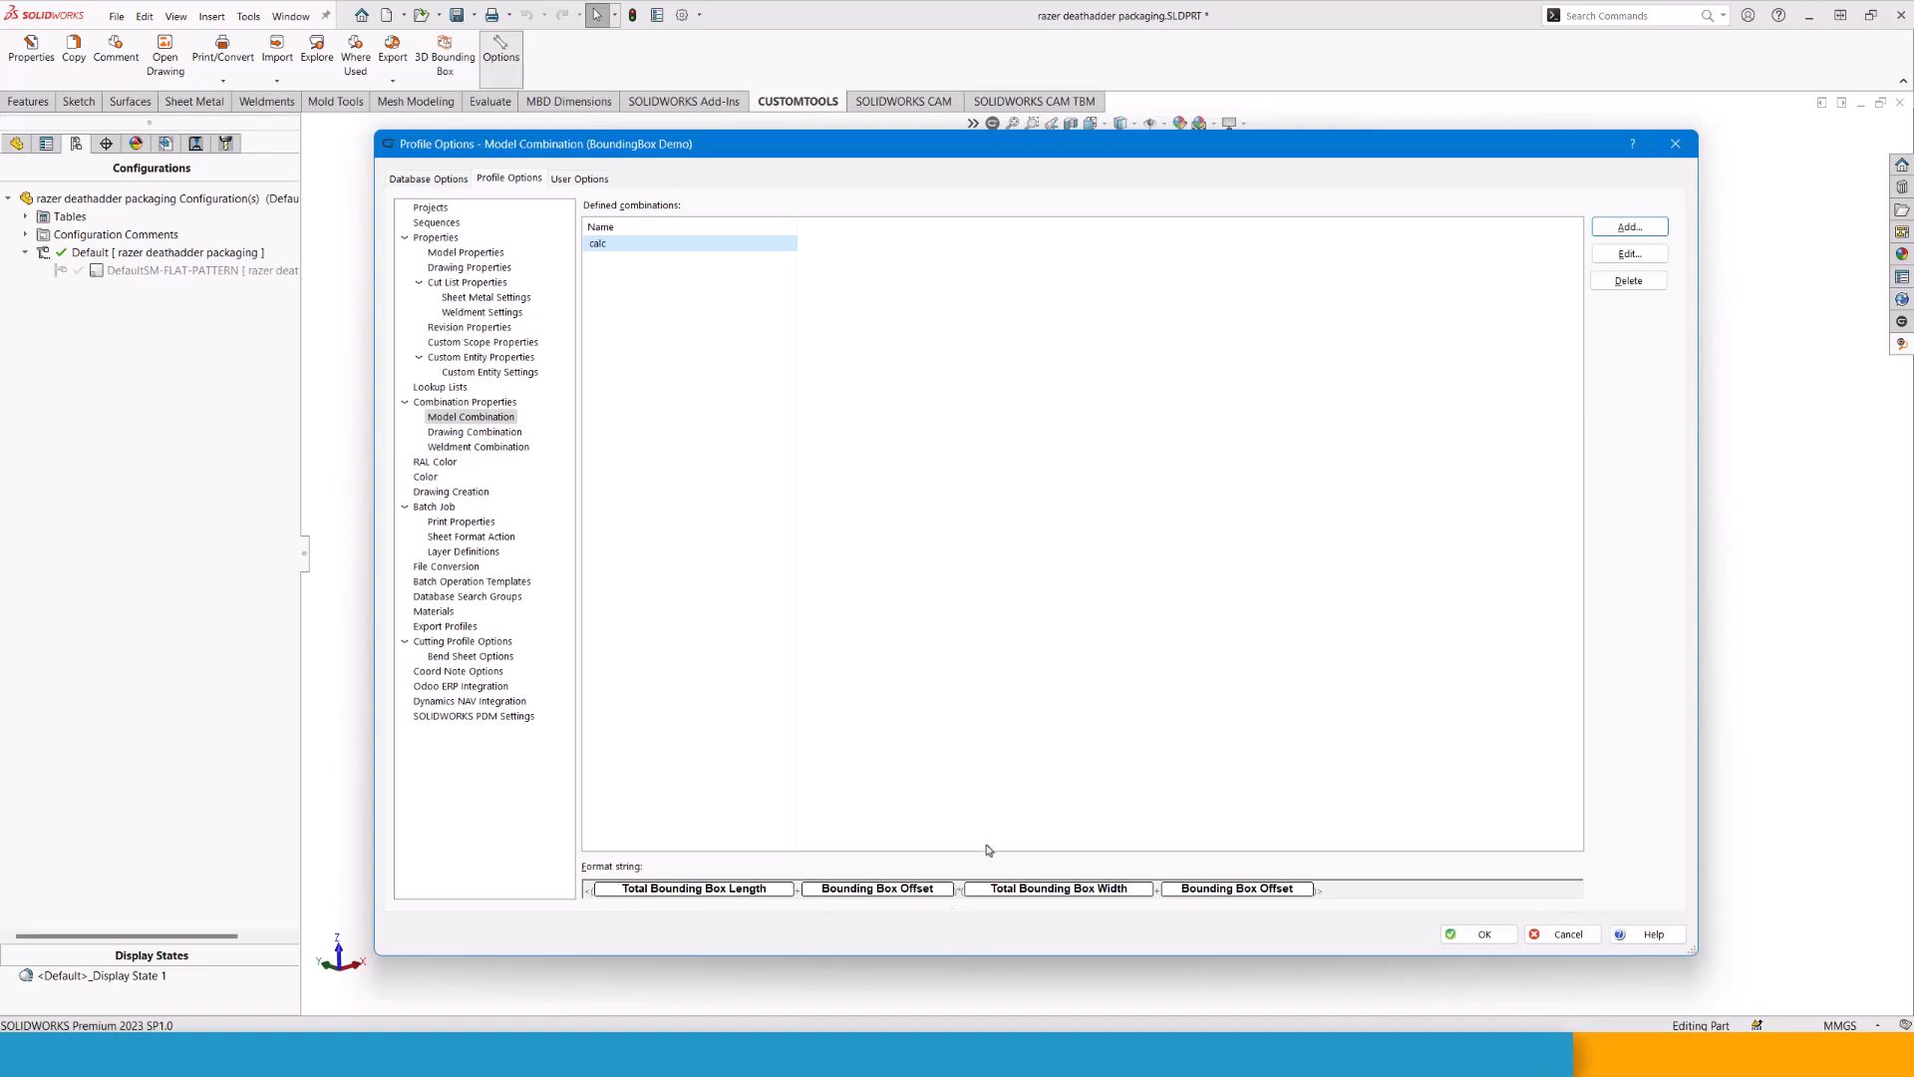
{"action": "mouse_move", "coordinate": [1051, 919]}
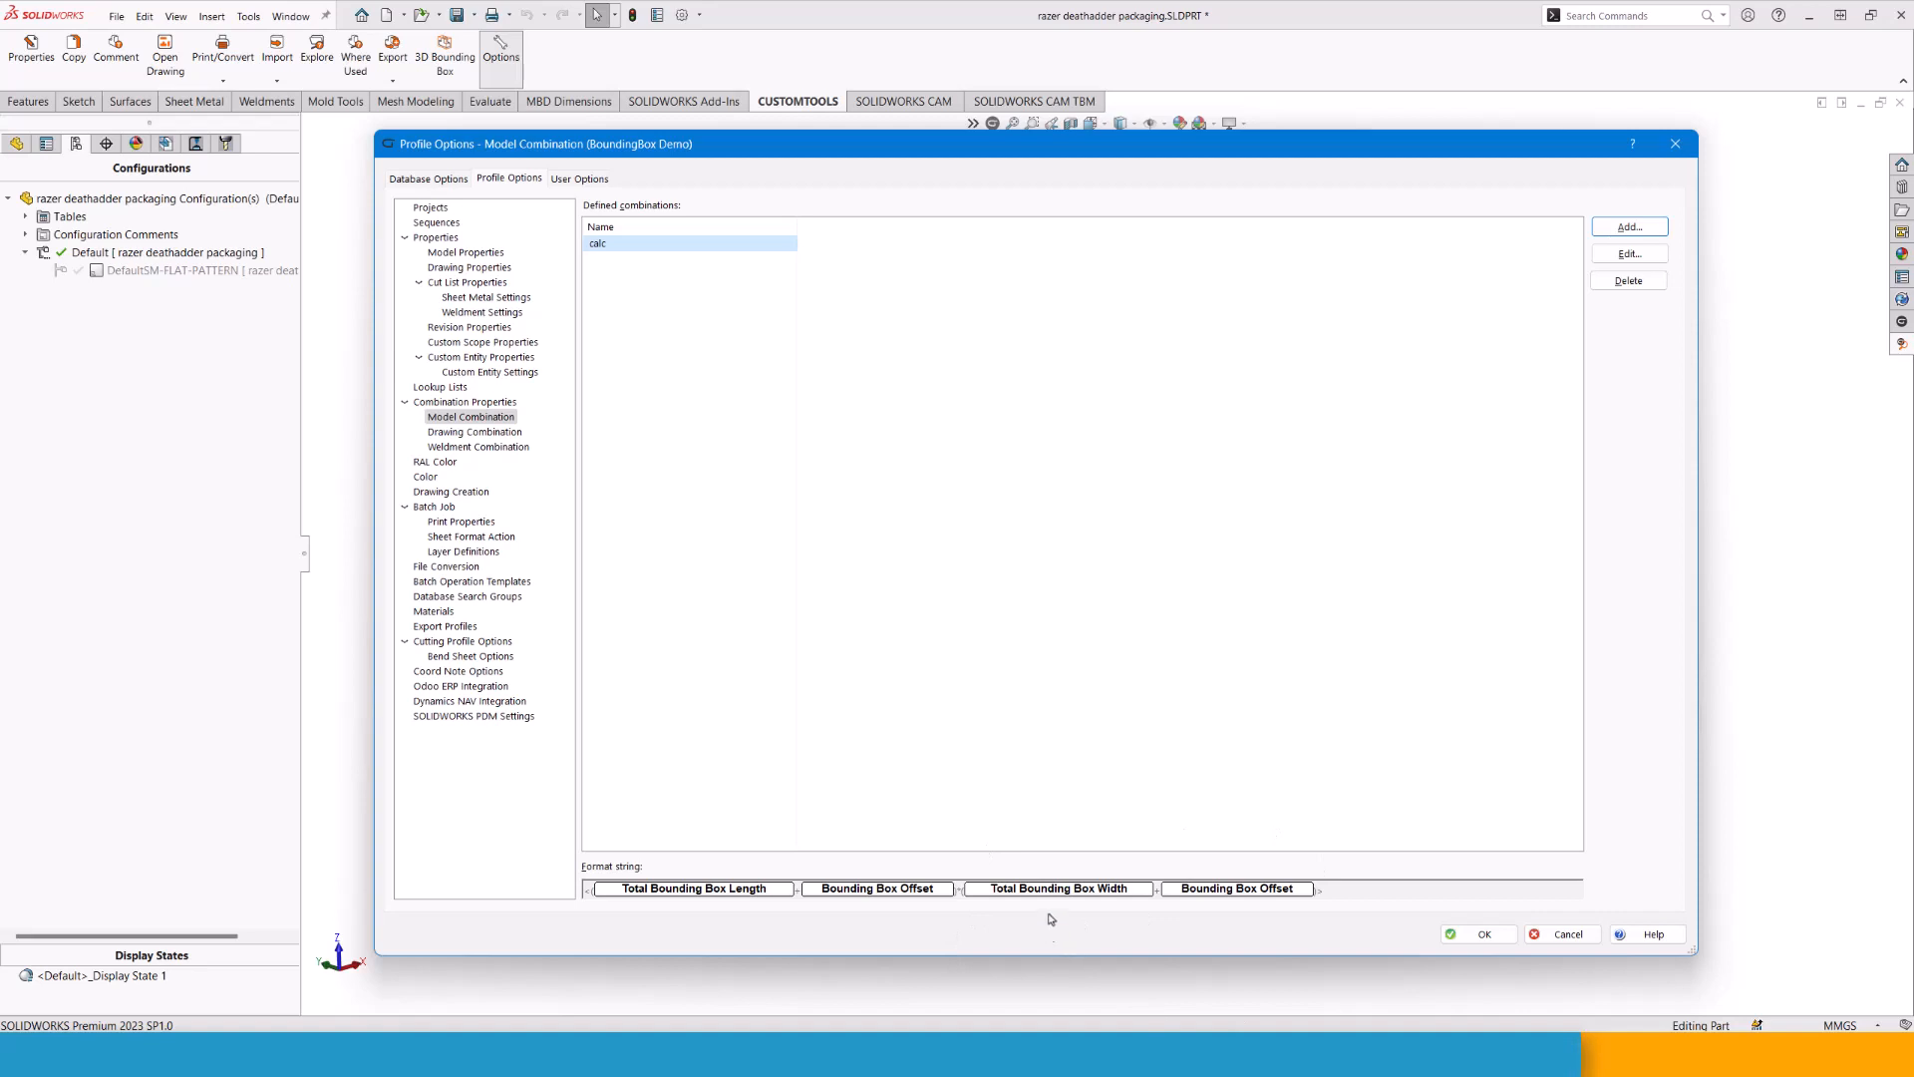
{"action": "mouse_move", "coordinate": [1166, 899]}
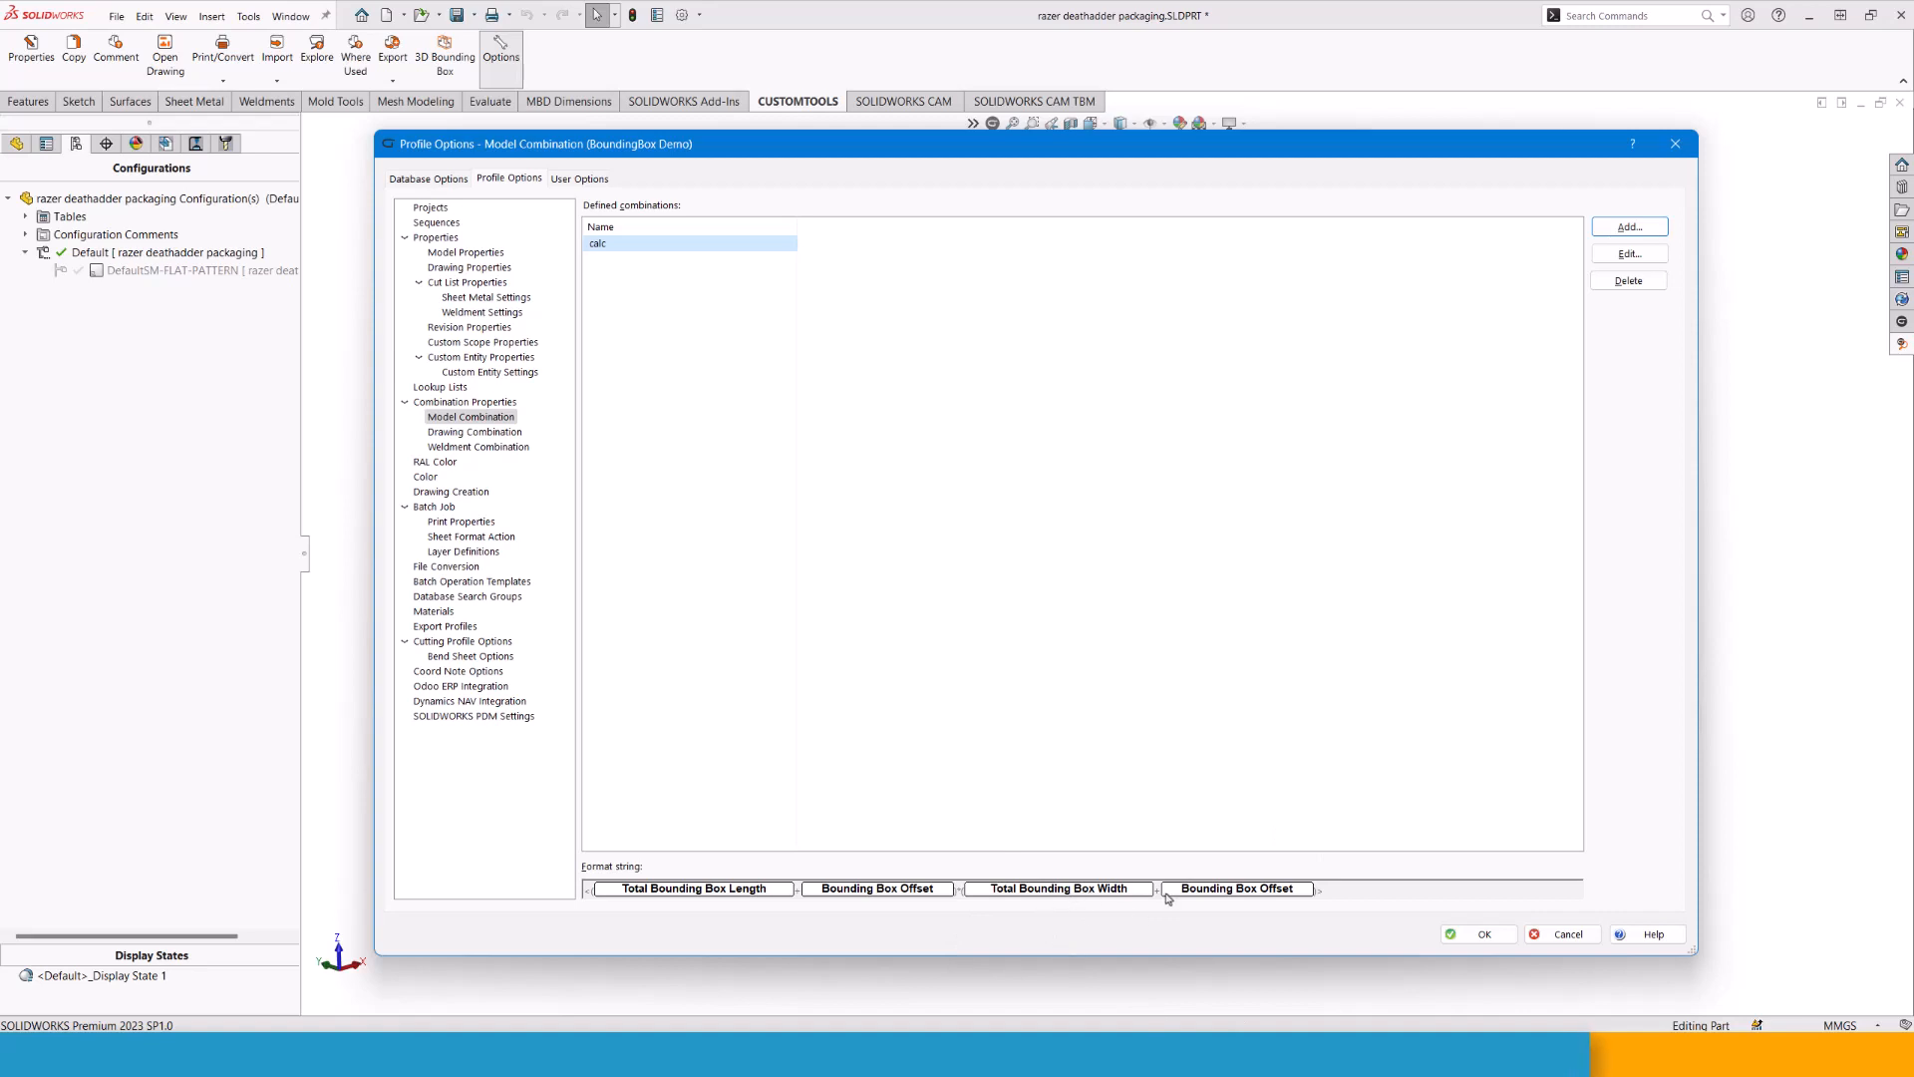
{"action": "mouse_move", "coordinate": [1107, 590]}
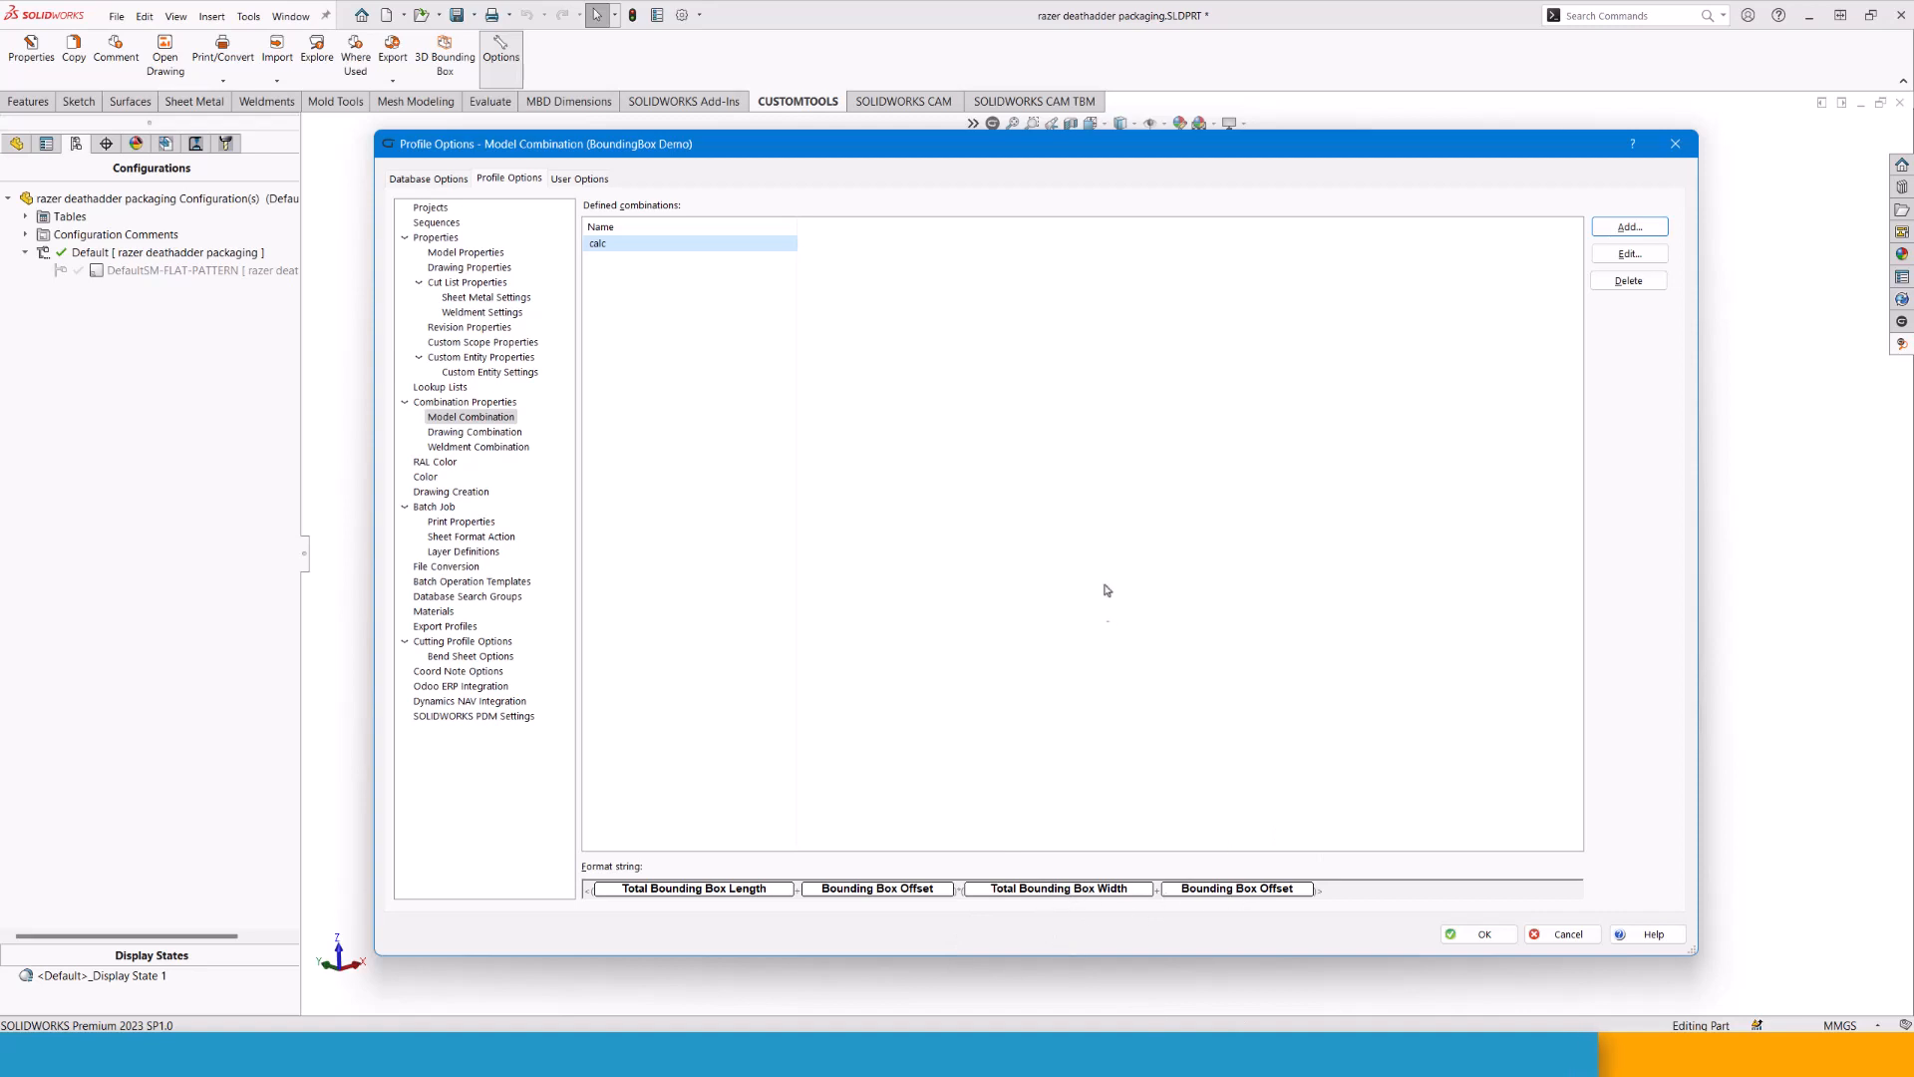
{"action": "mouse_move", "coordinate": [665, 722]}
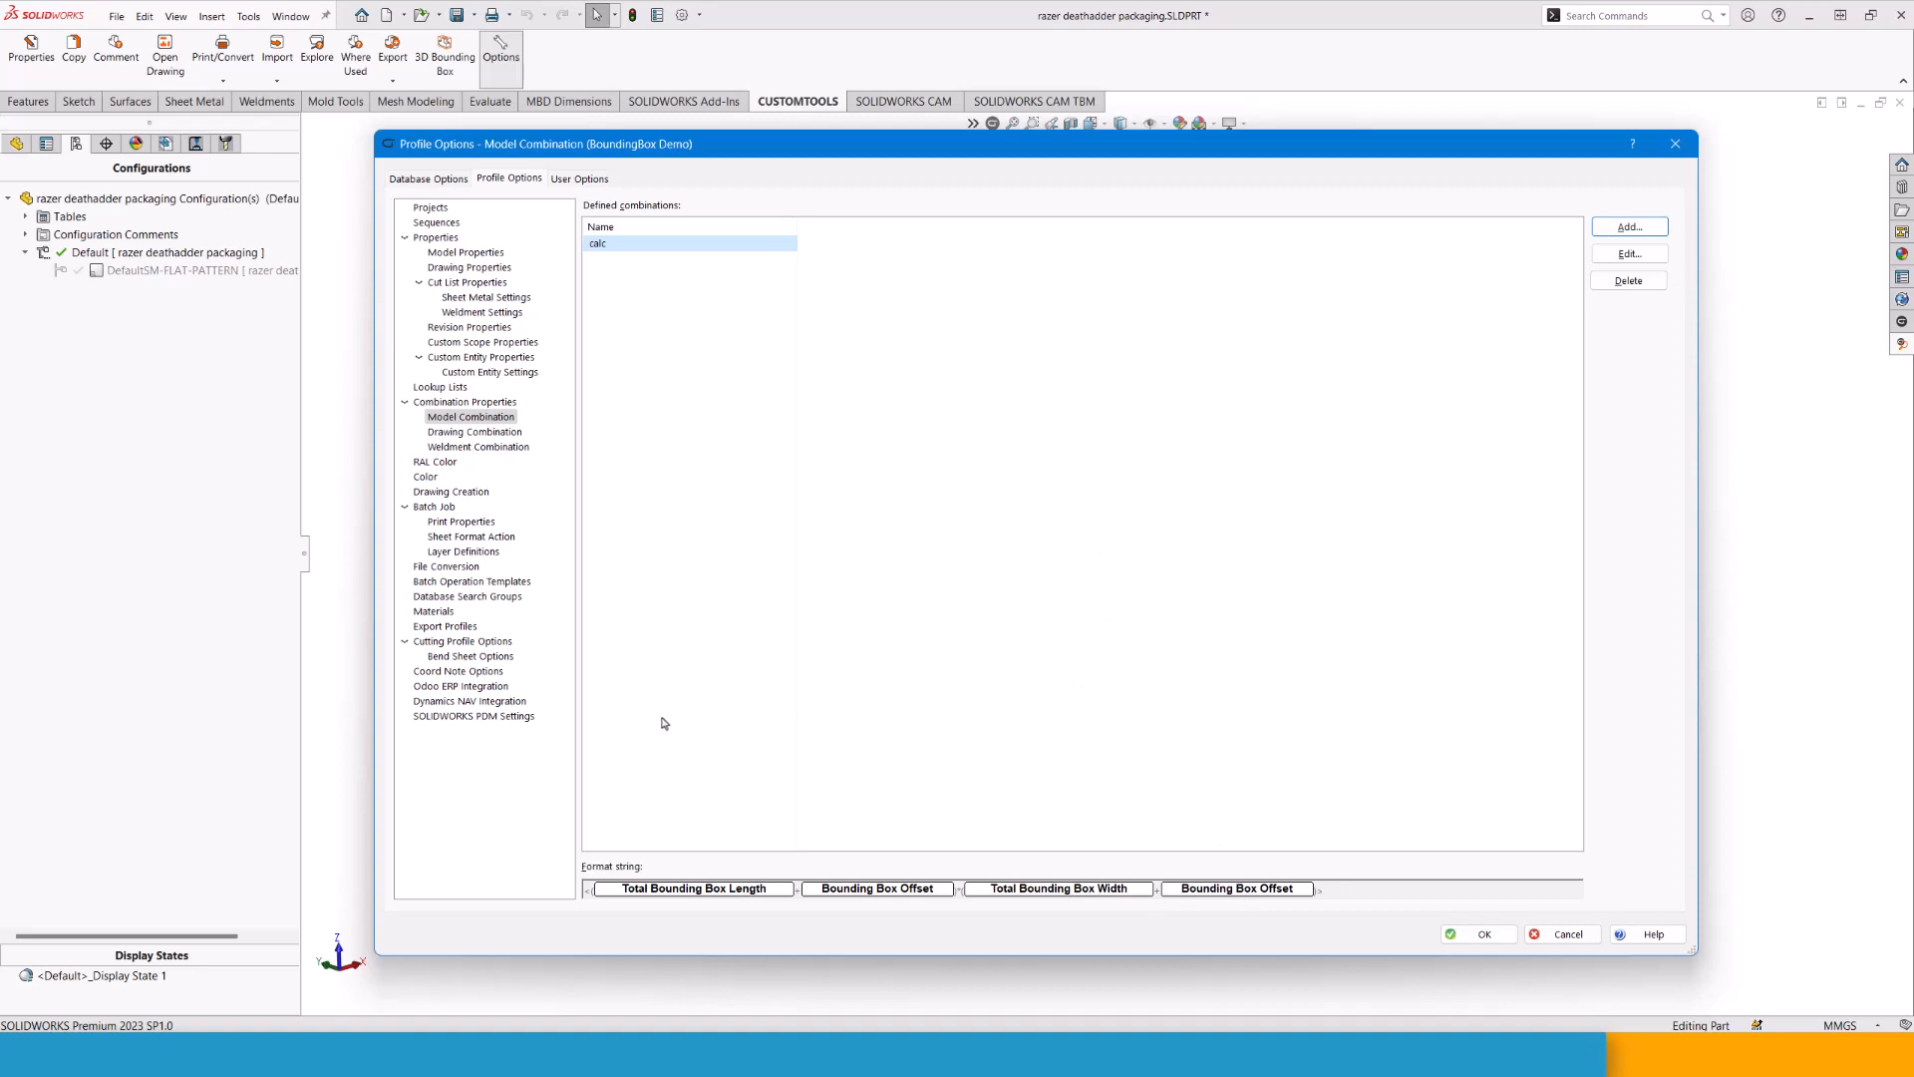
{"action": "mouse_move", "coordinate": [670, 445]}
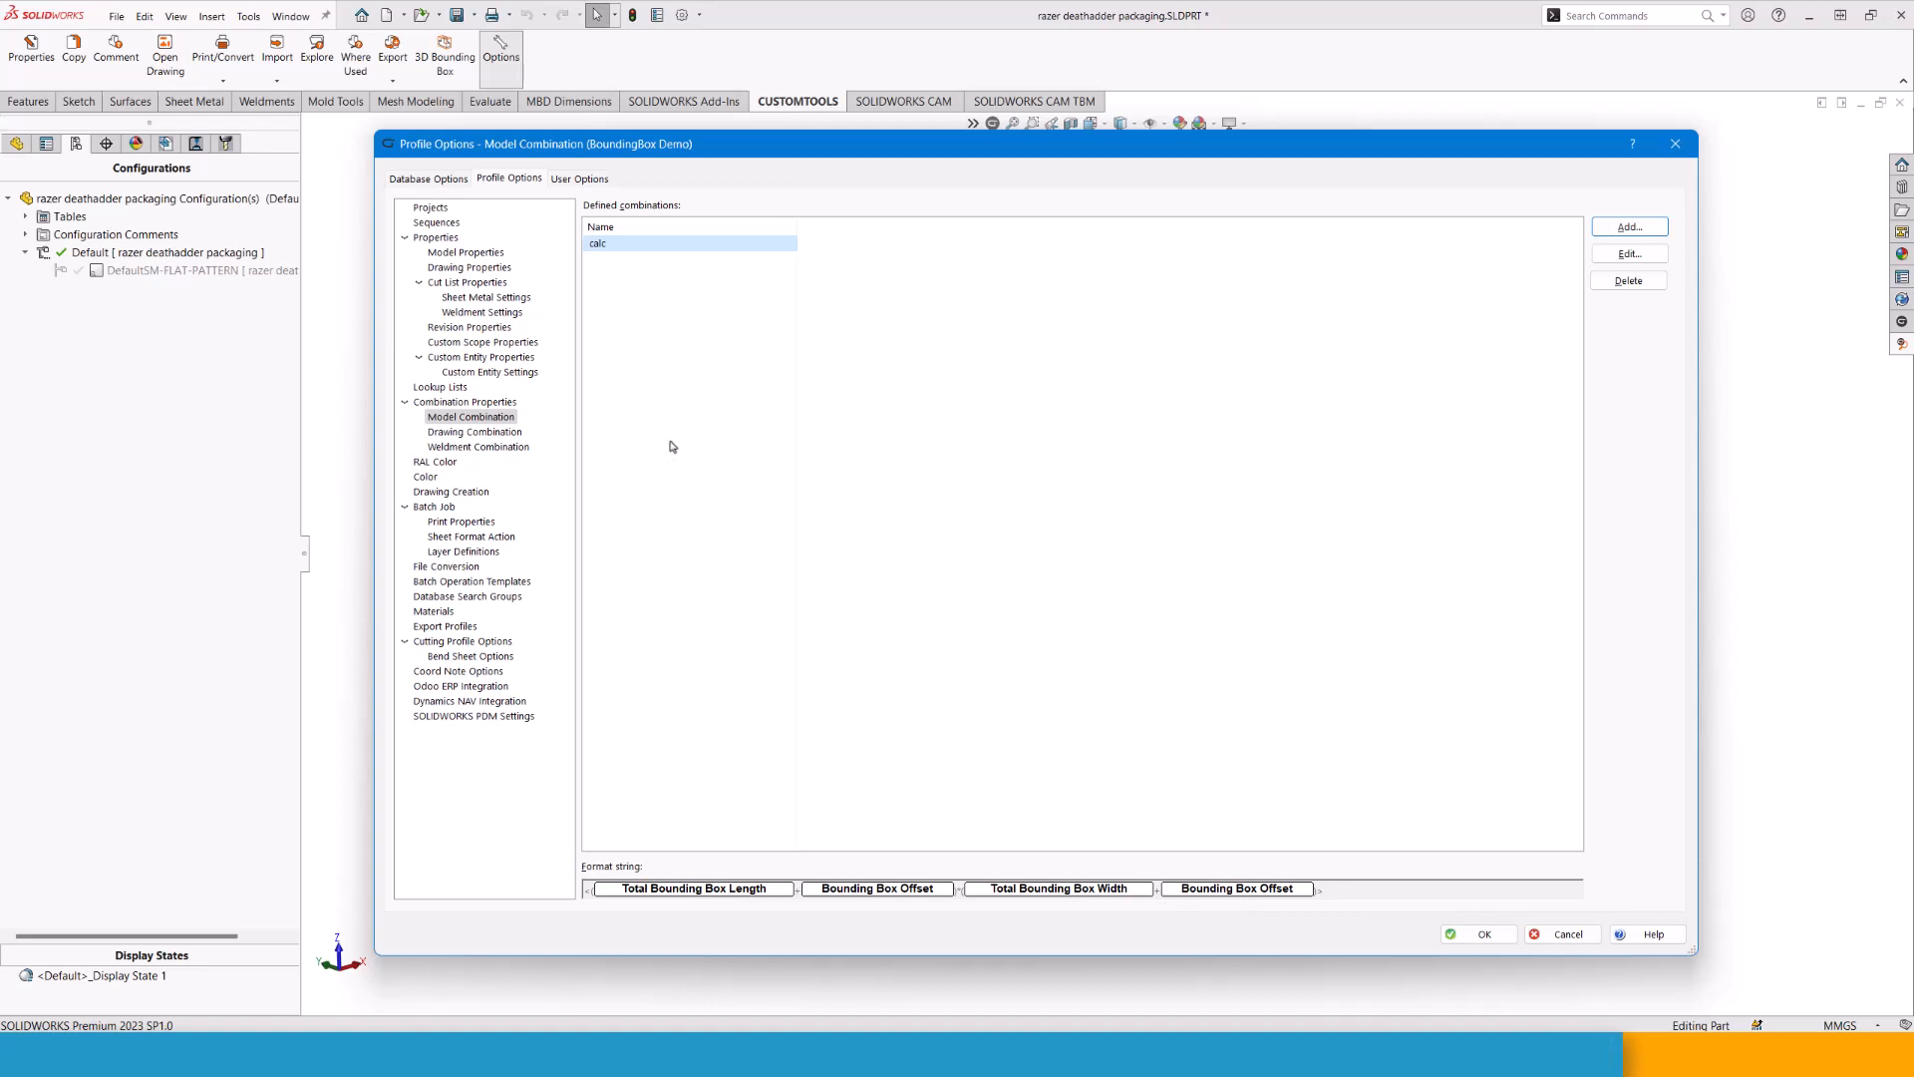
{"action": "mouse_move", "coordinate": [477, 263]}
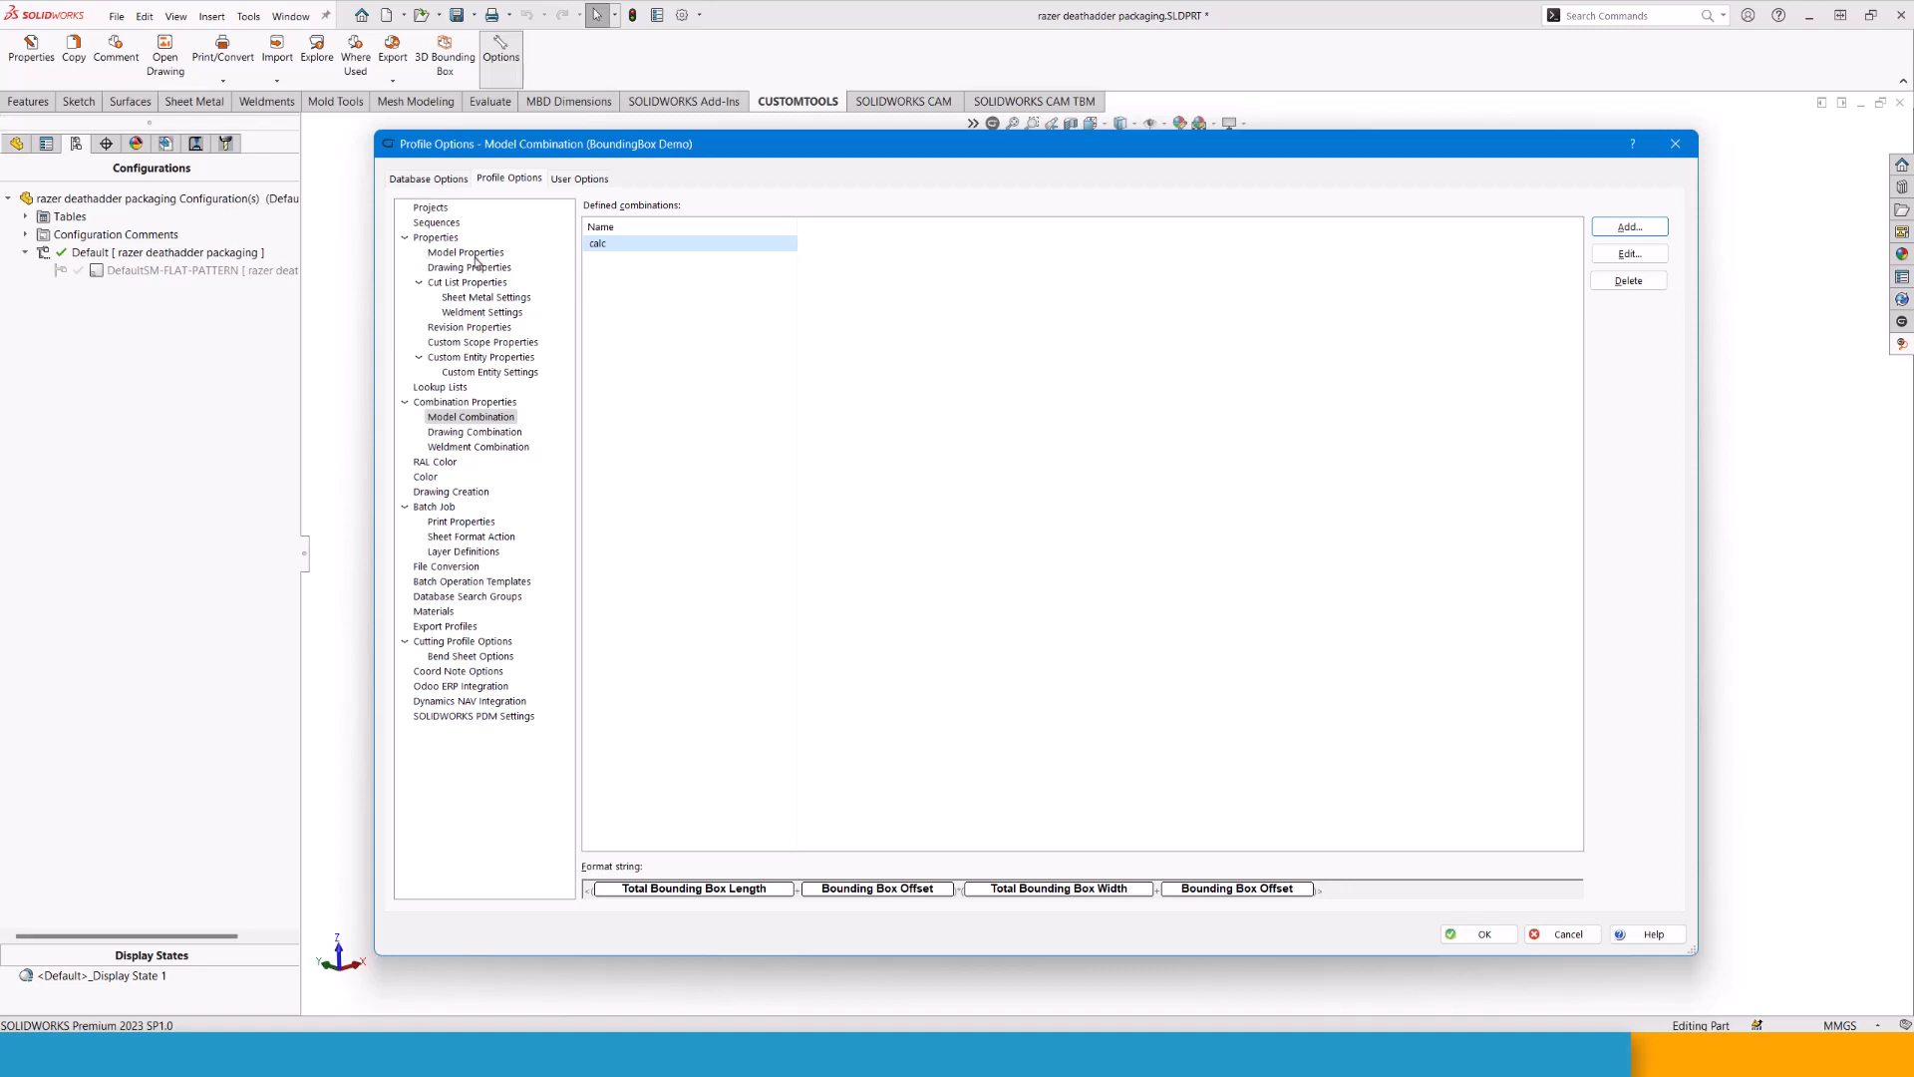
Confirm Total Bounding Box Area uses GetCombinationValue with the calc combination, then cancel the wizard.
{"action": "left_click", "coordinate": [464, 253]}
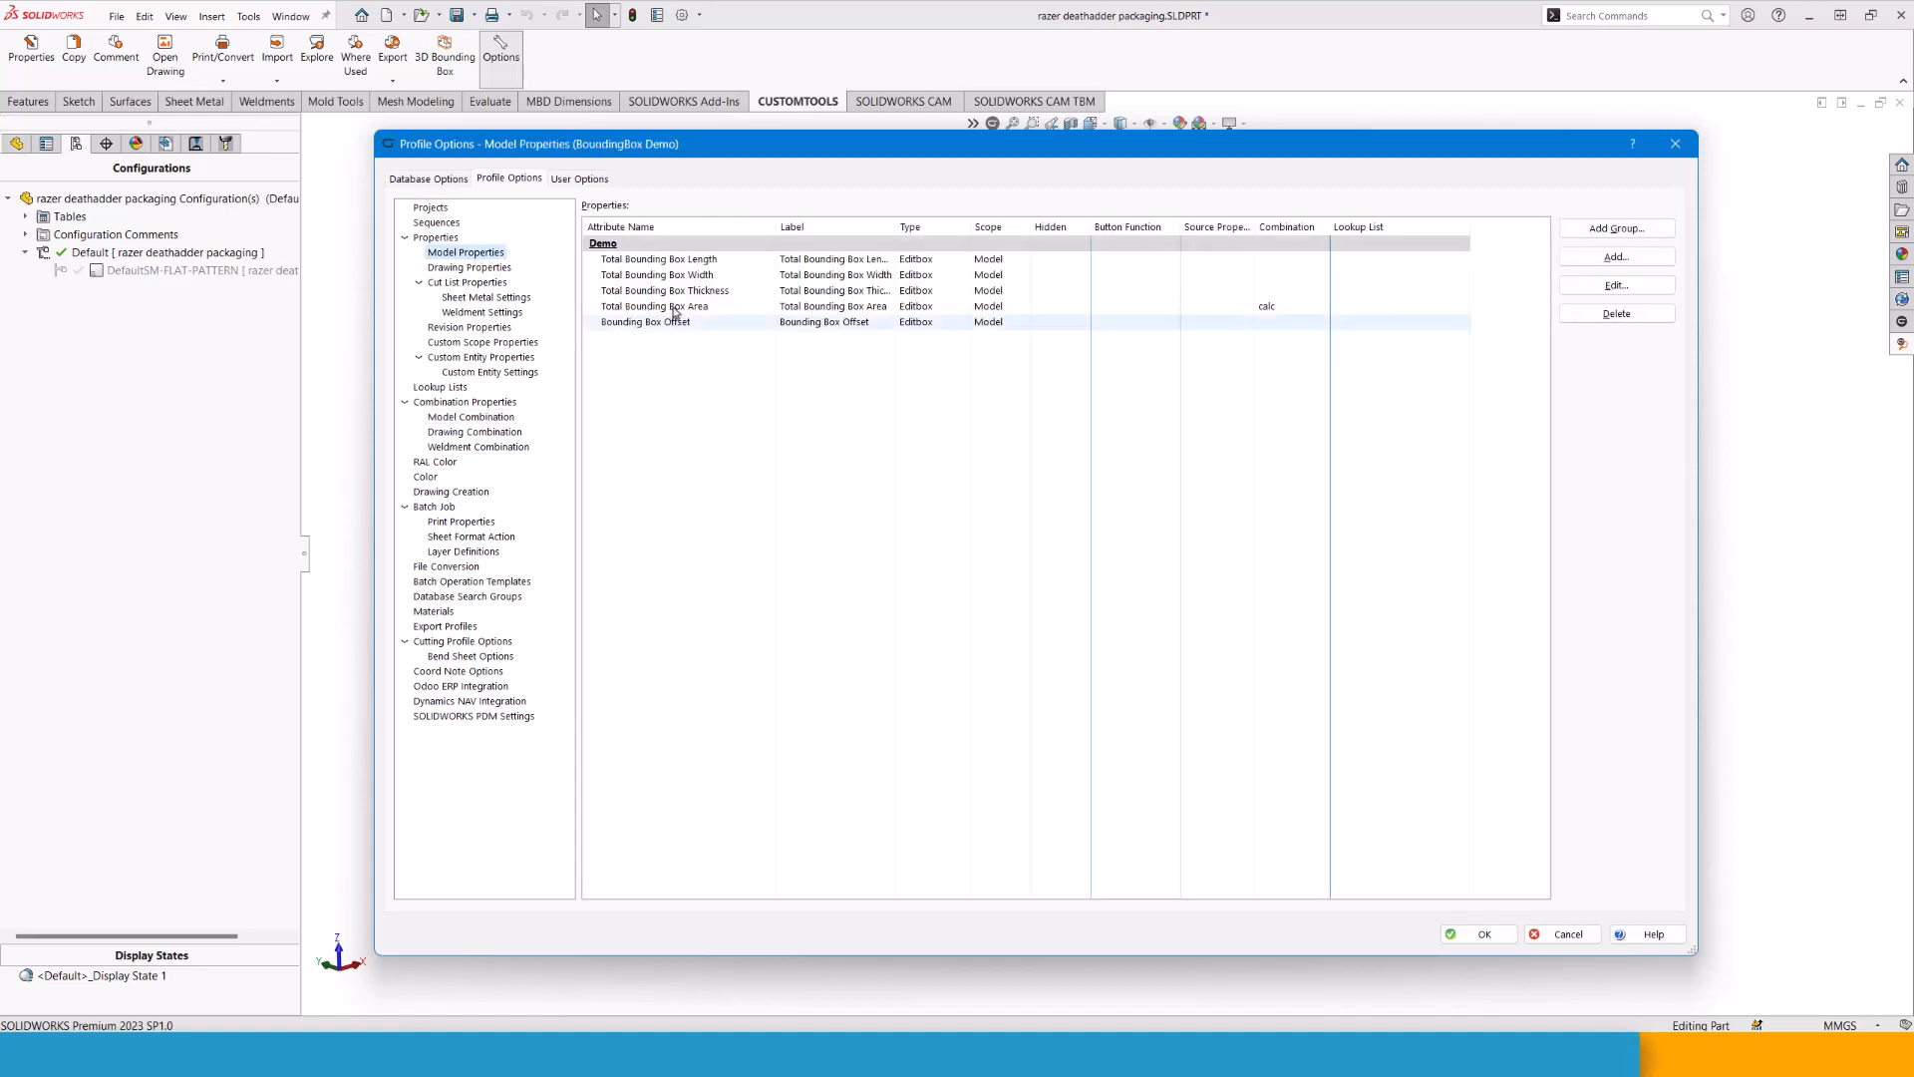
{"action": "left_click", "coordinate": [654, 307]}
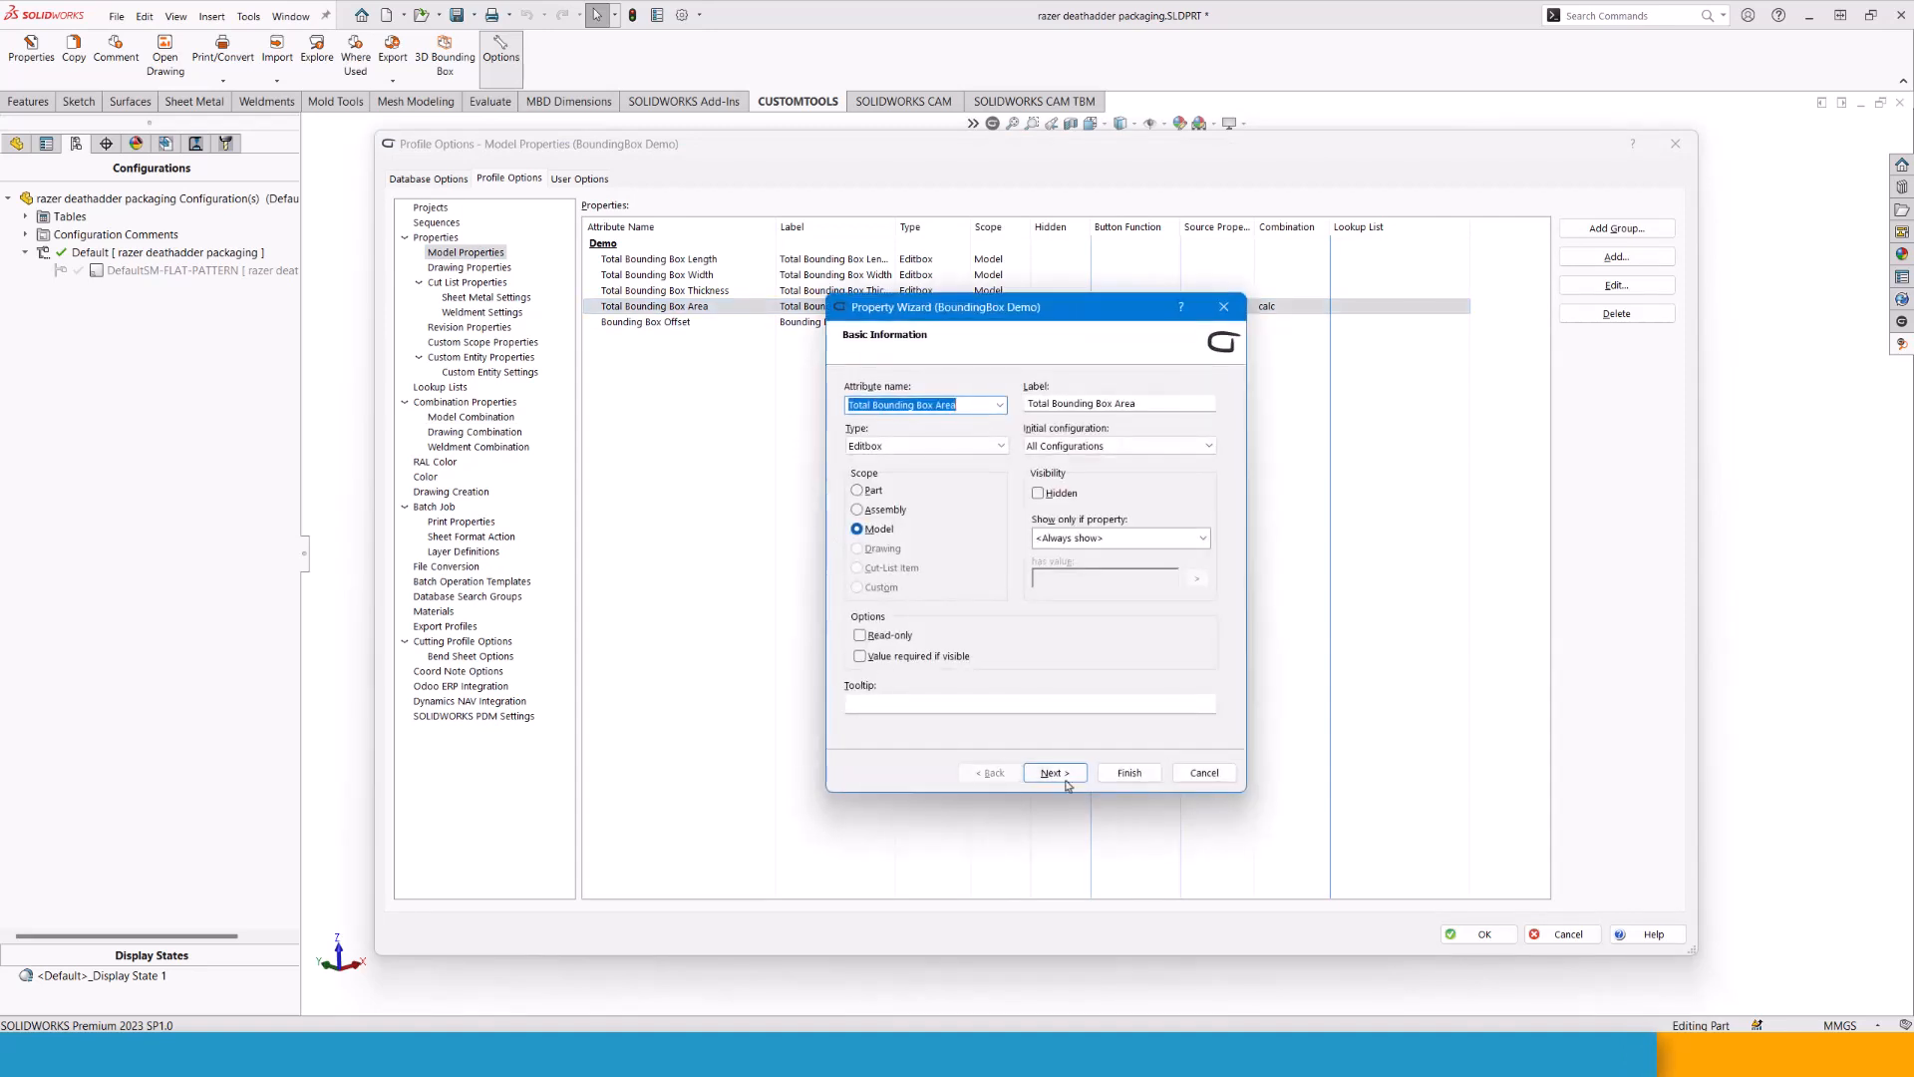
{"action": "left_click", "coordinate": [1053, 771]}
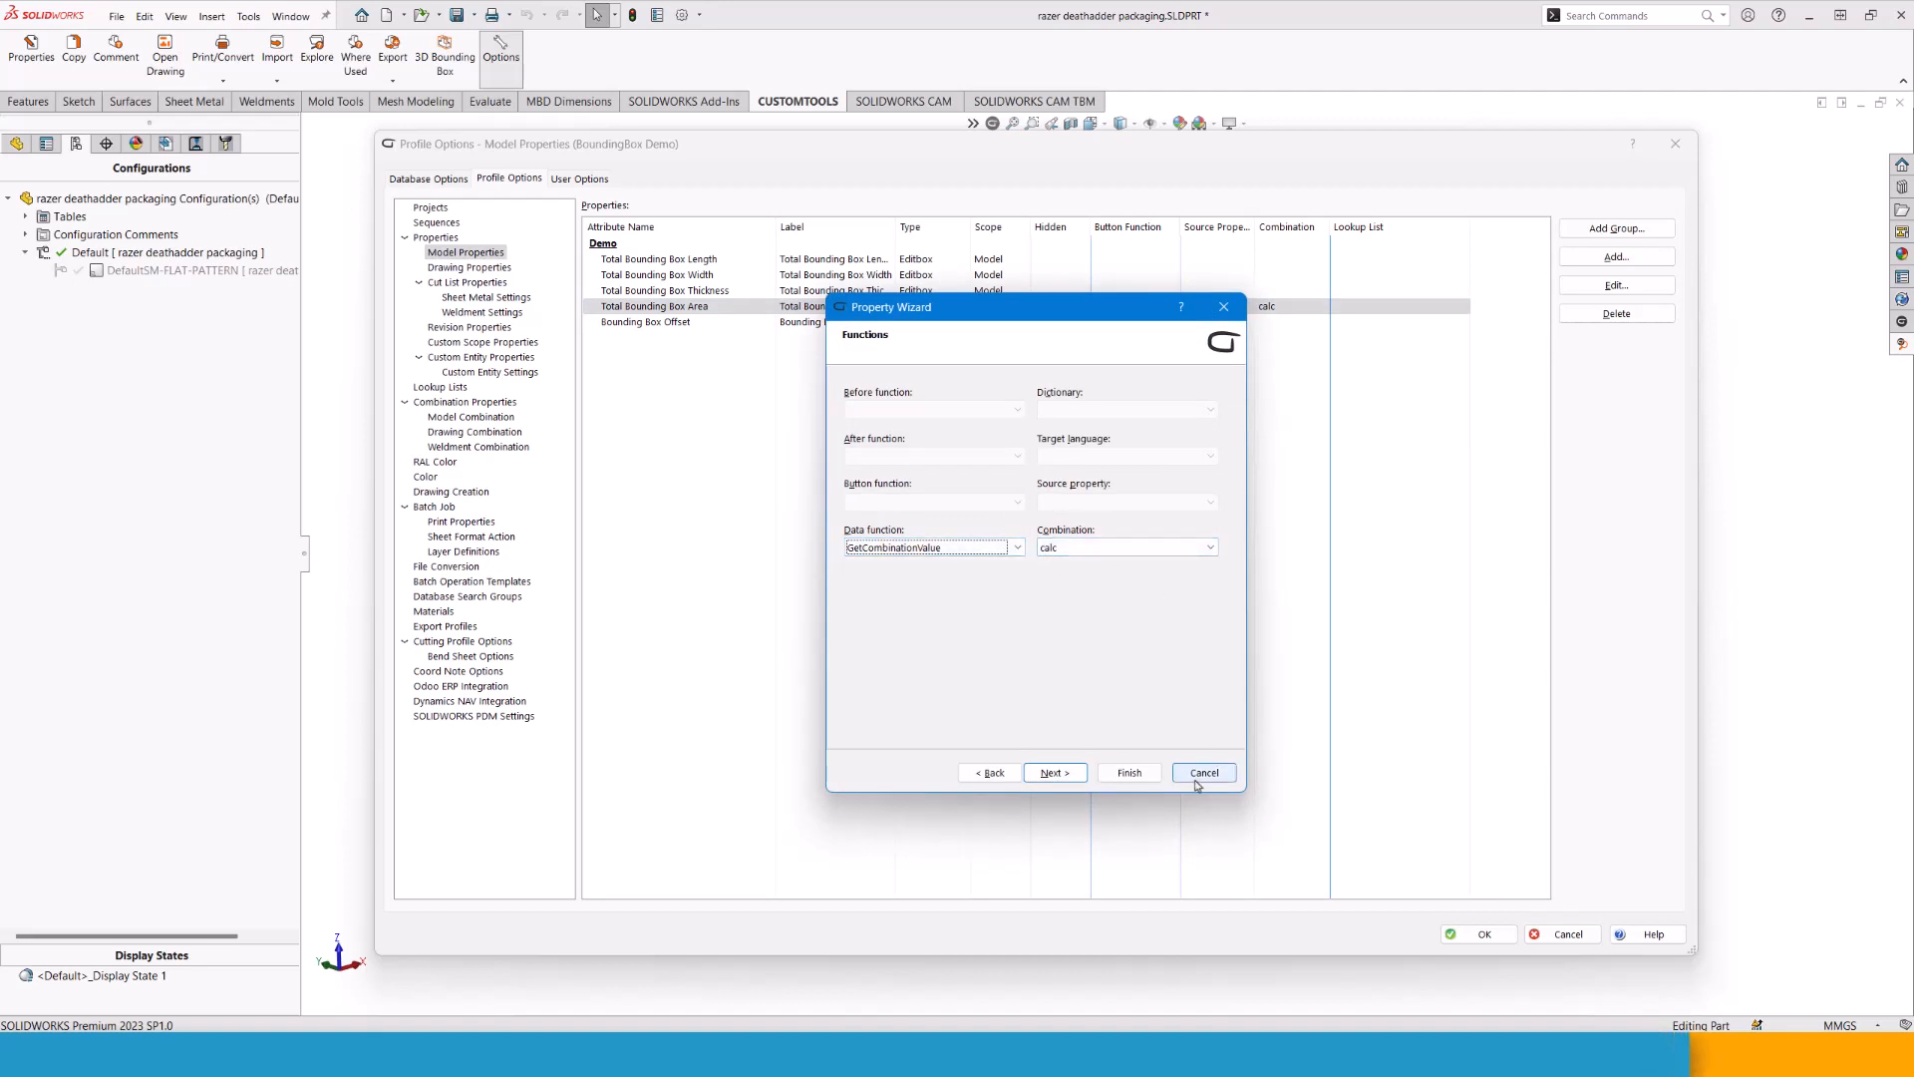
{"action": "left_click", "coordinate": [1202, 771]}
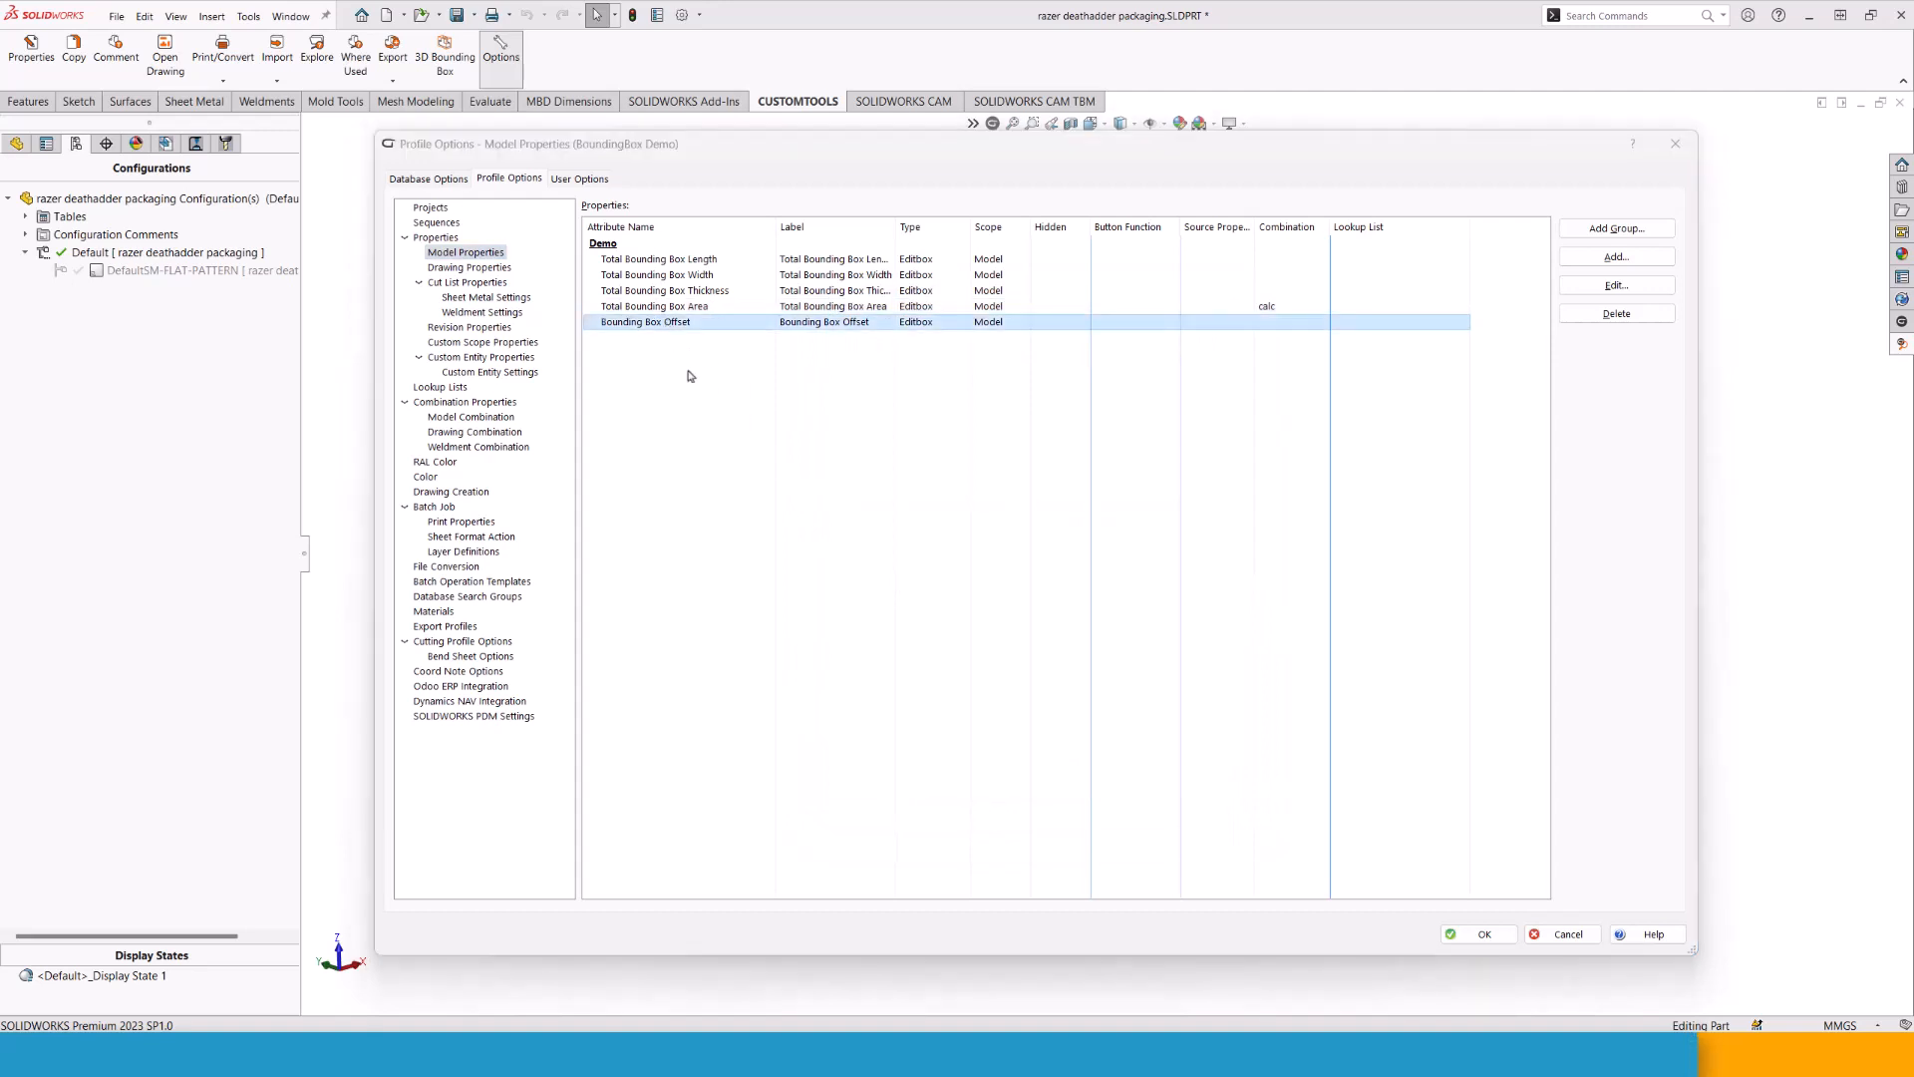
{"action": "left_click", "coordinate": [1614, 286]}
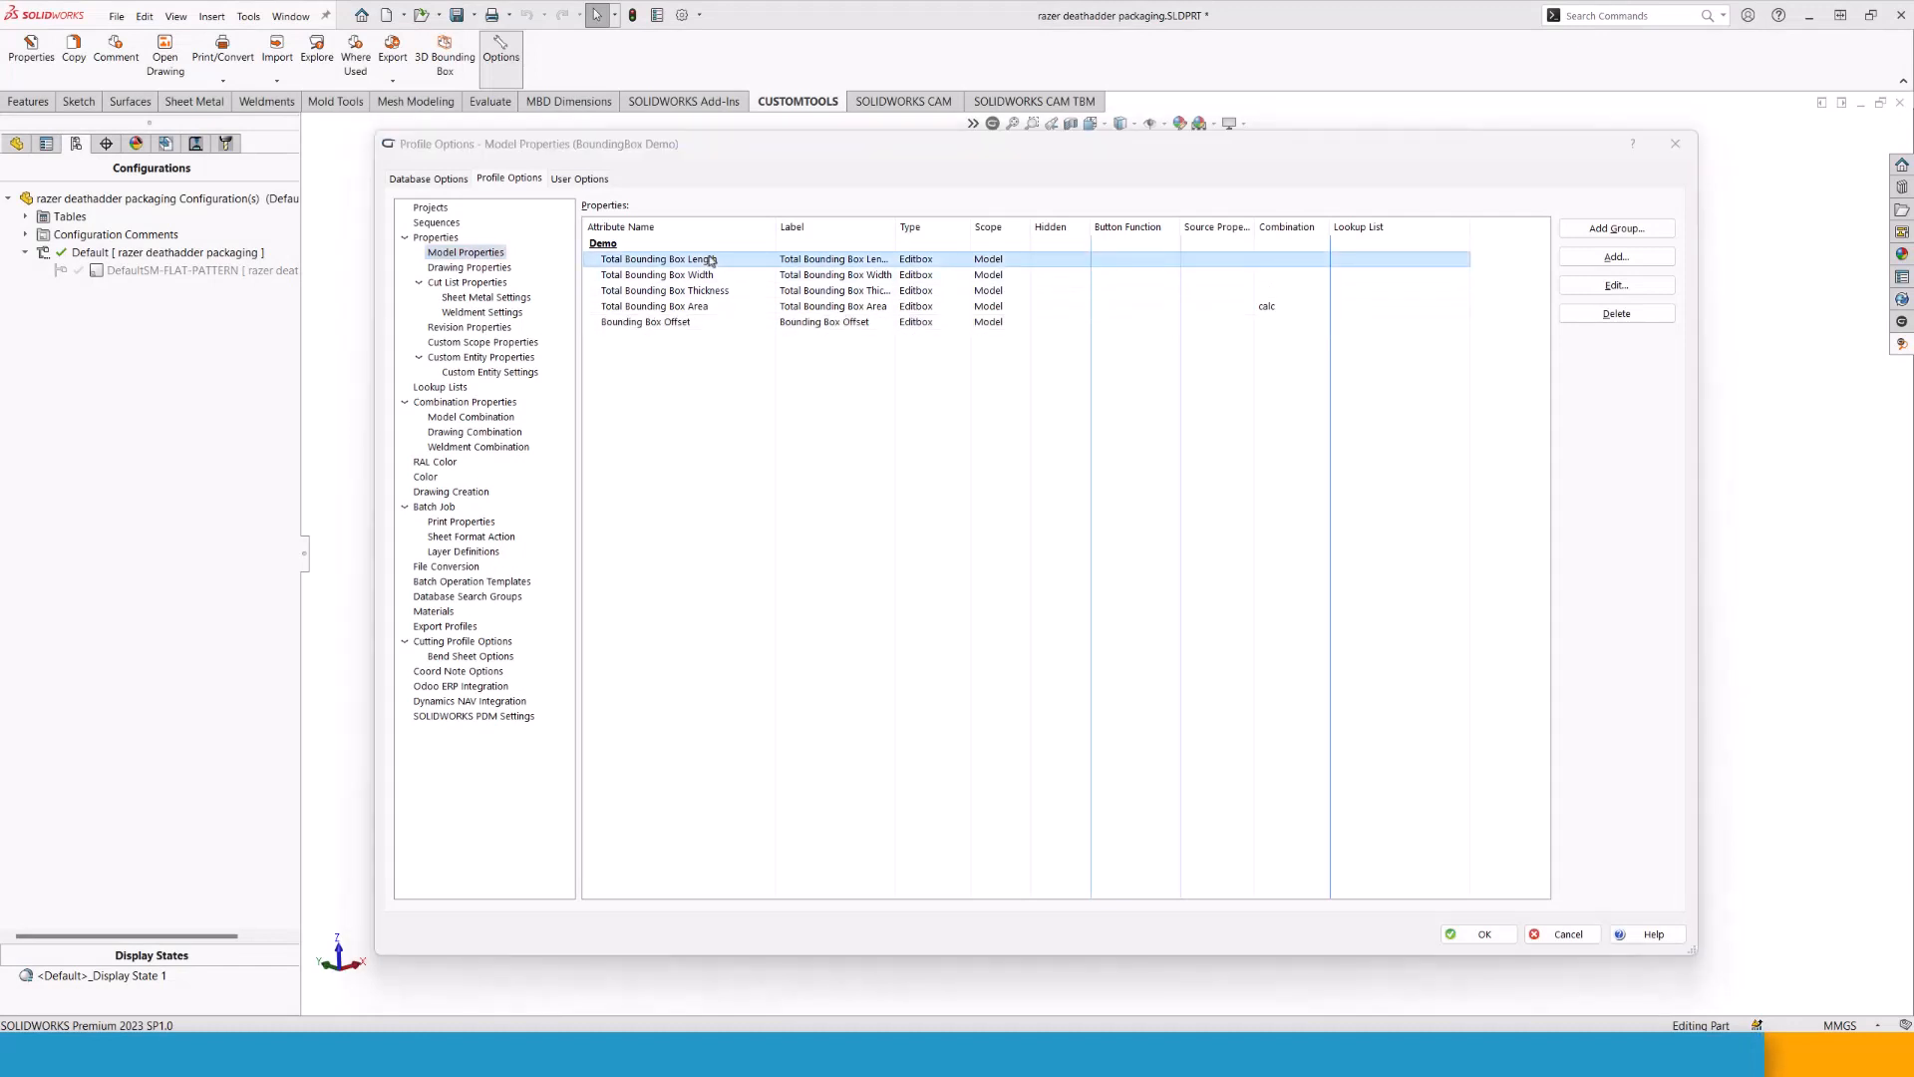
Mark the Total Bounding Box Length property Read-only and finish its wizard.
{"action": "left_click", "coordinate": [1613, 286]}
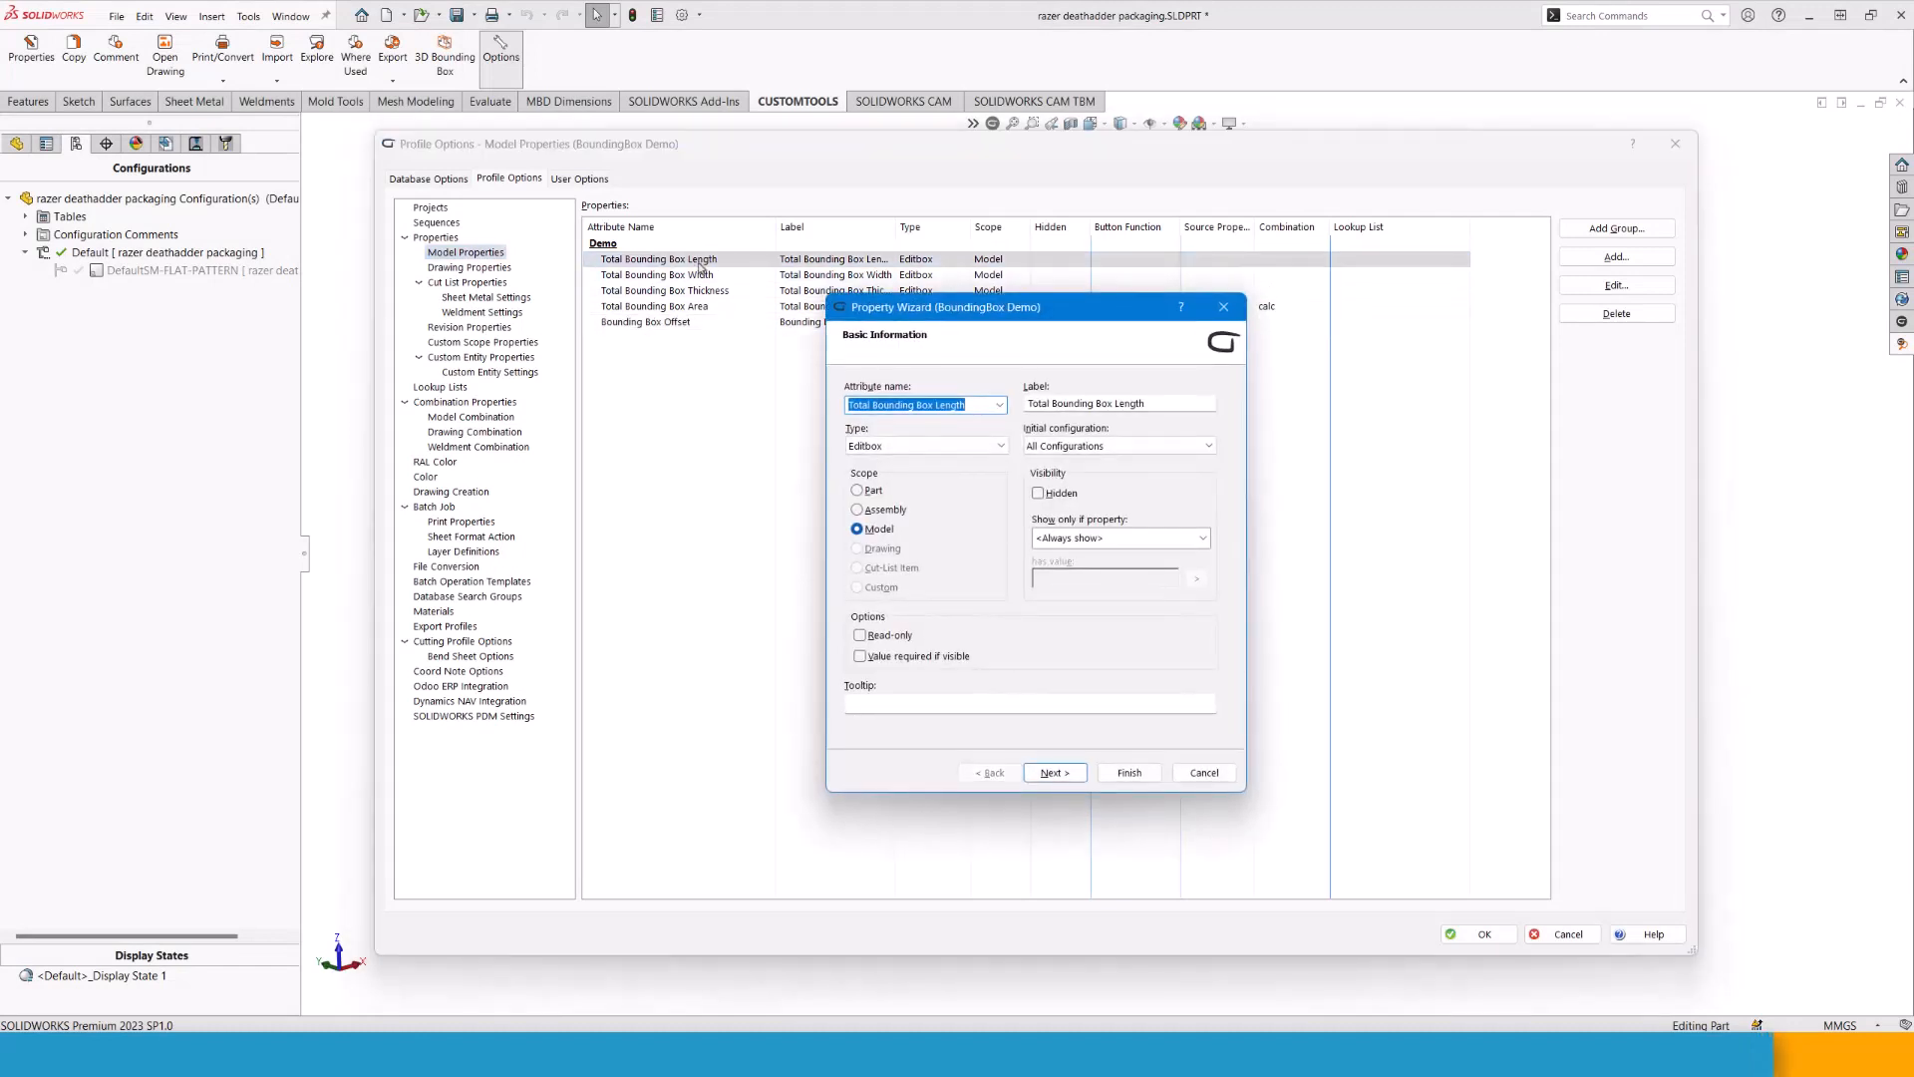
{"action": "left_click", "coordinate": [862, 634]}
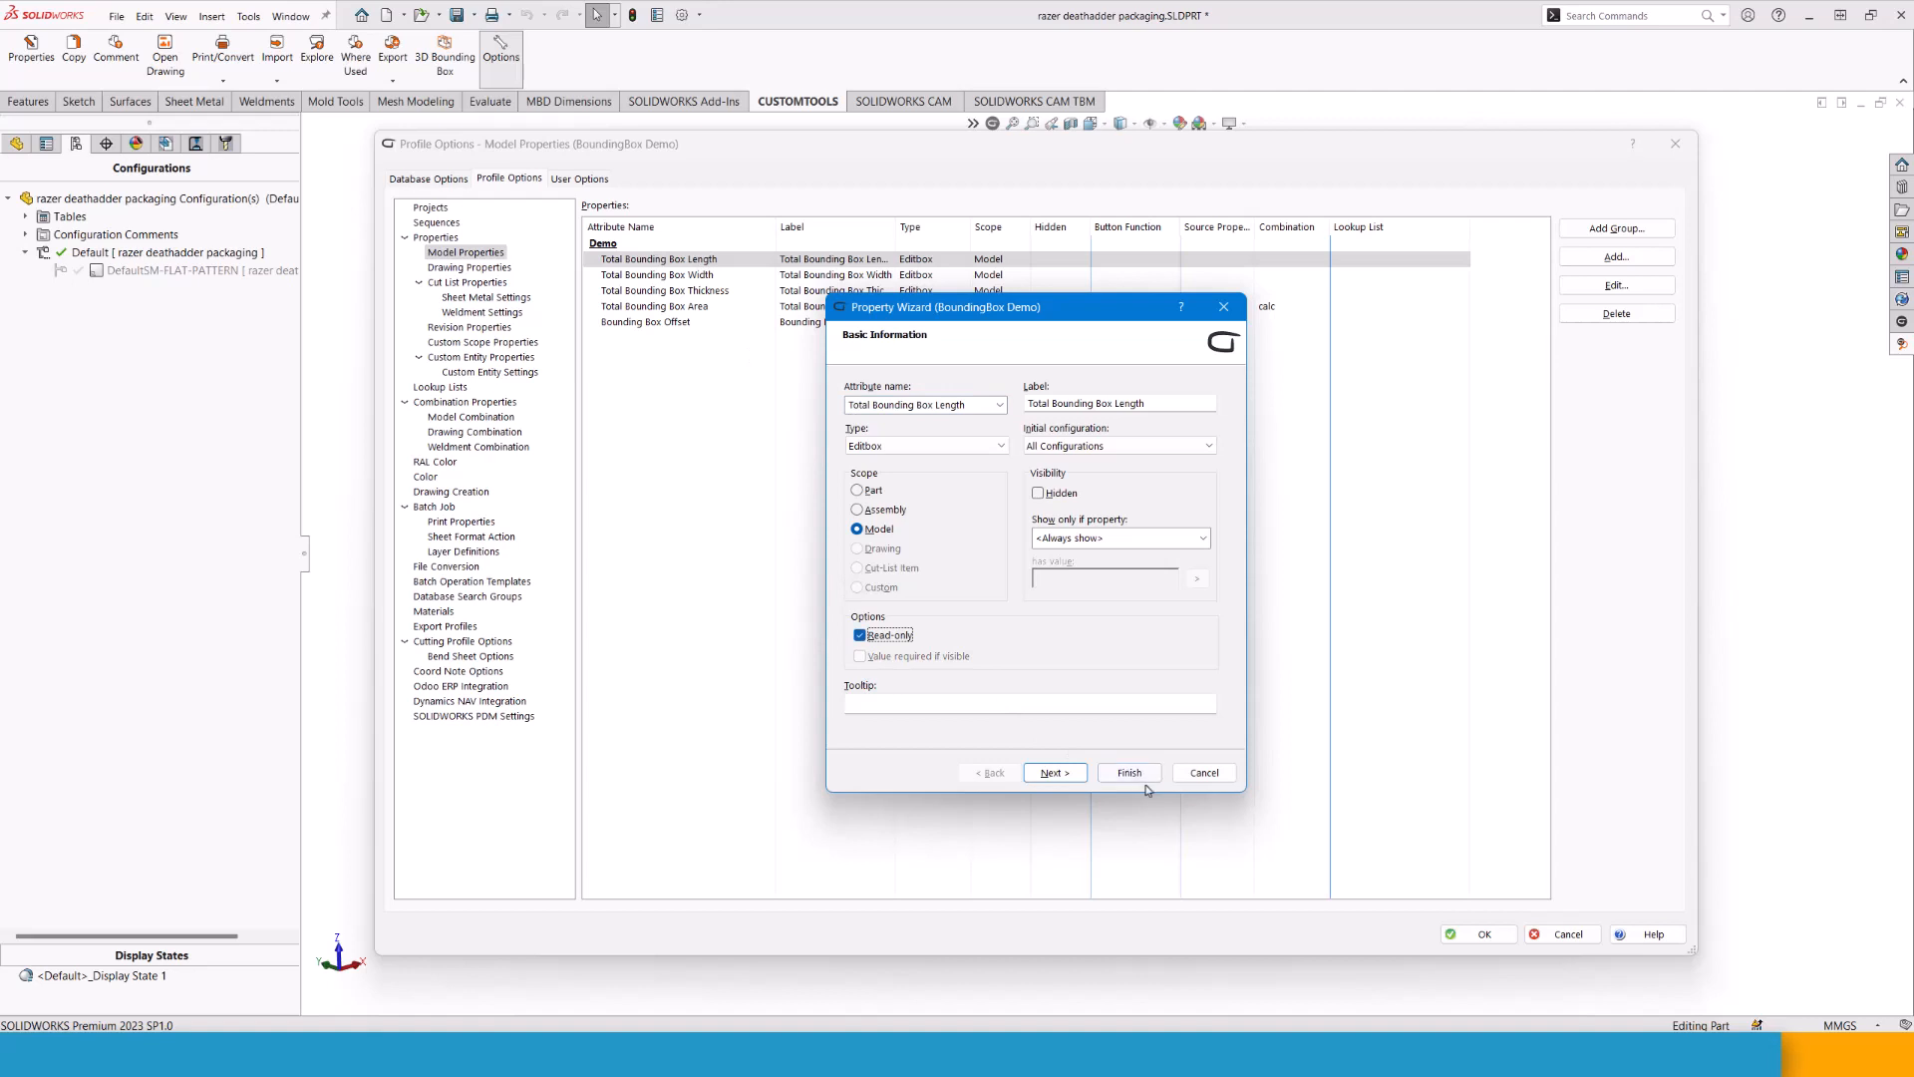
{"action": "left_click", "coordinate": [1127, 771]}
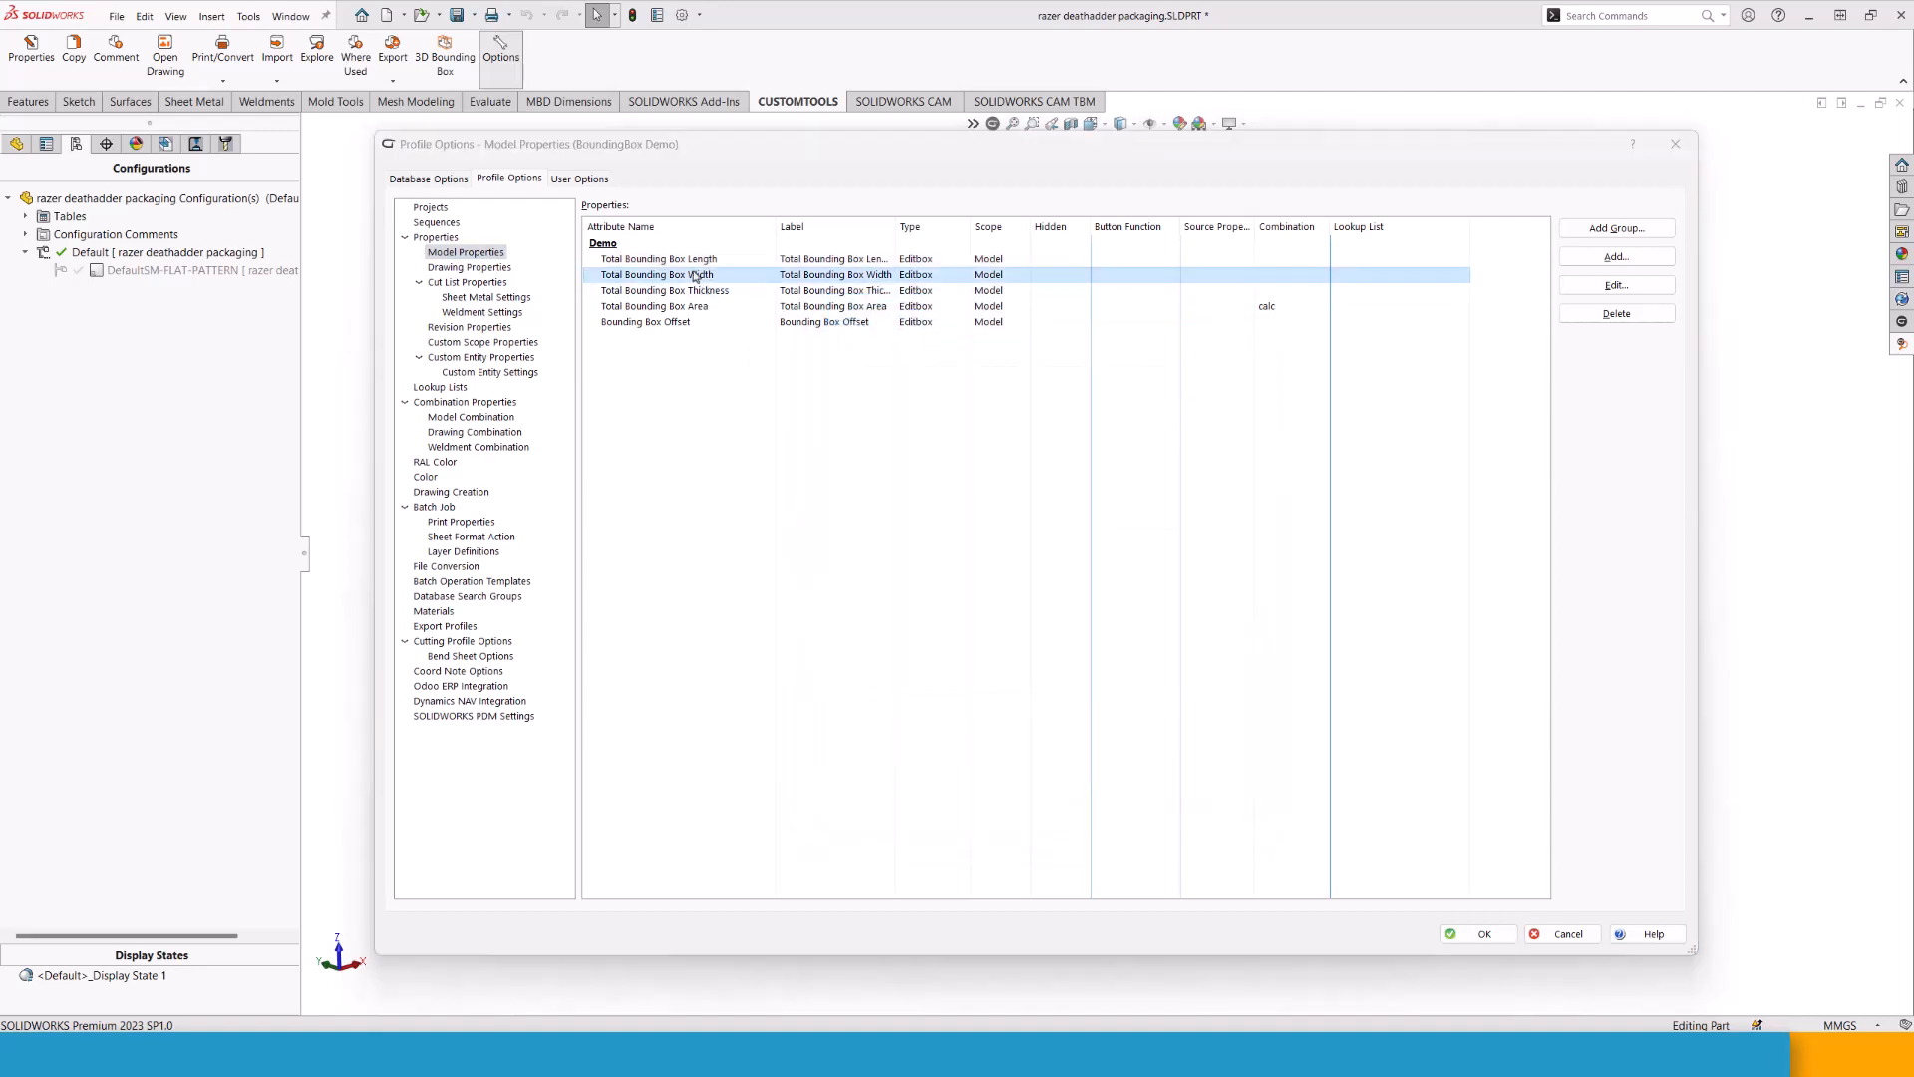
{"action": "left_click", "coordinate": [1613, 285]}
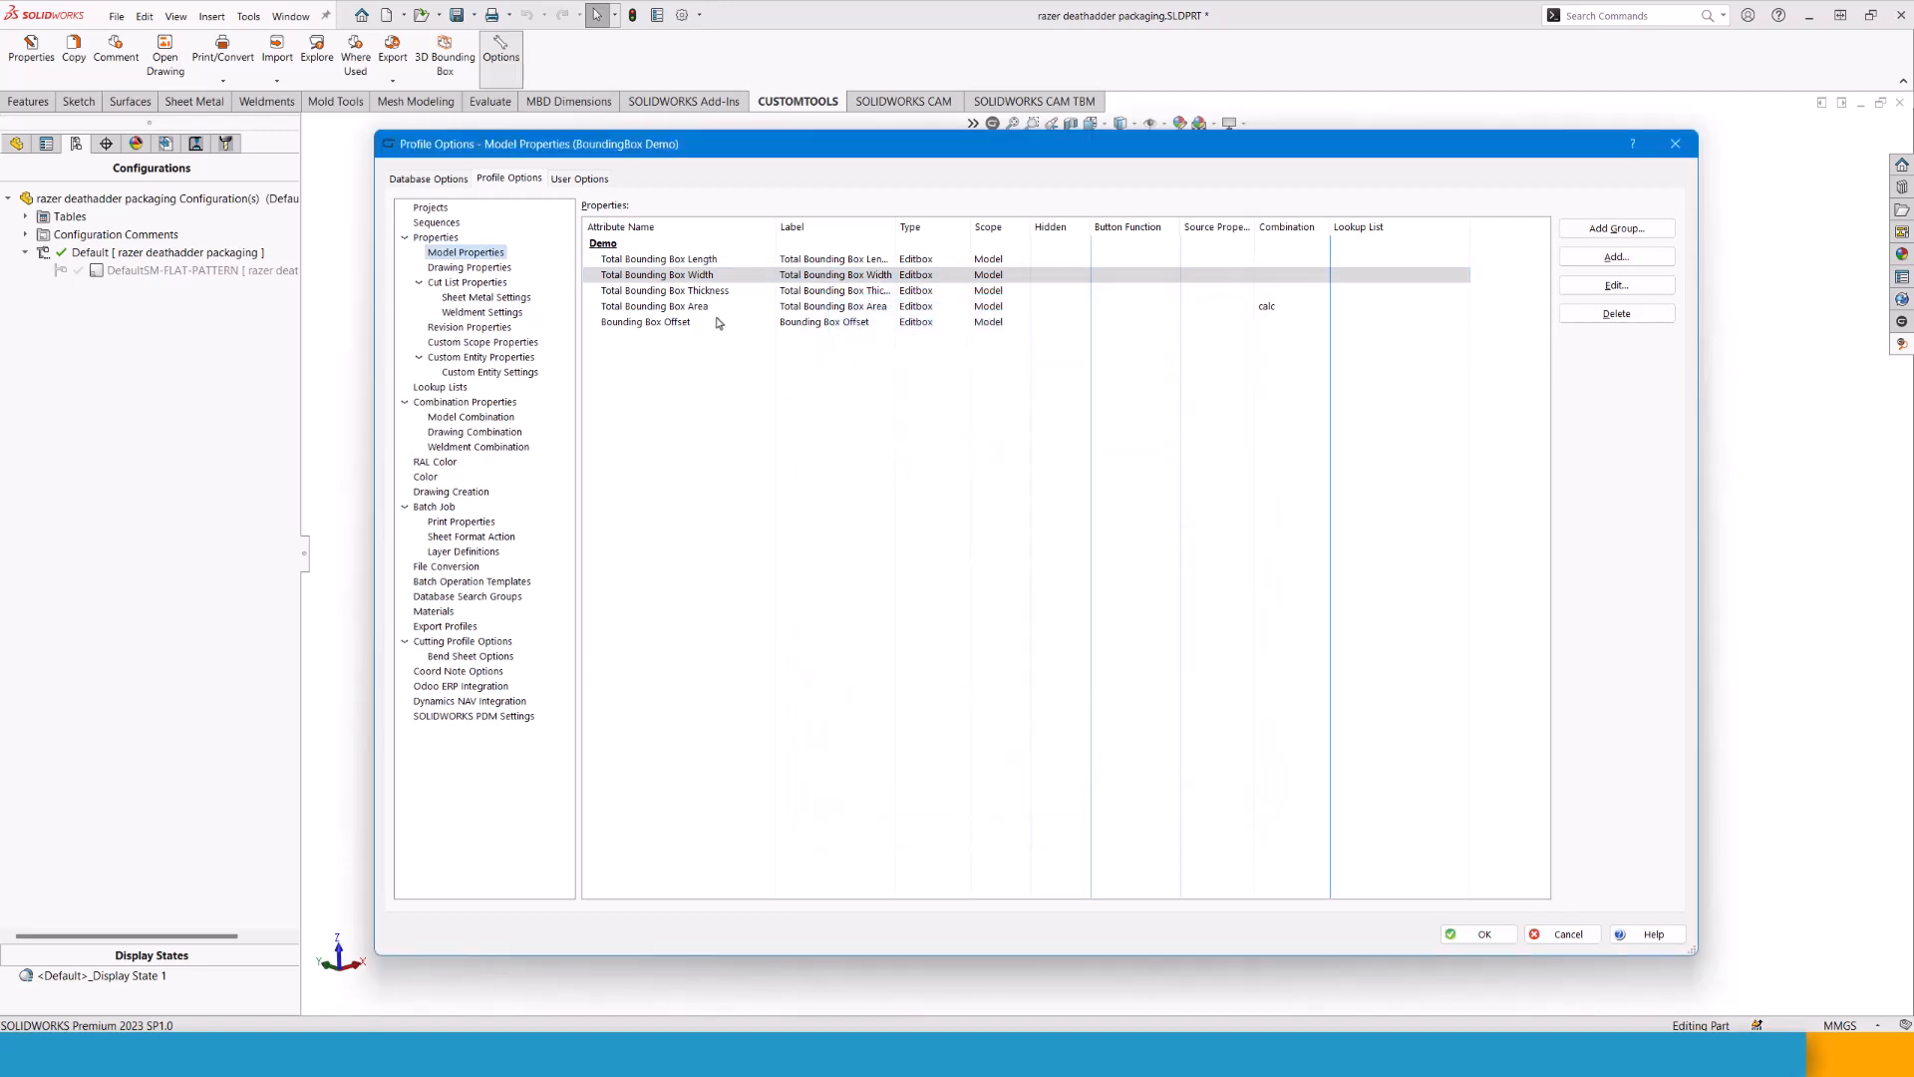
Mark the Total Bounding Box Thickness property Read-only and save the profile settings with OK.
{"action": "left_click", "coordinate": [666, 291]}
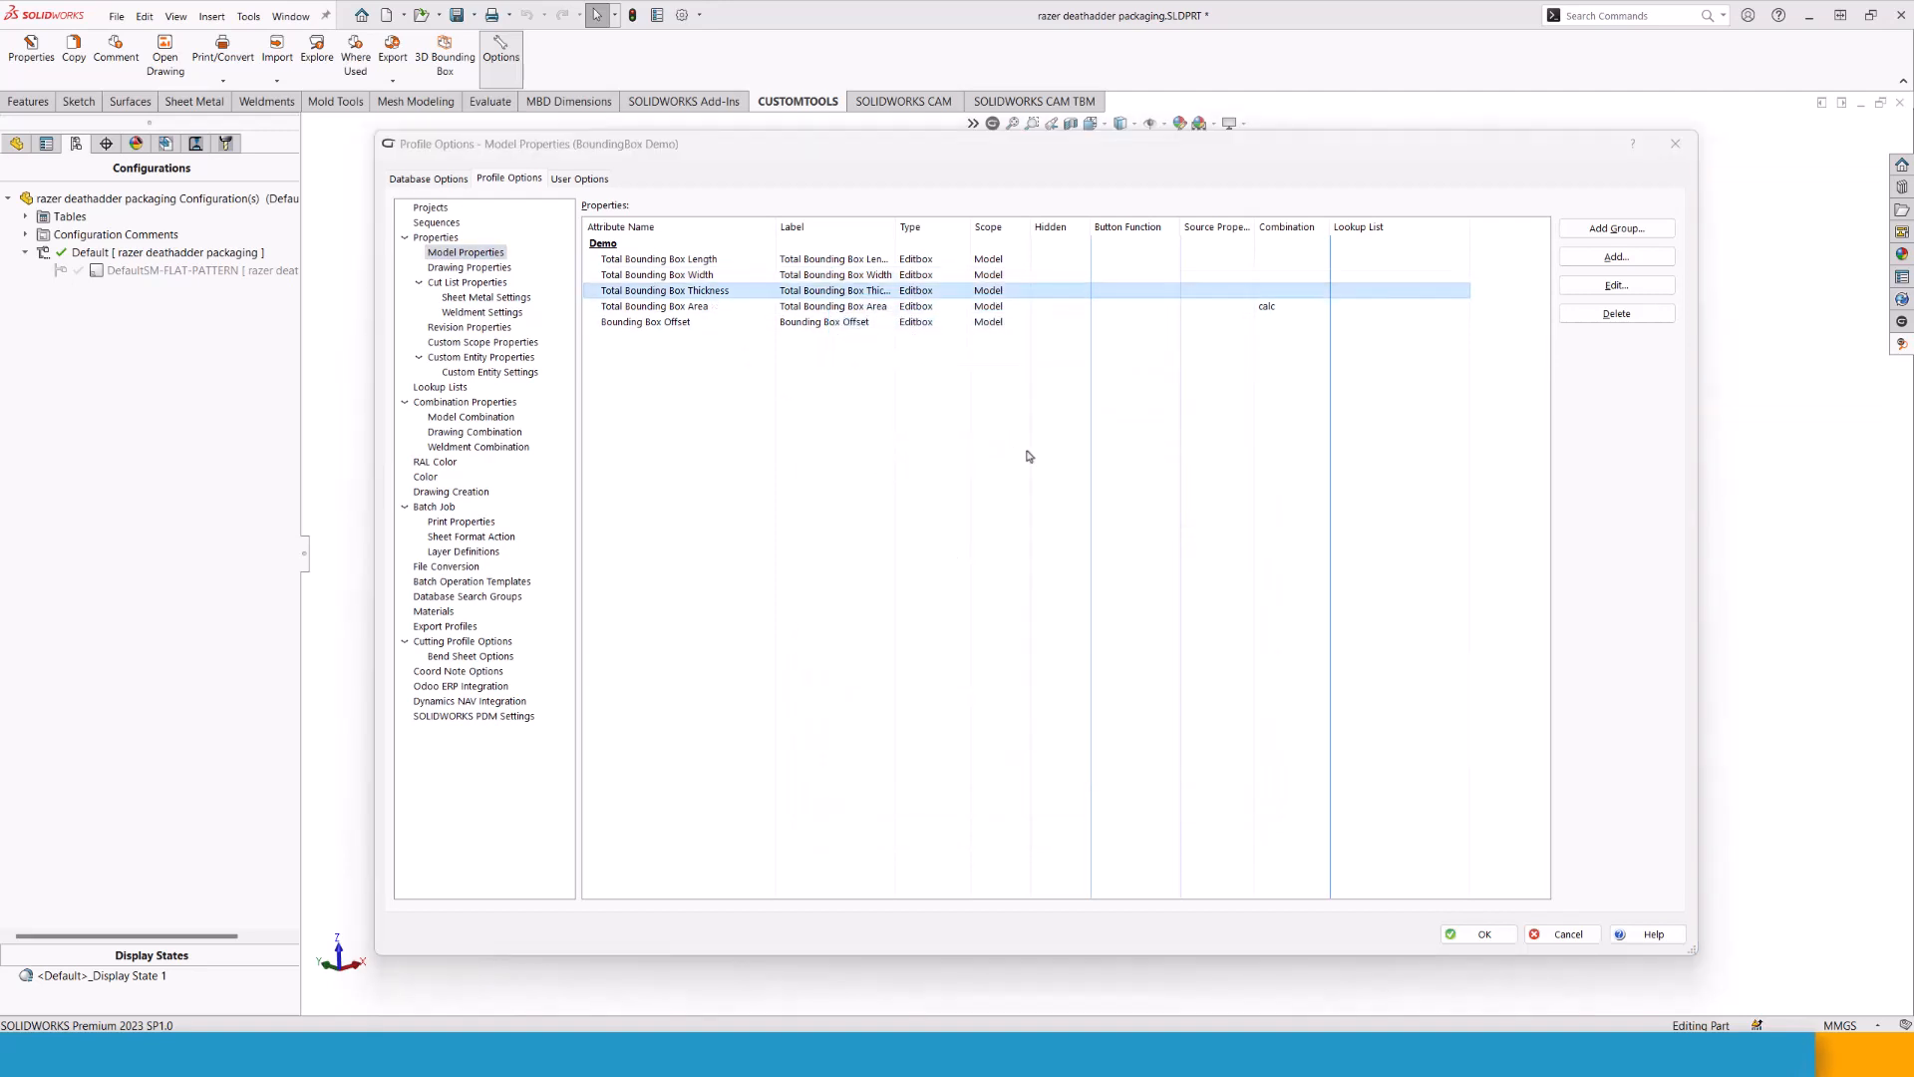
{"action": "left_click", "coordinate": [1615, 285]}
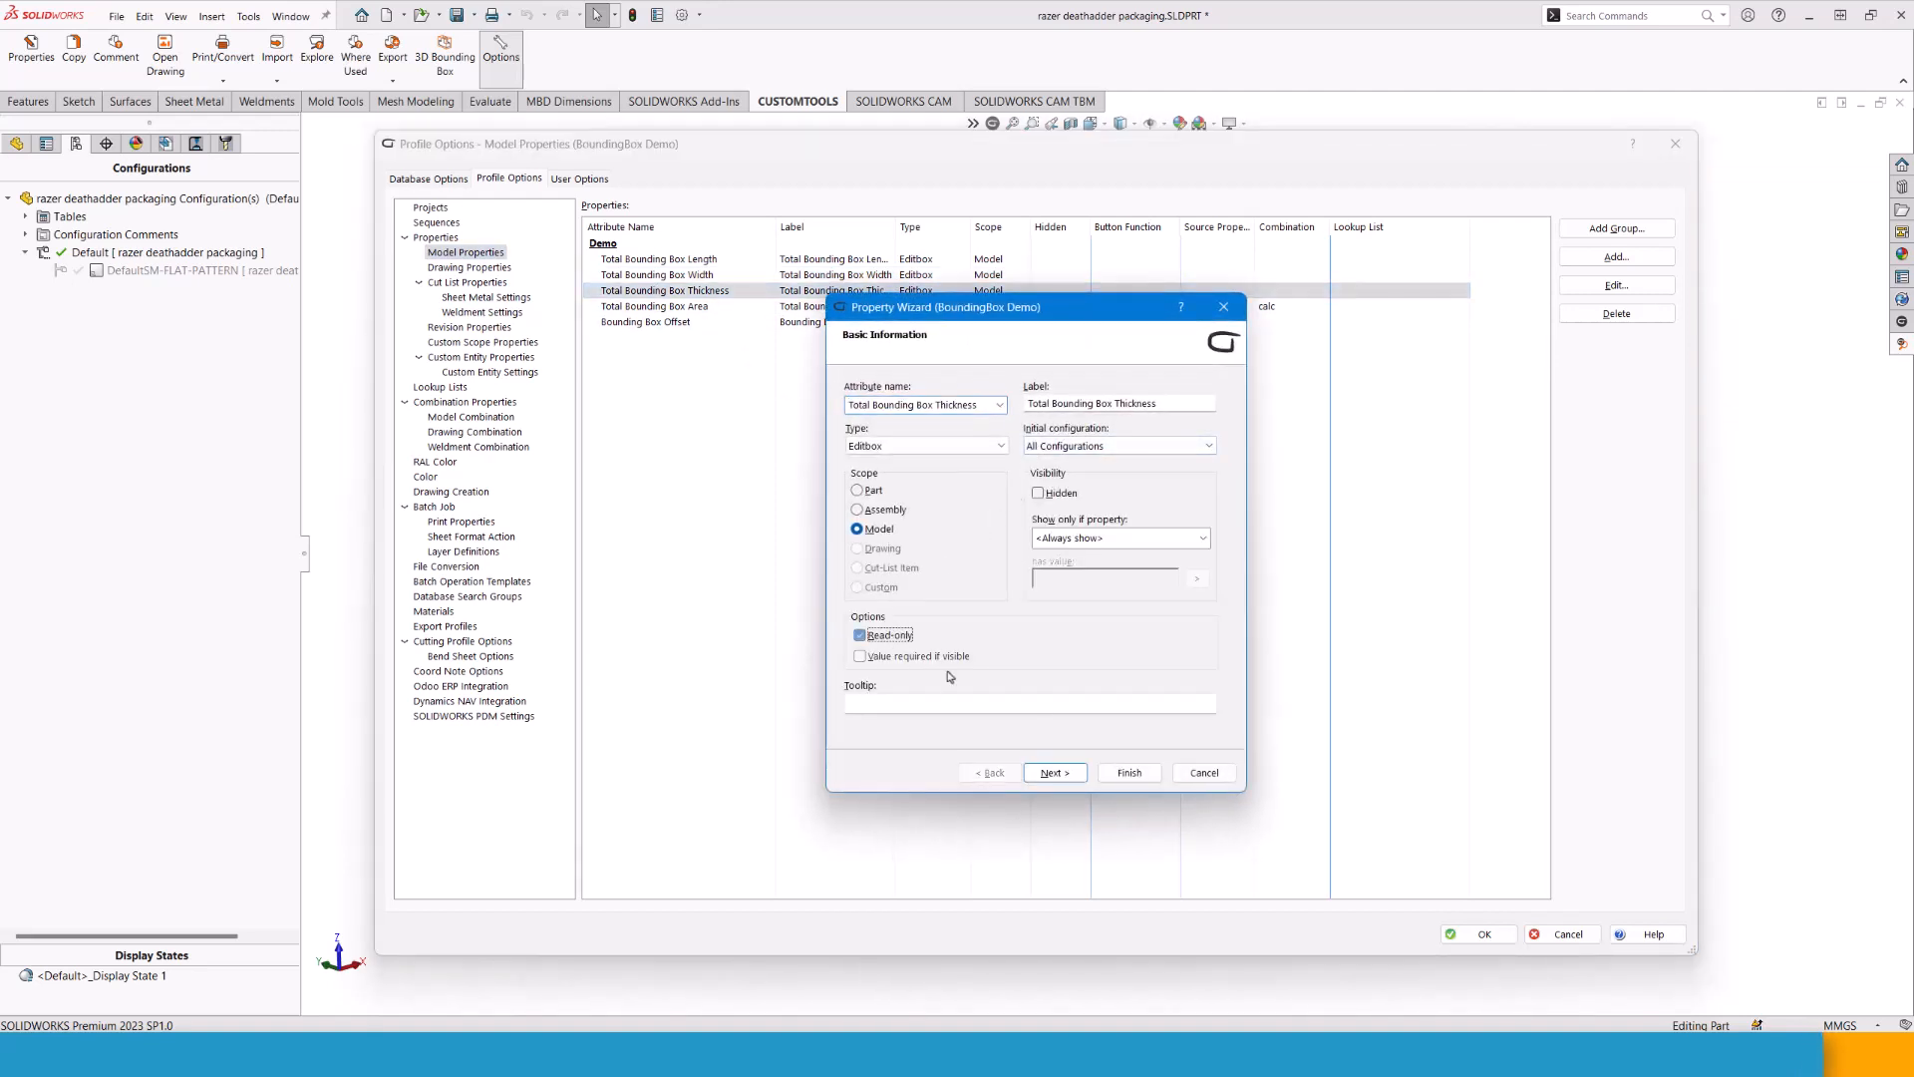
{"action": "left_click", "coordinate": [1127, 772]}
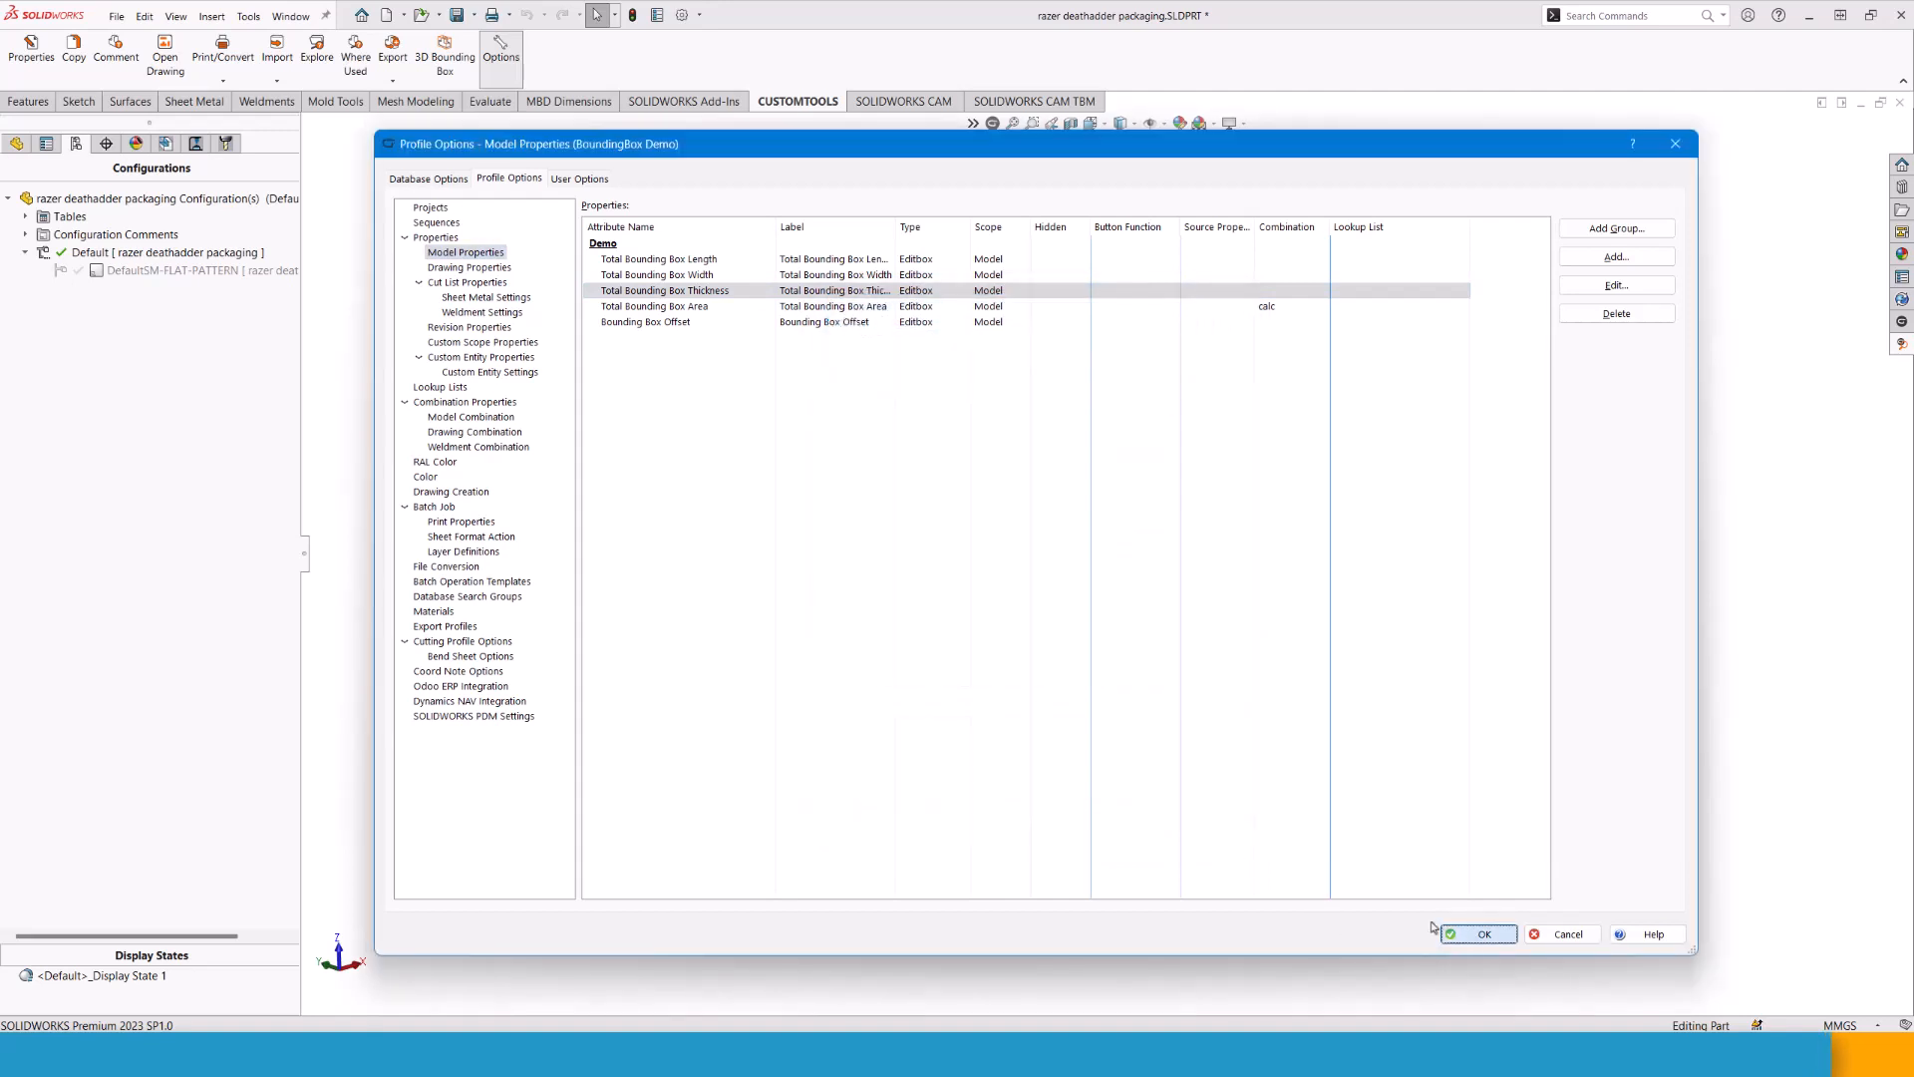
{"action": "left_click", "coordinate": [1476, 933]}
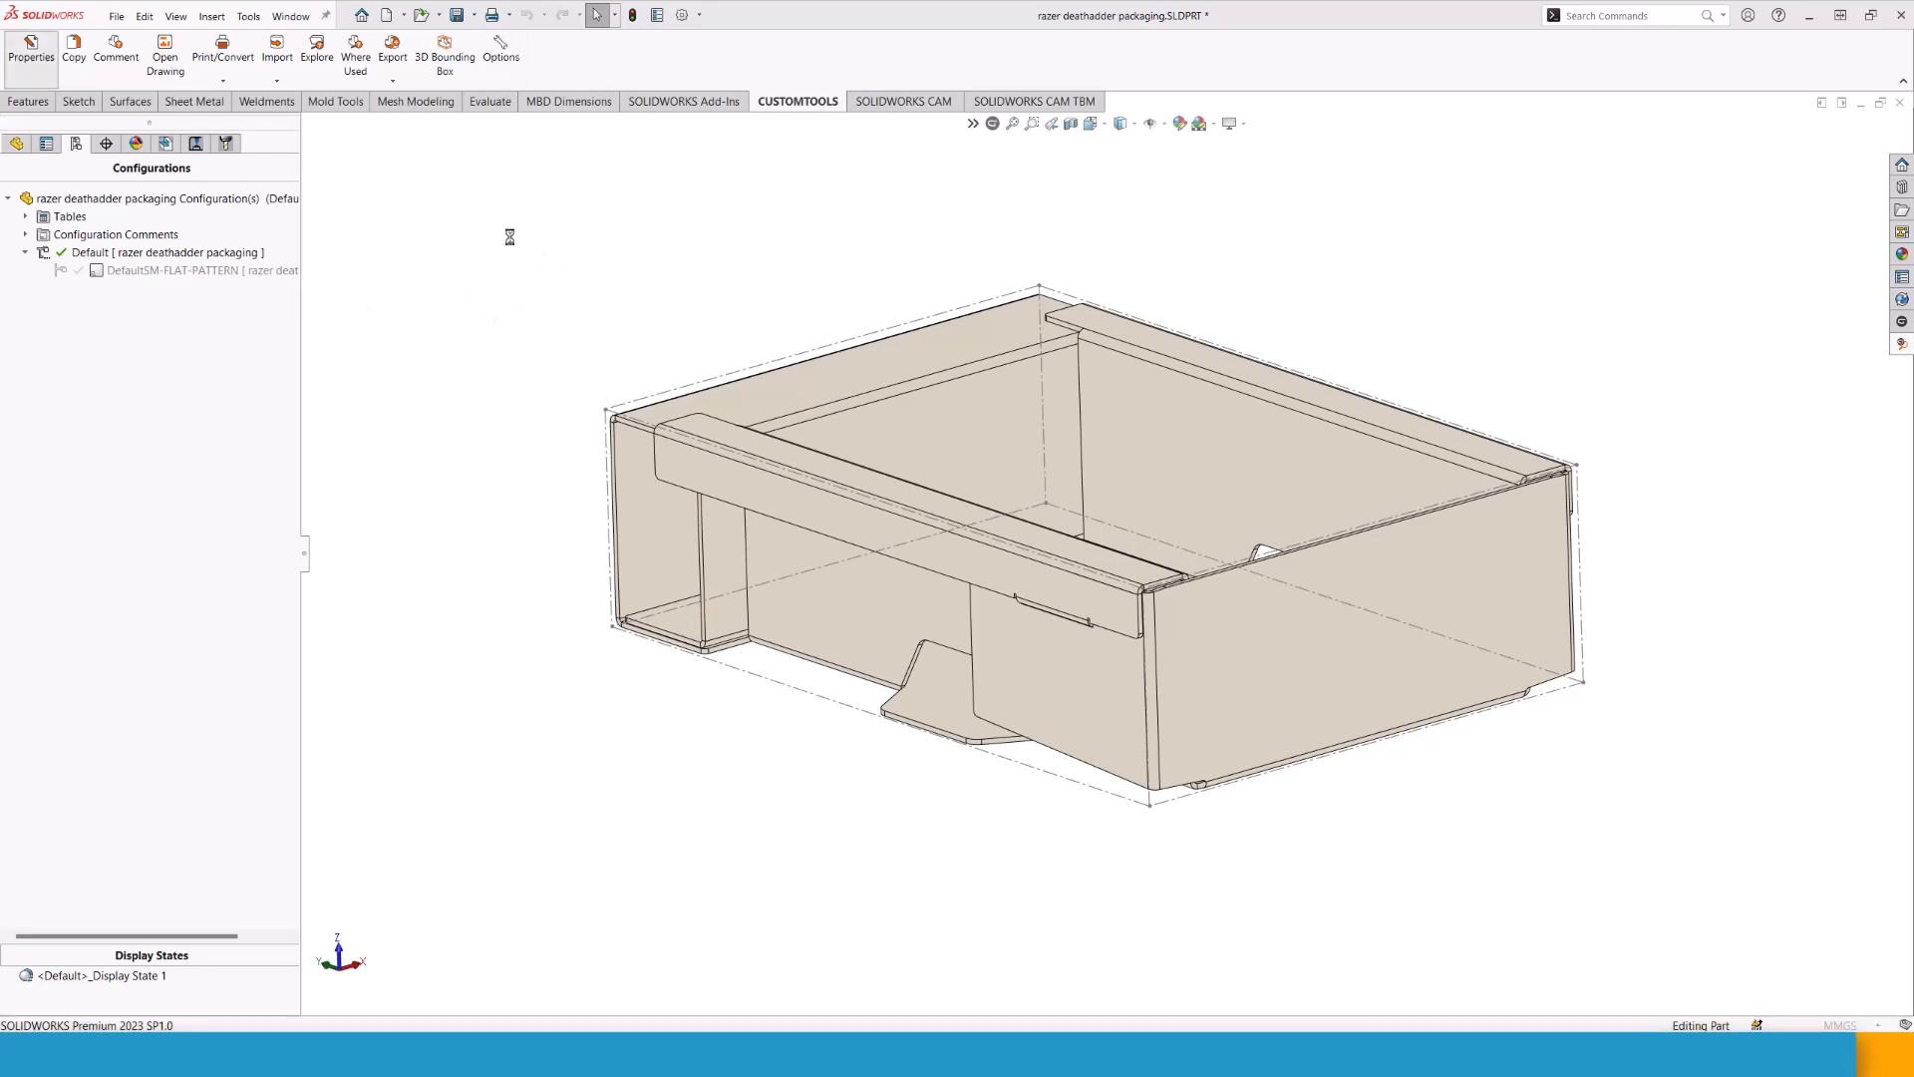
Reopen the part's CUSTOMTOOLS Properties showing Demo bounding box length 150 and width.
{"action": "left_click", "coordinate": [30, 51]}
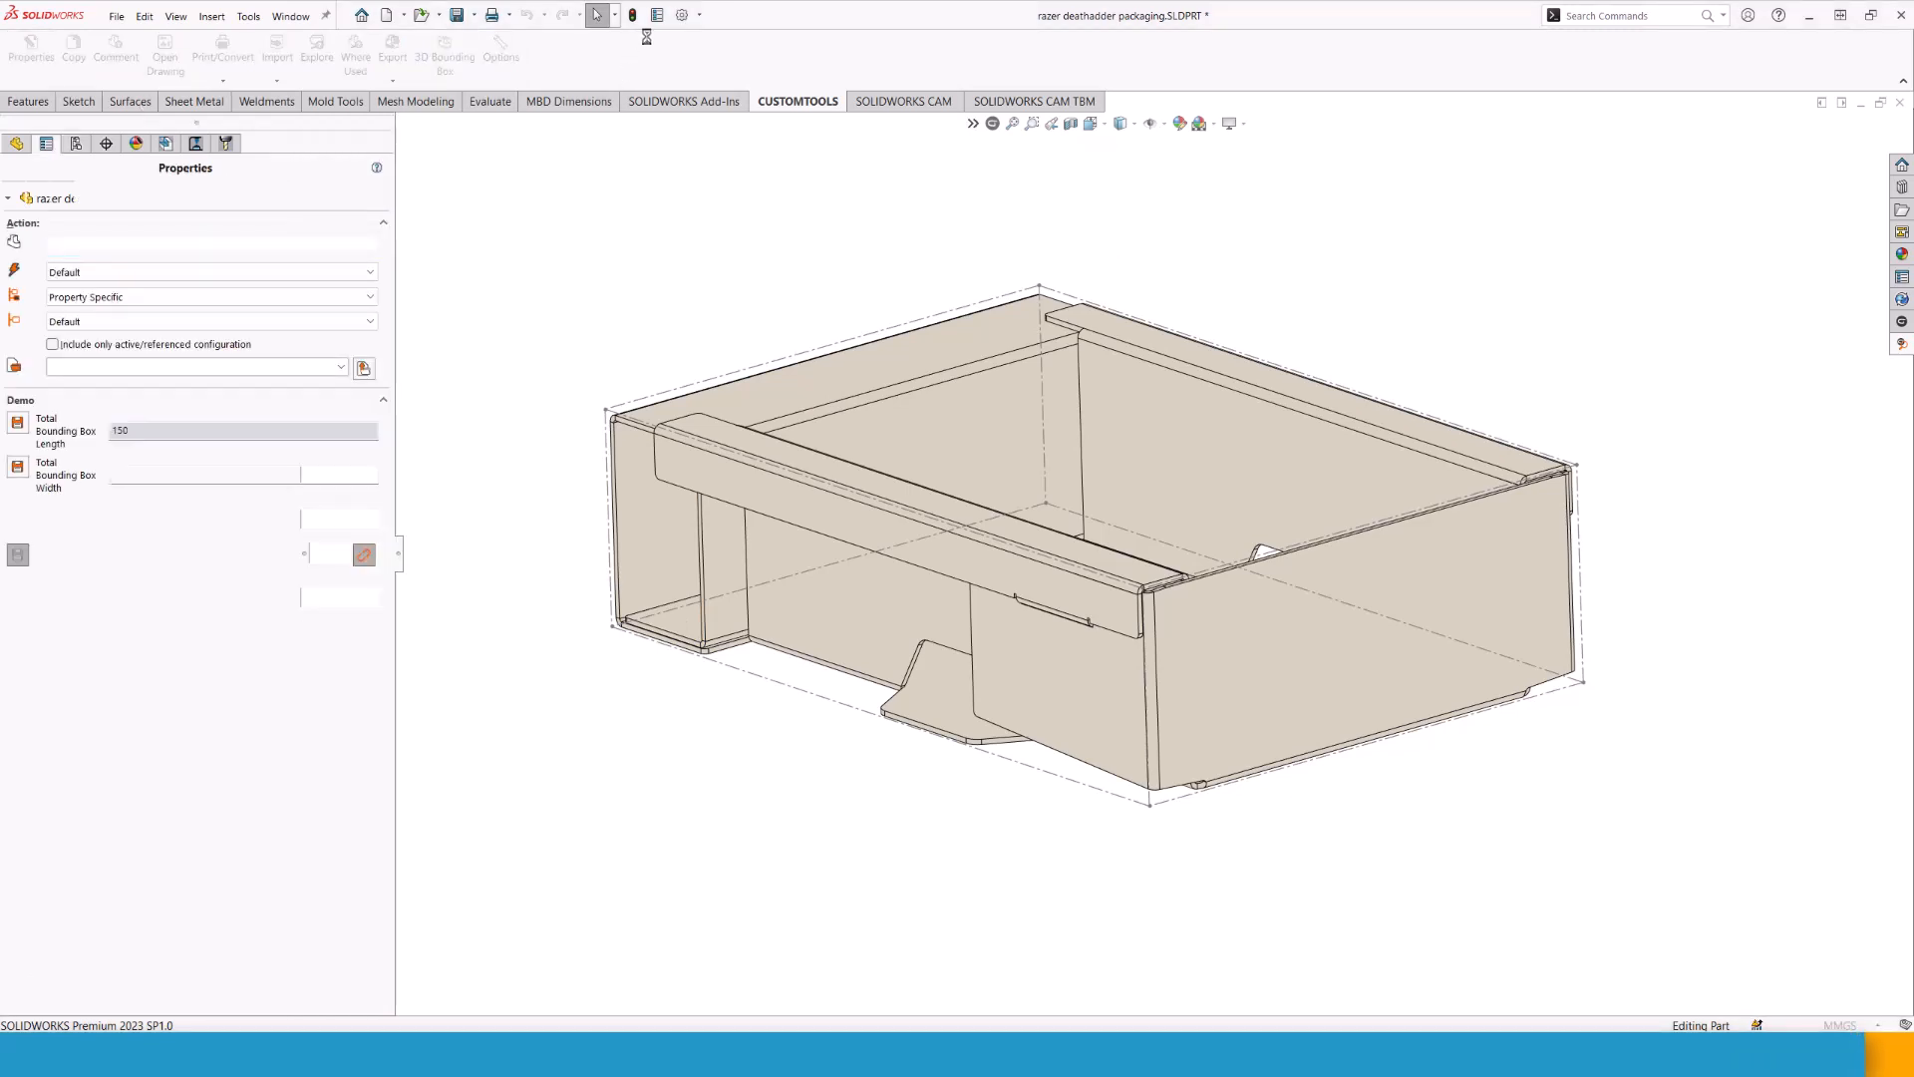